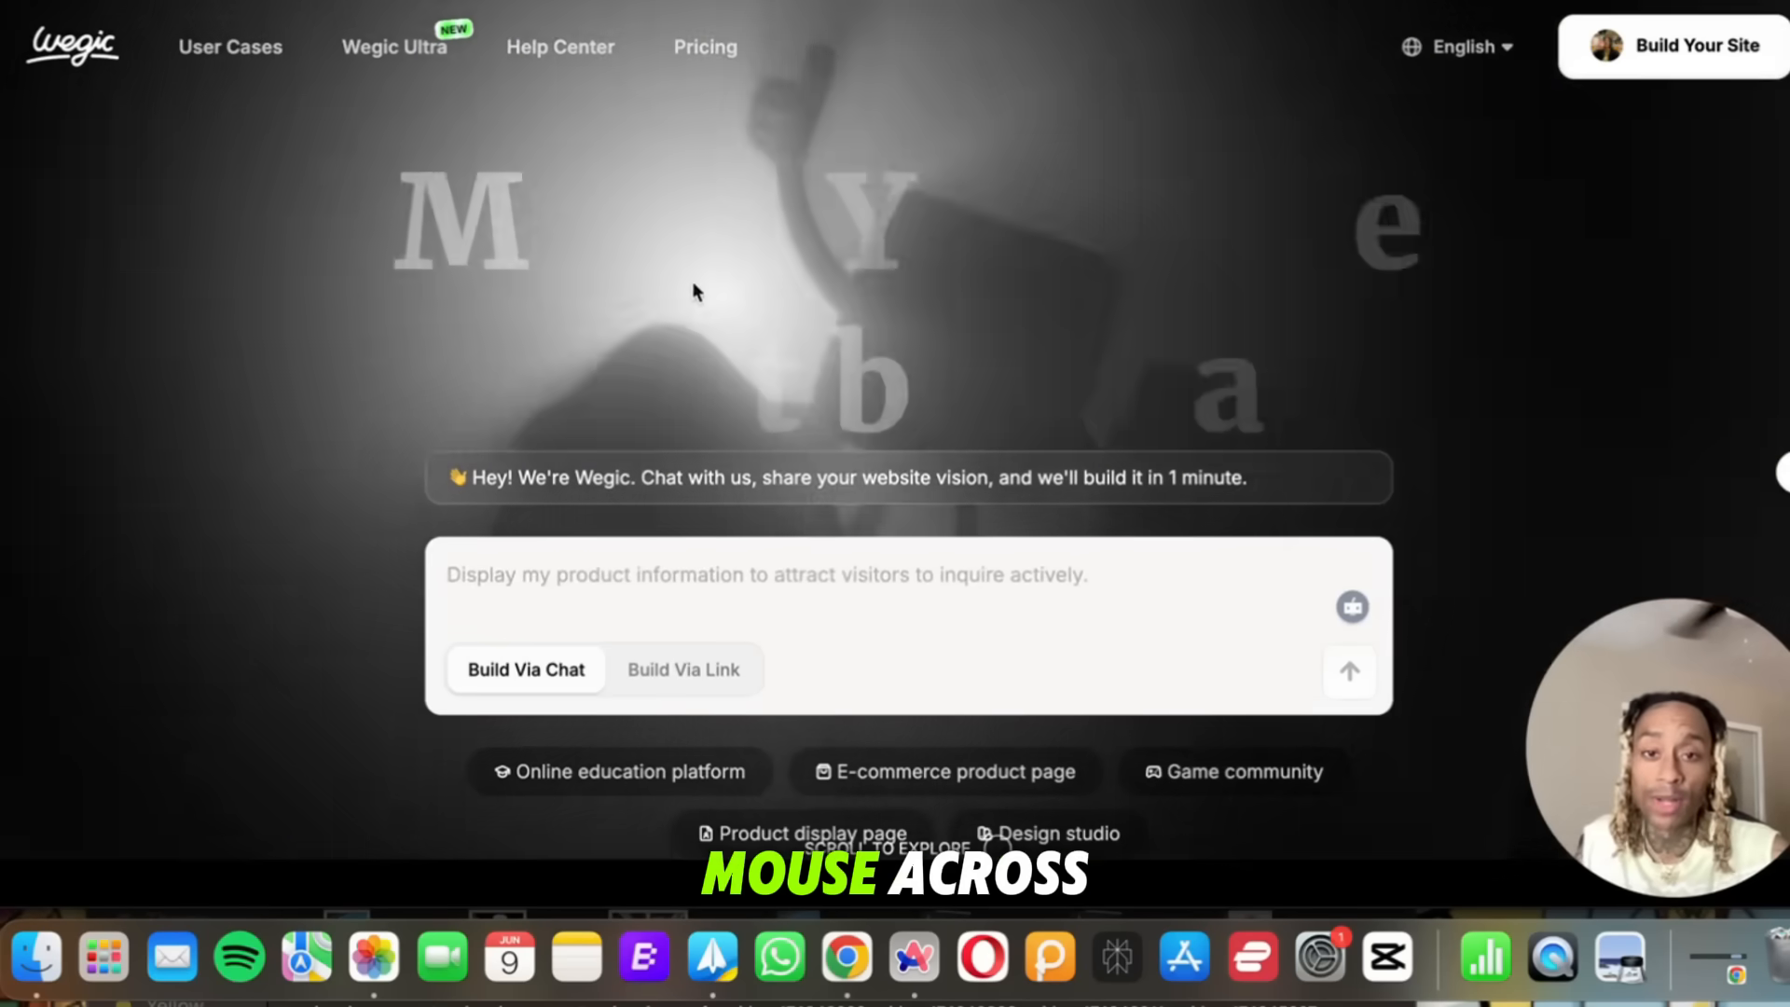
pyautogui.moveTo(326, 520)
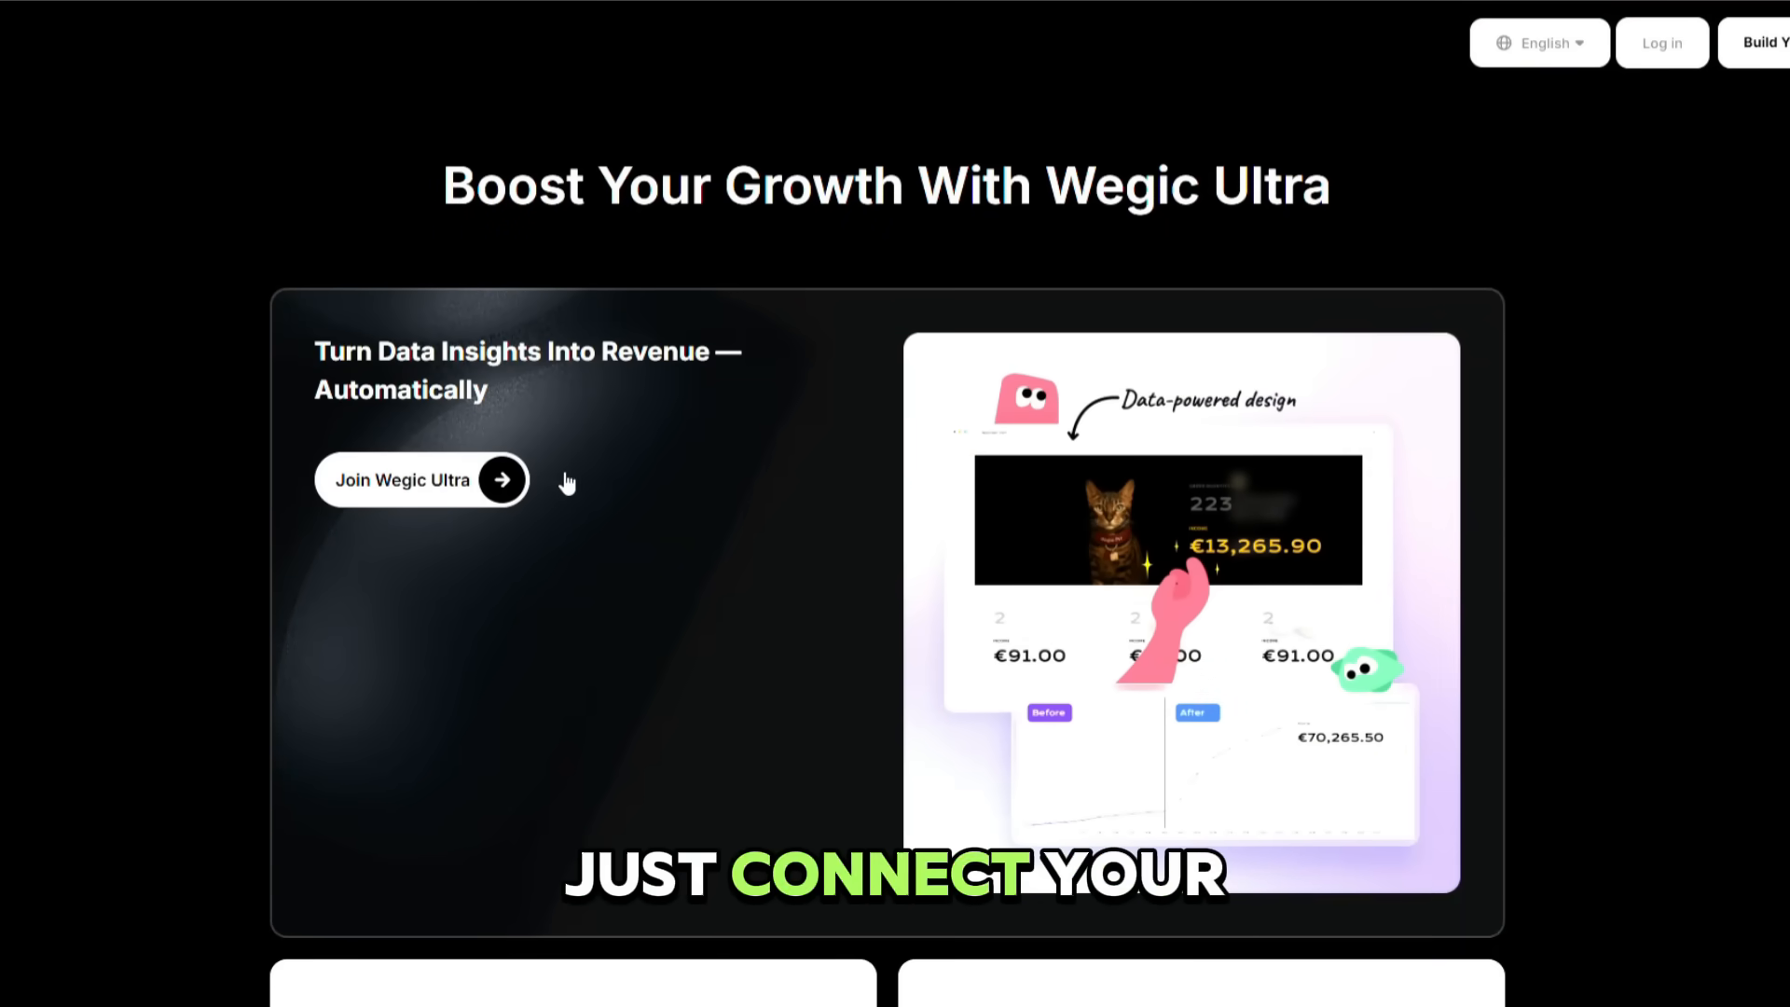
# Request a Contact Us section, accept its form fields, and test submitting name and email.
pyautogui.scroll(-3)
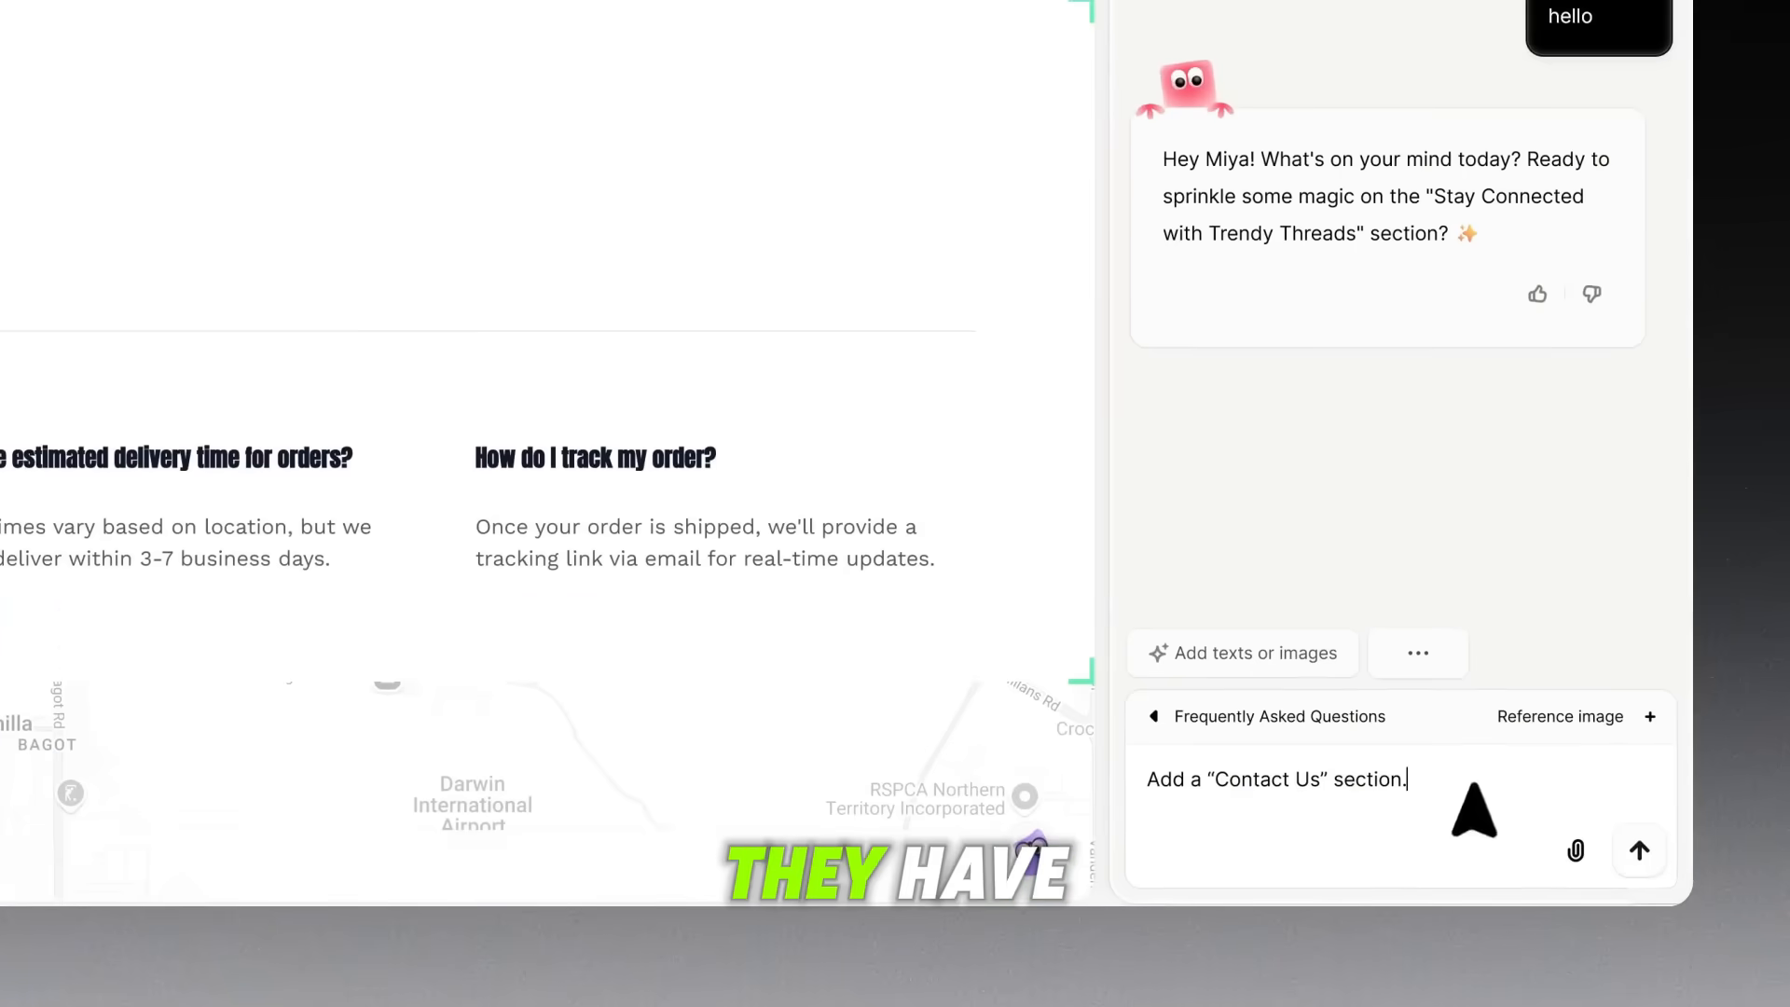
pyautogui.click(1638, 850)
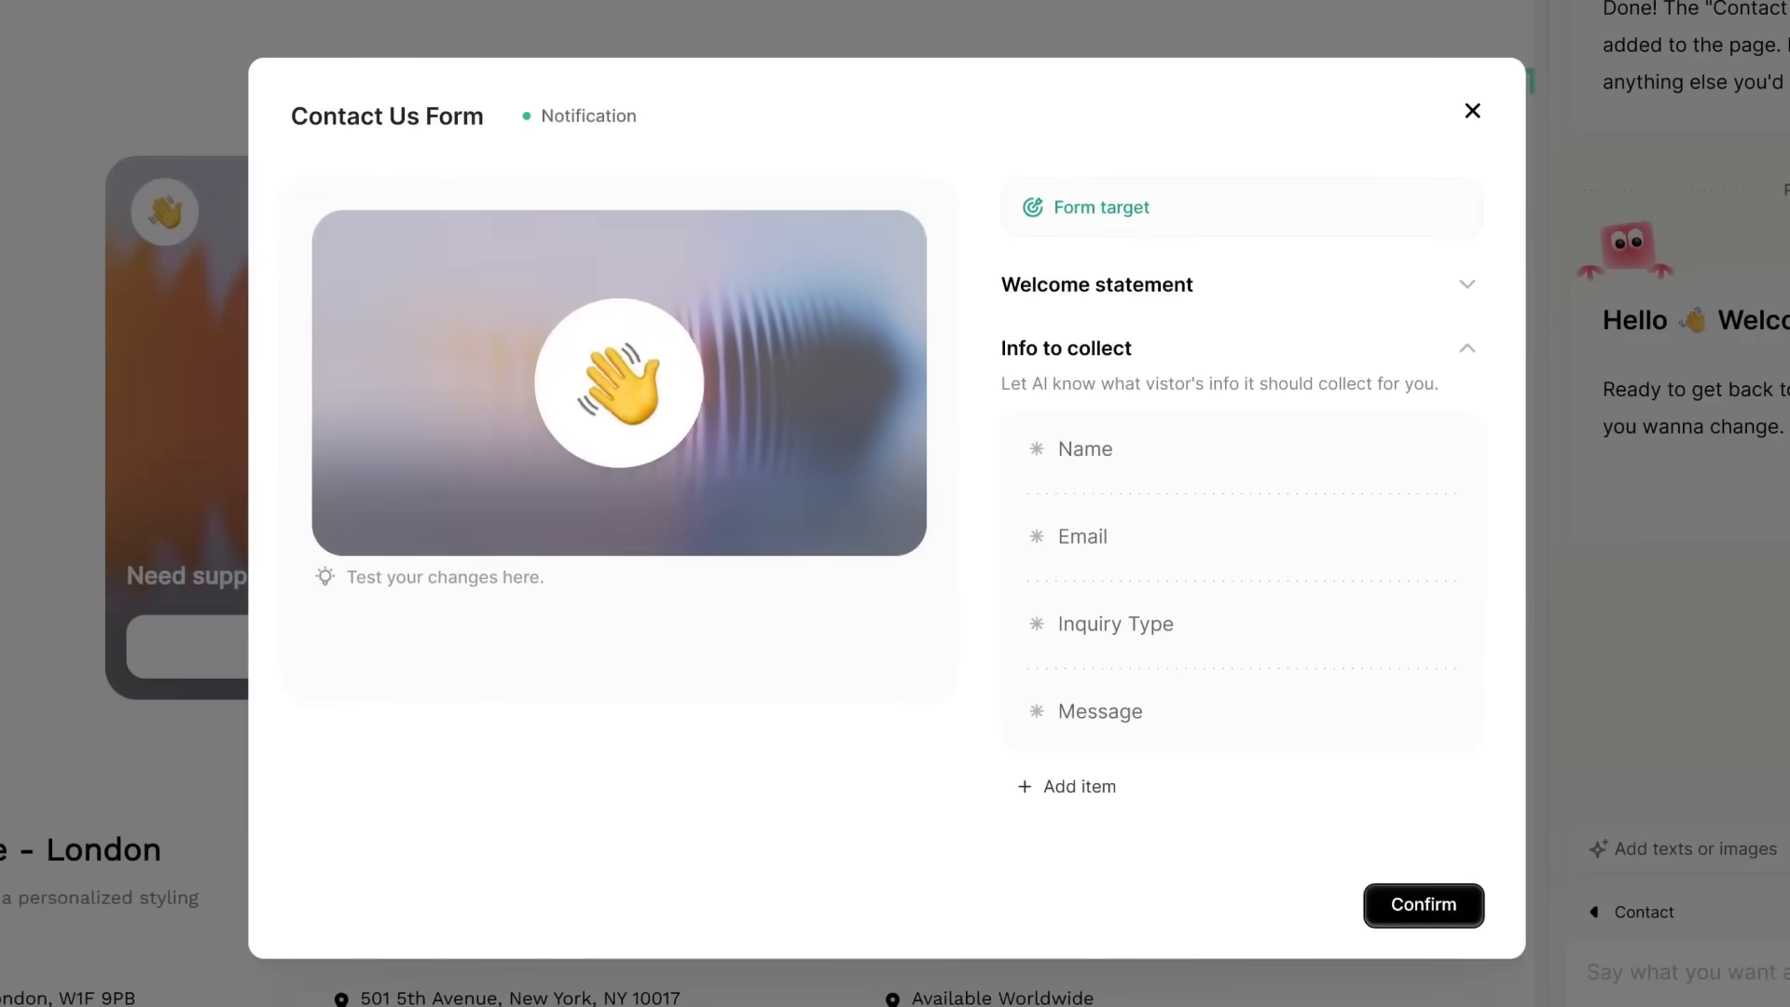
pyautogui.click(1423, 905)
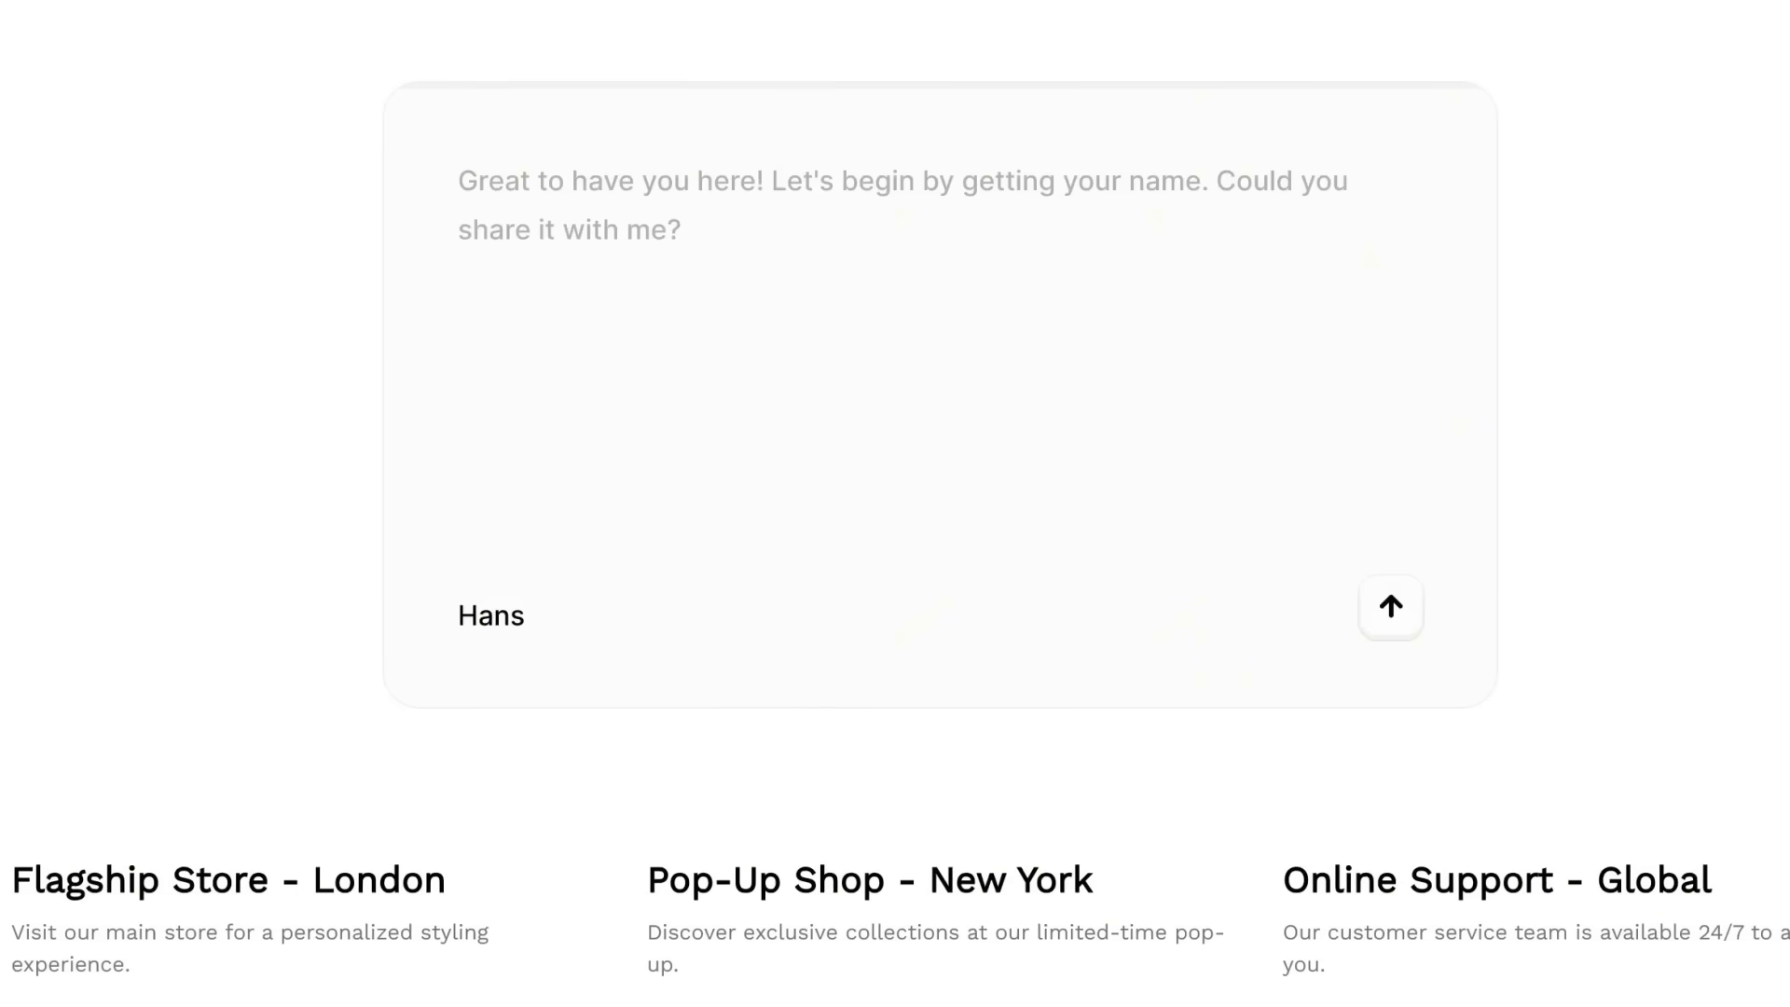
pyautogui.click(1389, 606)
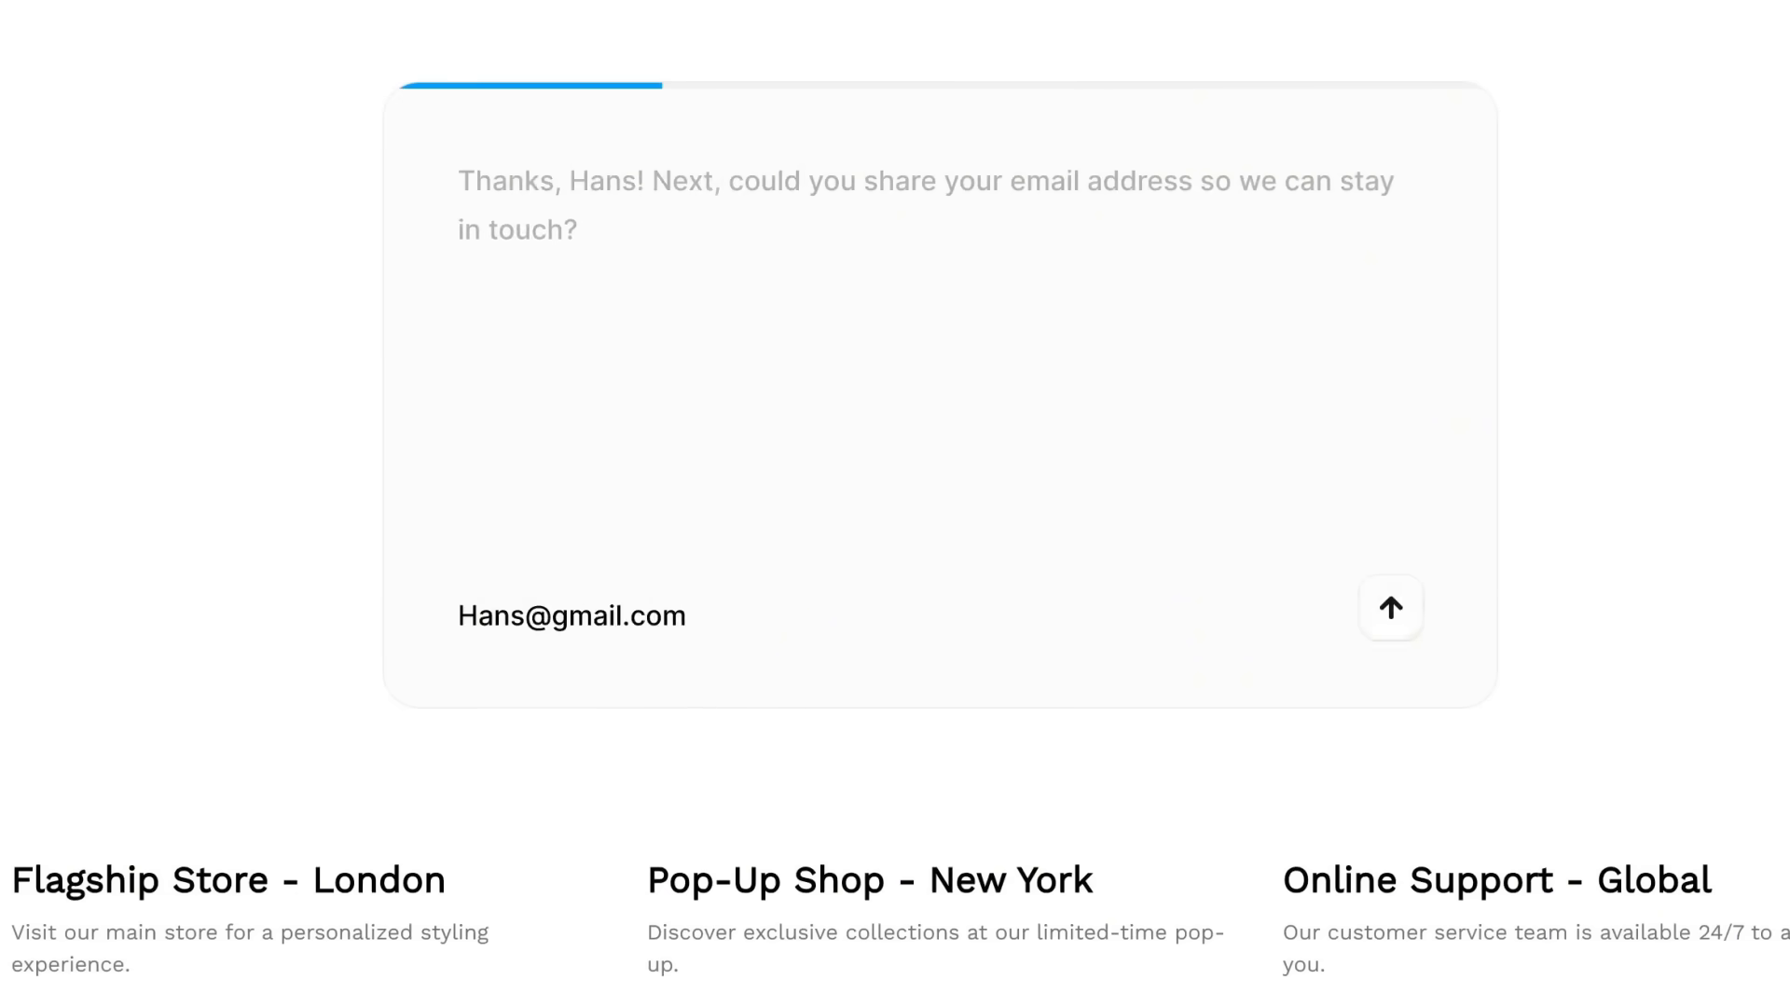
pyautogui.click(1390, 606)
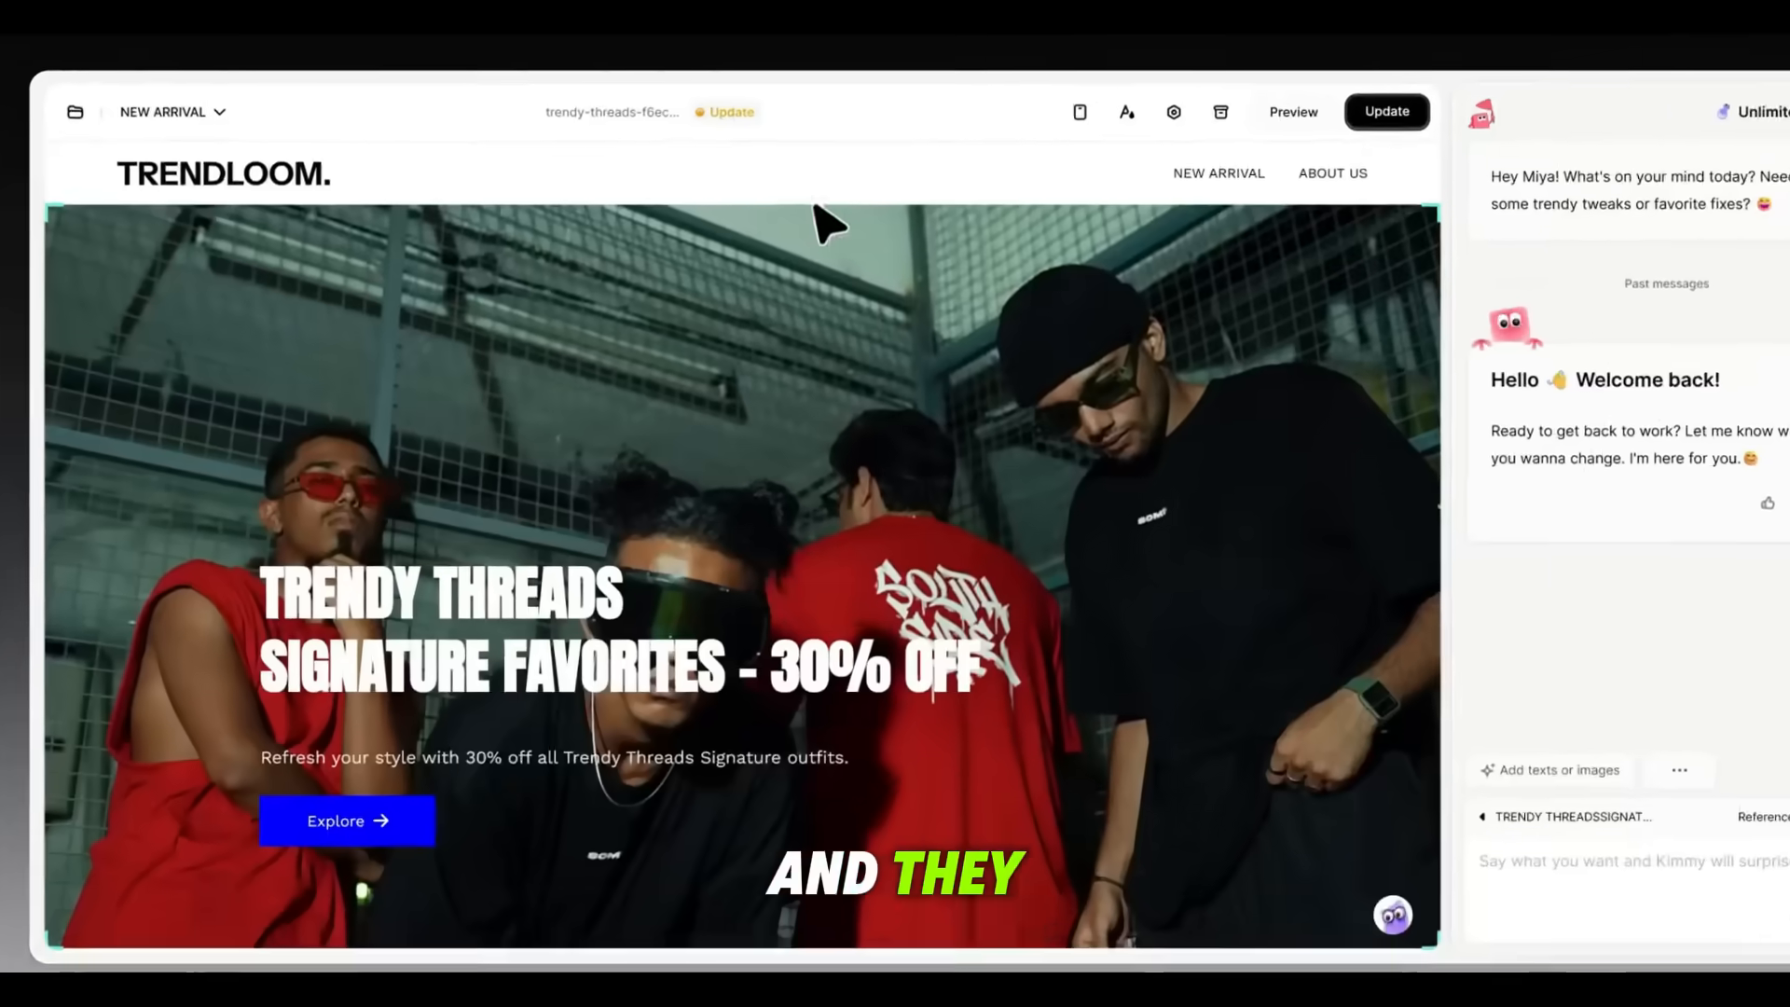
# Republish the Trendy Threads site with the latest changes.
pyautogui.click(1386, 112)
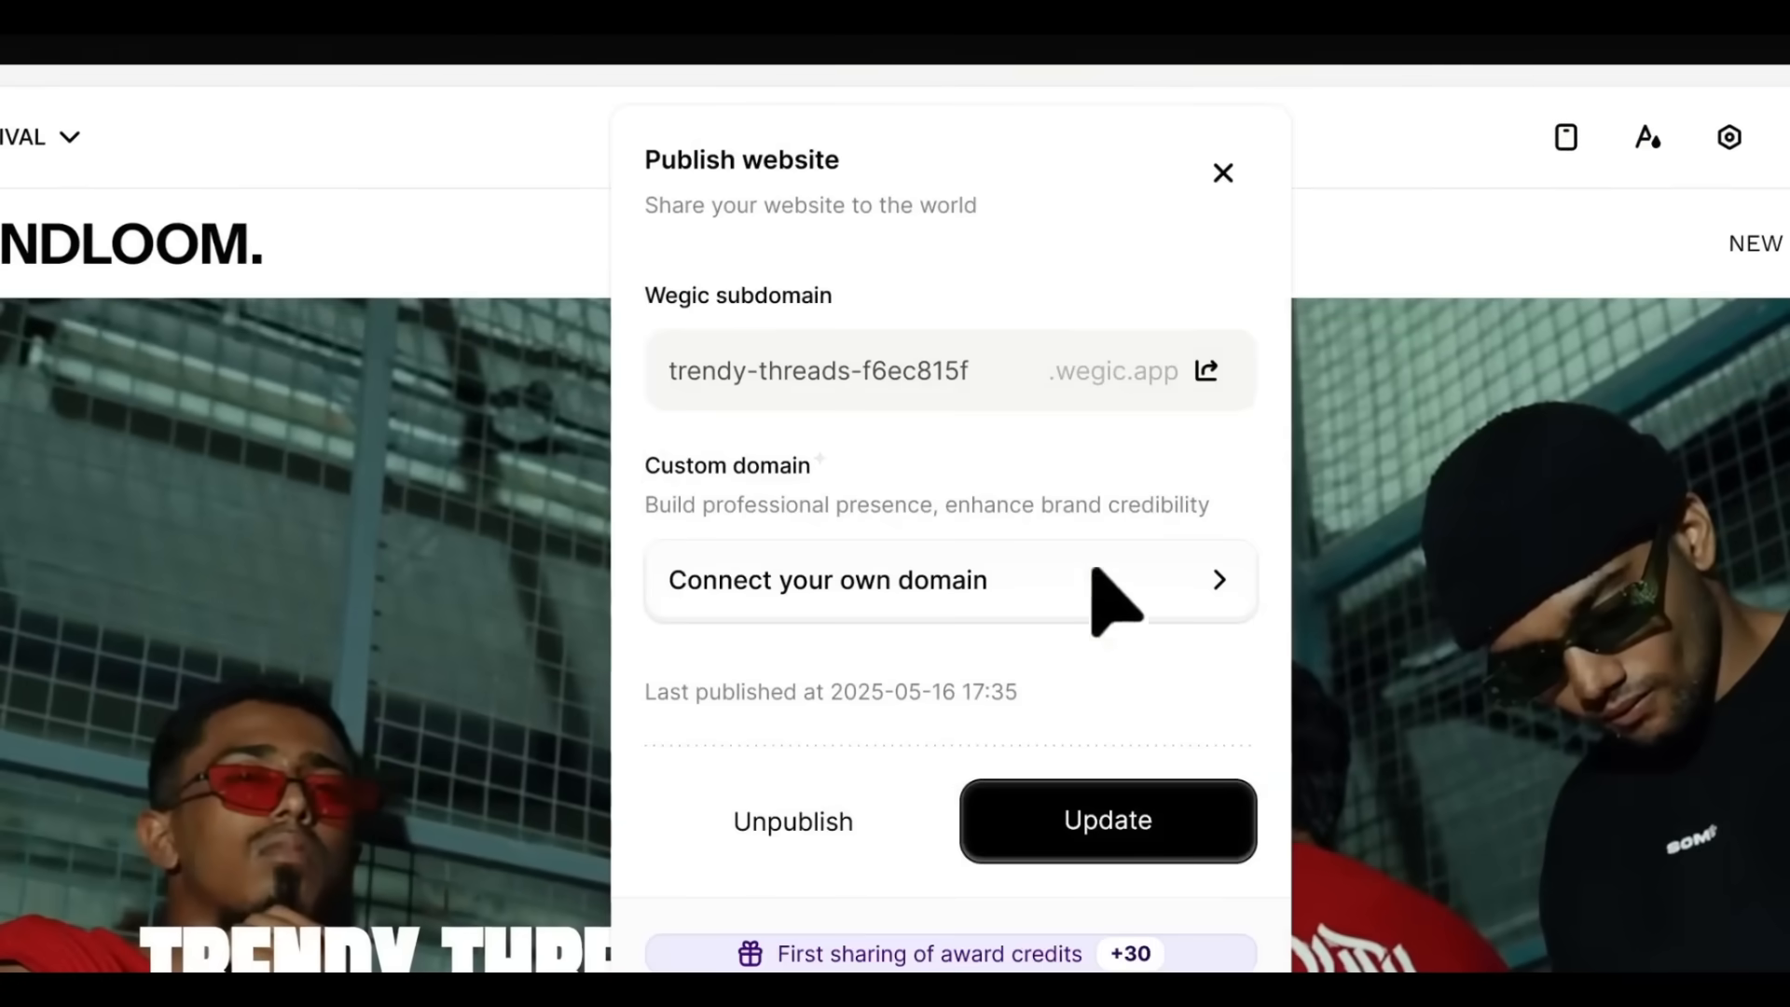
pyautogui.click(1104, 819)
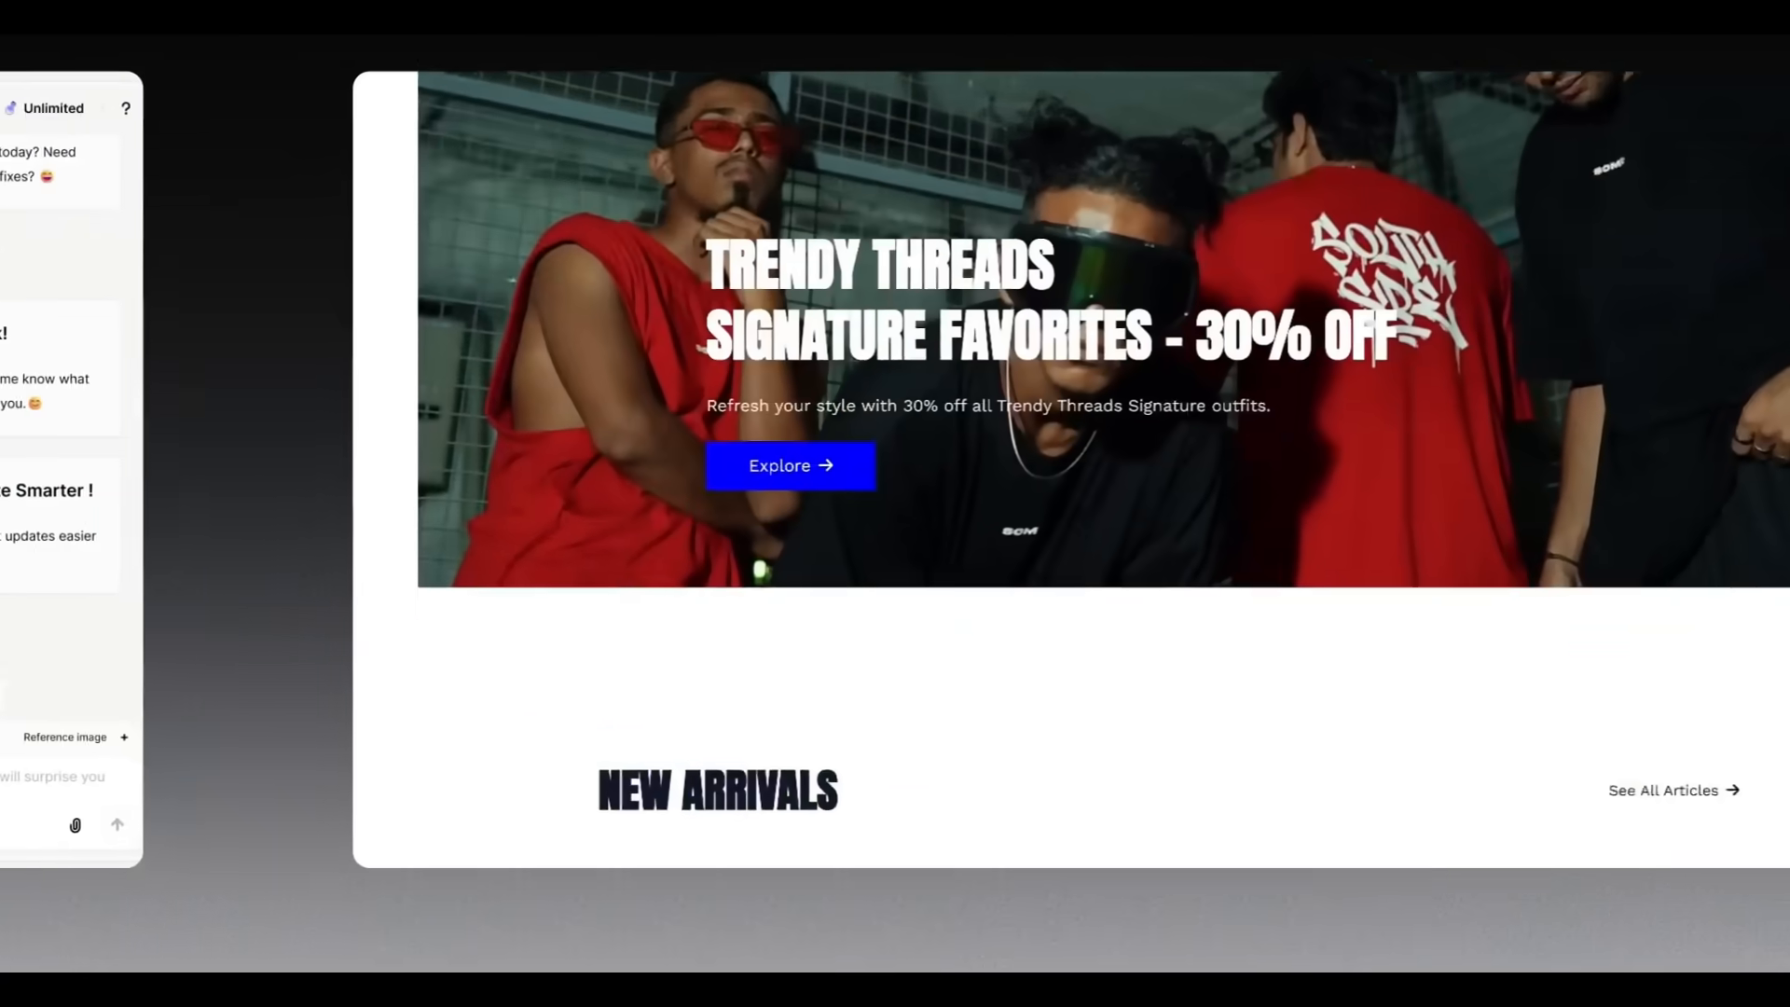
pyautogui.scroll(-3)
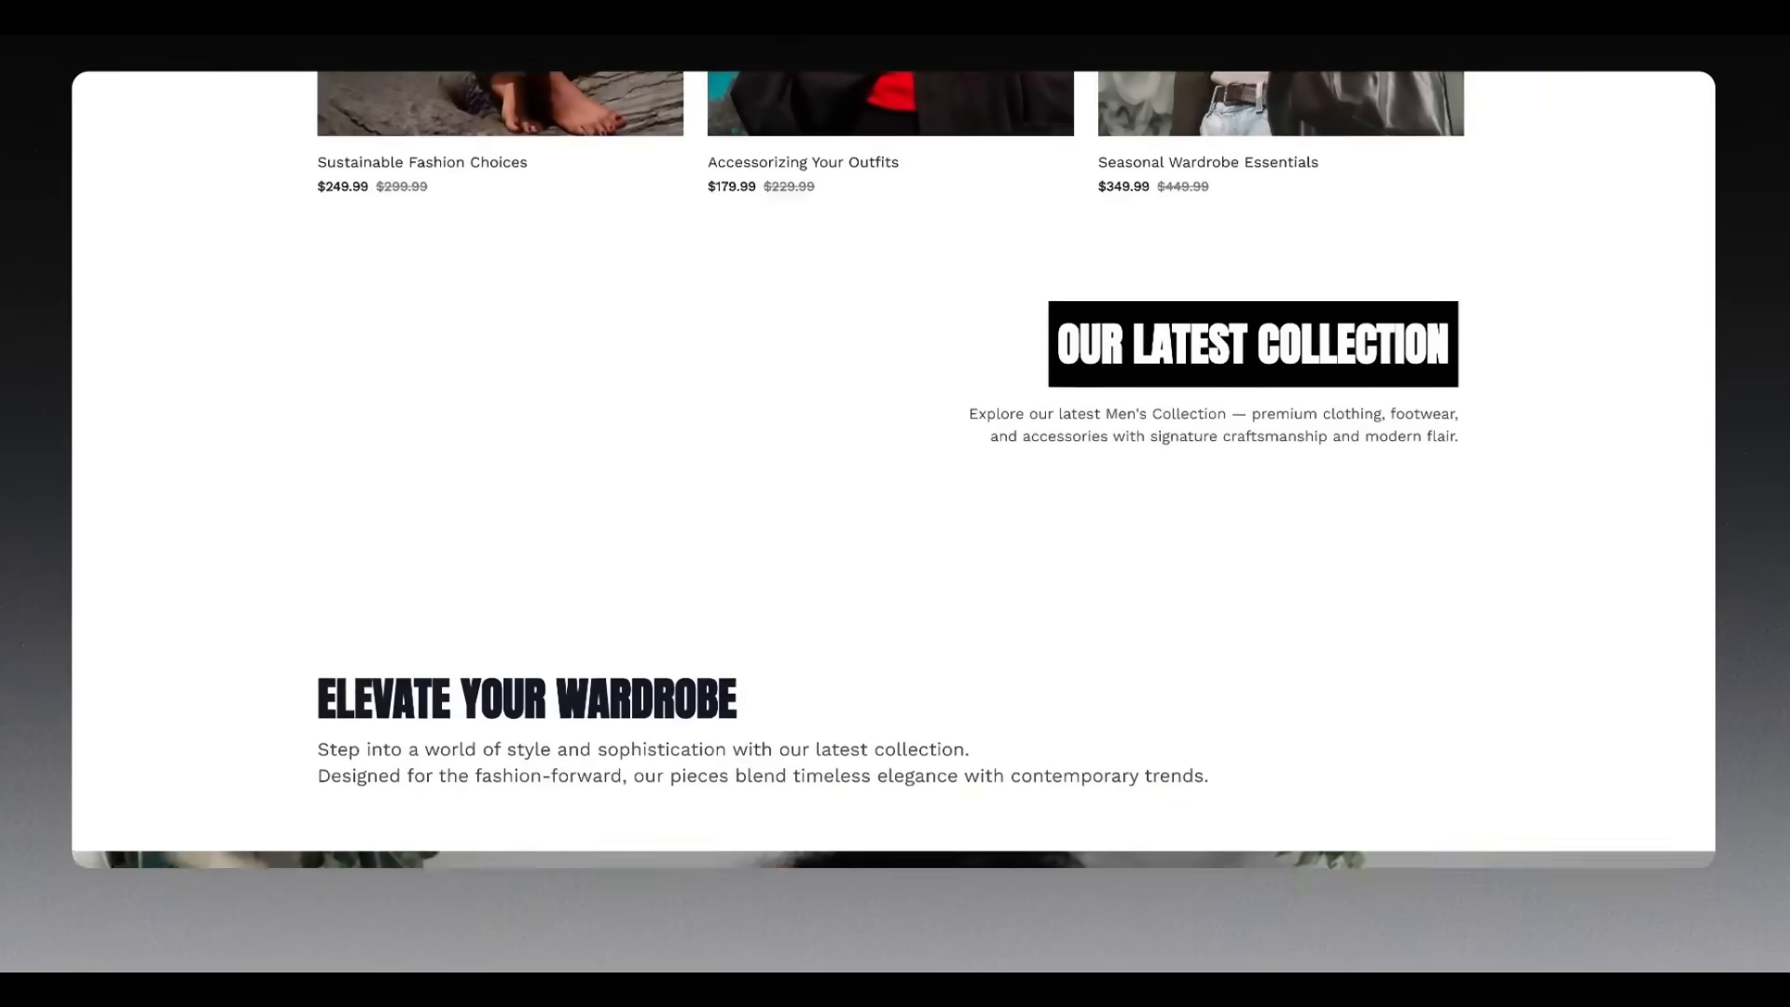
pyautogui.scroll(-3)
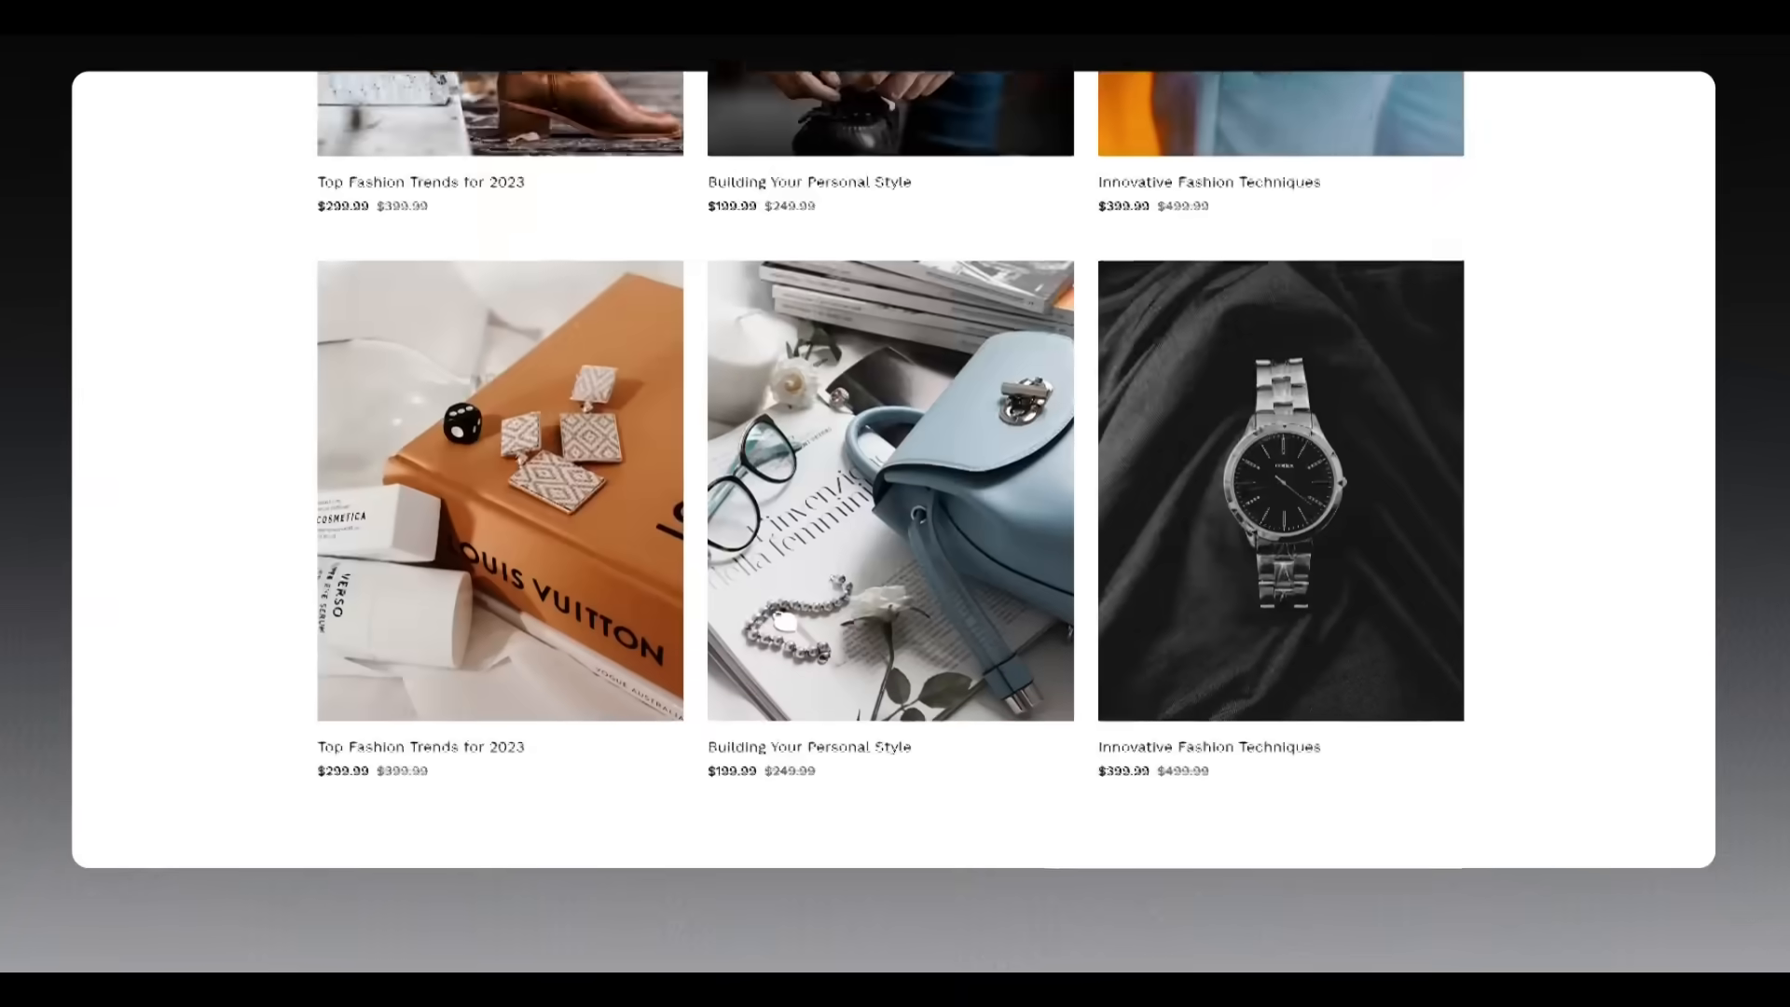
pyautogui.scroll(-3)
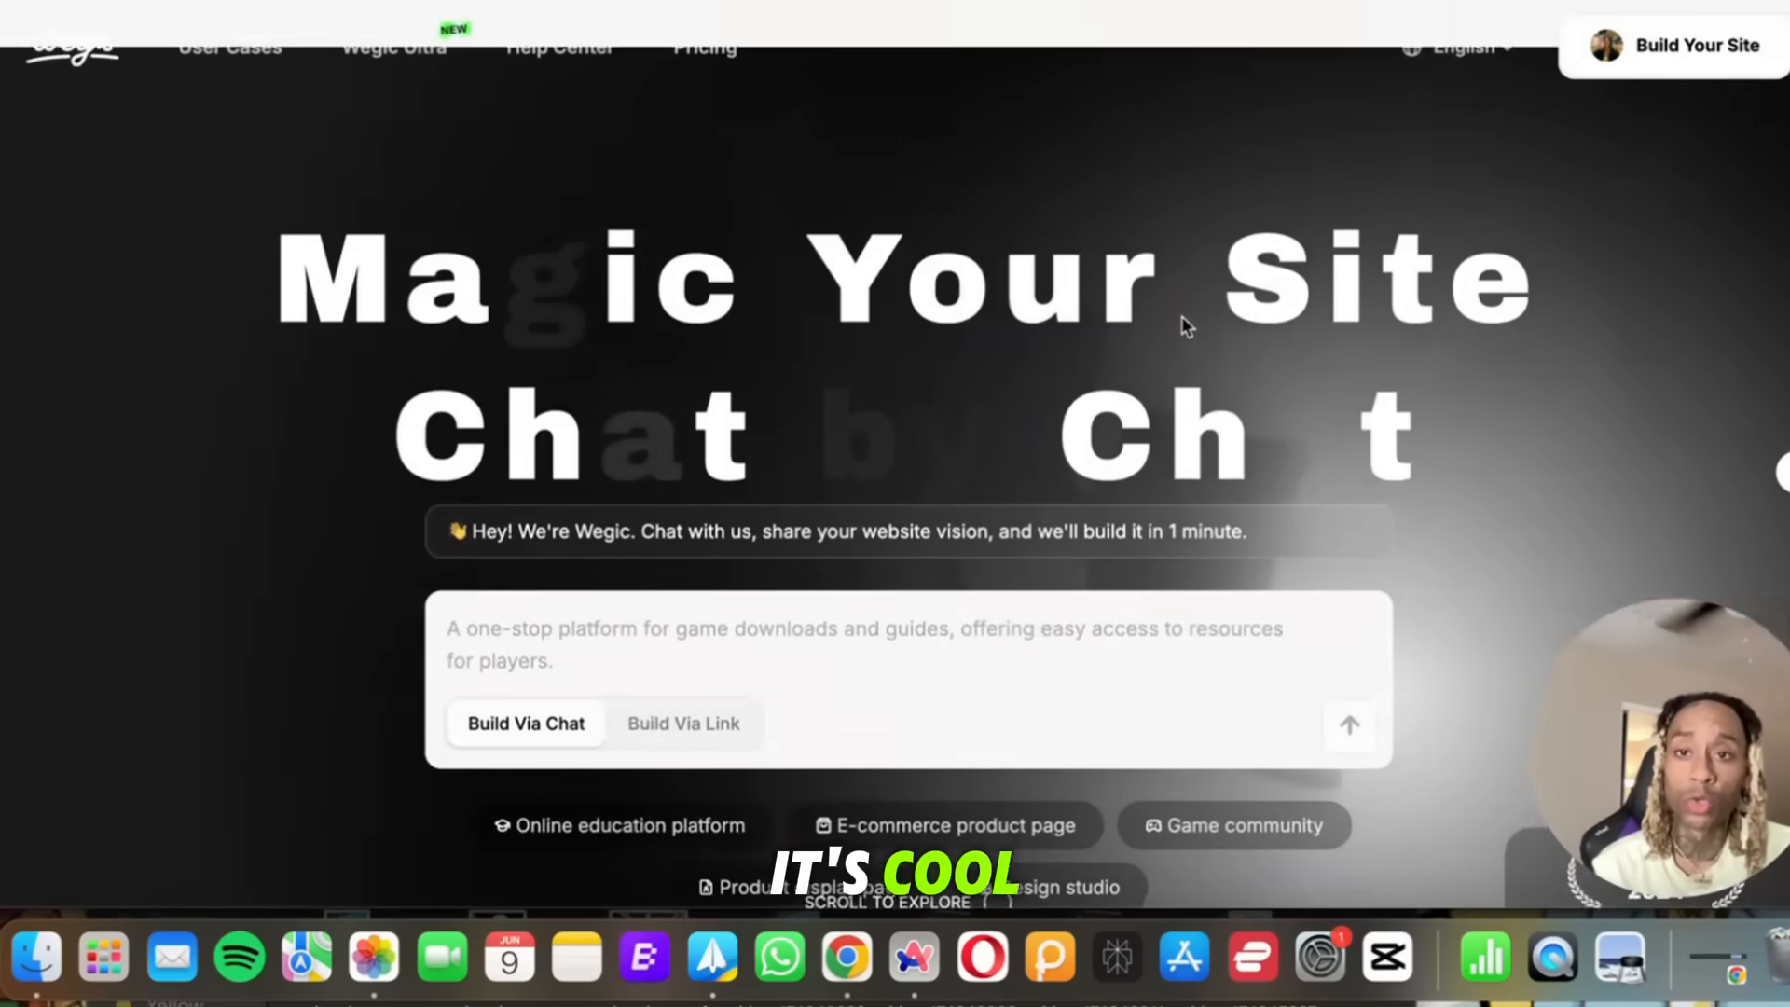
pyautogui.scroll(-3)
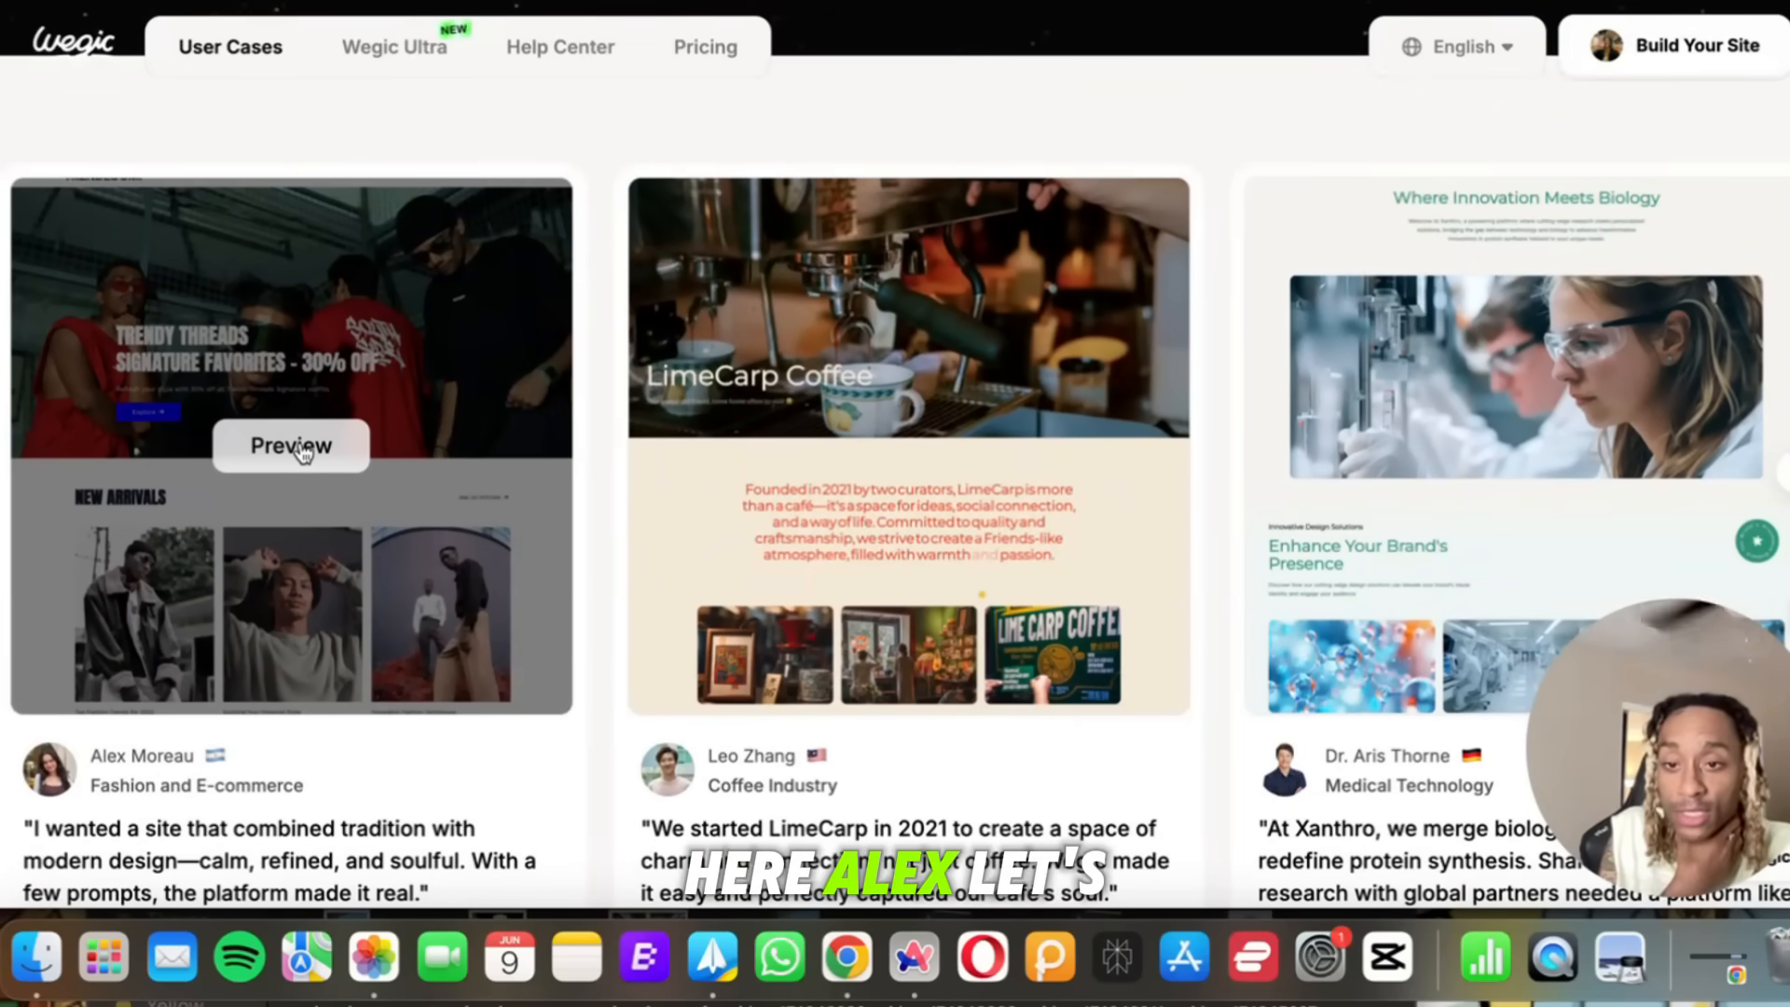
# Preview the Trendy Threads fashion store case and scroll through its pages.
pyautogui.click(290, 446)
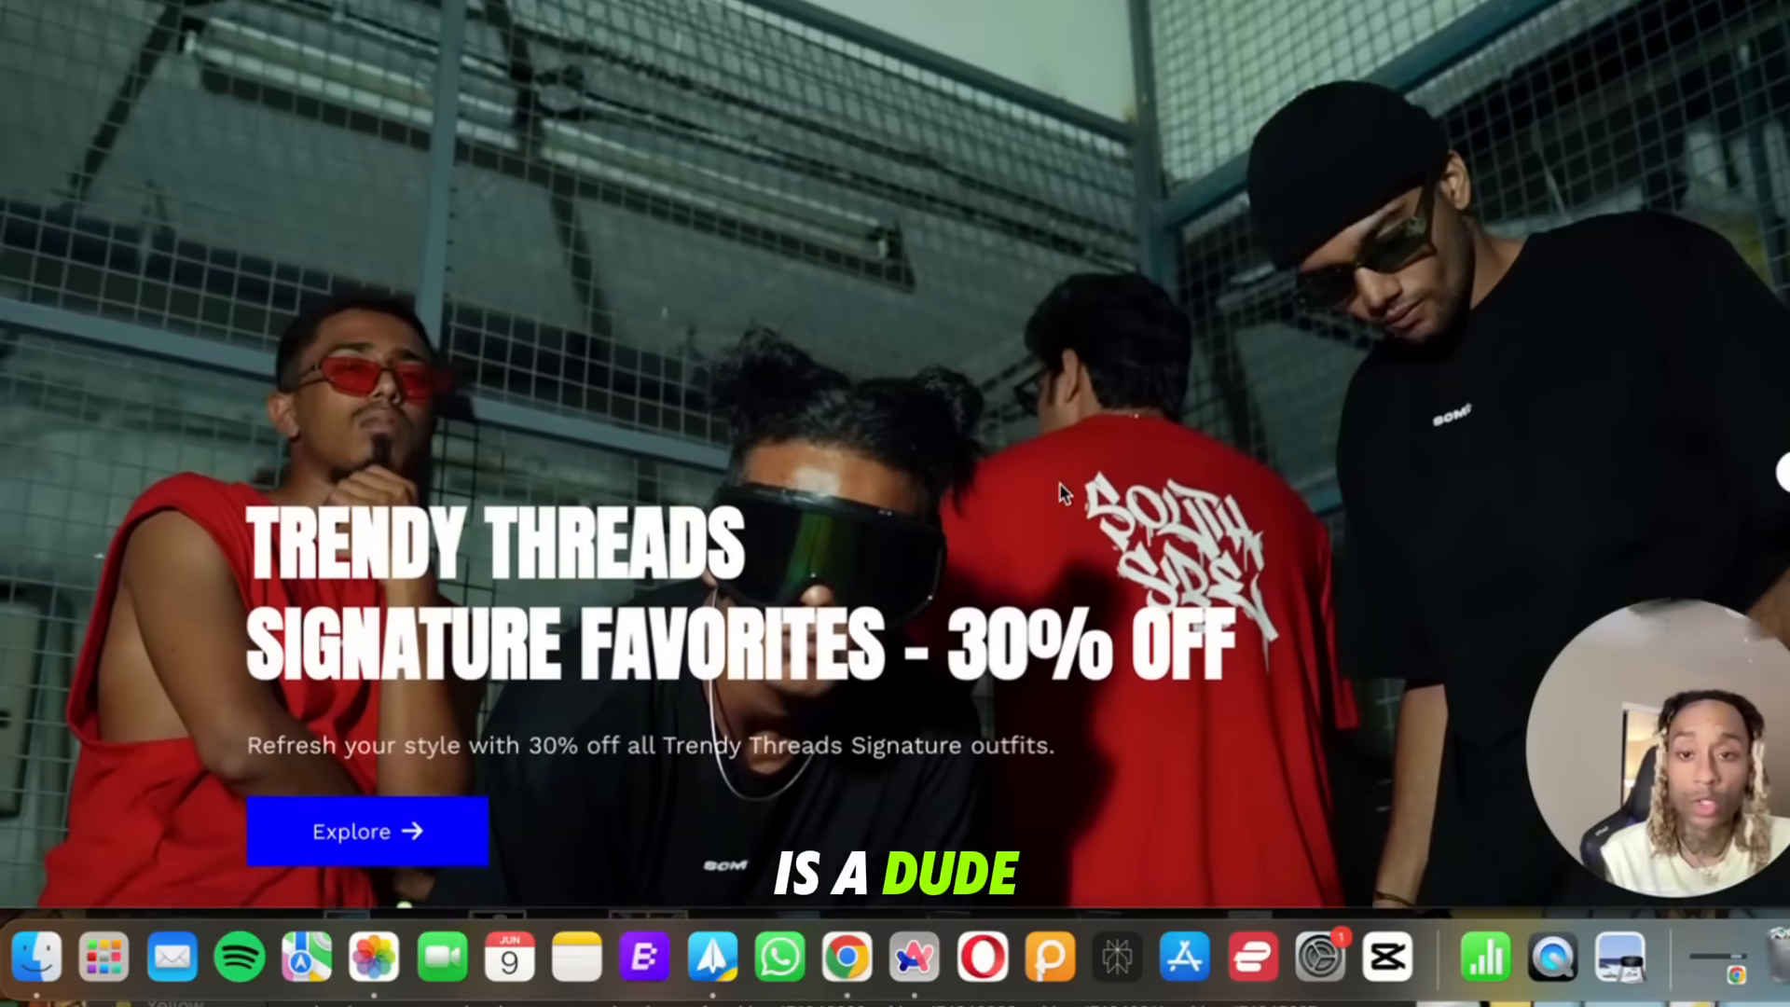
pyautogui.scroll(-3)
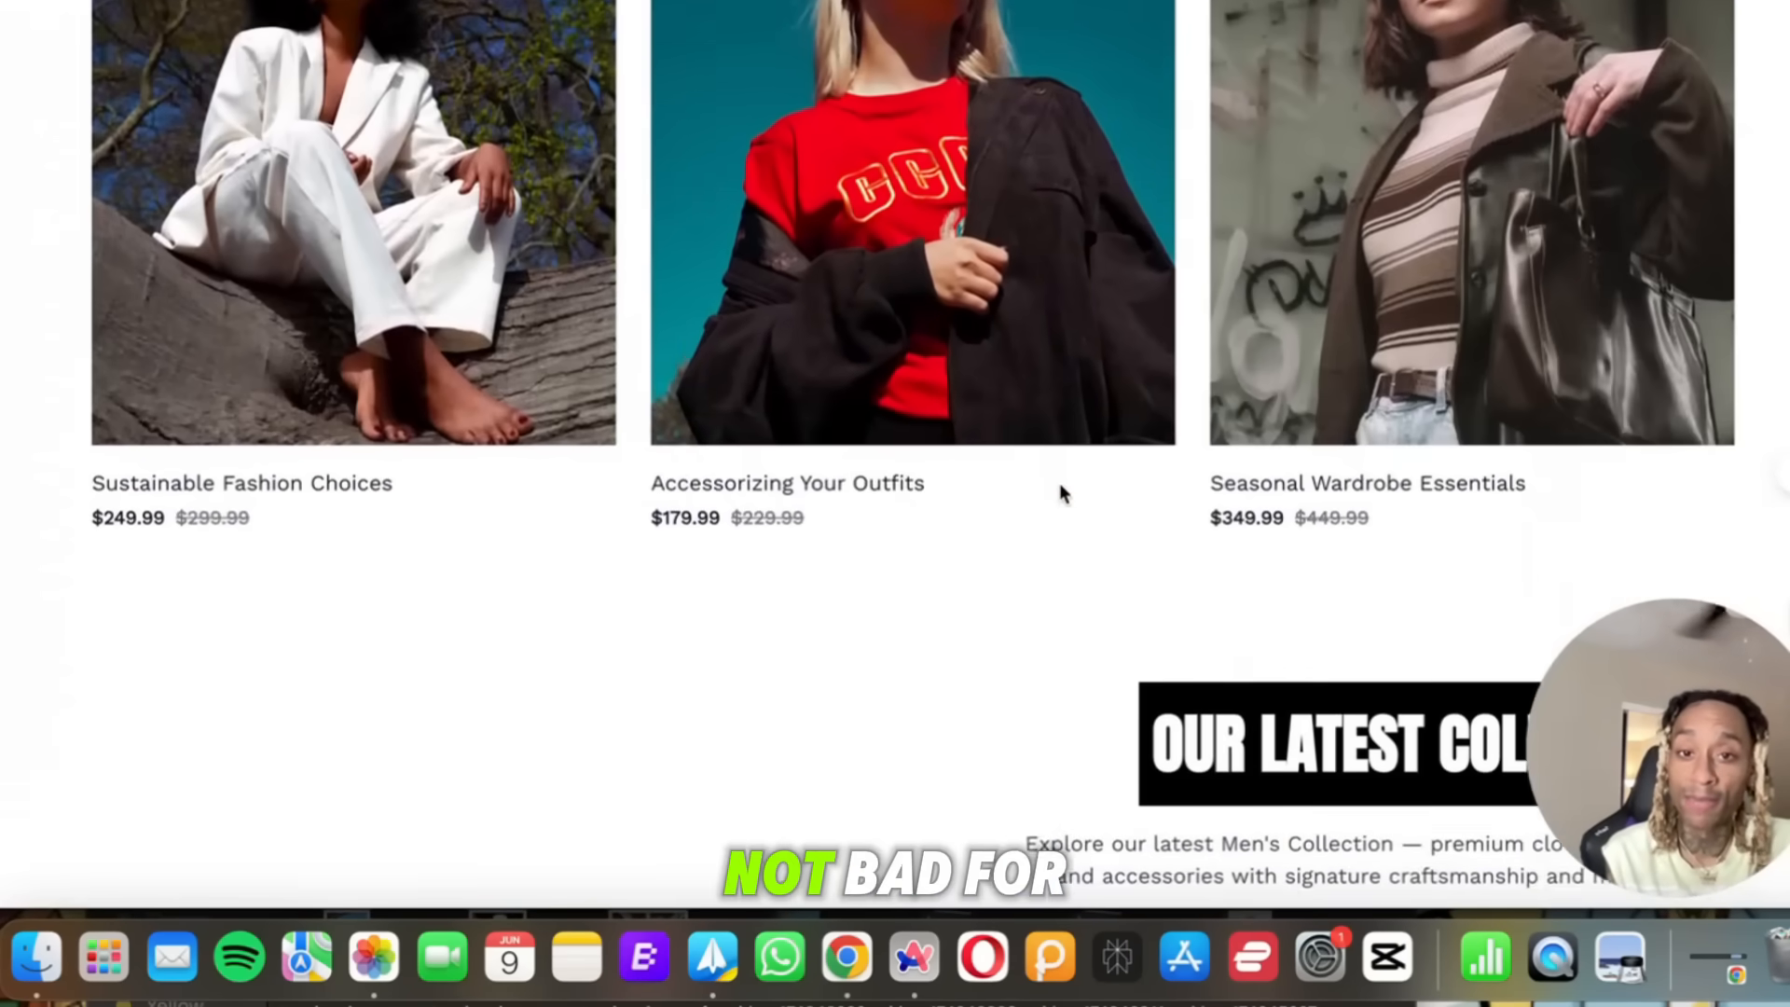
pyautogui.scroll(-3)
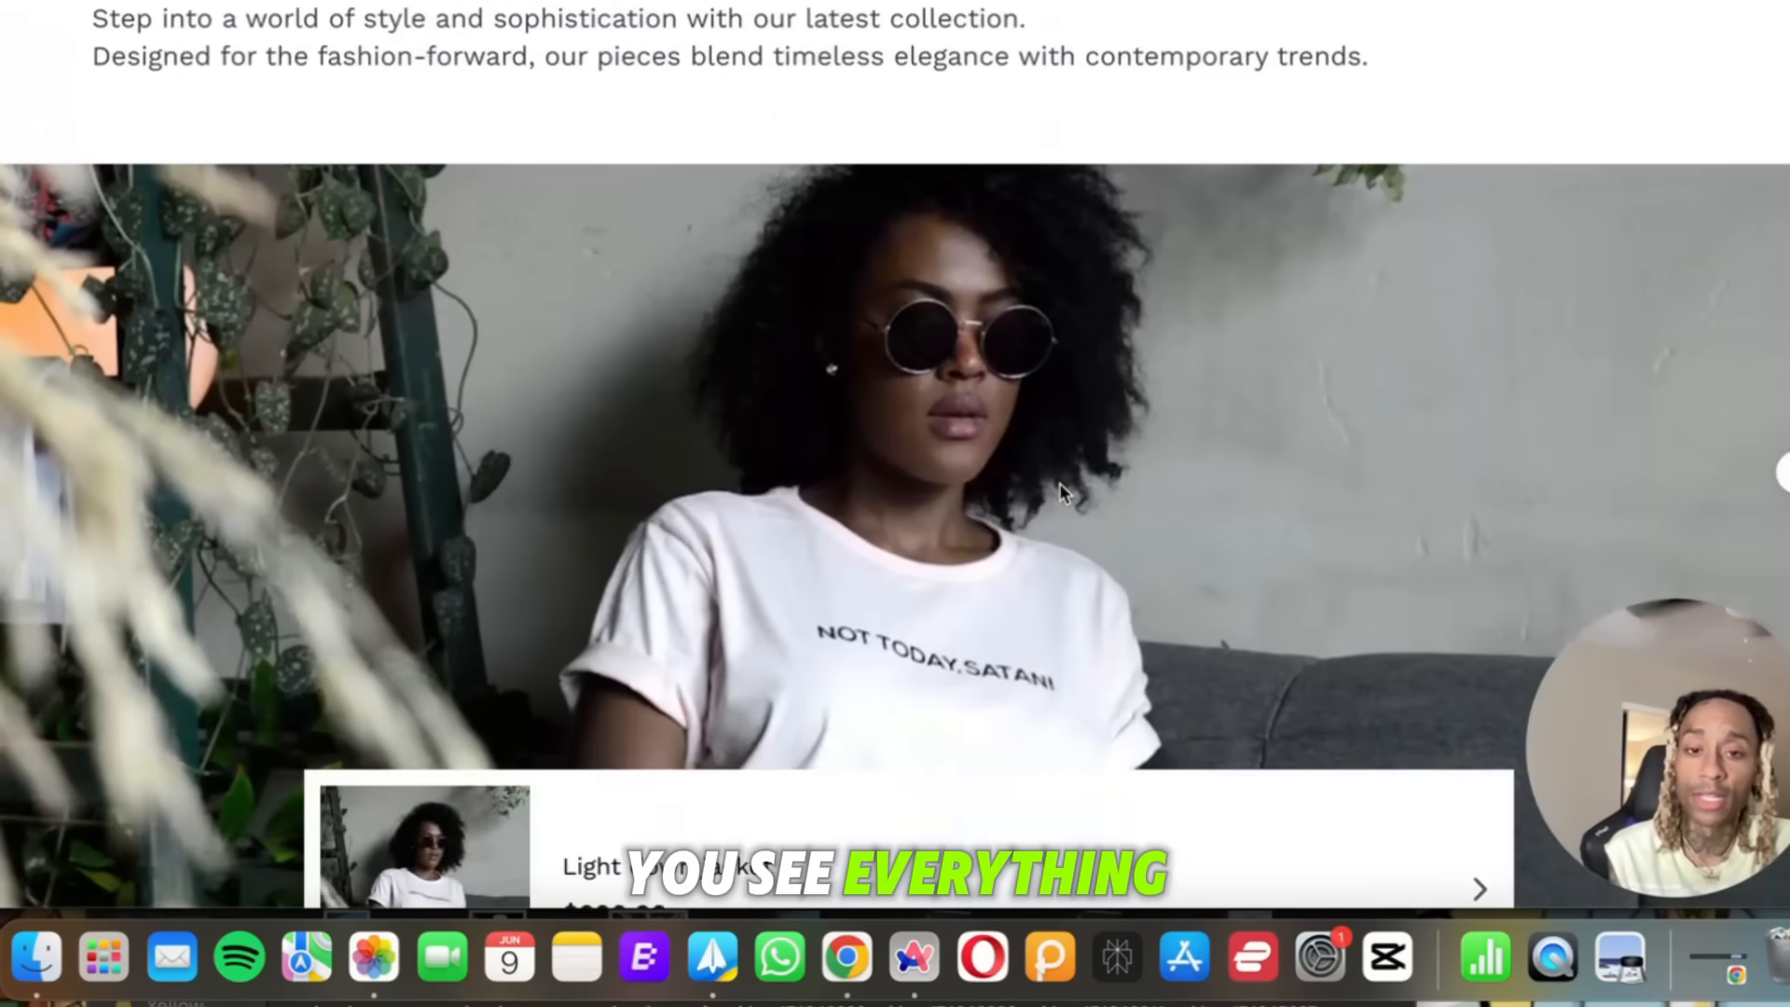
pyautogui.scroll(-3)
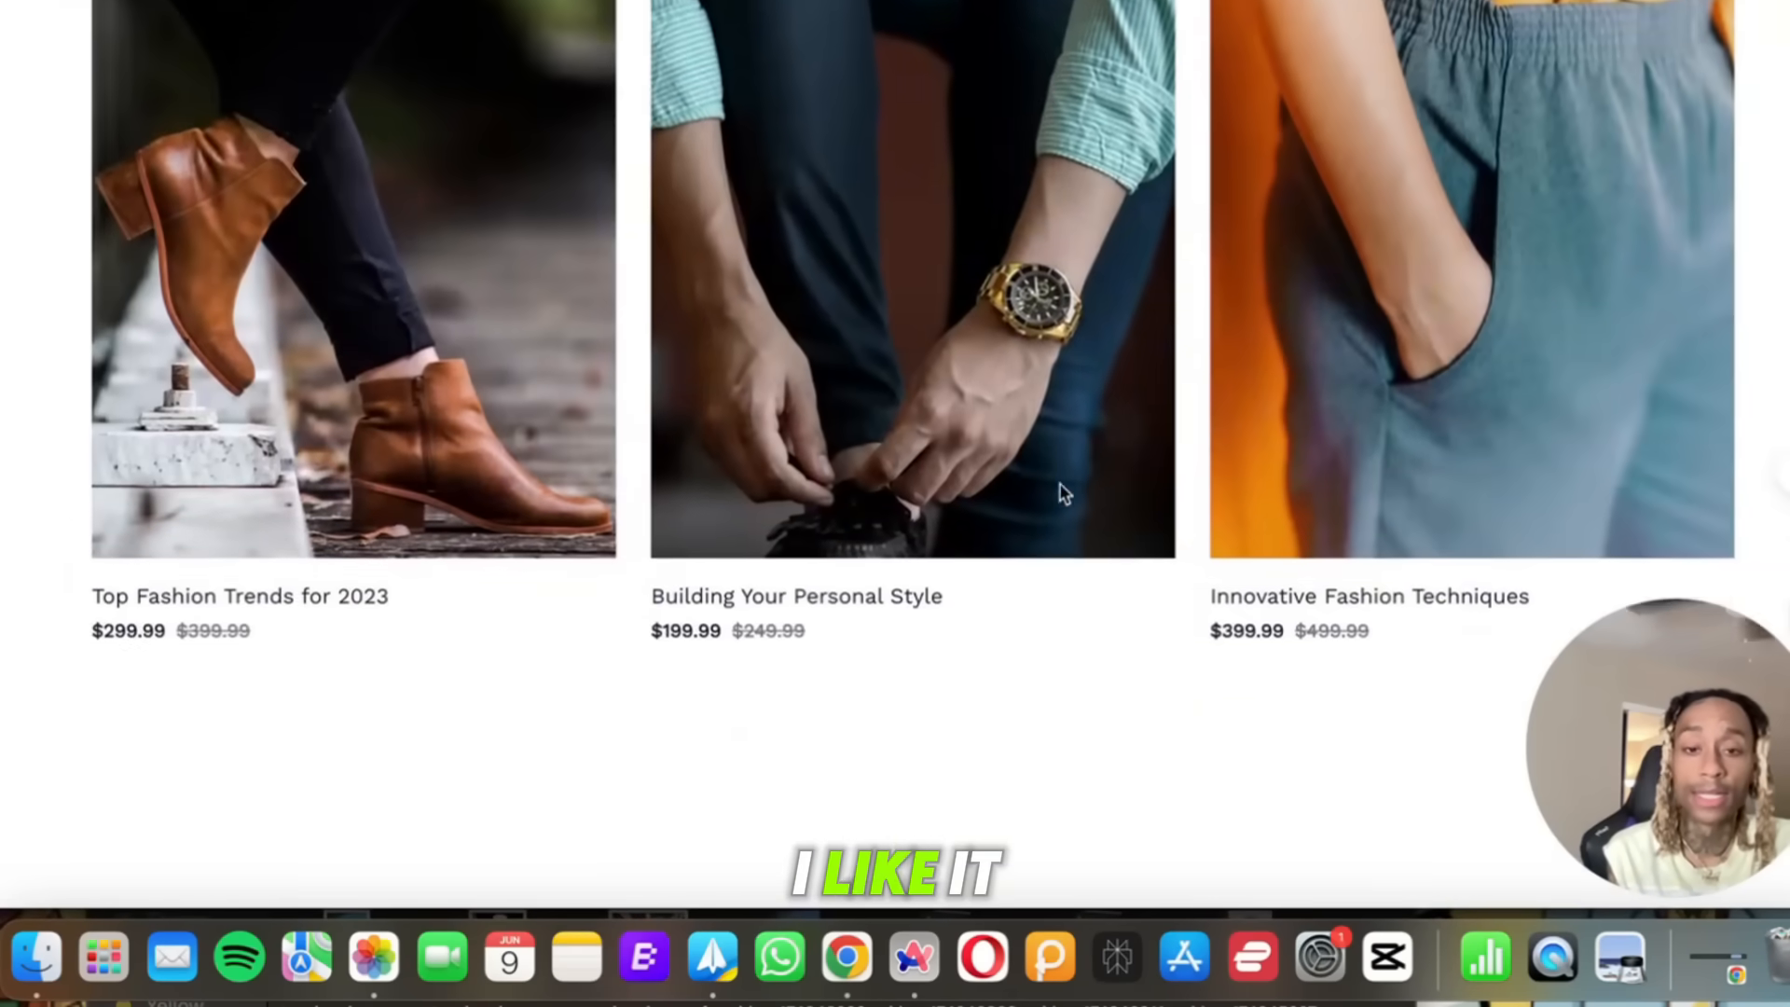
pyautogui.scroll(-3)
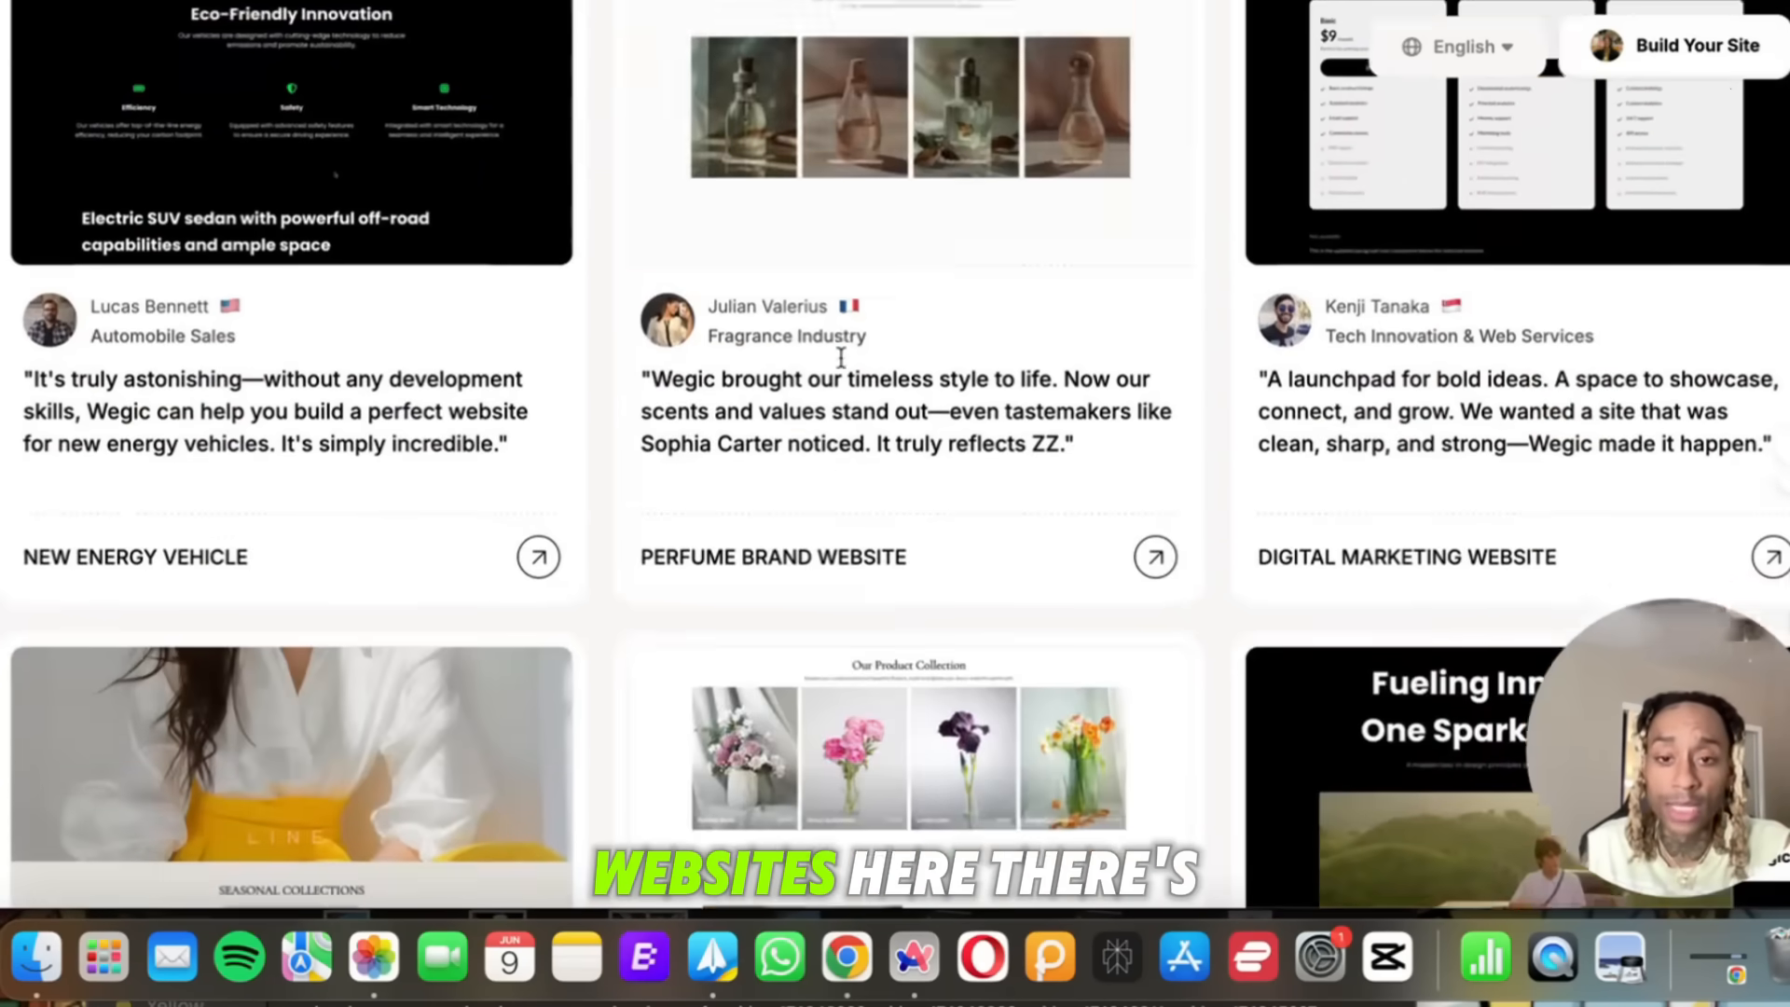
pyautogui.scroll(-3)
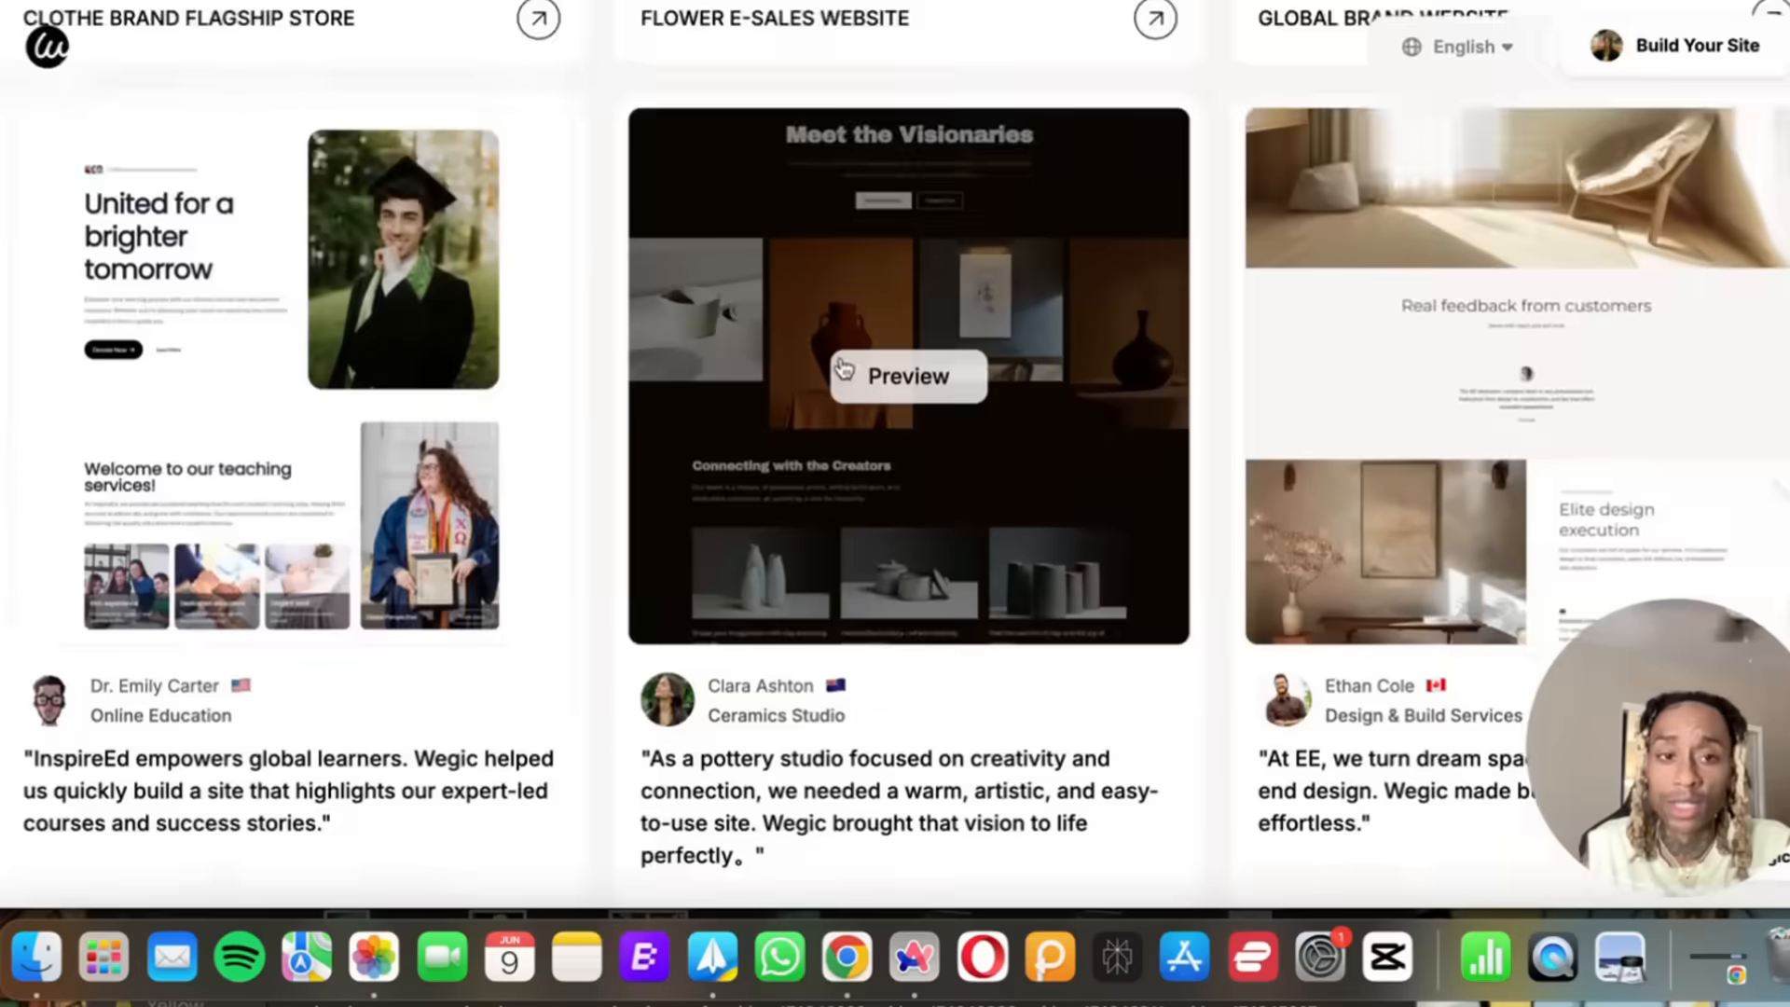
pyautogui.scroll(-3)
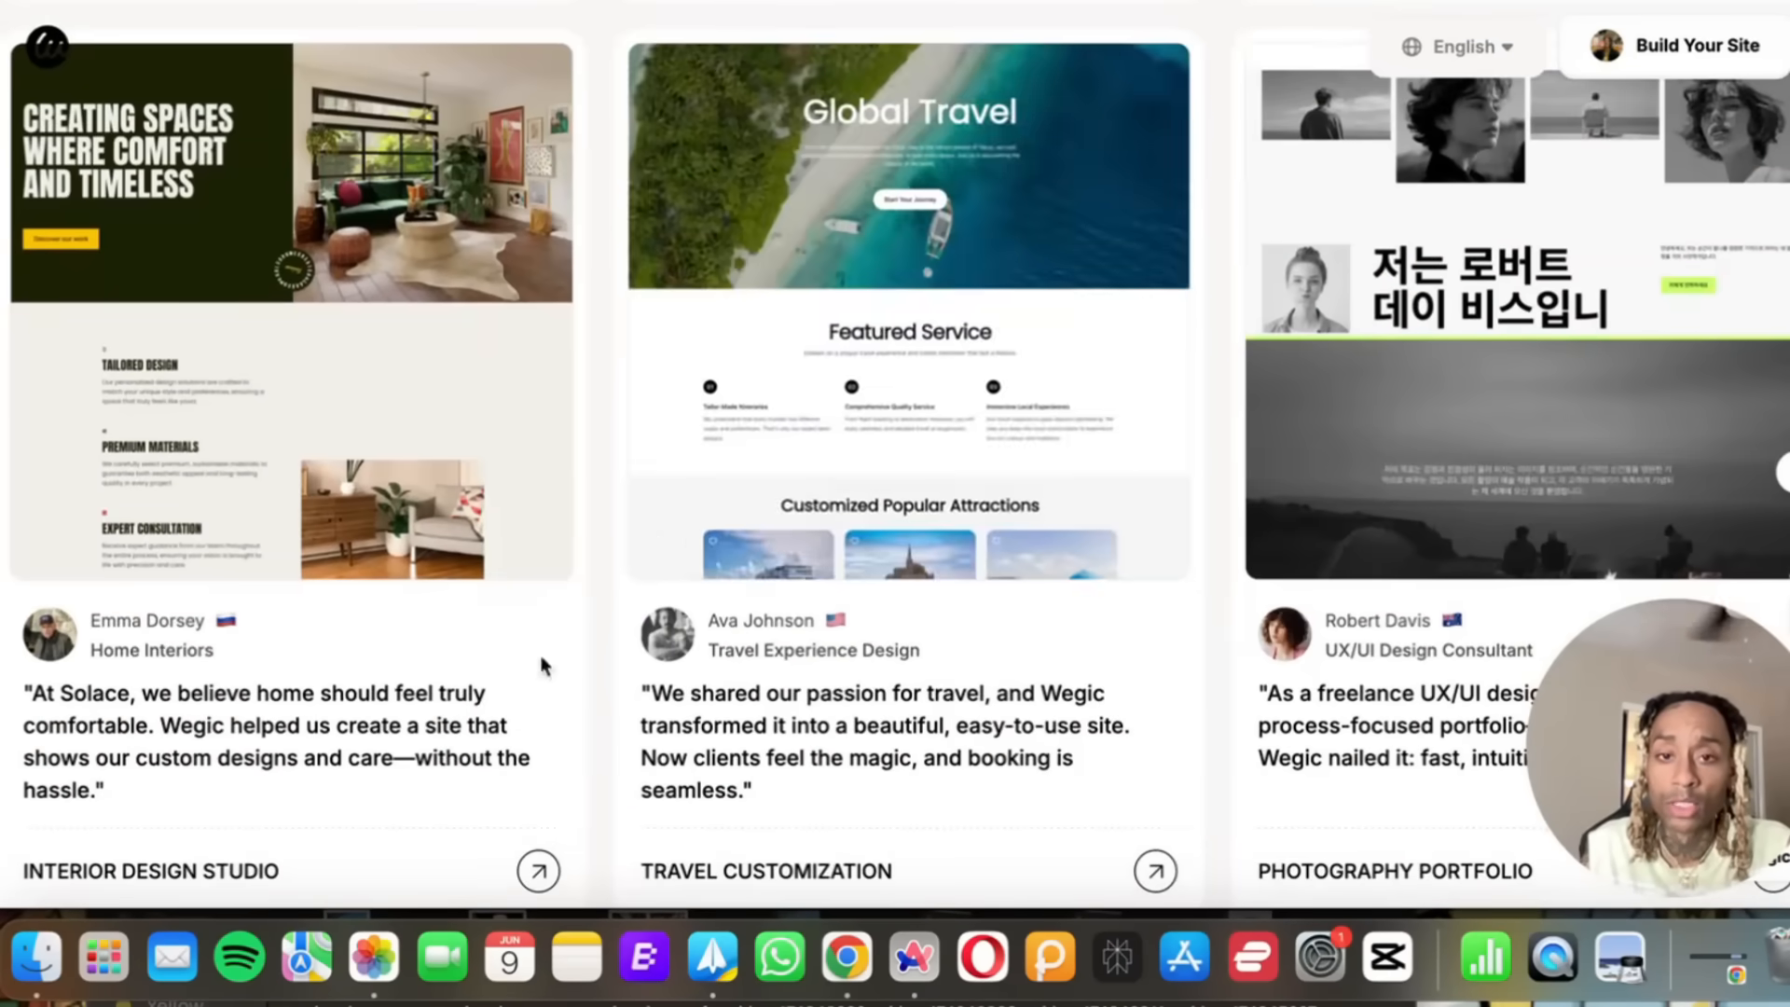
pyautogui.moveTo(907, 310)
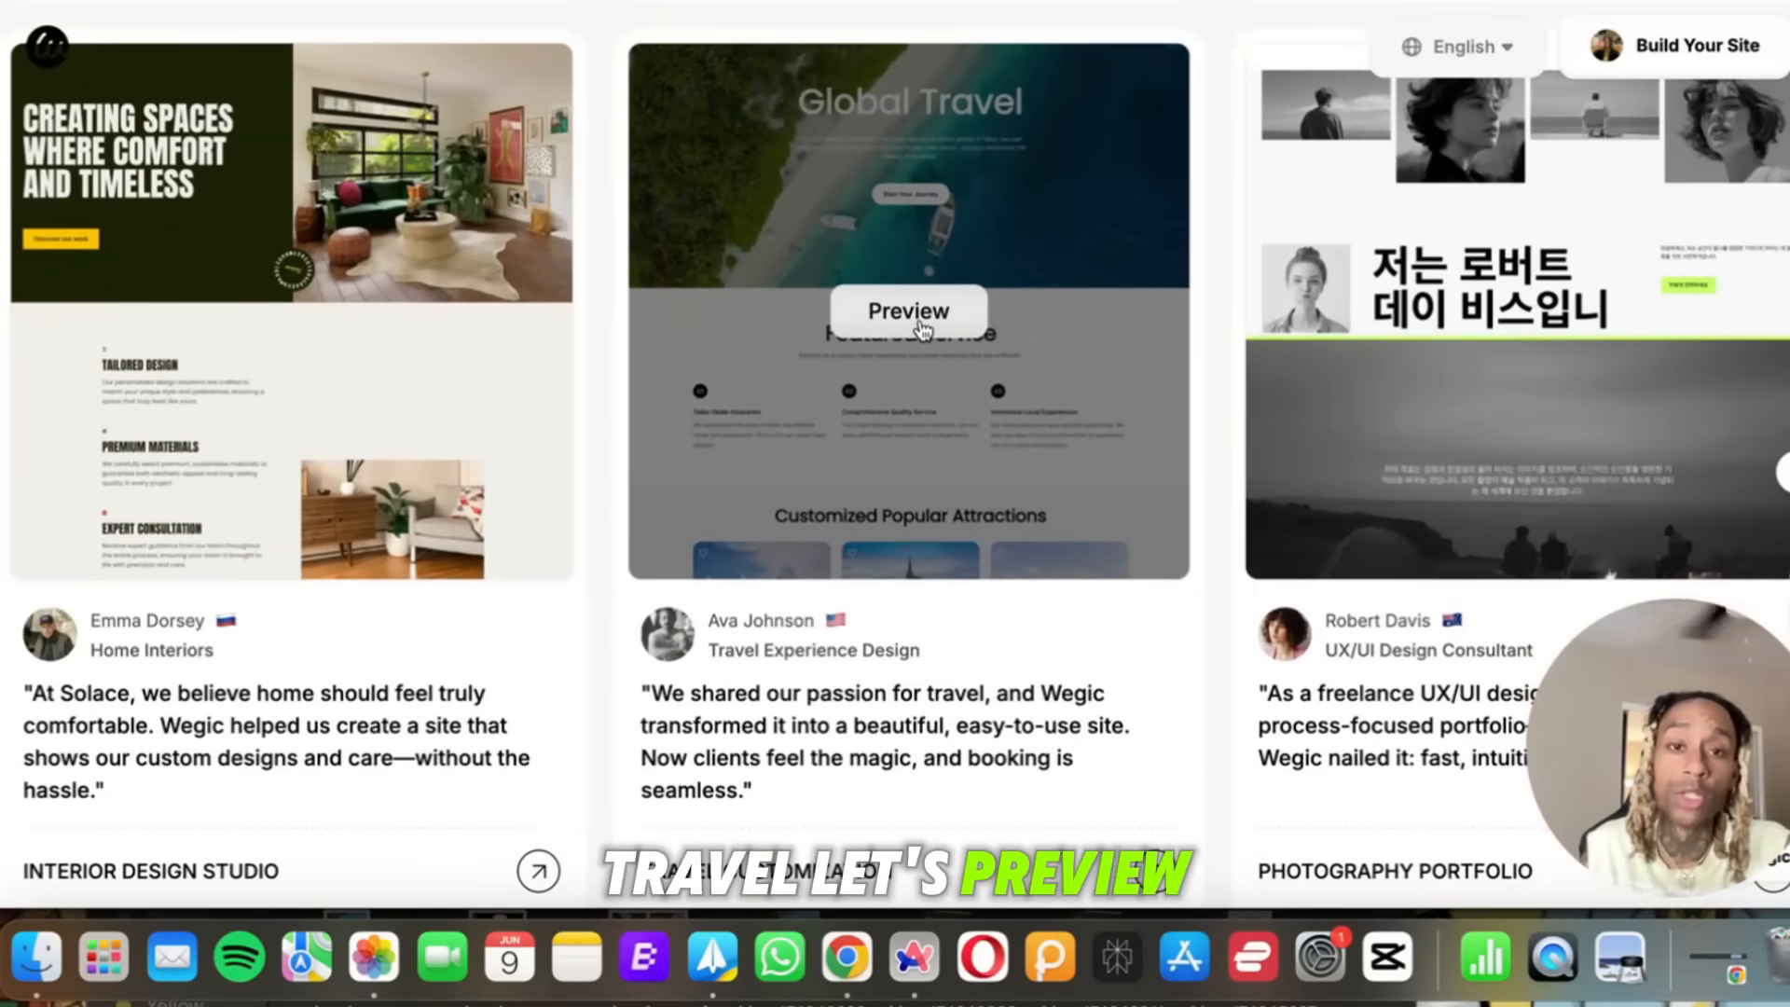
pyautogui.click(907, 311)
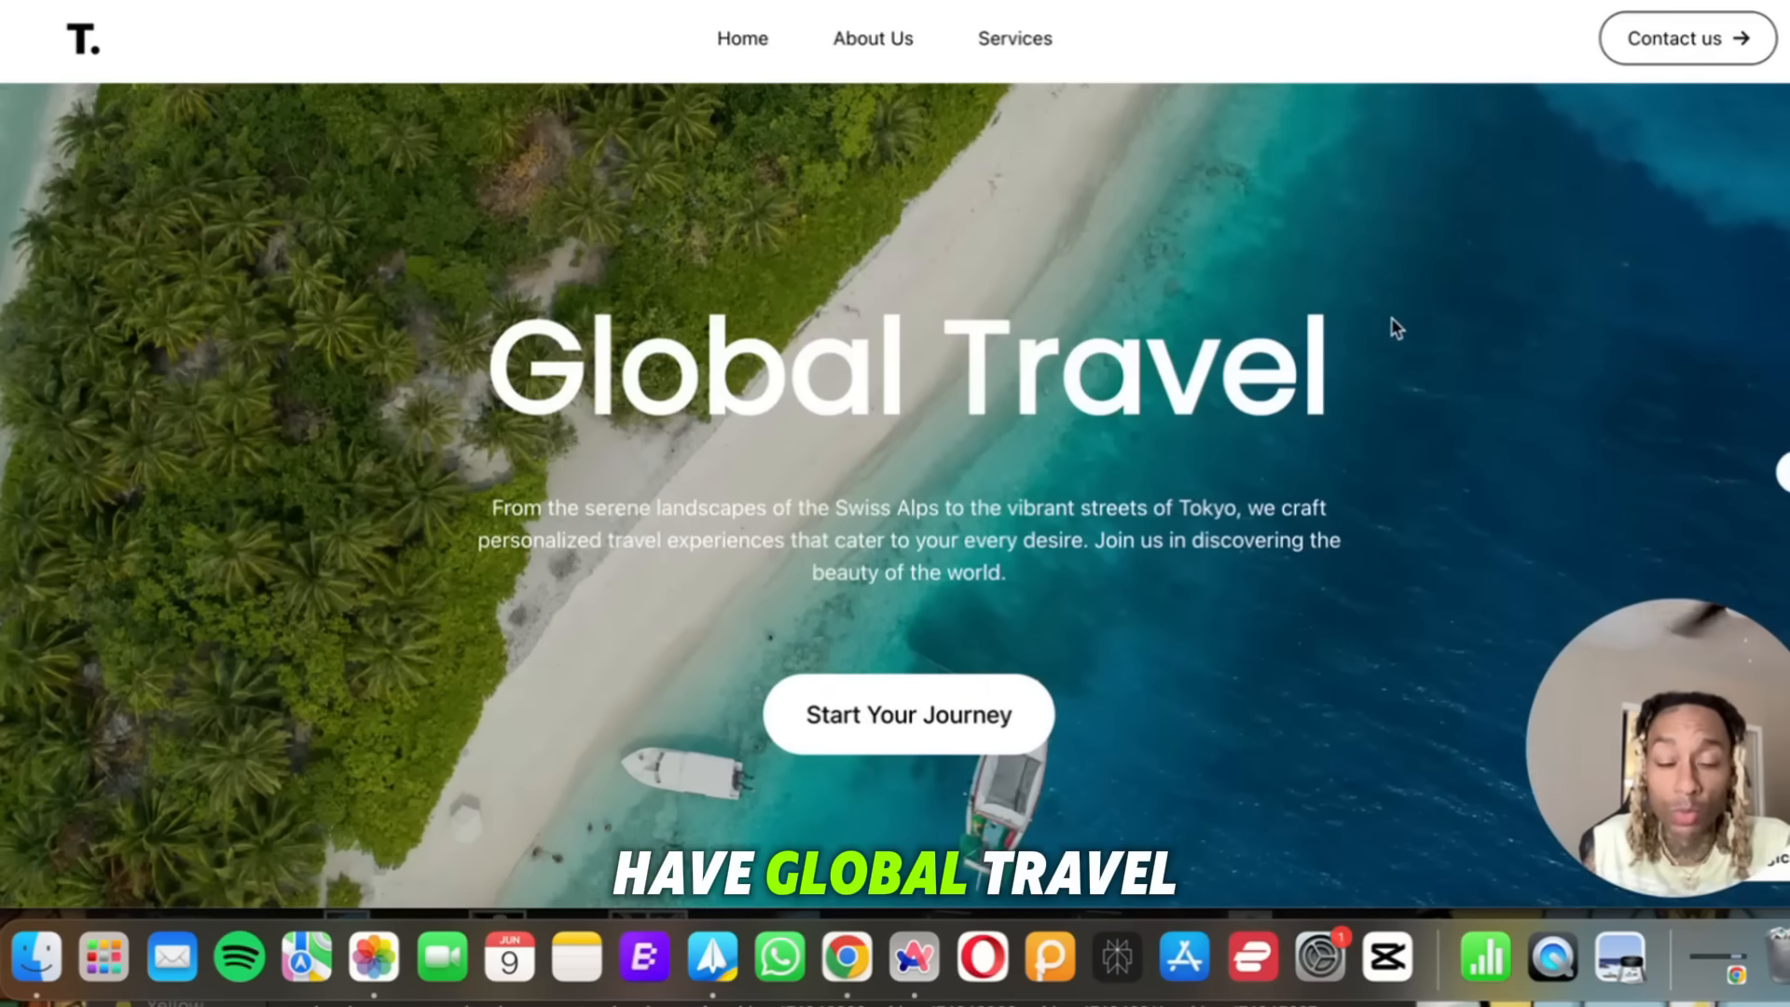
pyautogui.scroll(-3)
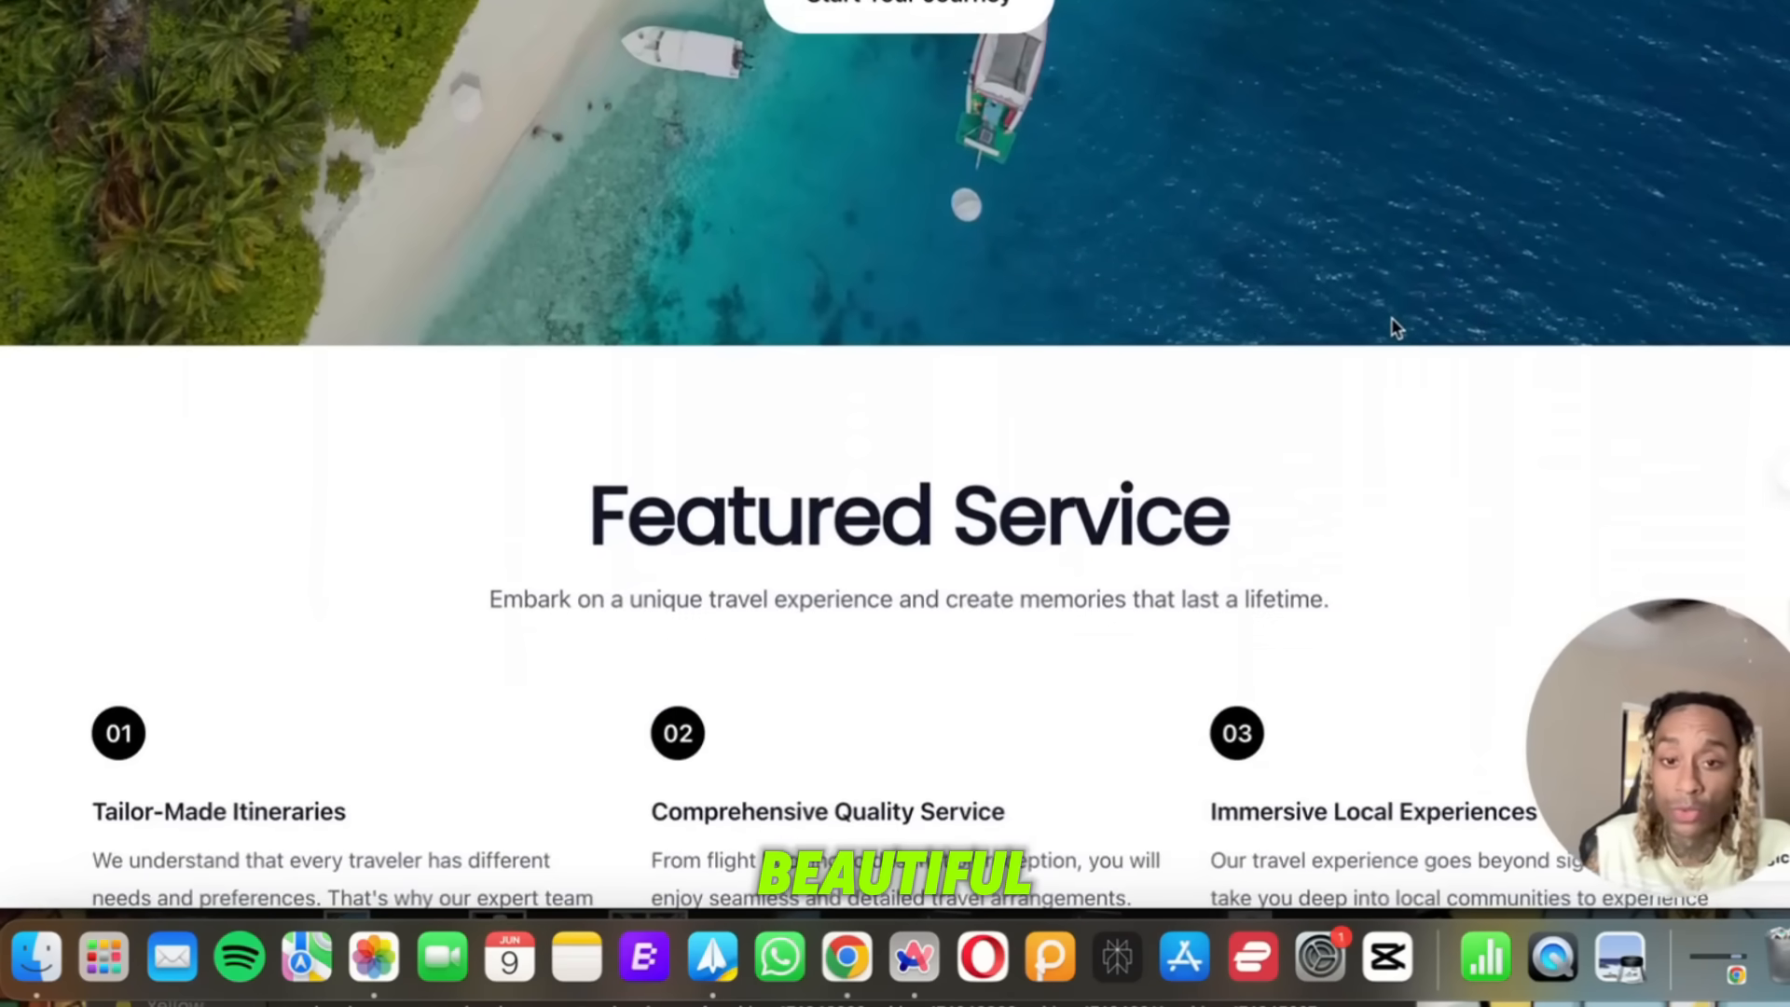
pyautogui.scroll(-3)
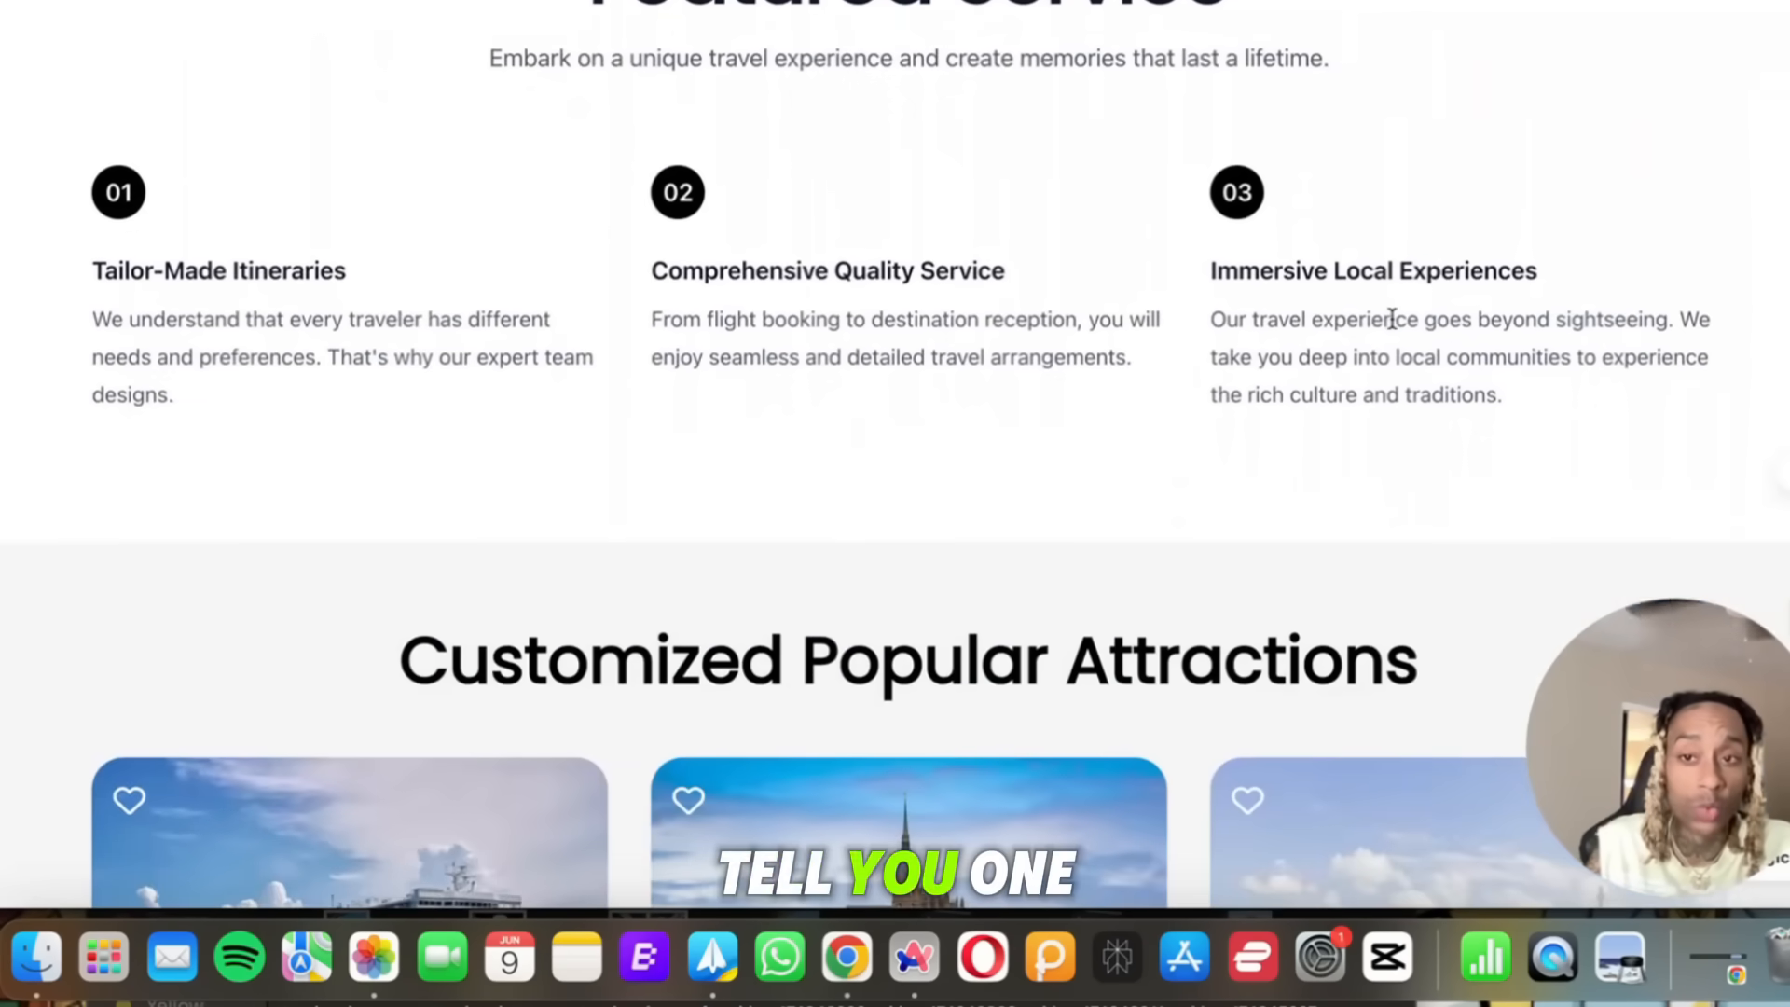
pyautogui.scroll(-3)
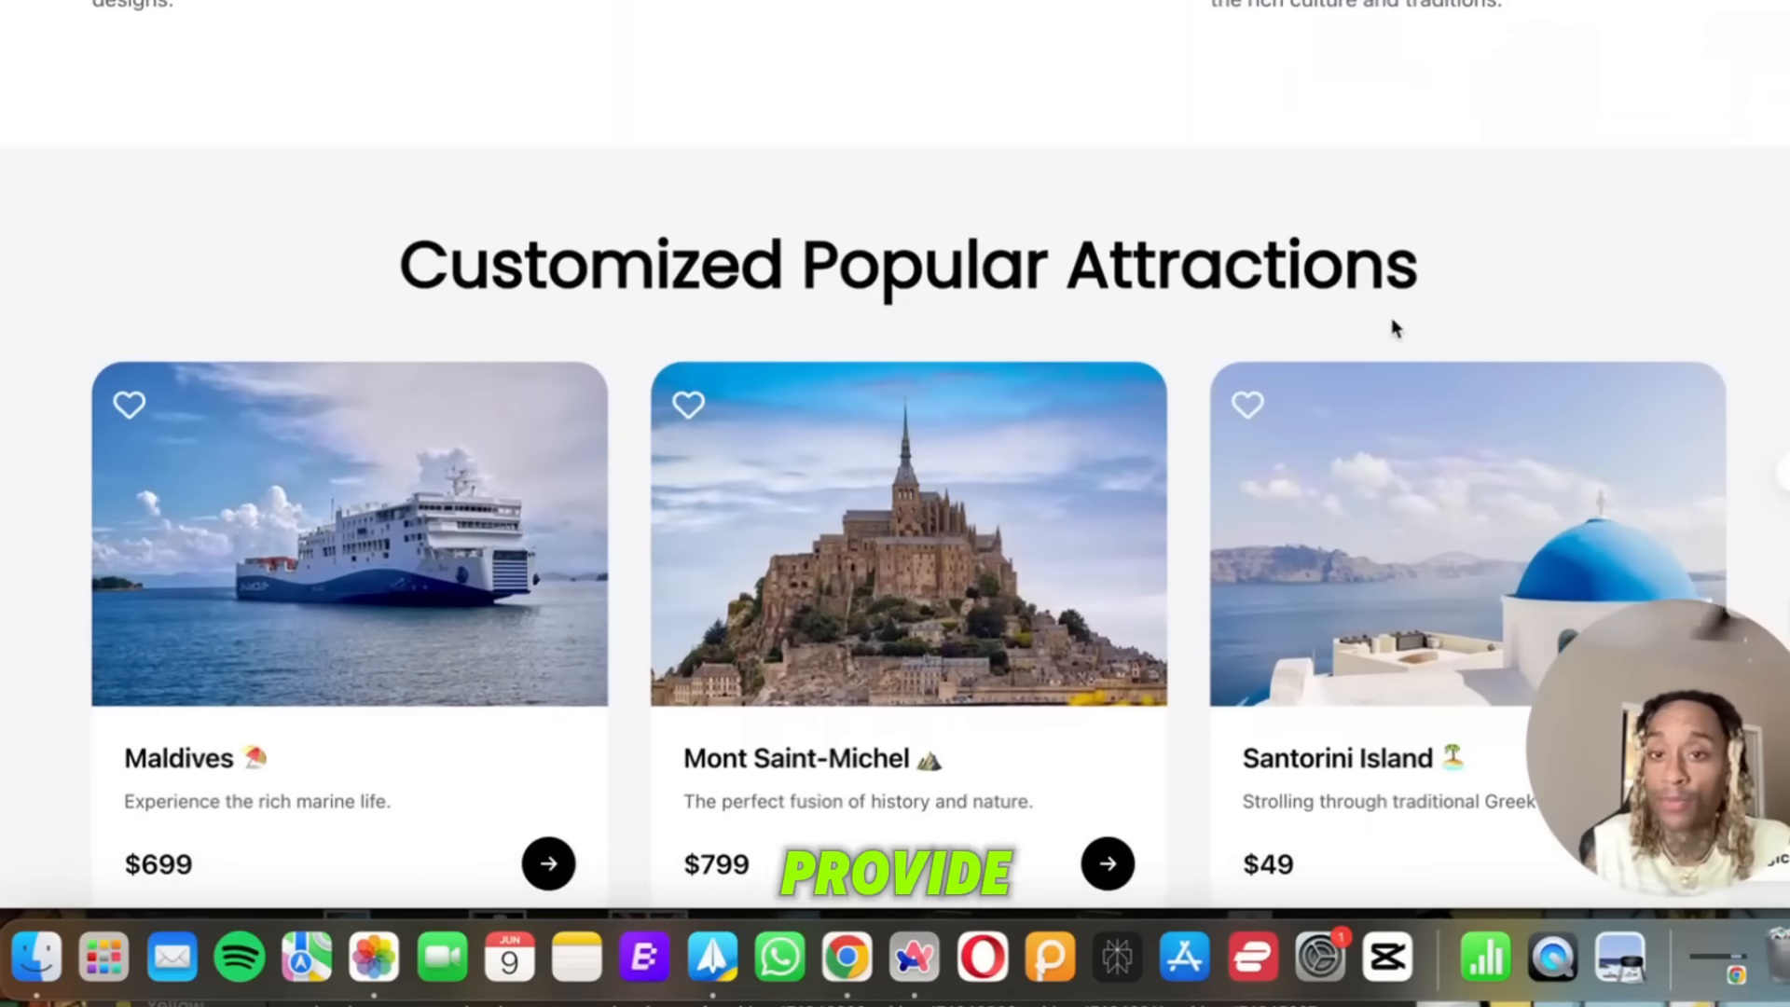
pyautogui.scroll(-3)
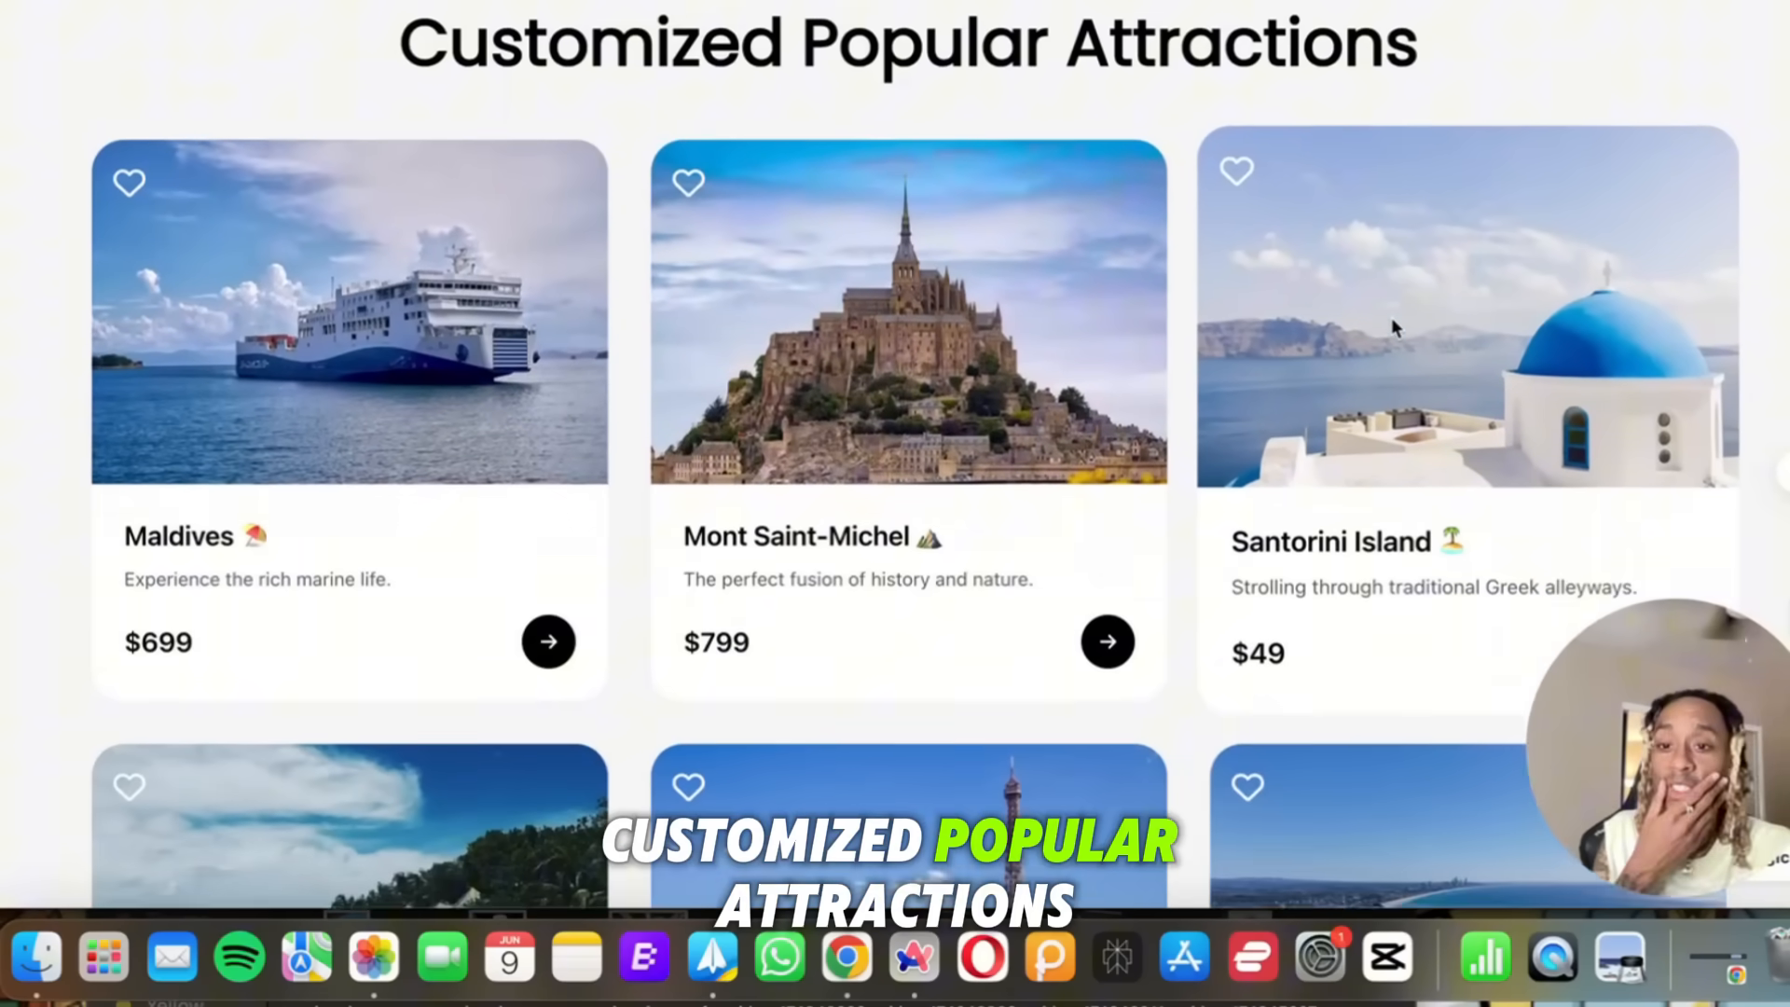
pyautogui.scroll(-3)
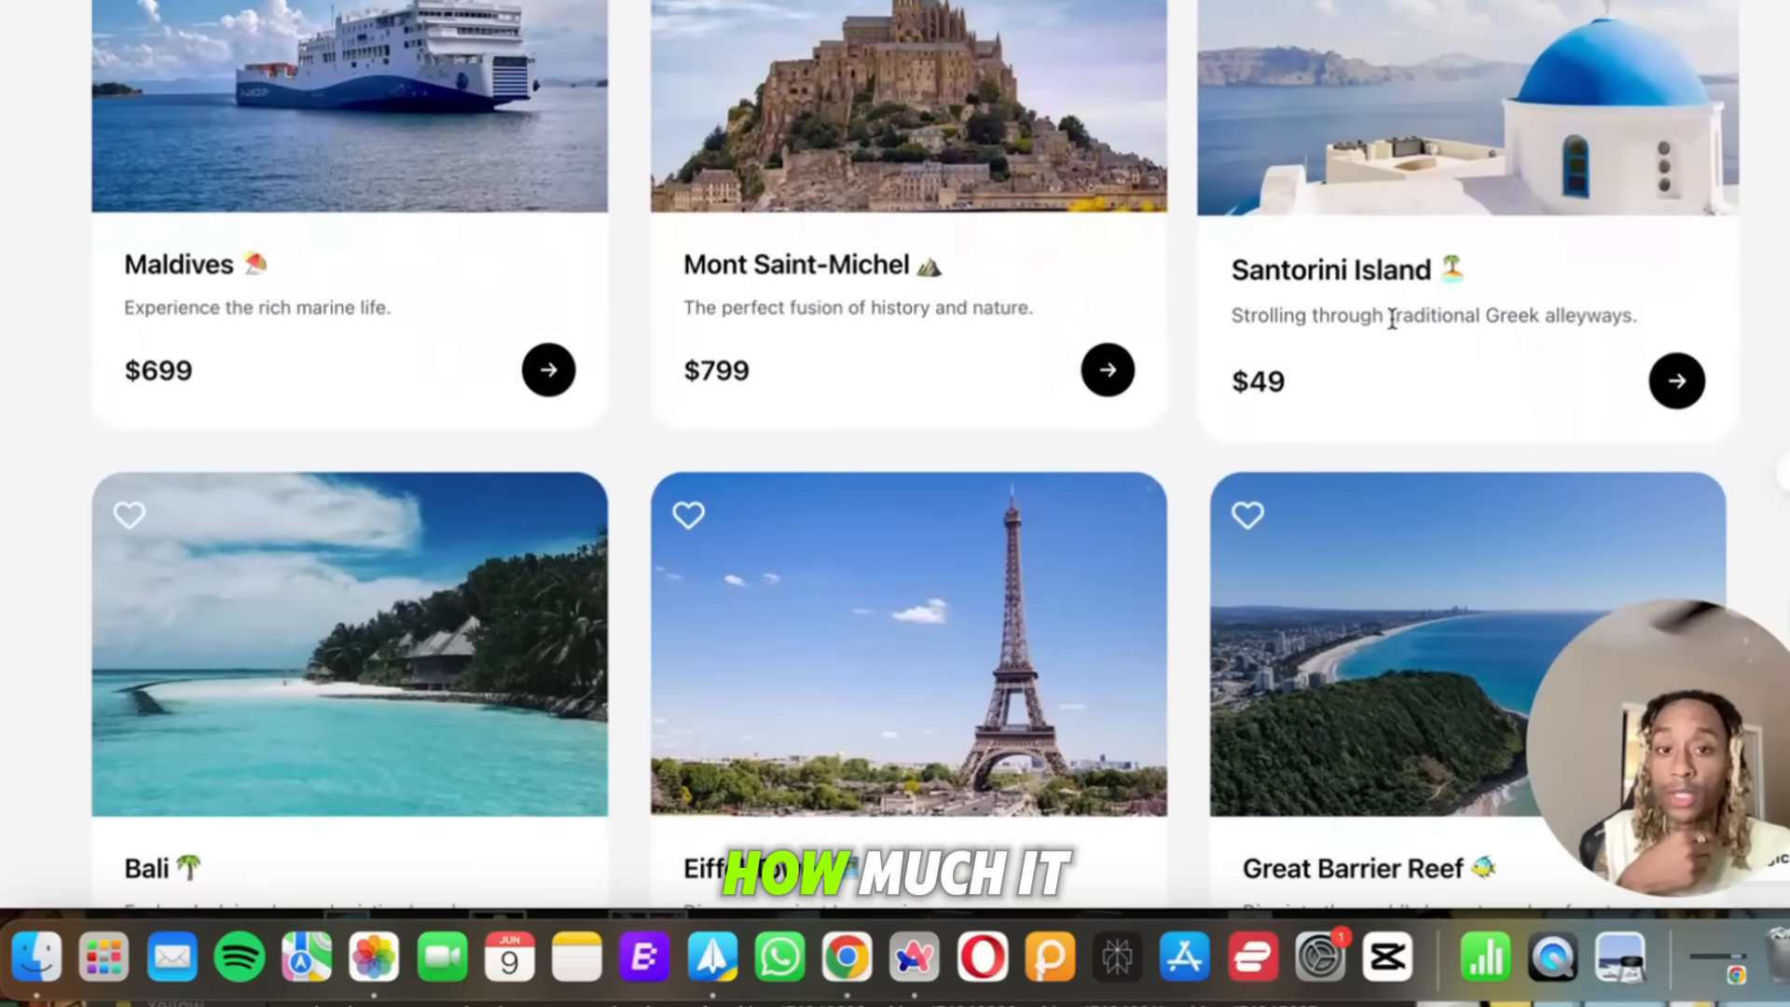
pyautogui.scroll(-3)
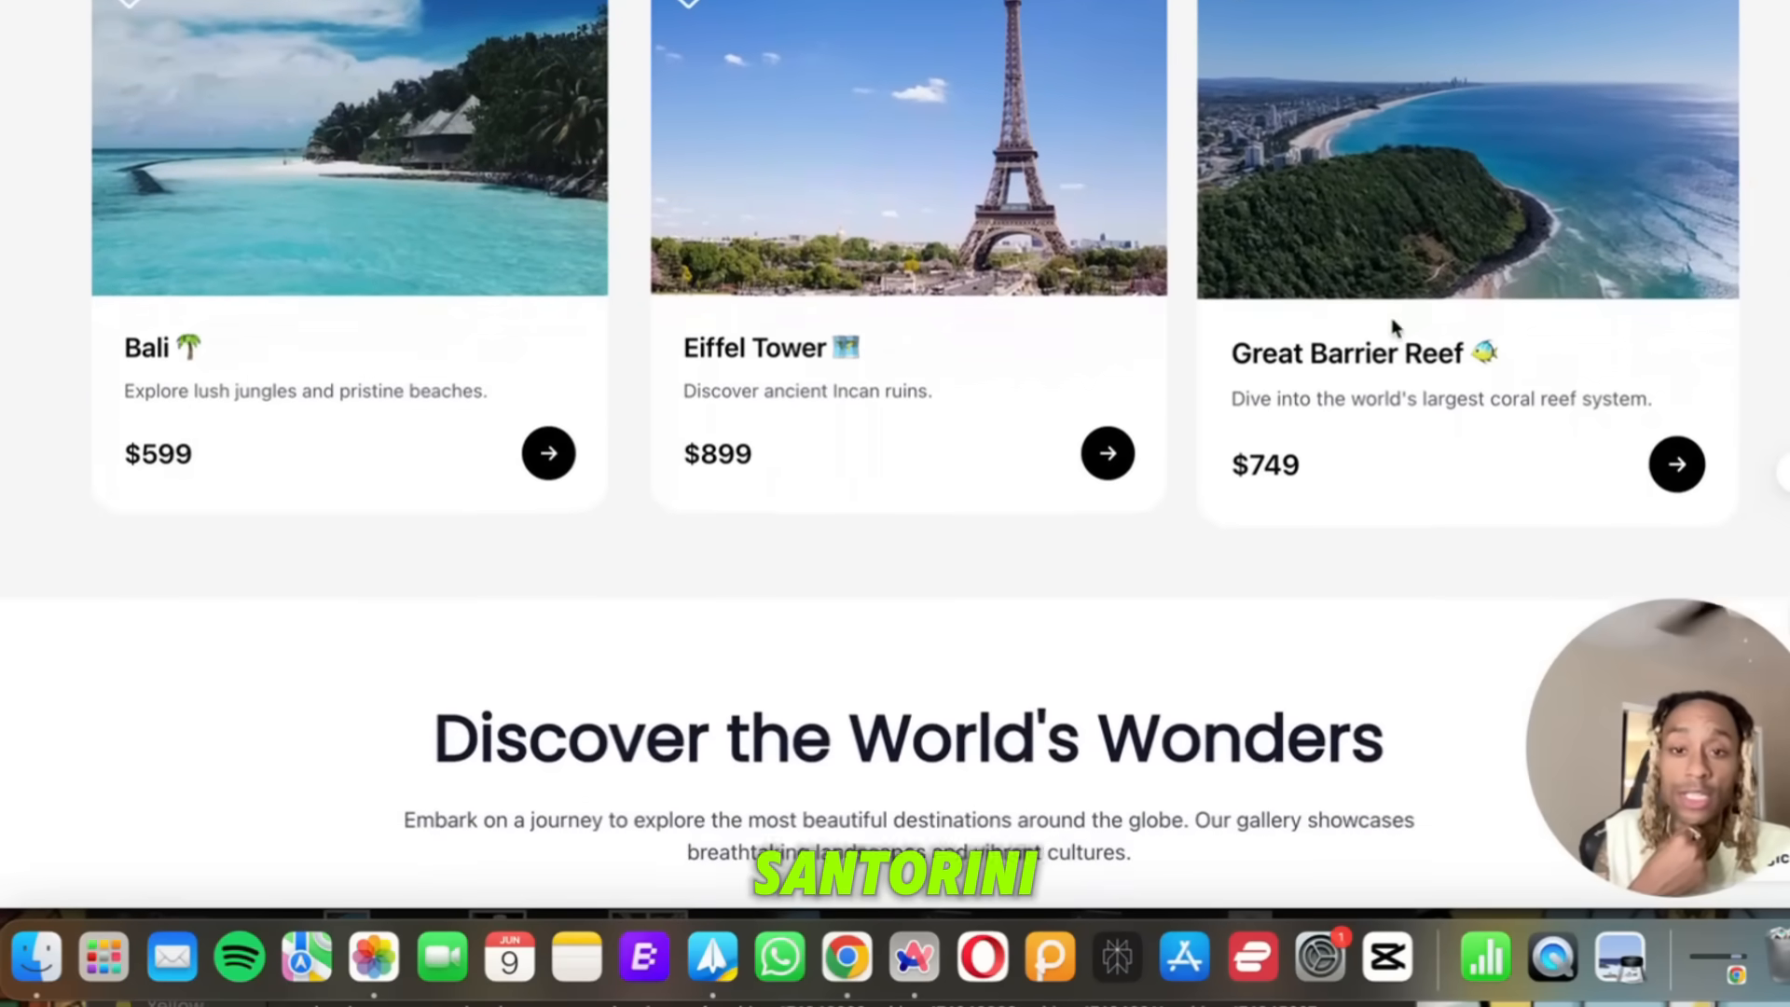
pyautogui.scroll(-3)
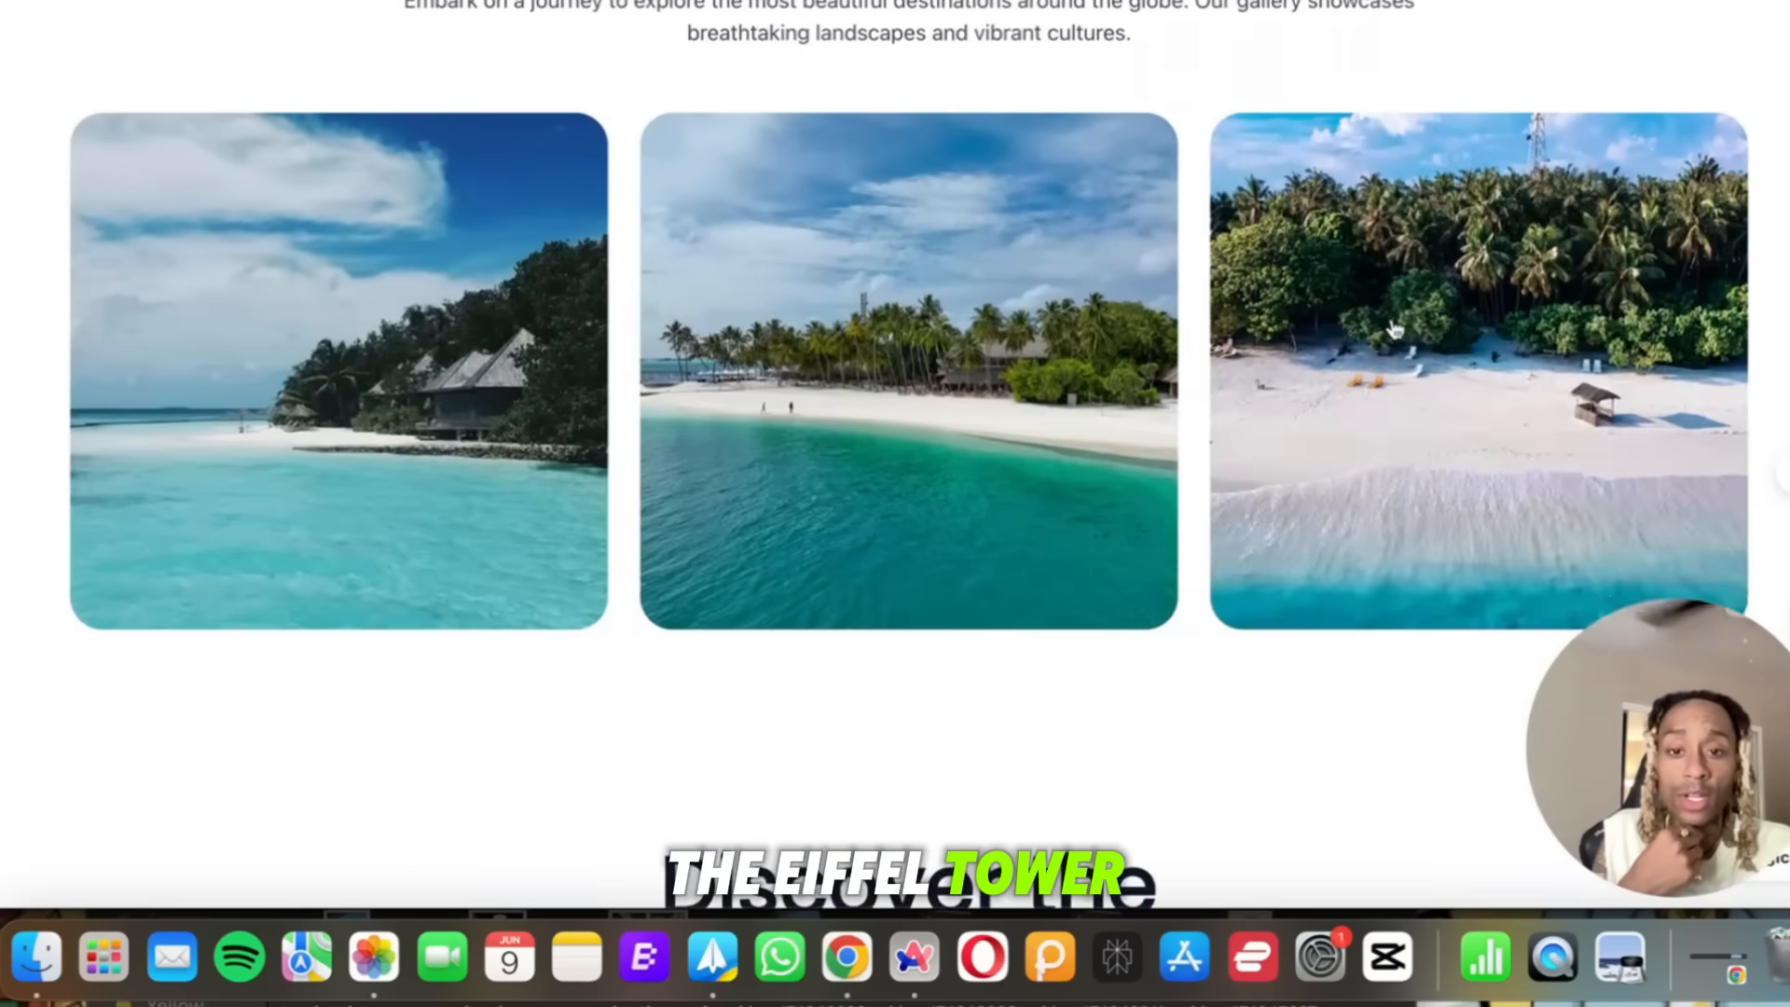
pyautogui.scroll(-3)
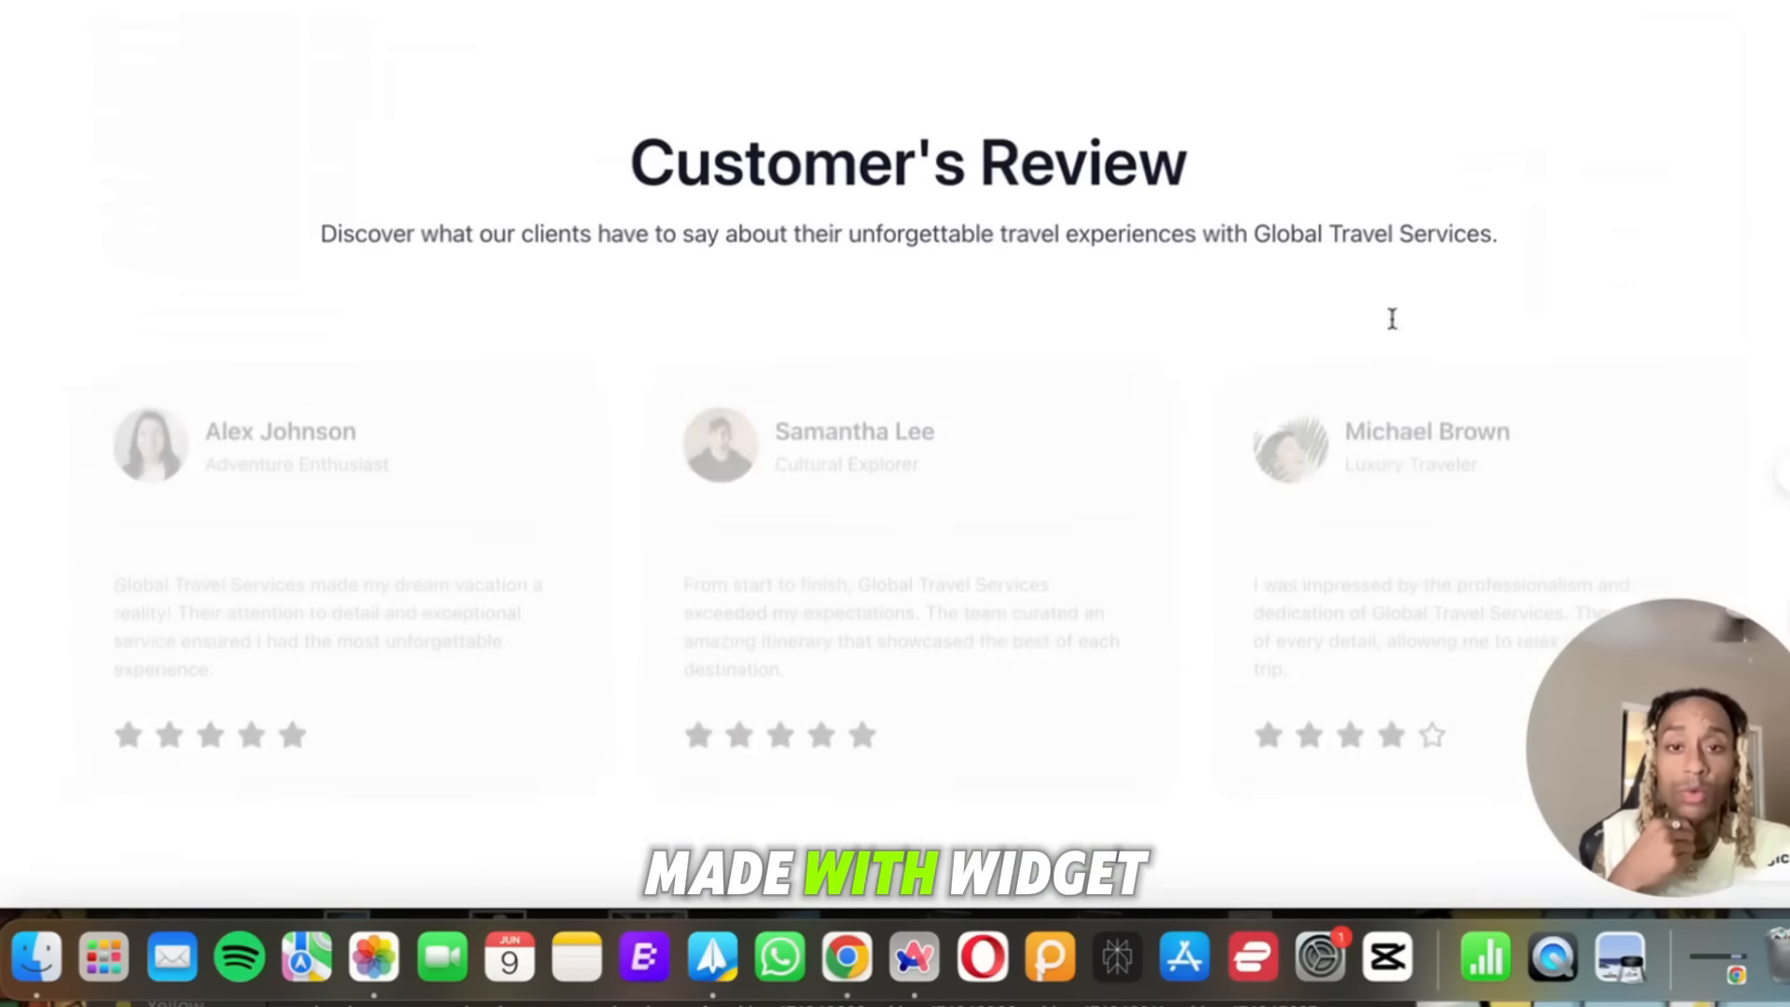
pyautogui.scroll(-3)
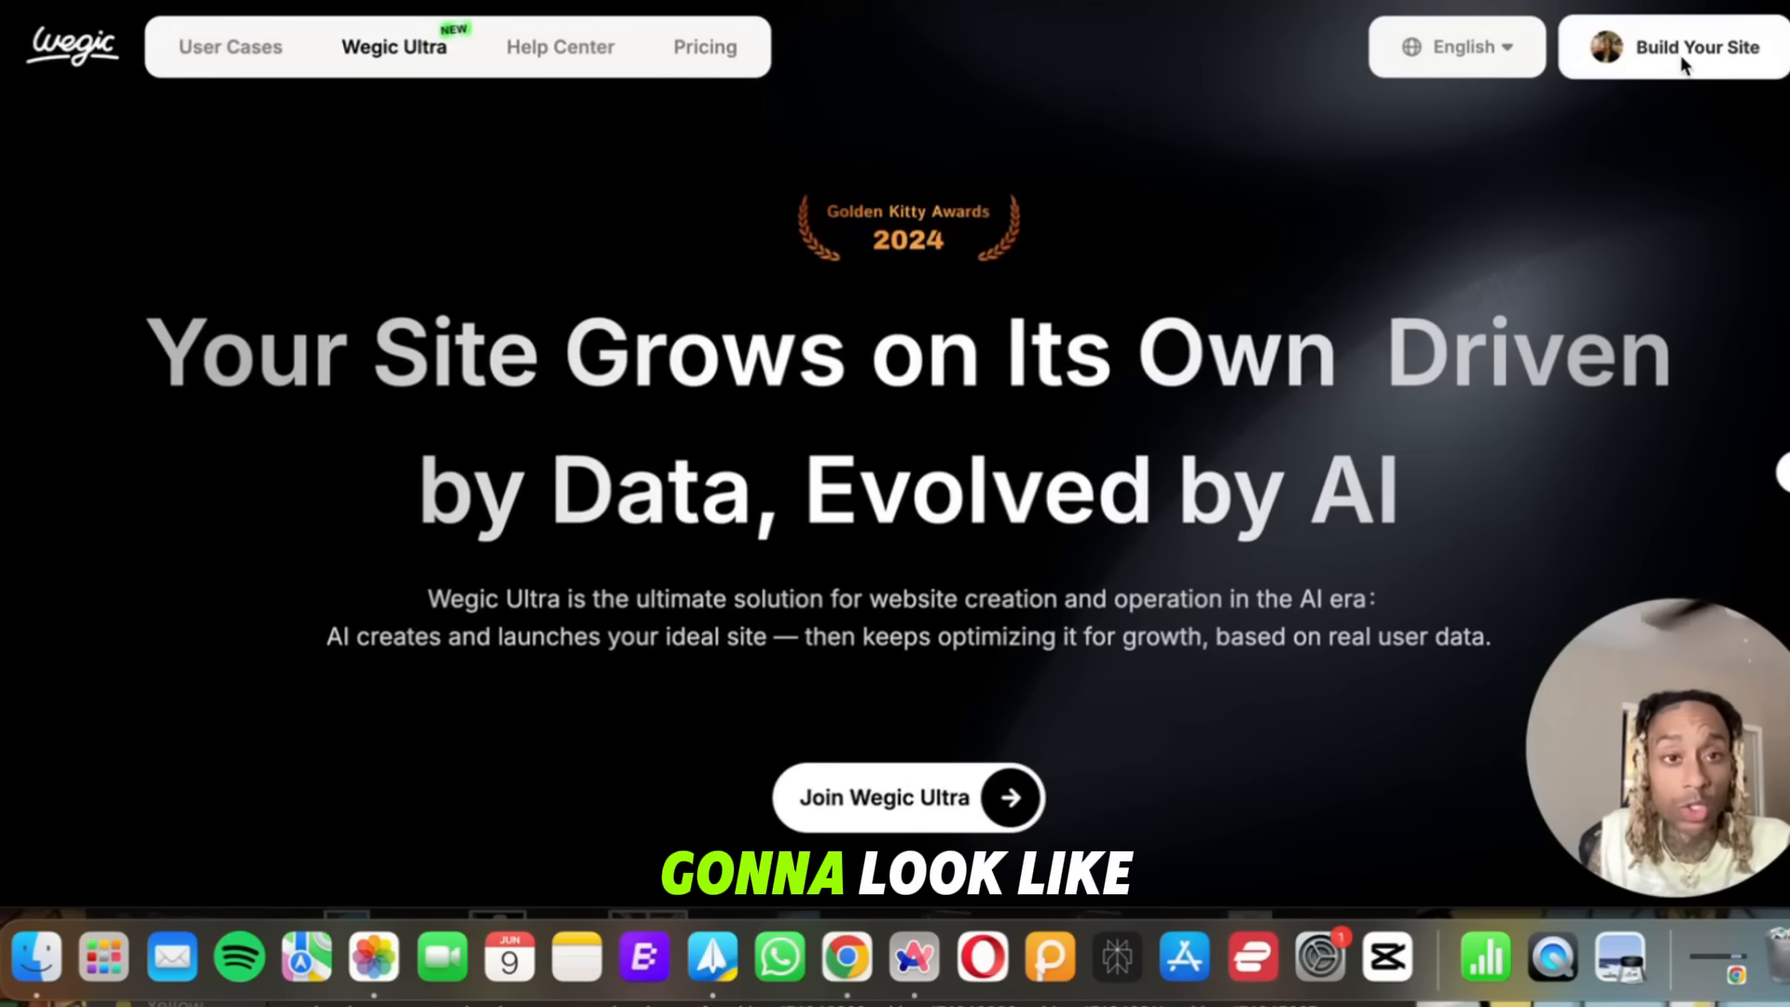
# Create a new website 'an ecommerce website about selling dog flea medication' as a product display page.
pyautogui.click(1696, 47)
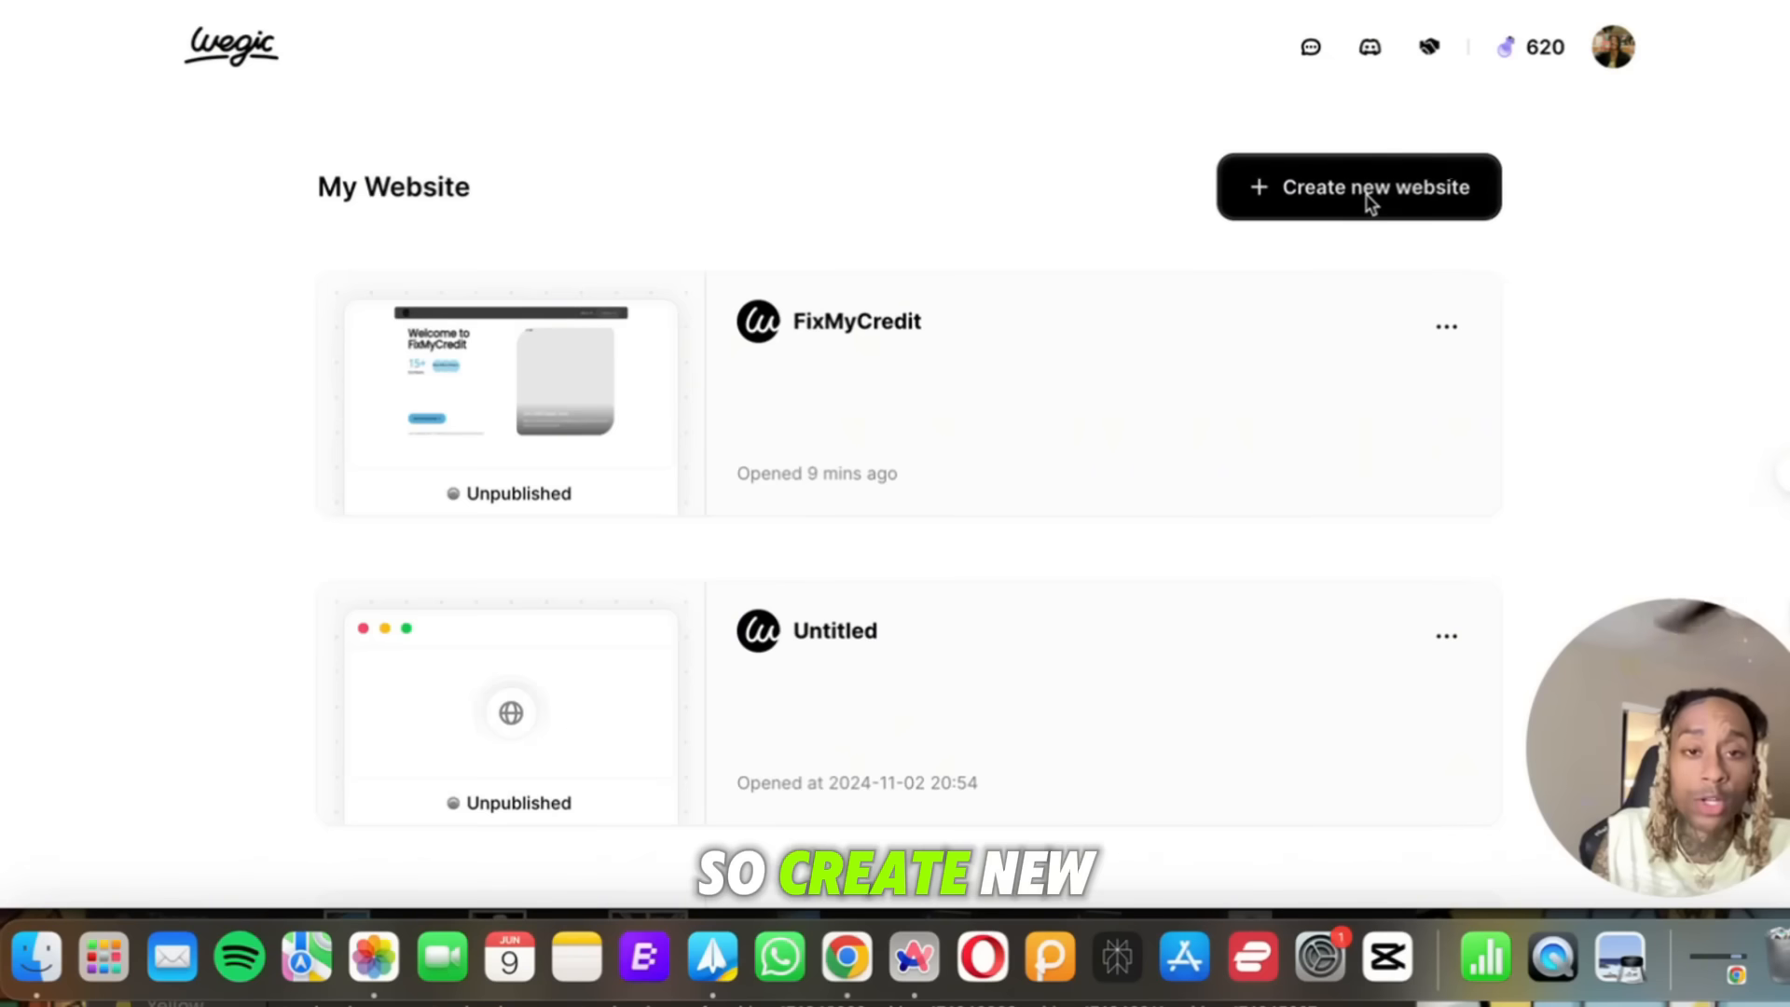
pyautogui.click(1358, 186)
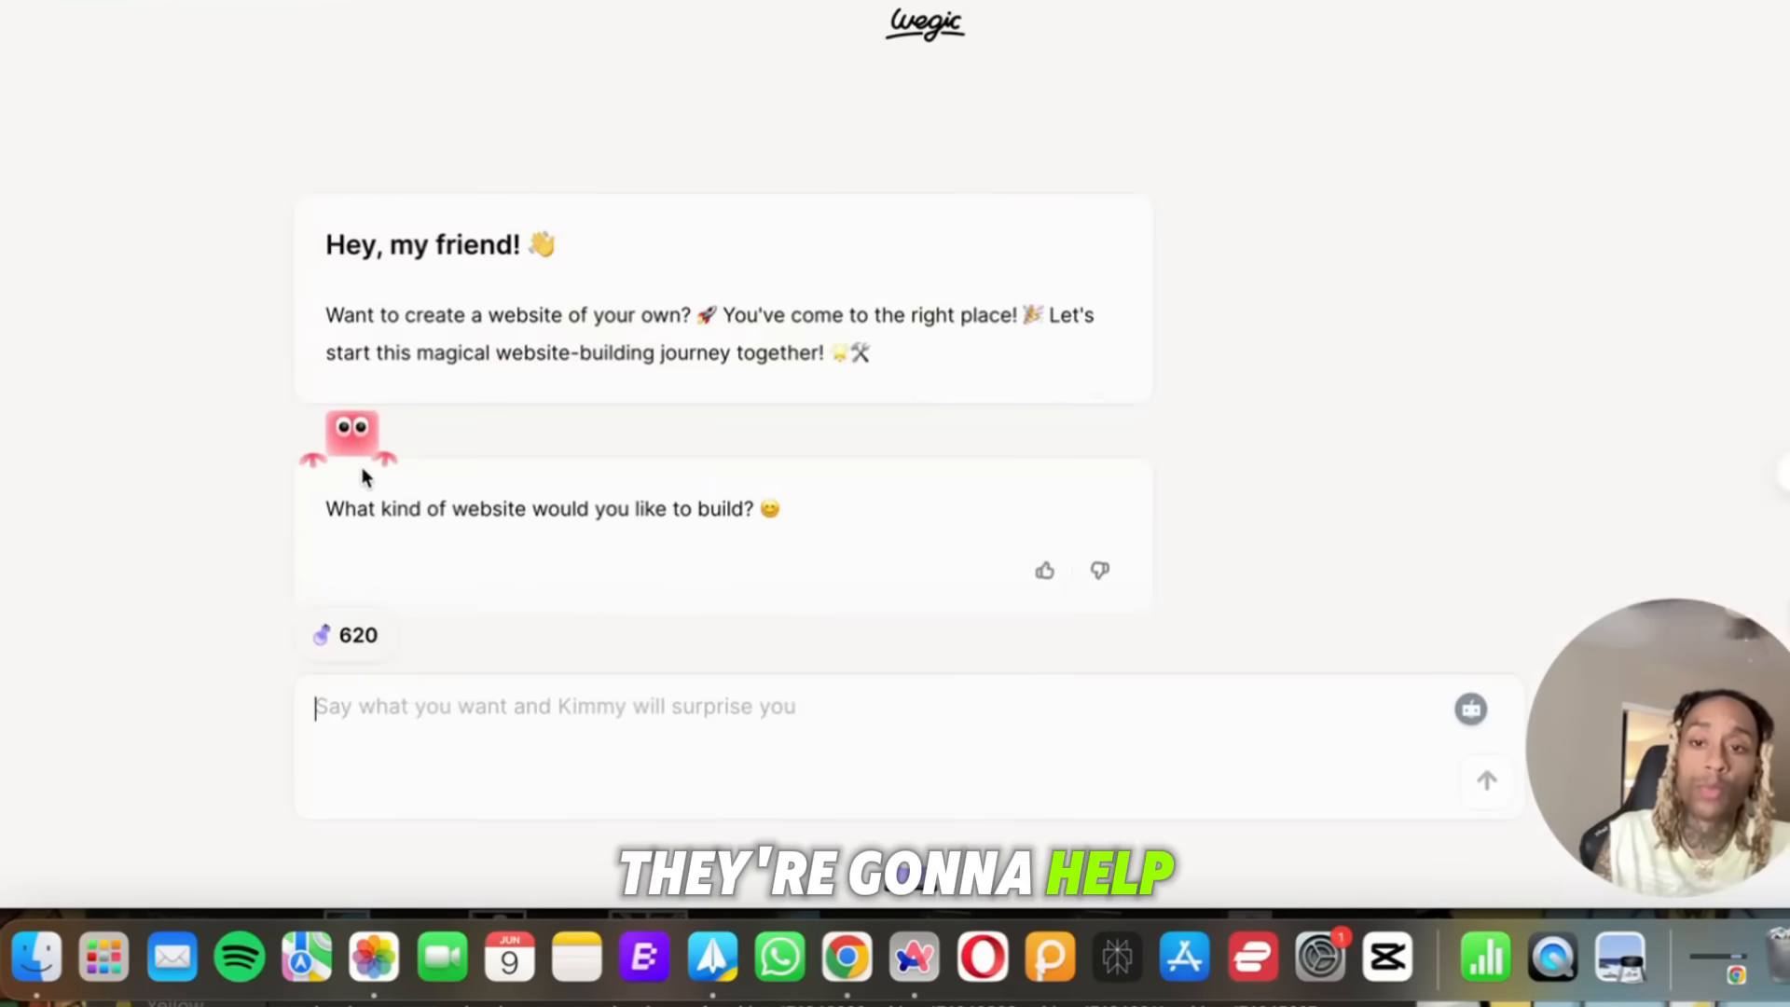
pyautogui.moveTo(792, 539)
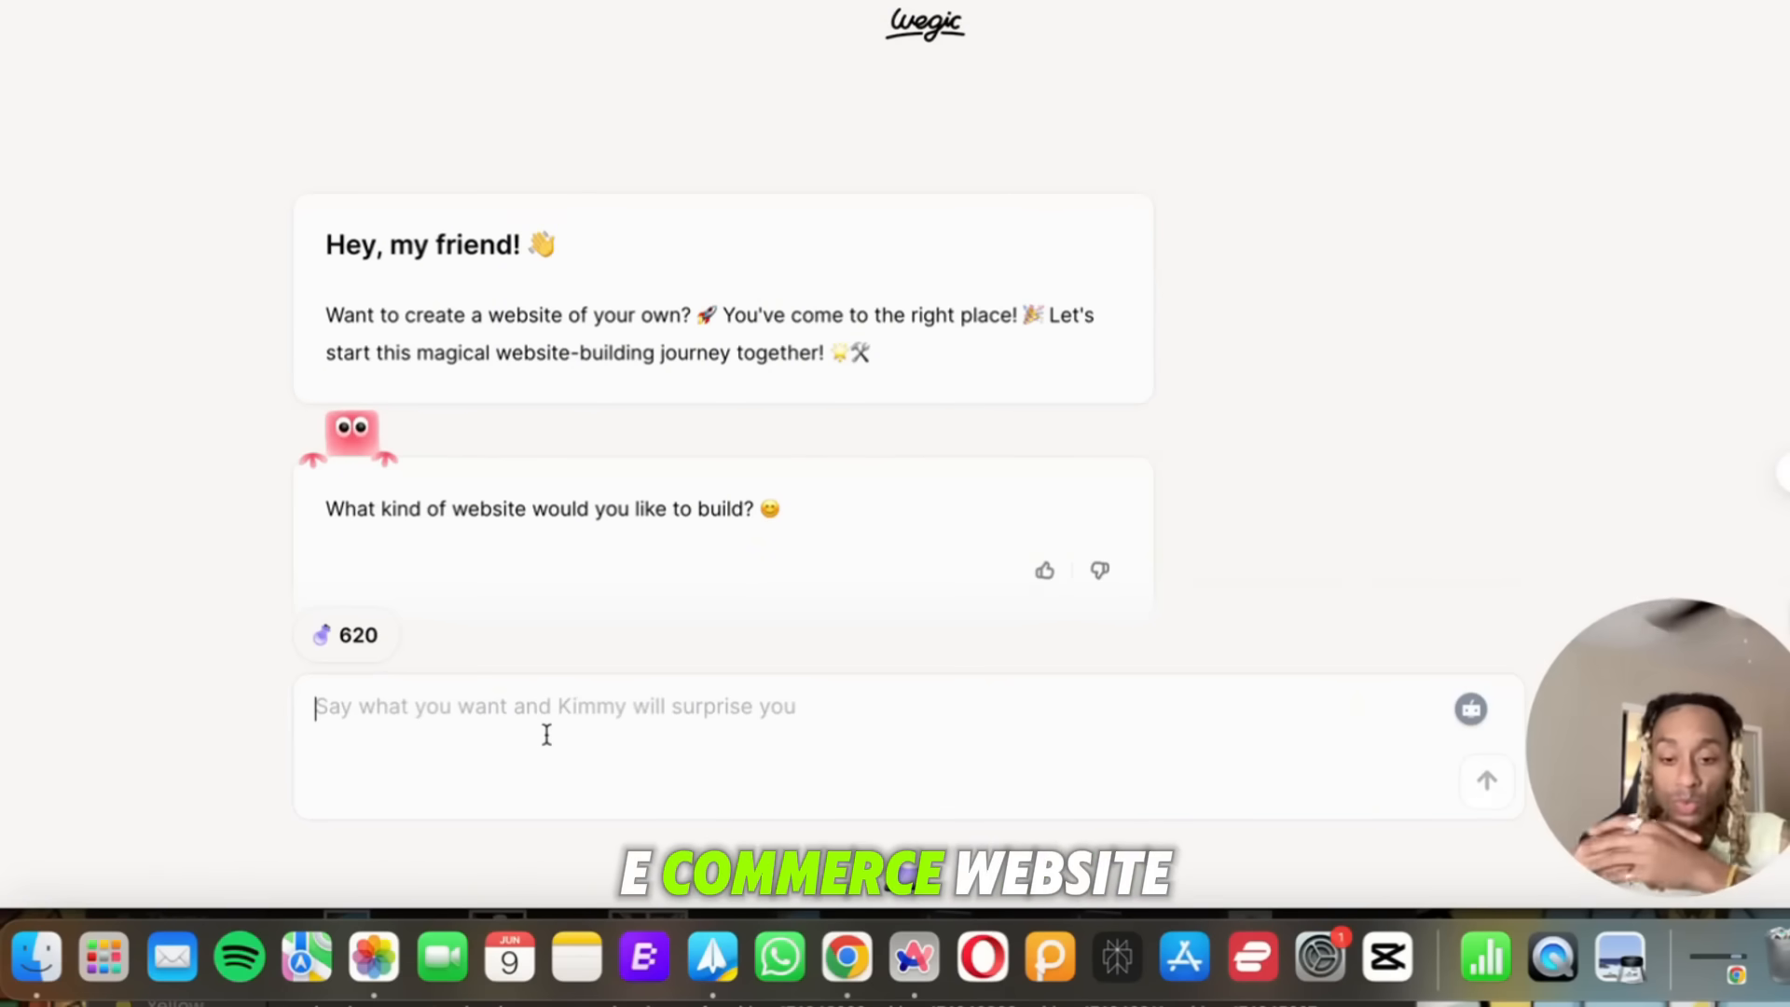
pyautogui.write('an ecommerce website about selling dog flea medication')
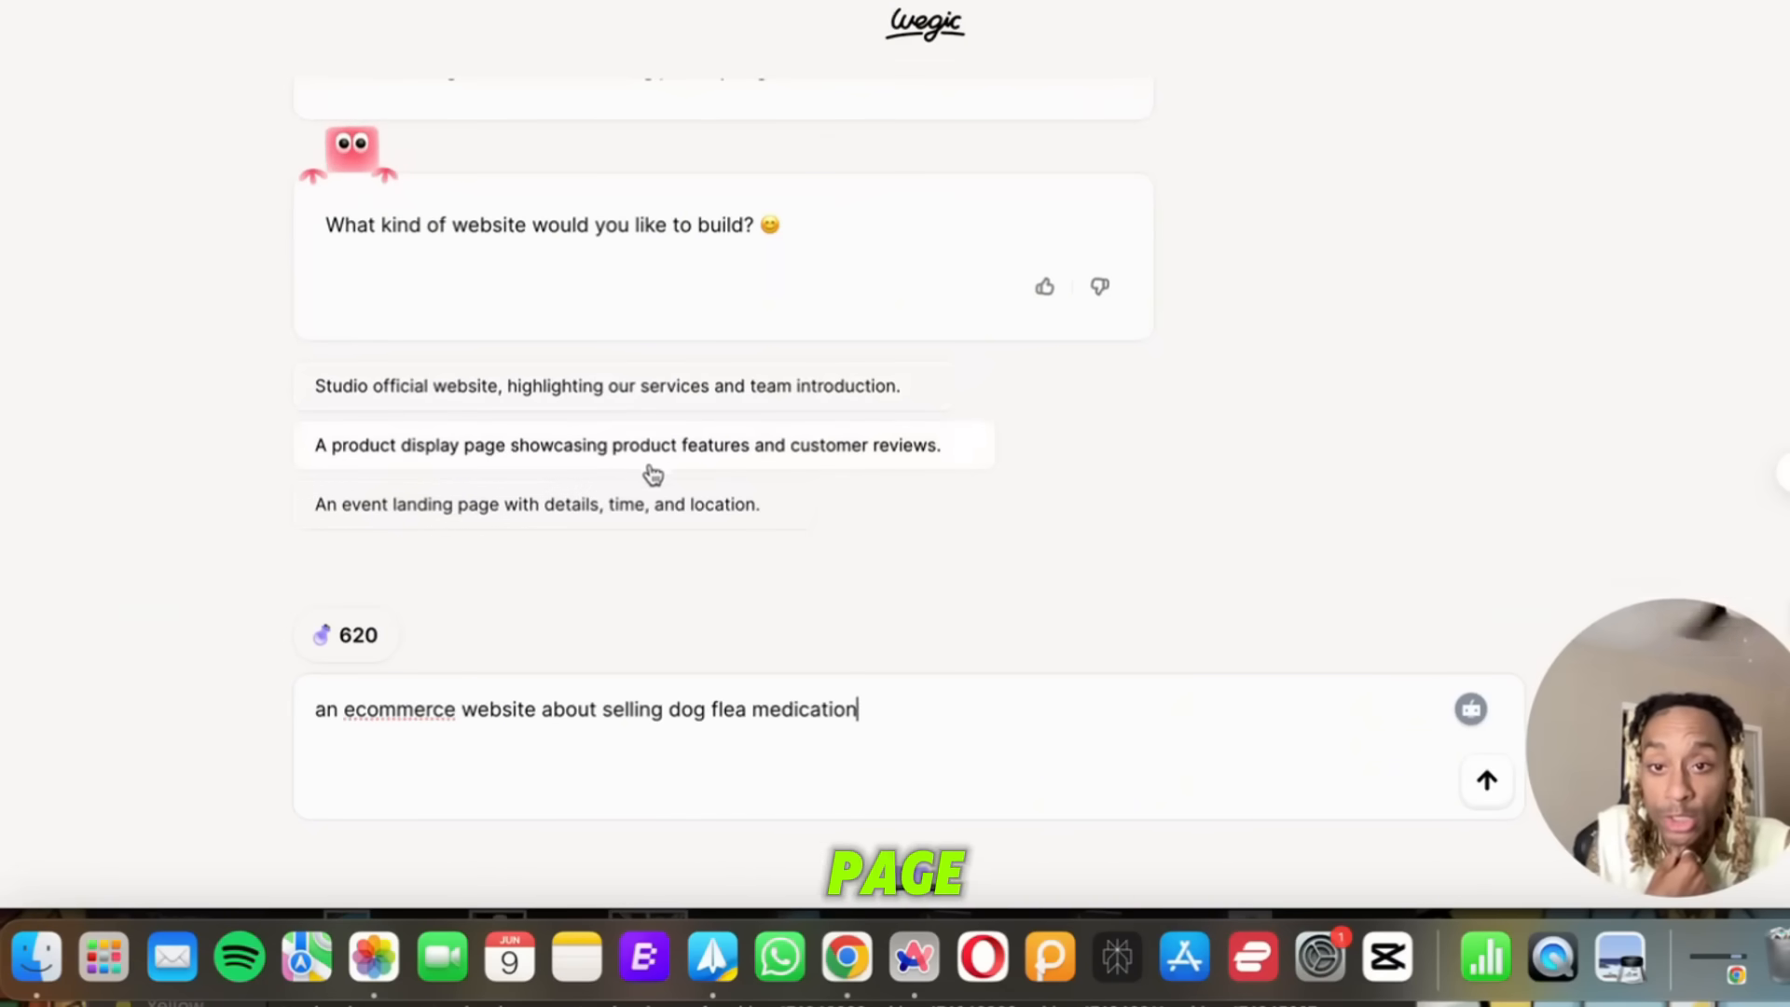
pyautogui.moveTo(519, 519)
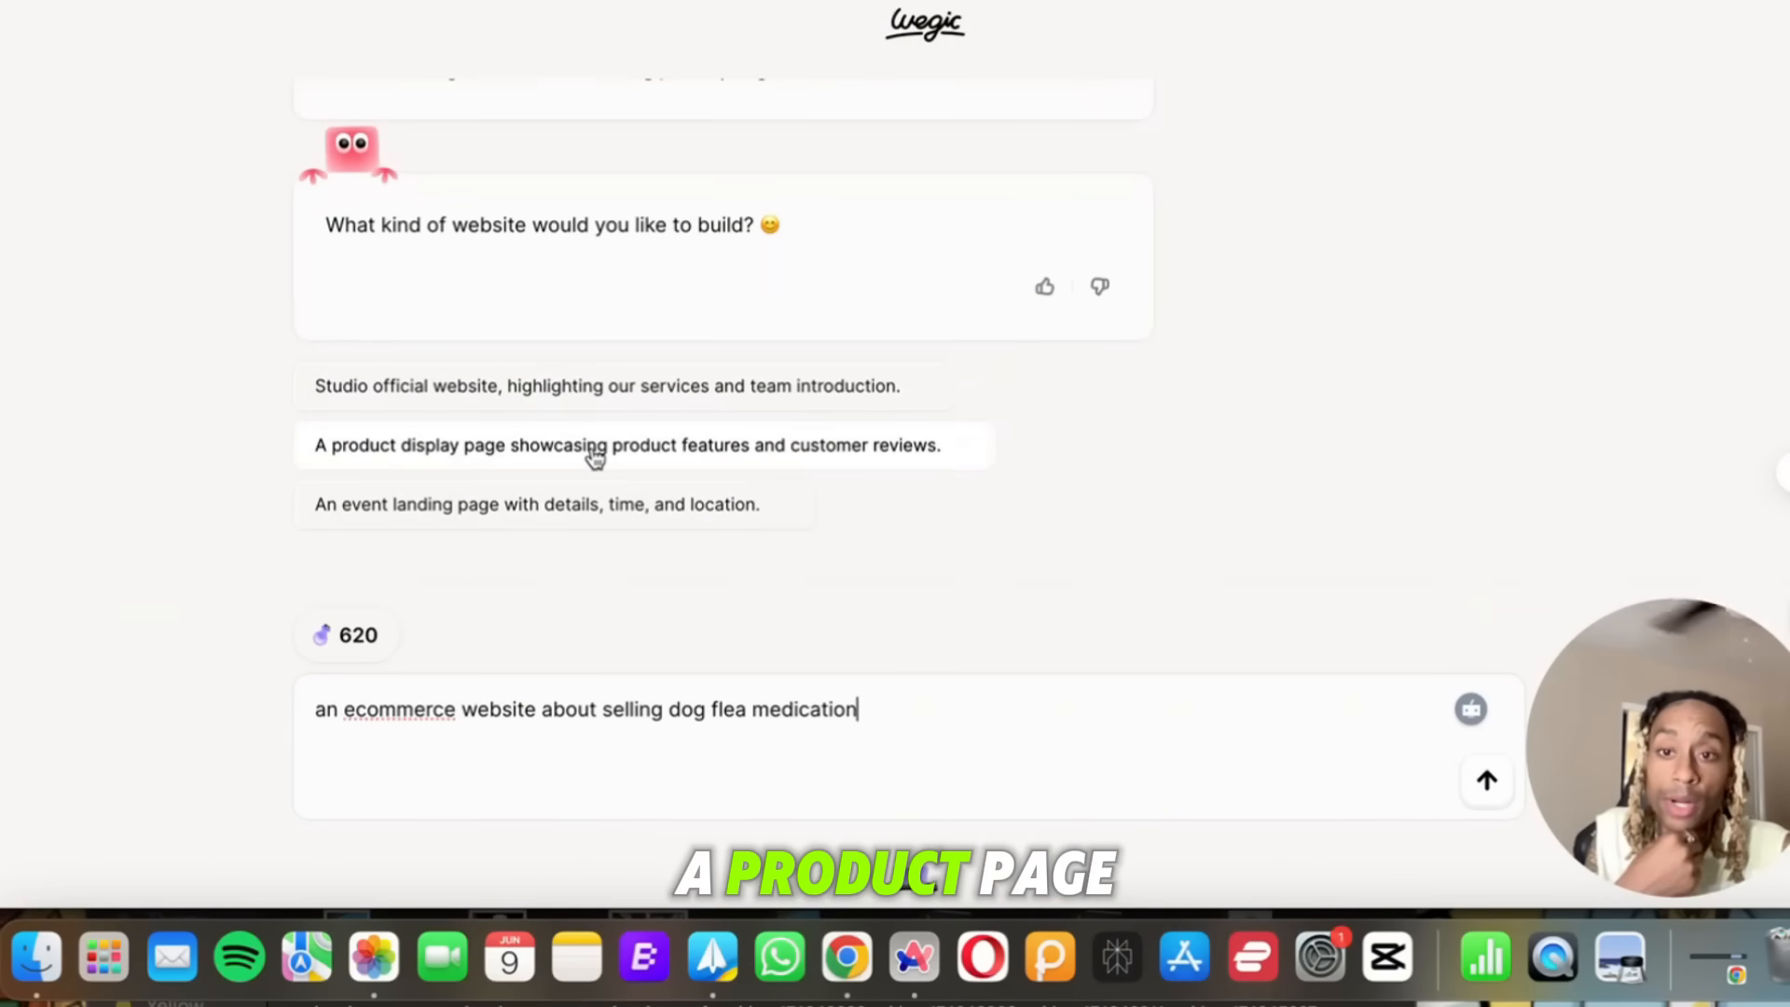
pyautogui.click(626, 445)
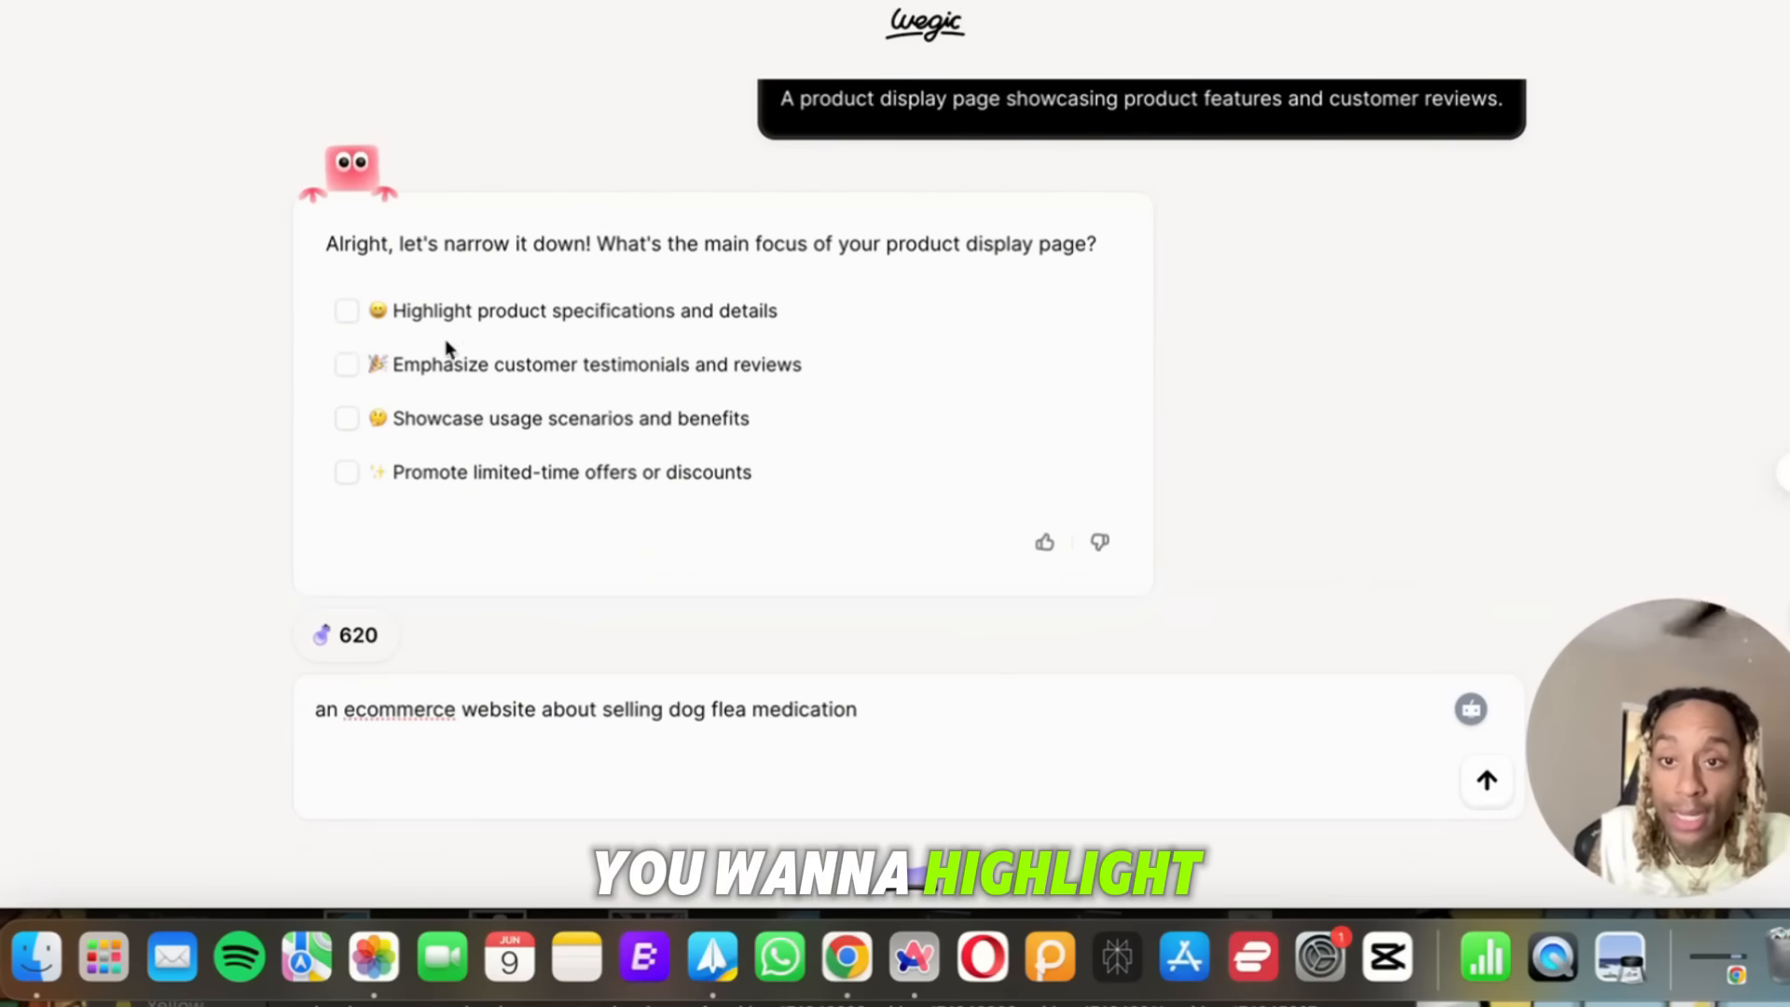
pyautogui.moveTo(466, 400)
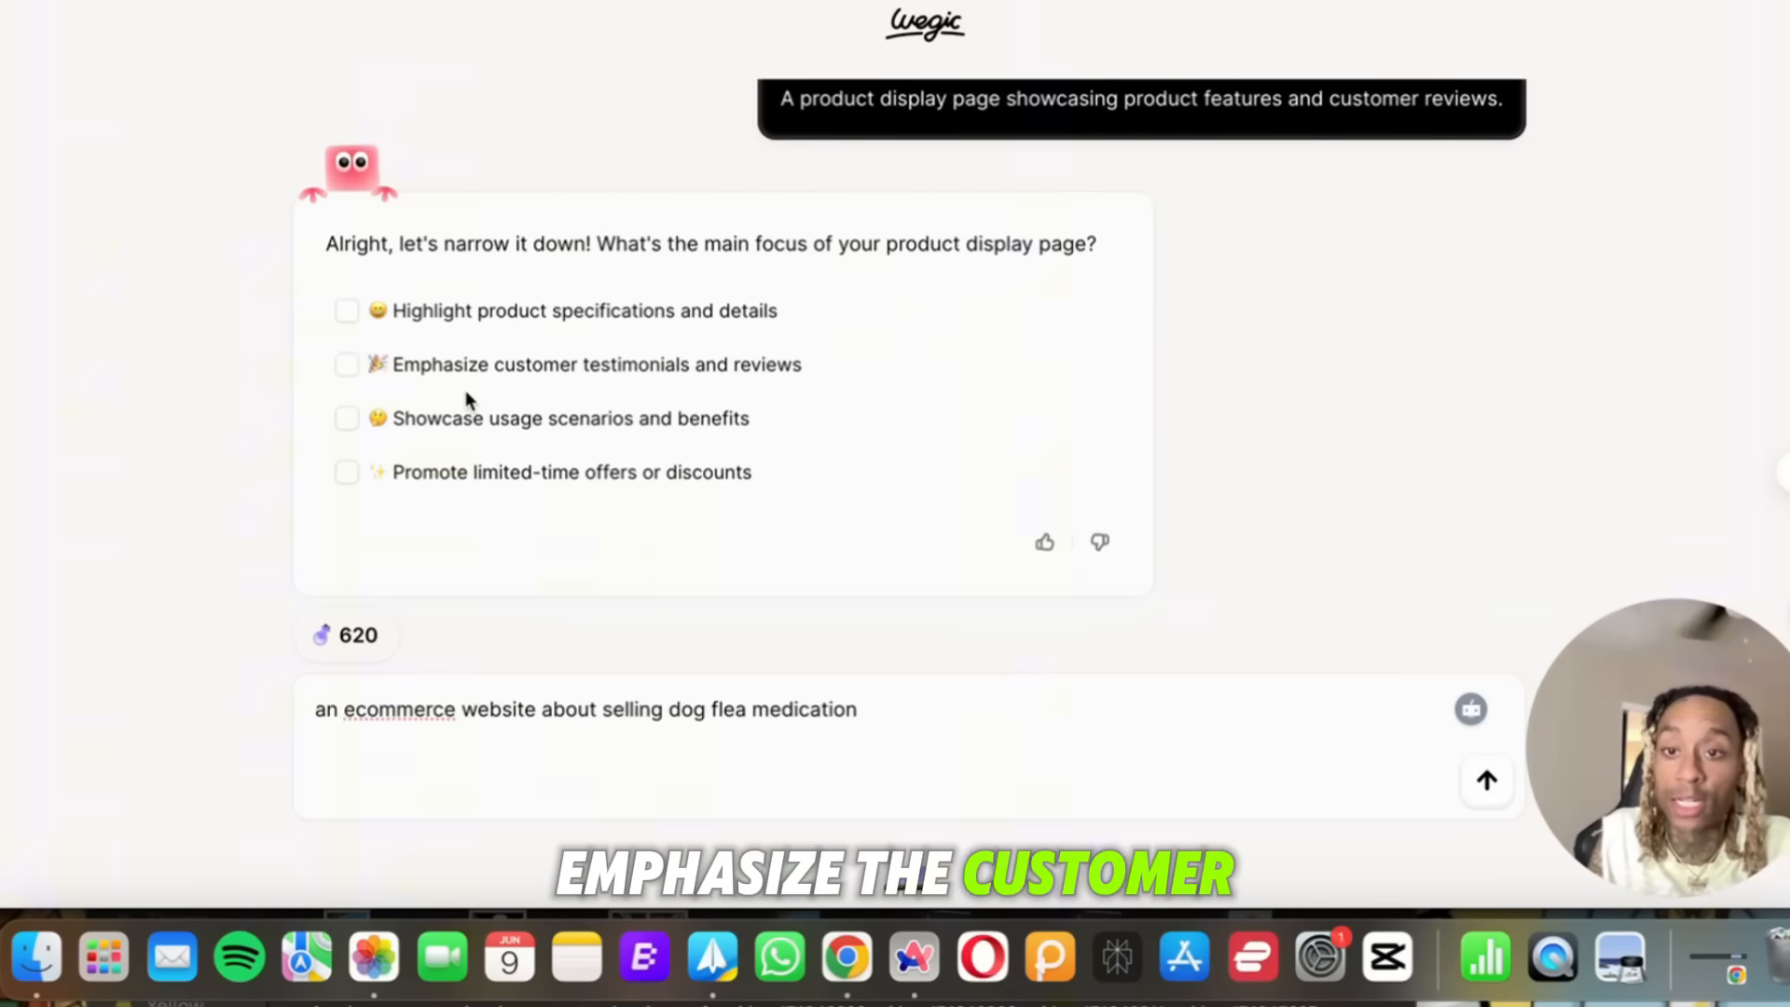
pyautogui.moveTo(439, 437)
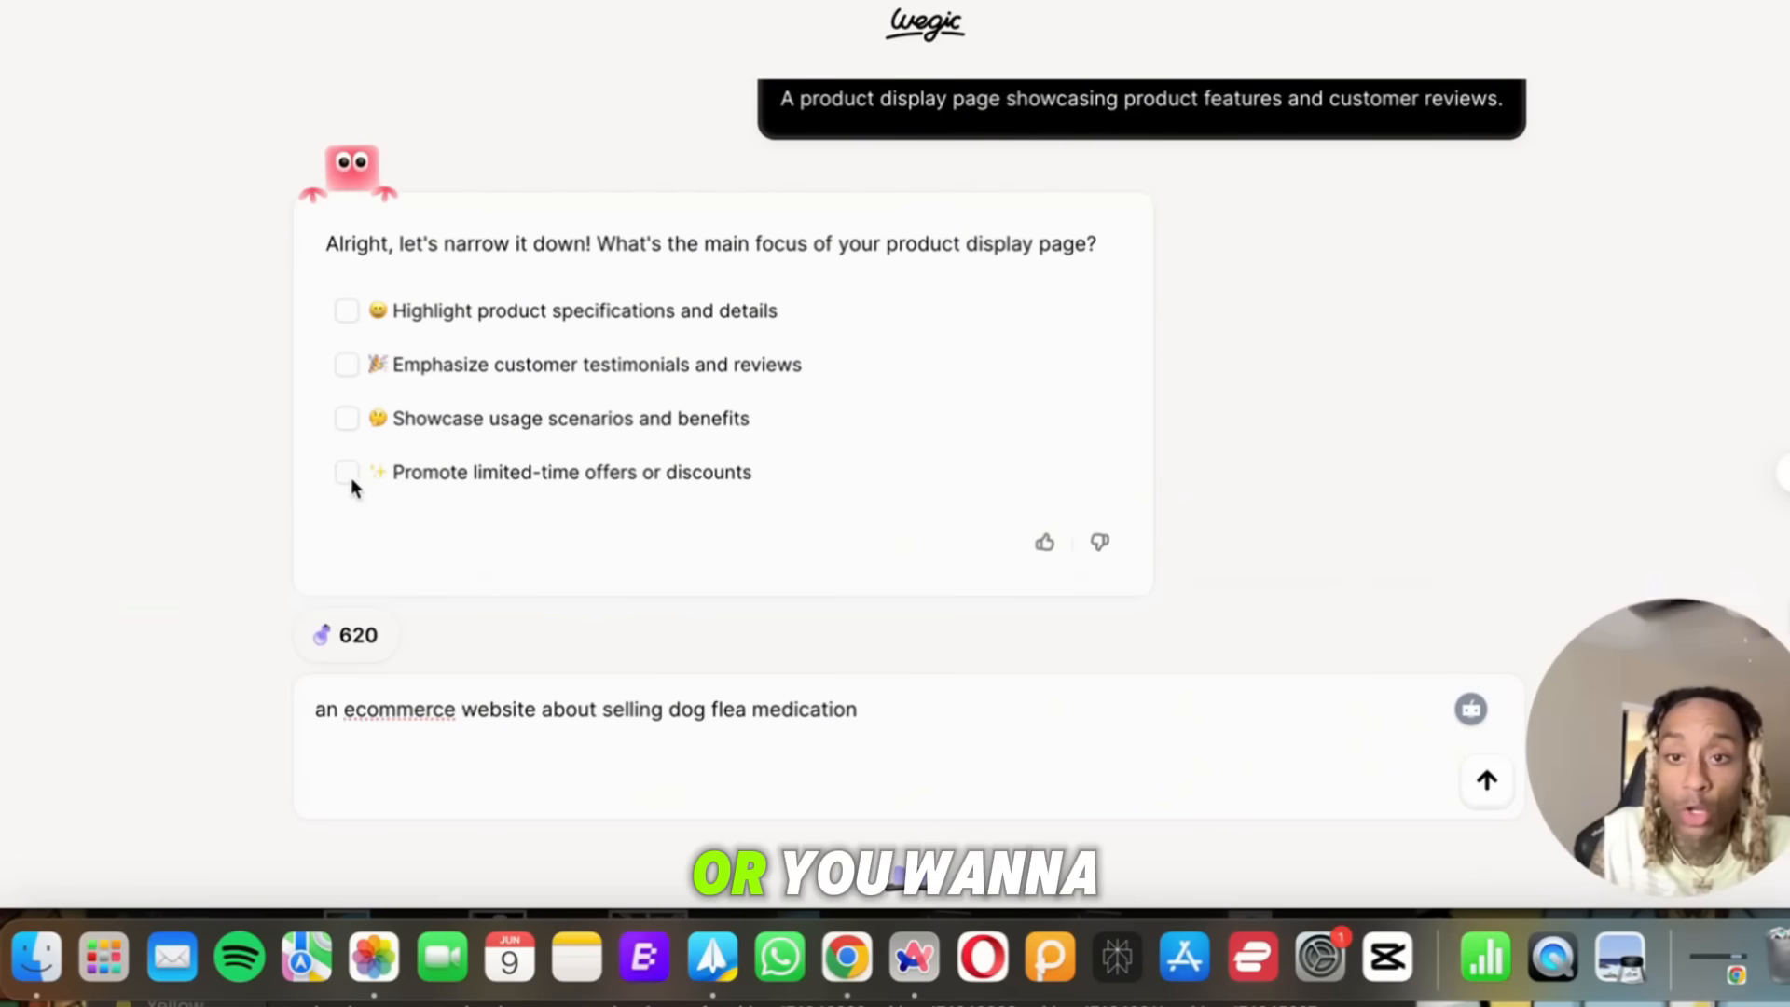
pyautogui.moveTo(431, 453)
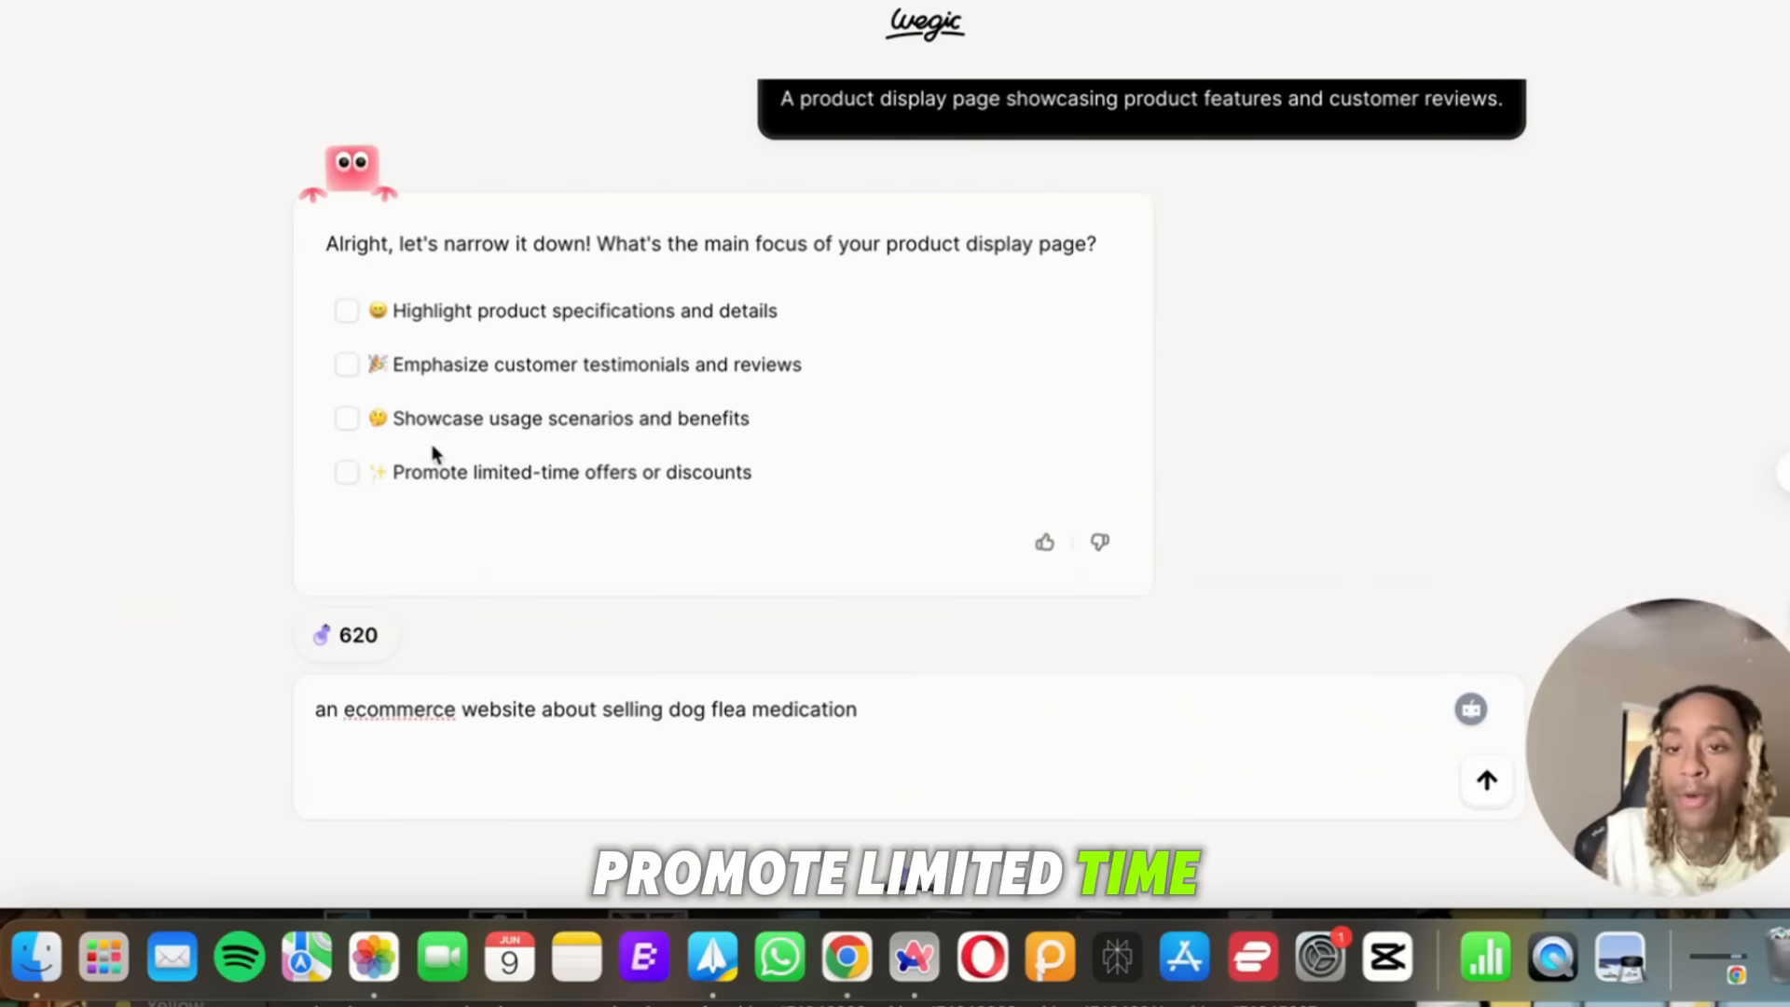
# Set the page focus to usage scenarios and benefits plus product specifications.
pyautogui.click(347, 320)
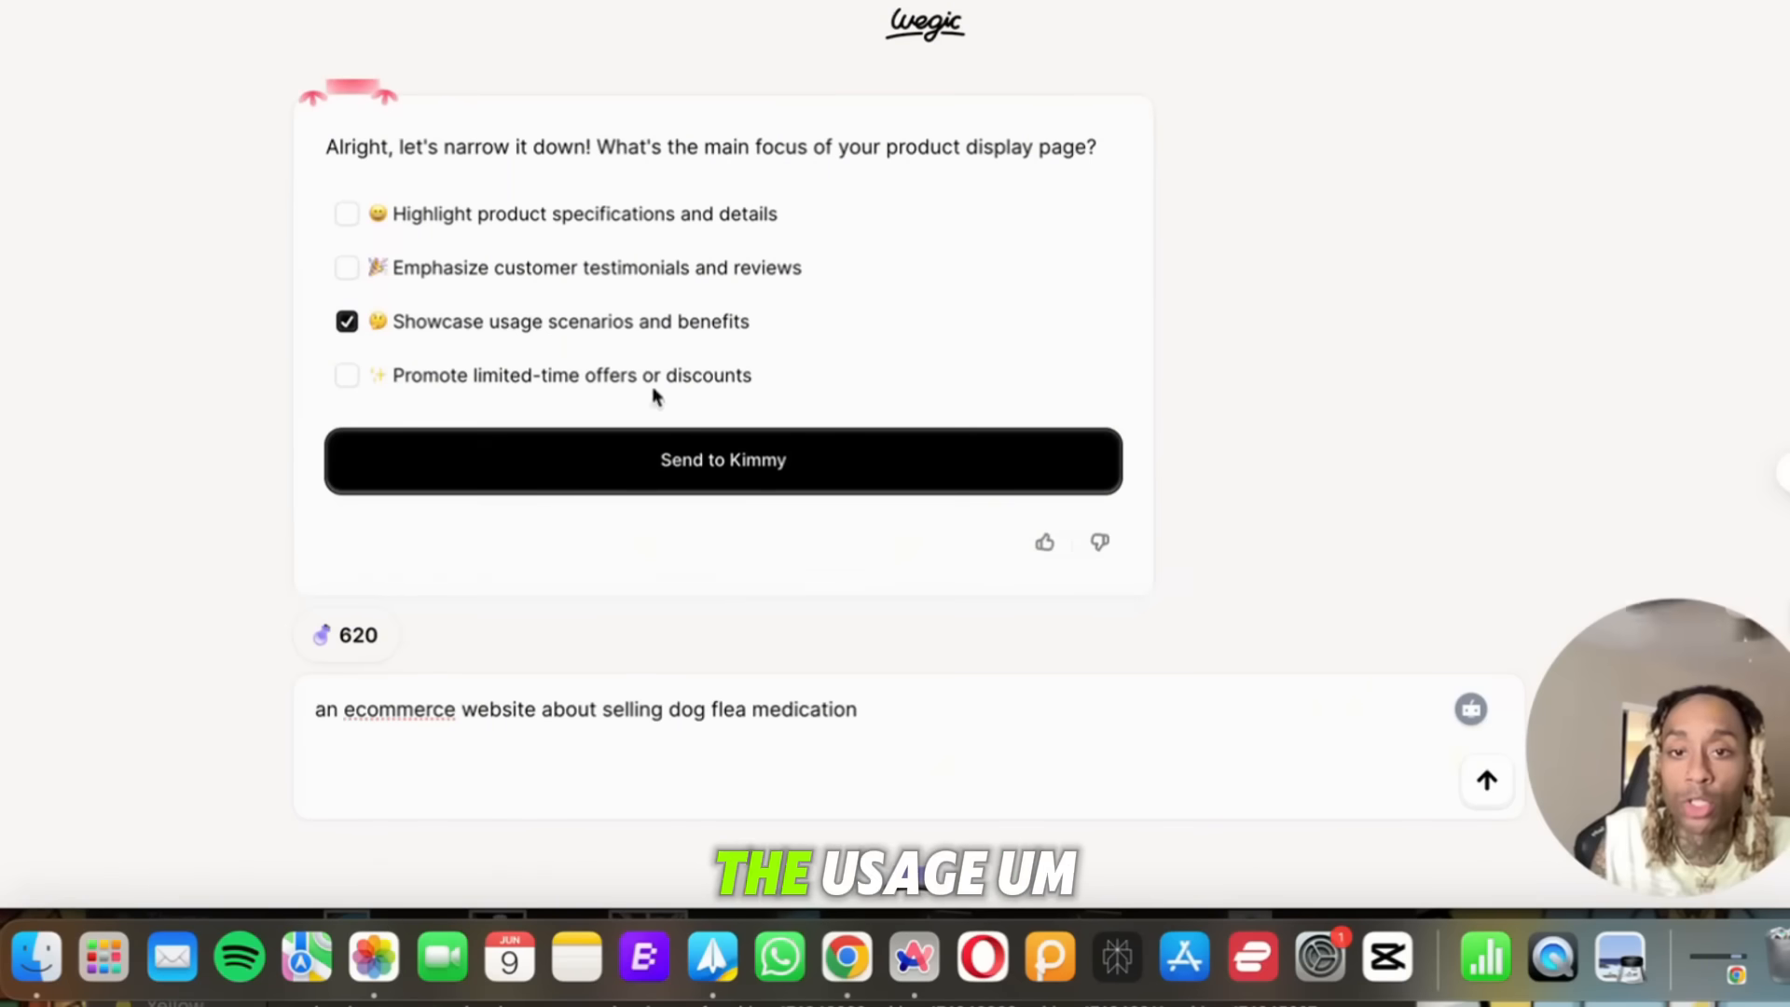
pyautogui.click(346, 213)
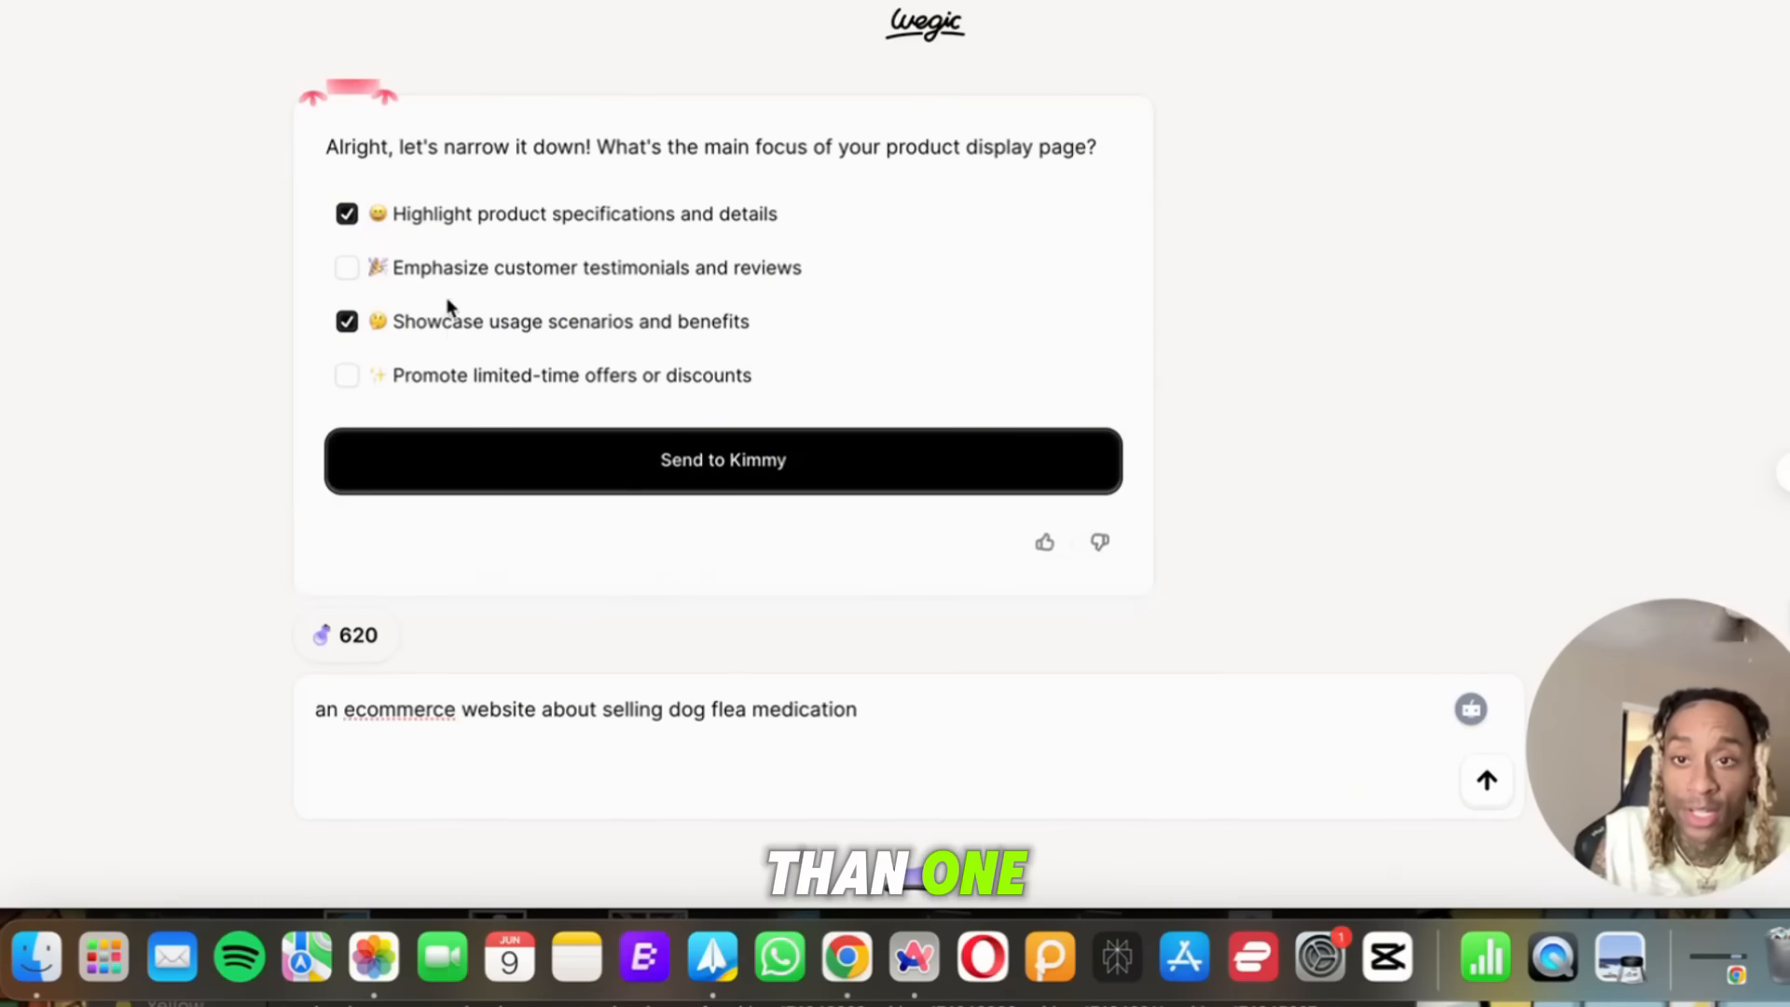
pyautogui.moveTo(588, 250)
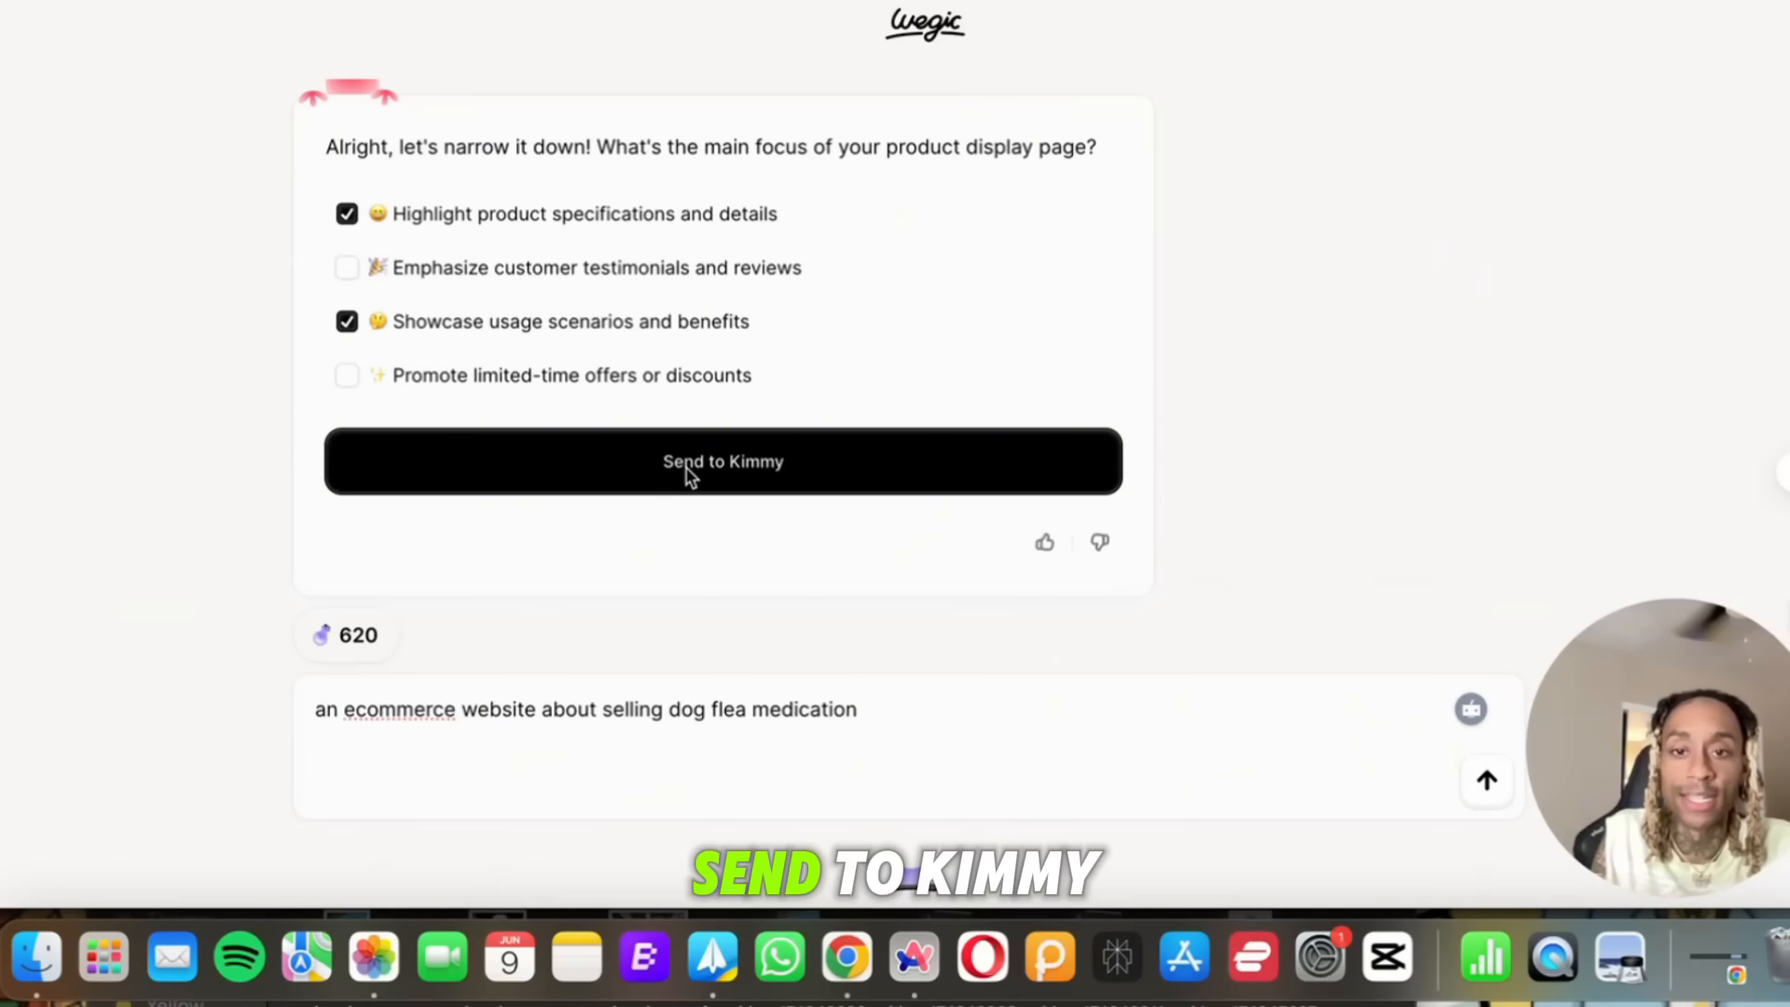
pyautogui.click(722, 462)
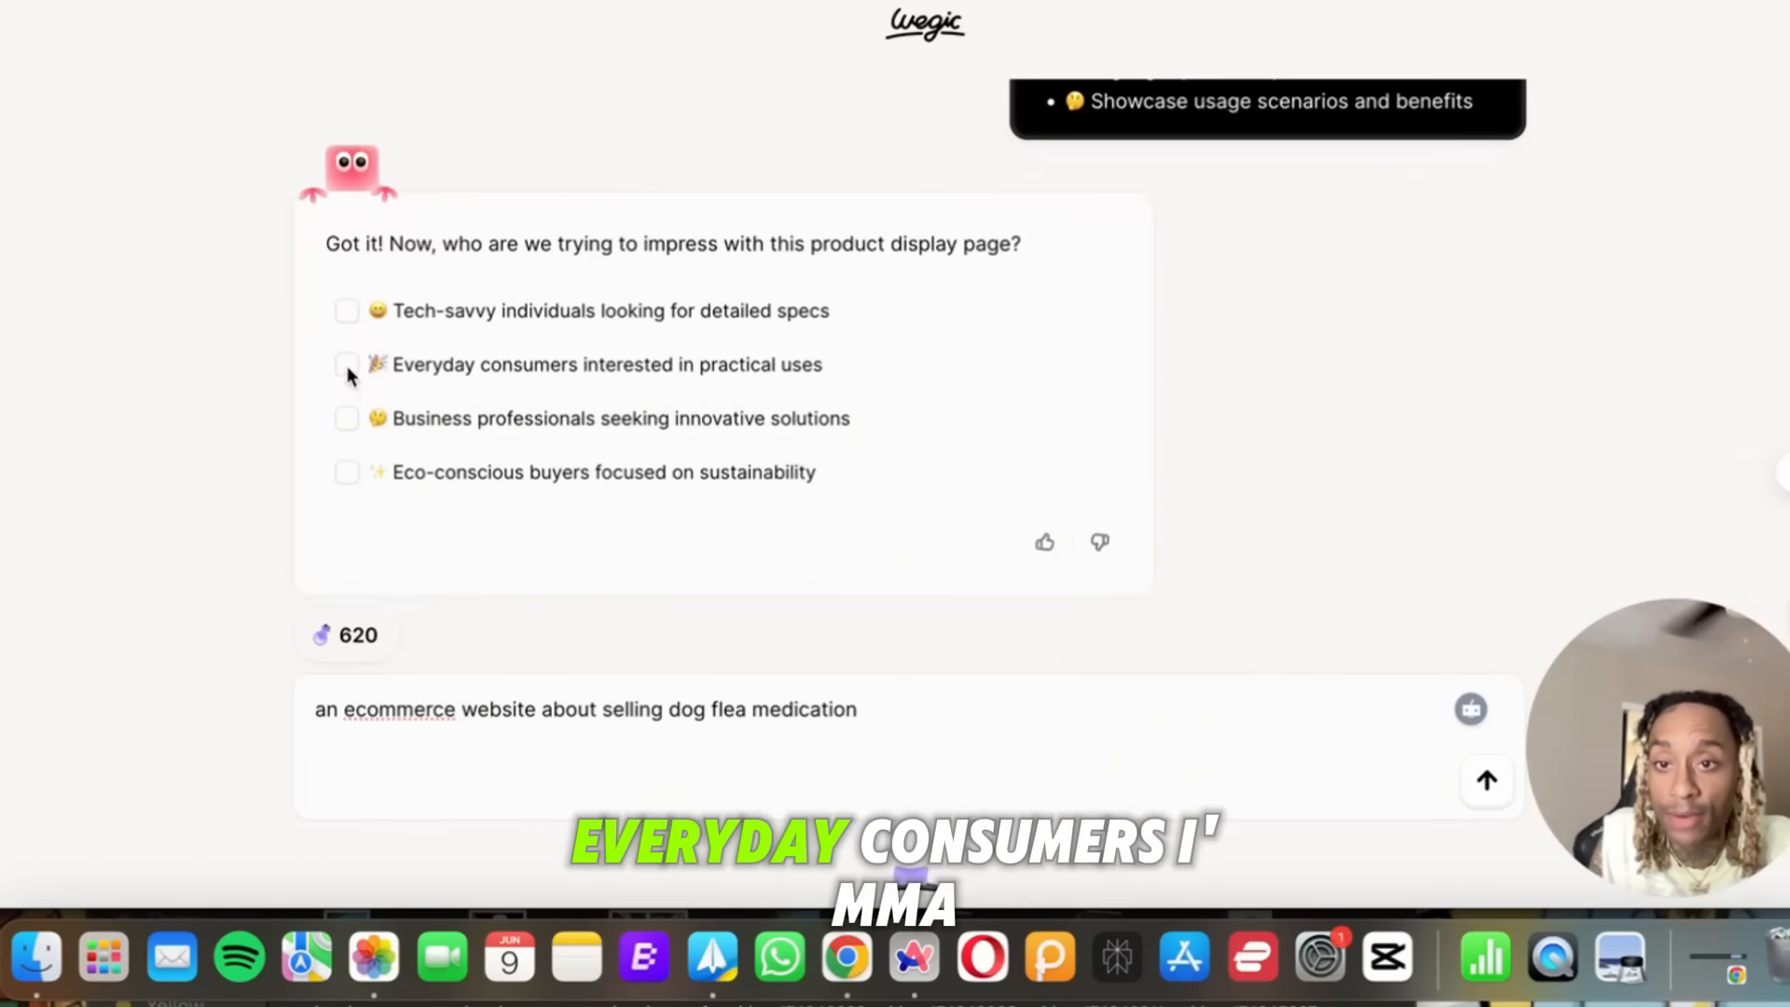
# Set the audience to everyday practical consumers and eco-conscious buyers.
pyautogui.click(346, 364)
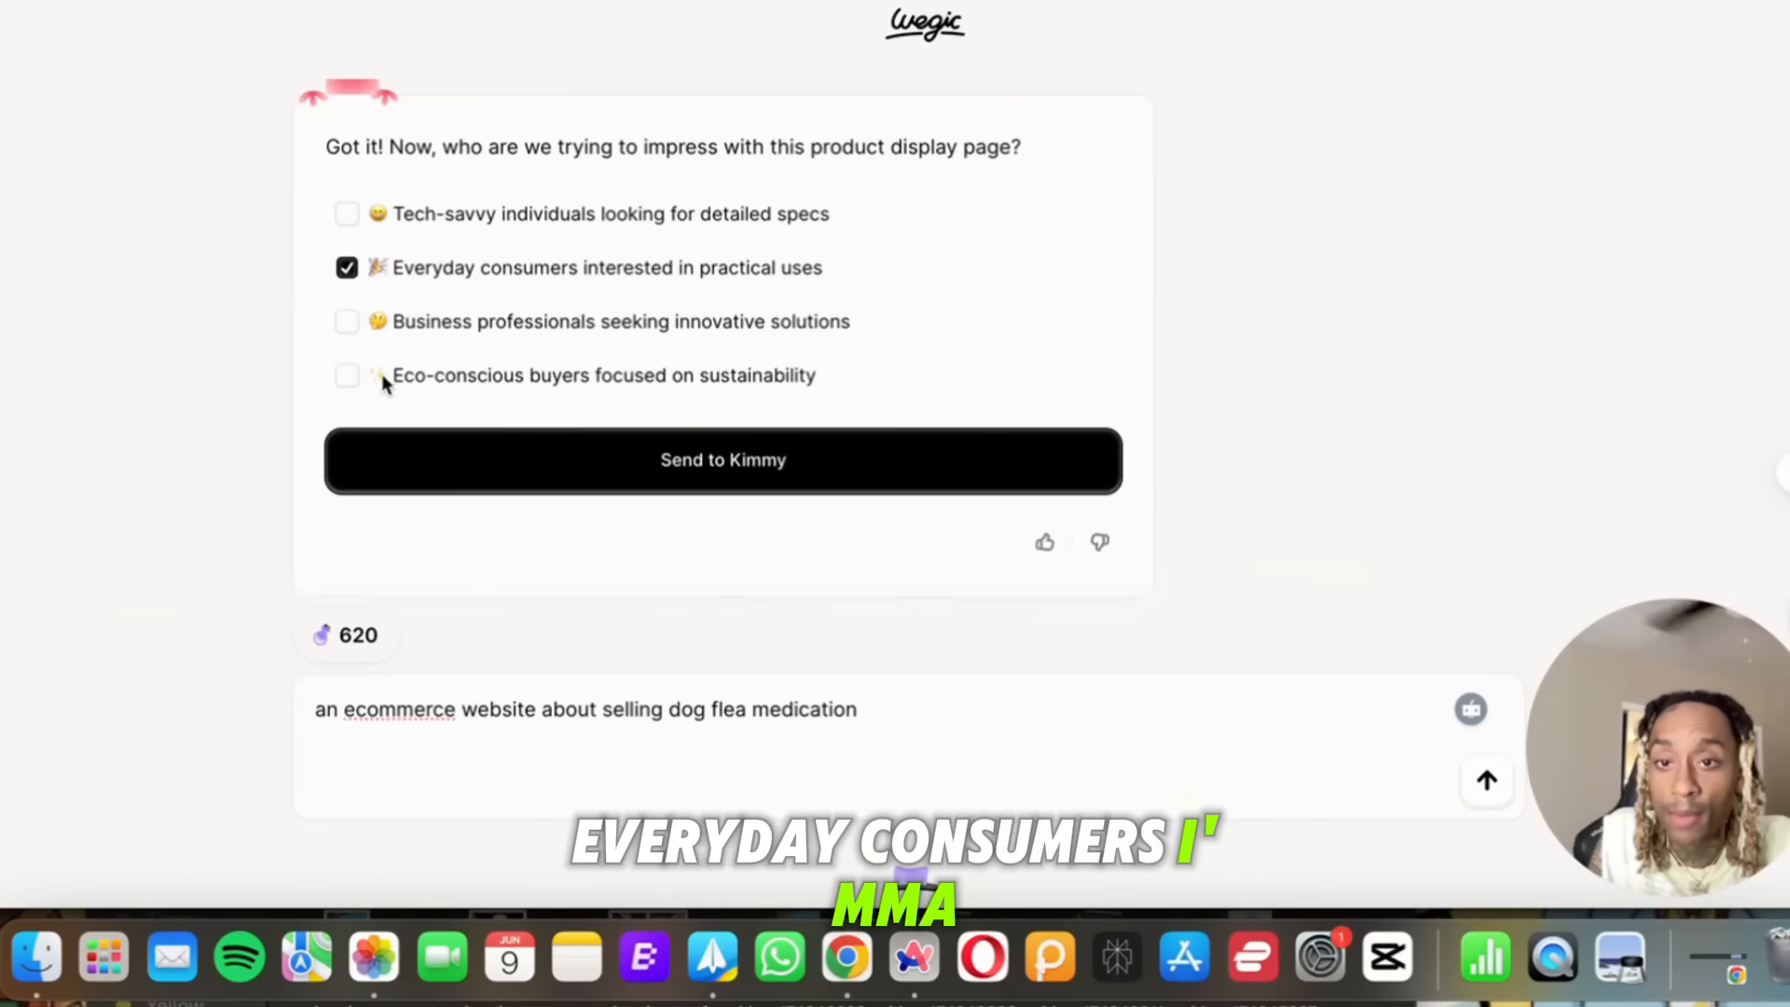
pyautogui.click(347, 375)
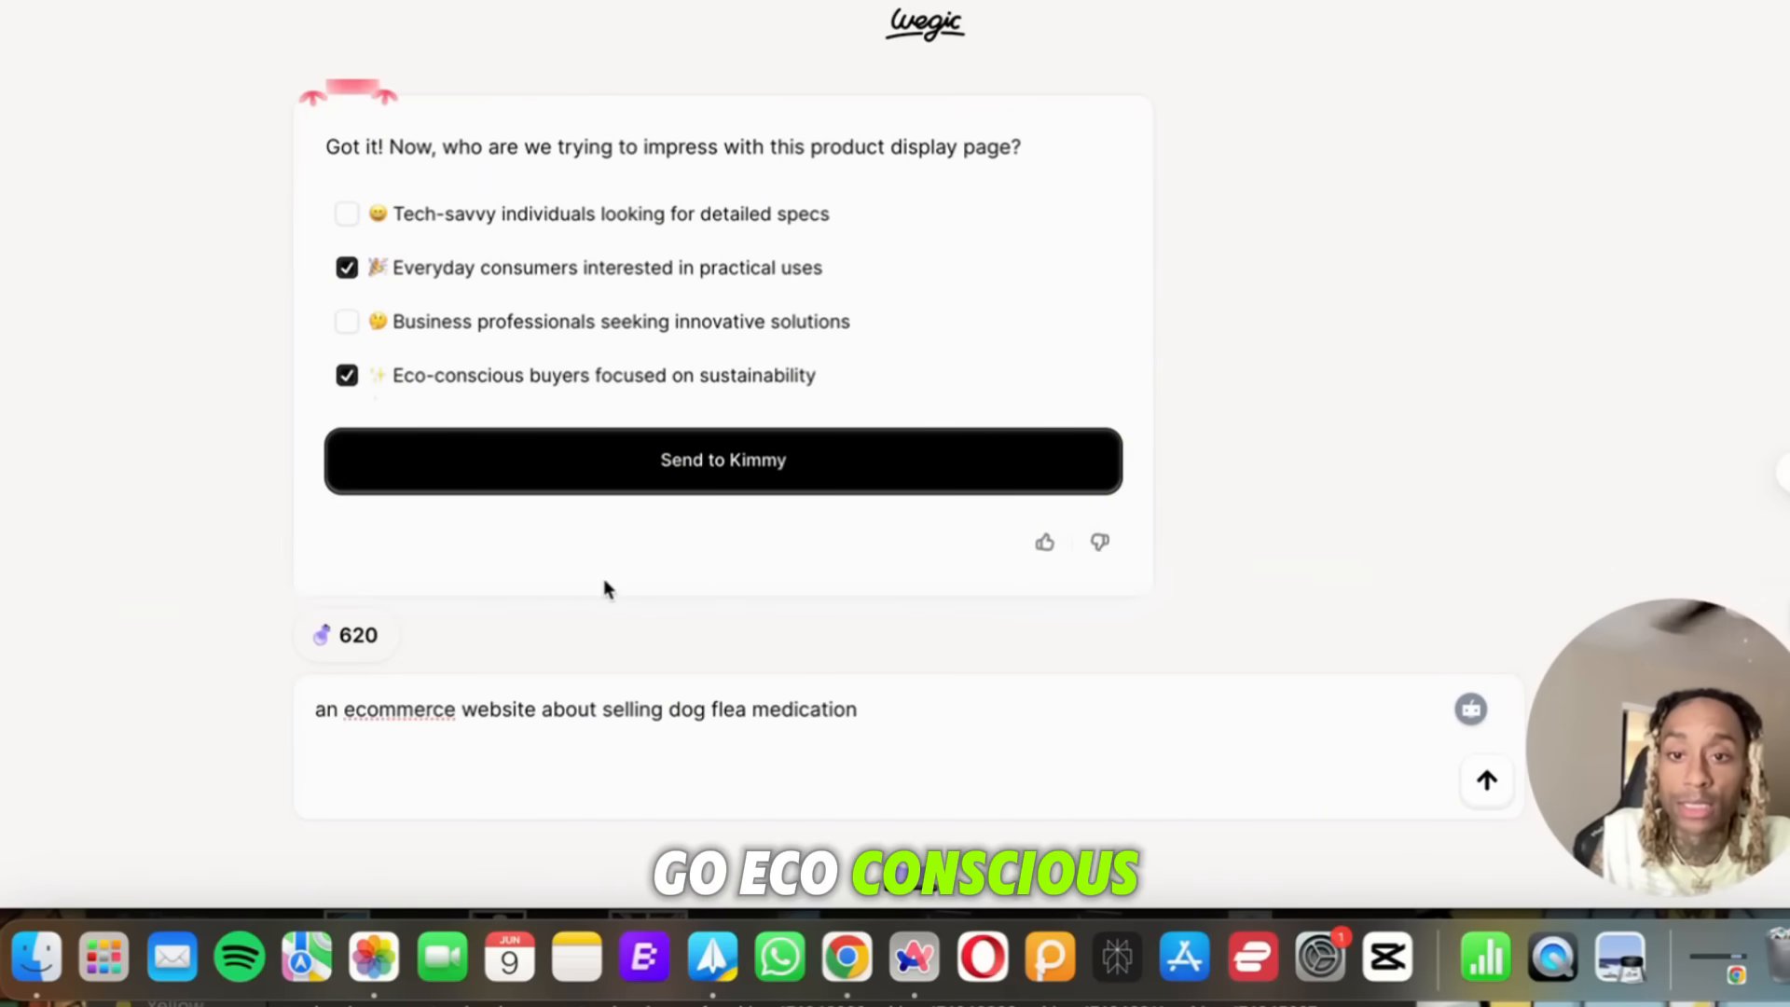
pyautogui.moveTo(819, 462)
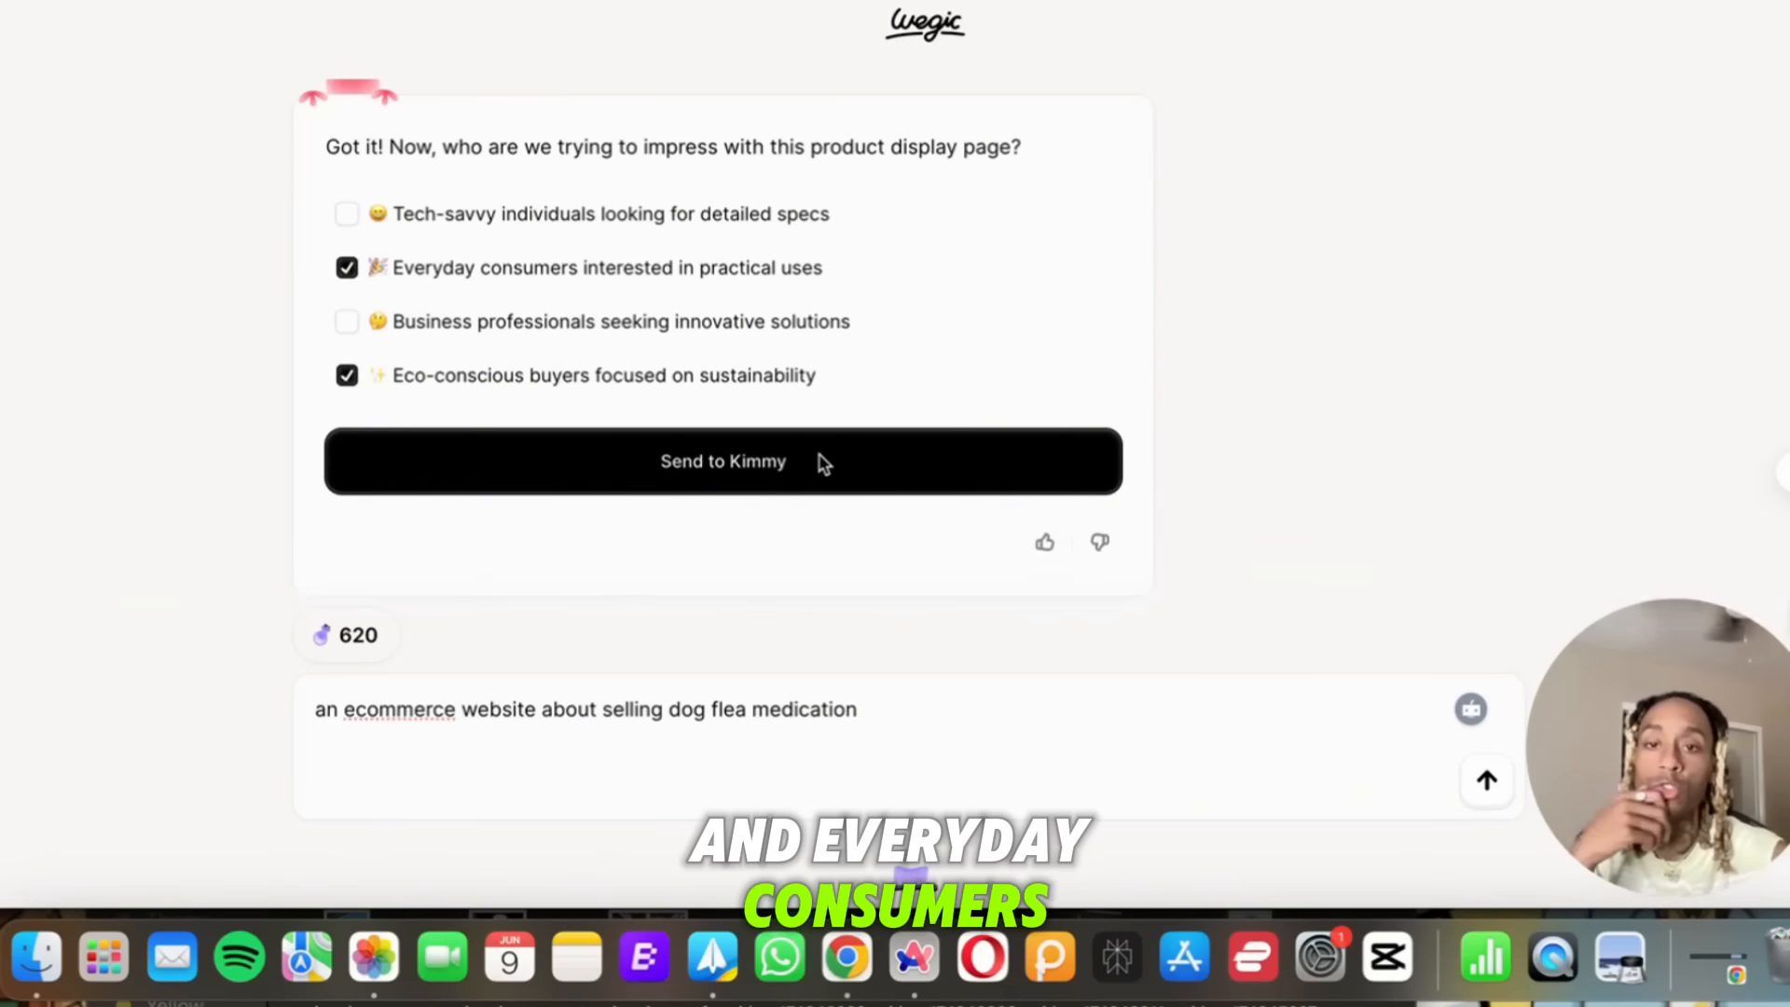
pyautogui.click(723, 461)
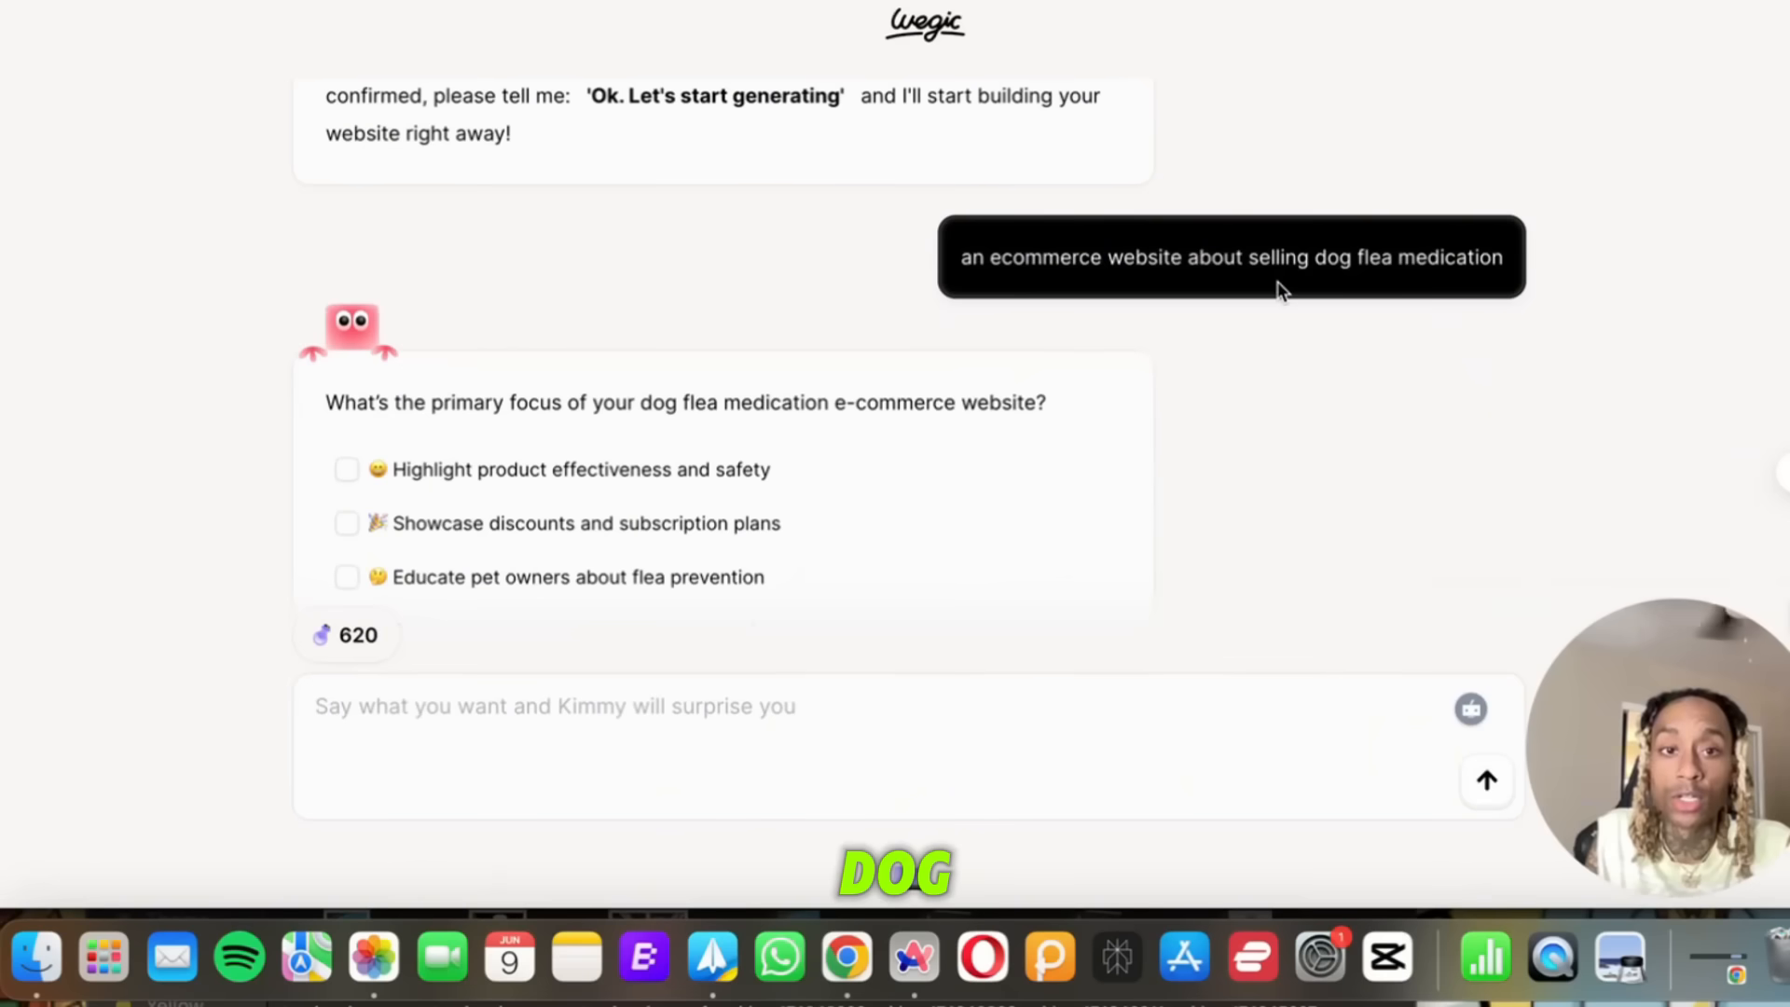
pyautogui.moveTo(1244, 284)
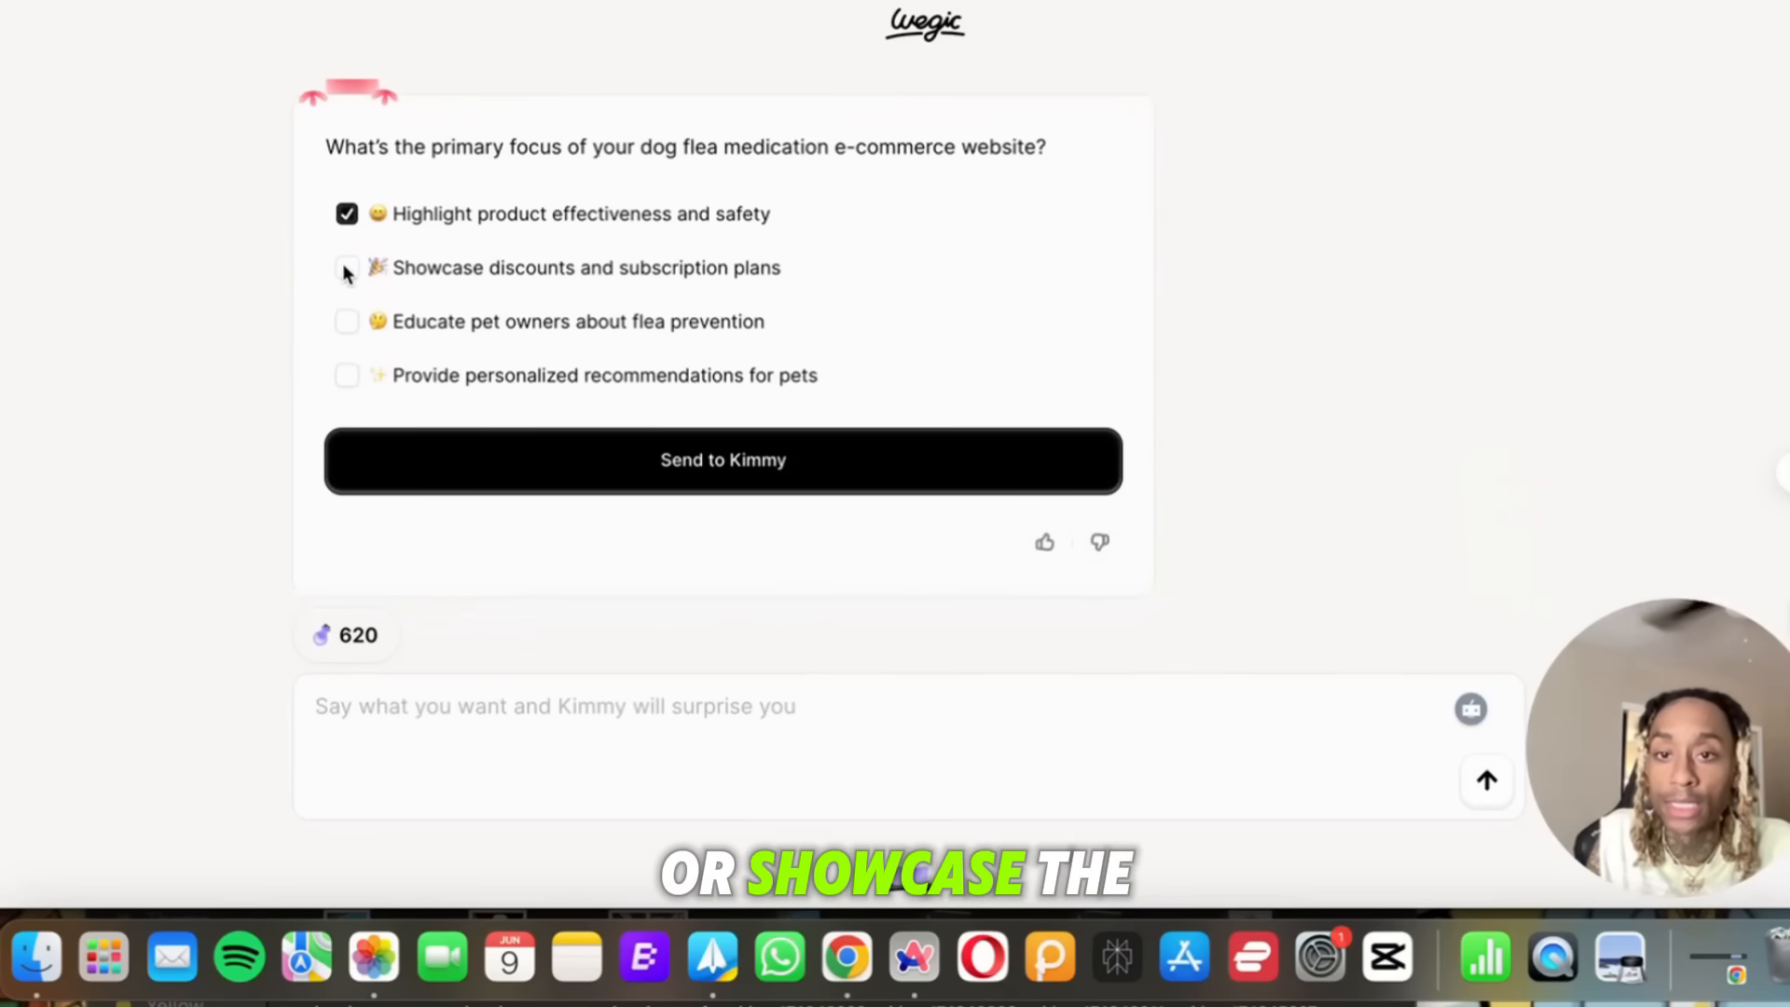
# Add flea-prevention education to the site focus and submit the three key buyer groups.
pyautogui.click(346, 321)
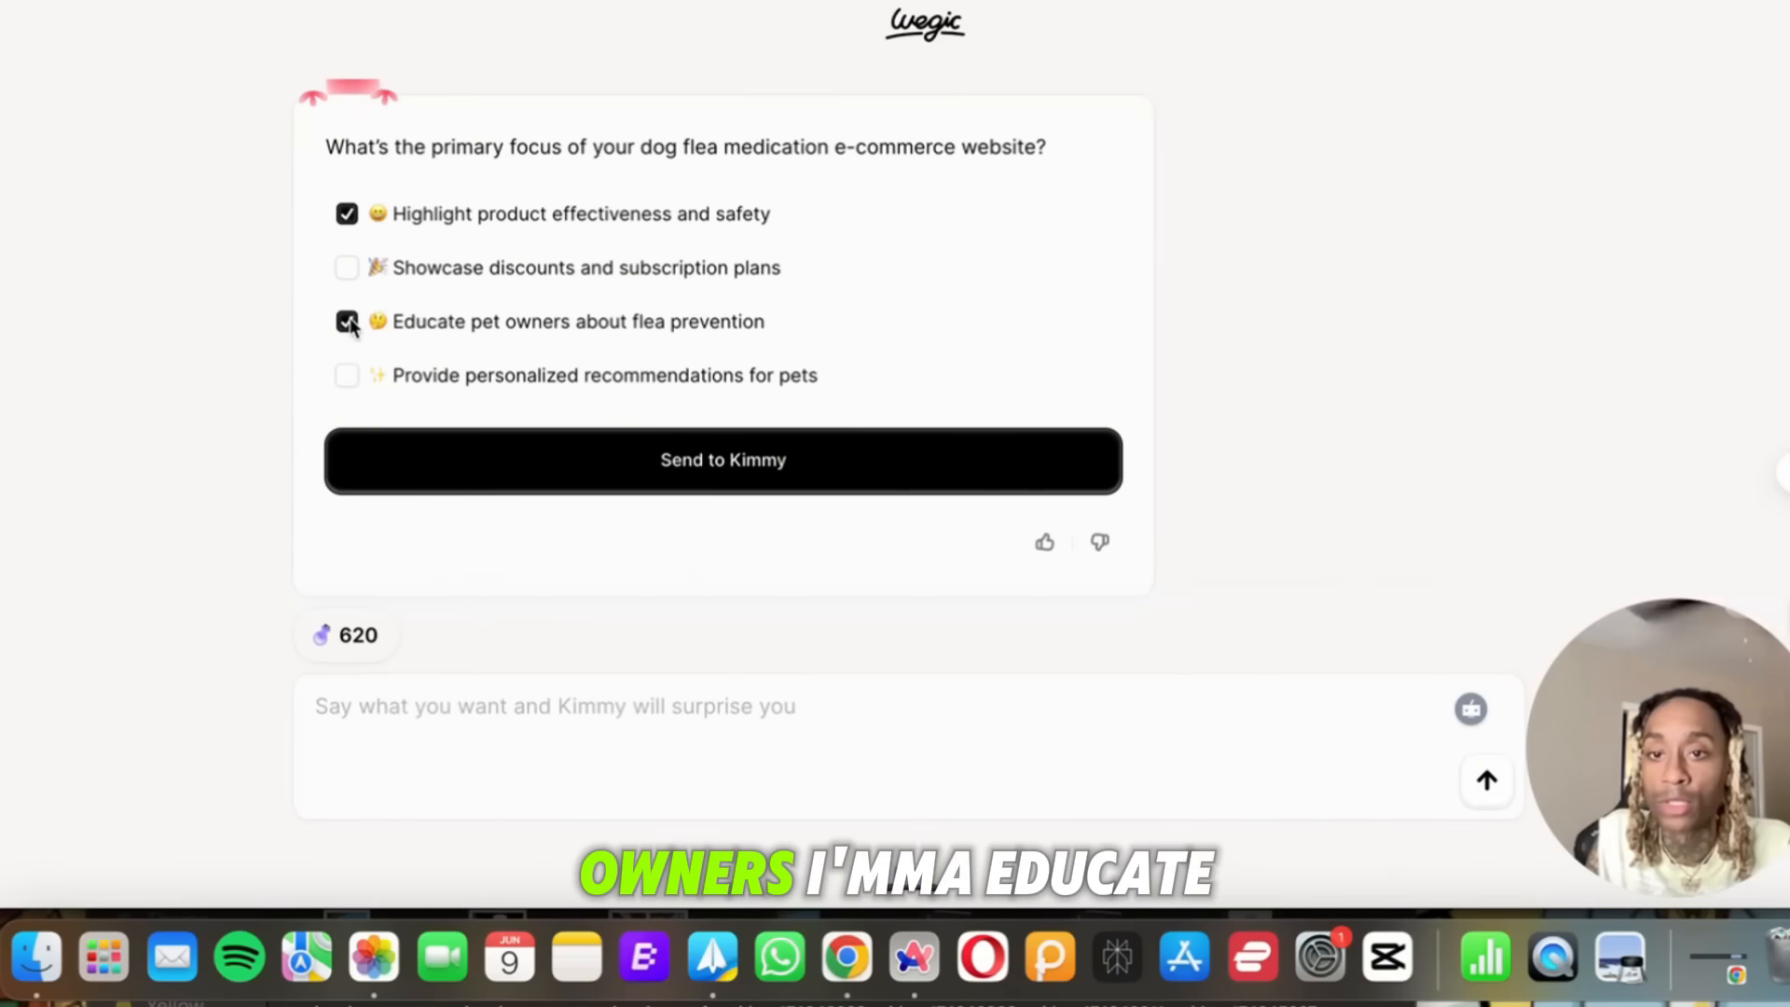
pyautogui.click(723, 459)
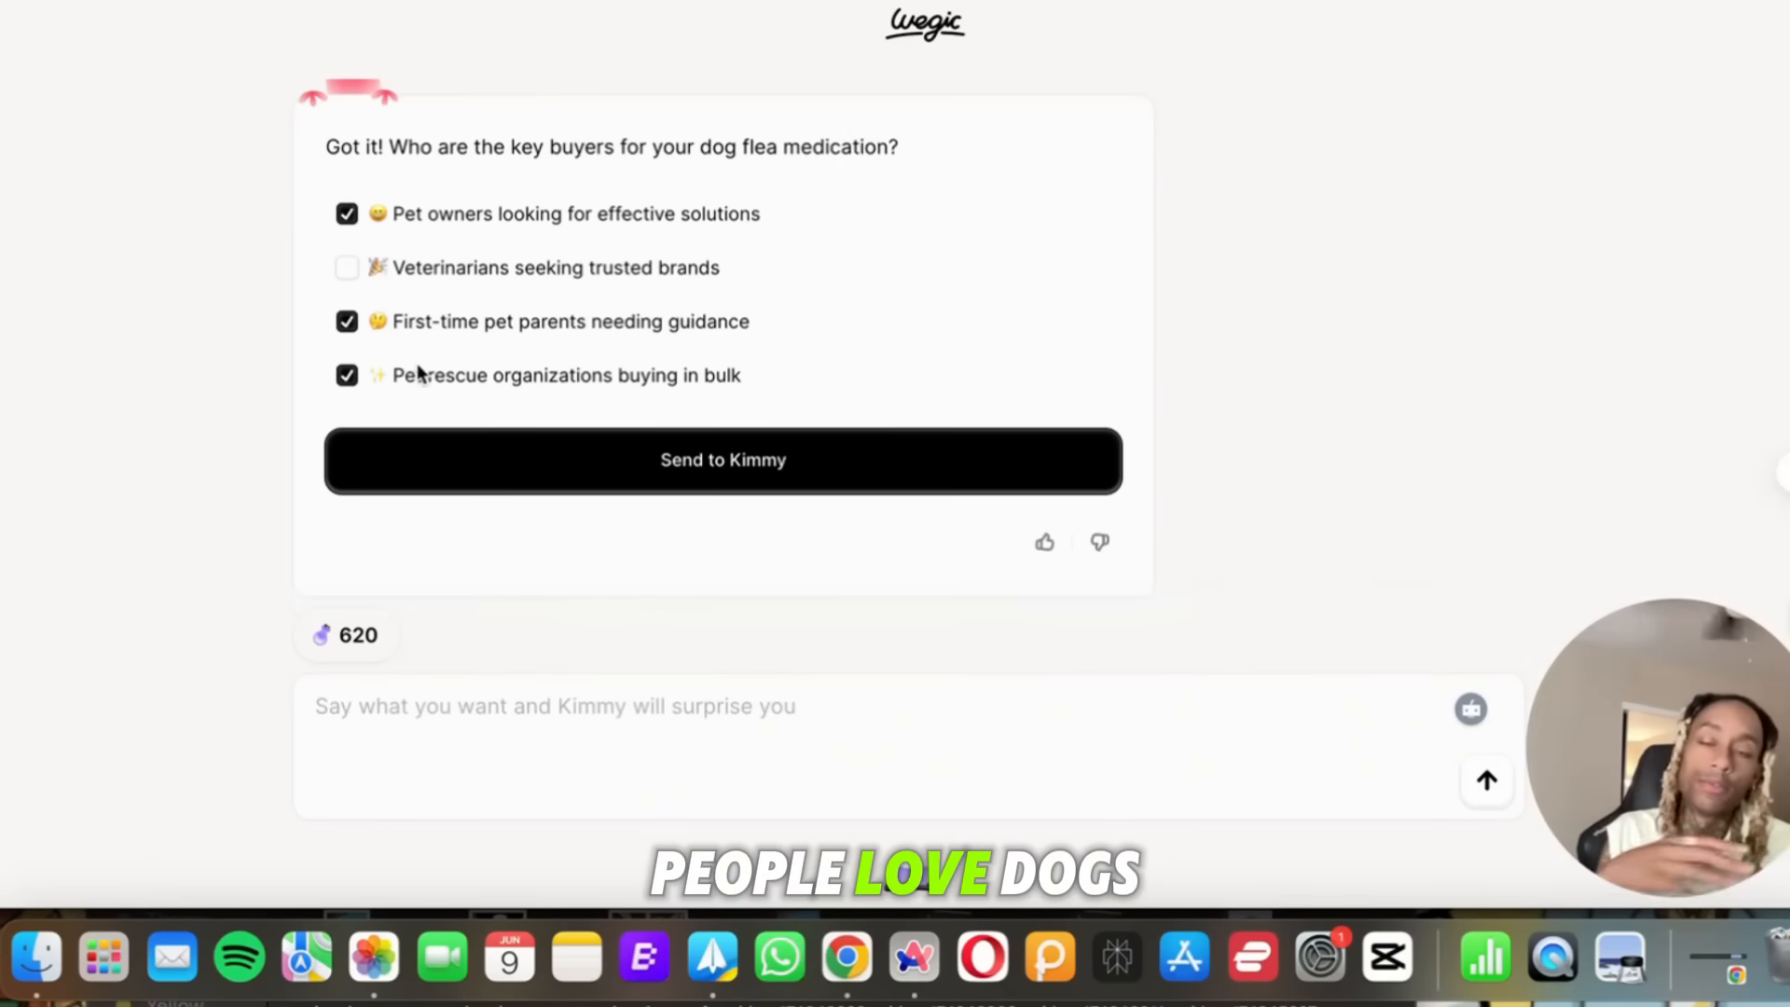
pyautogui.moveTo(509, 413)
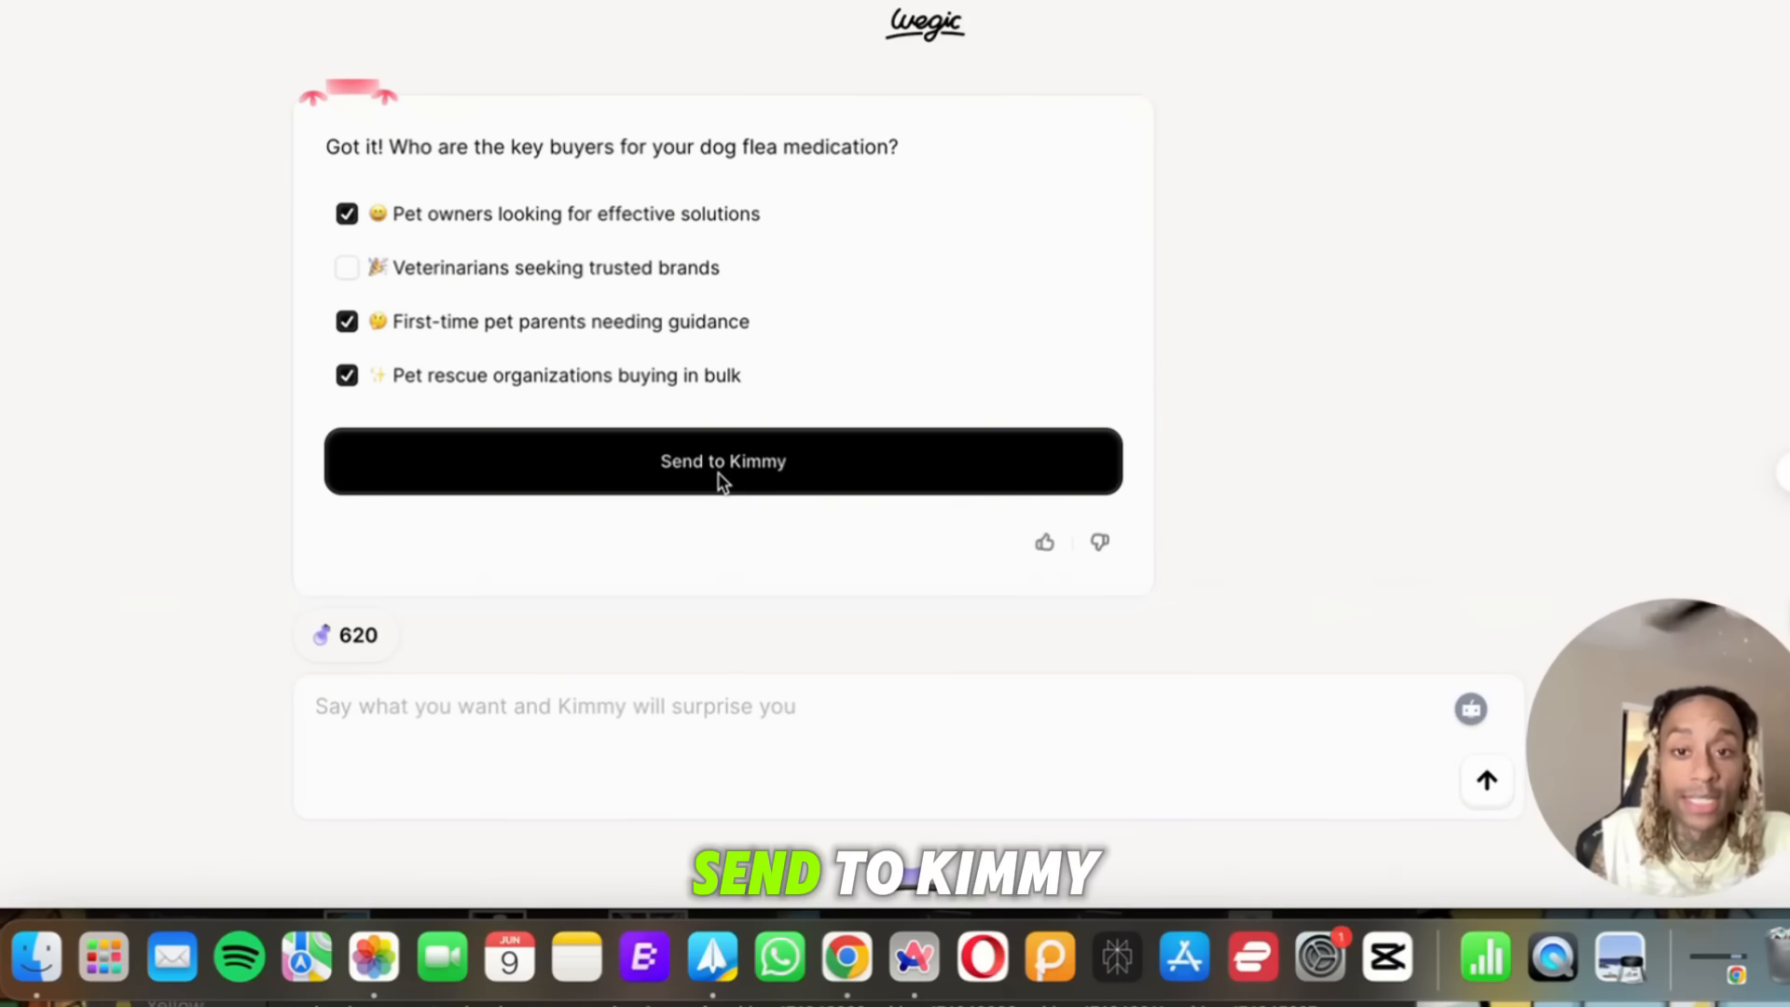
pyautogui.click(723, 461)
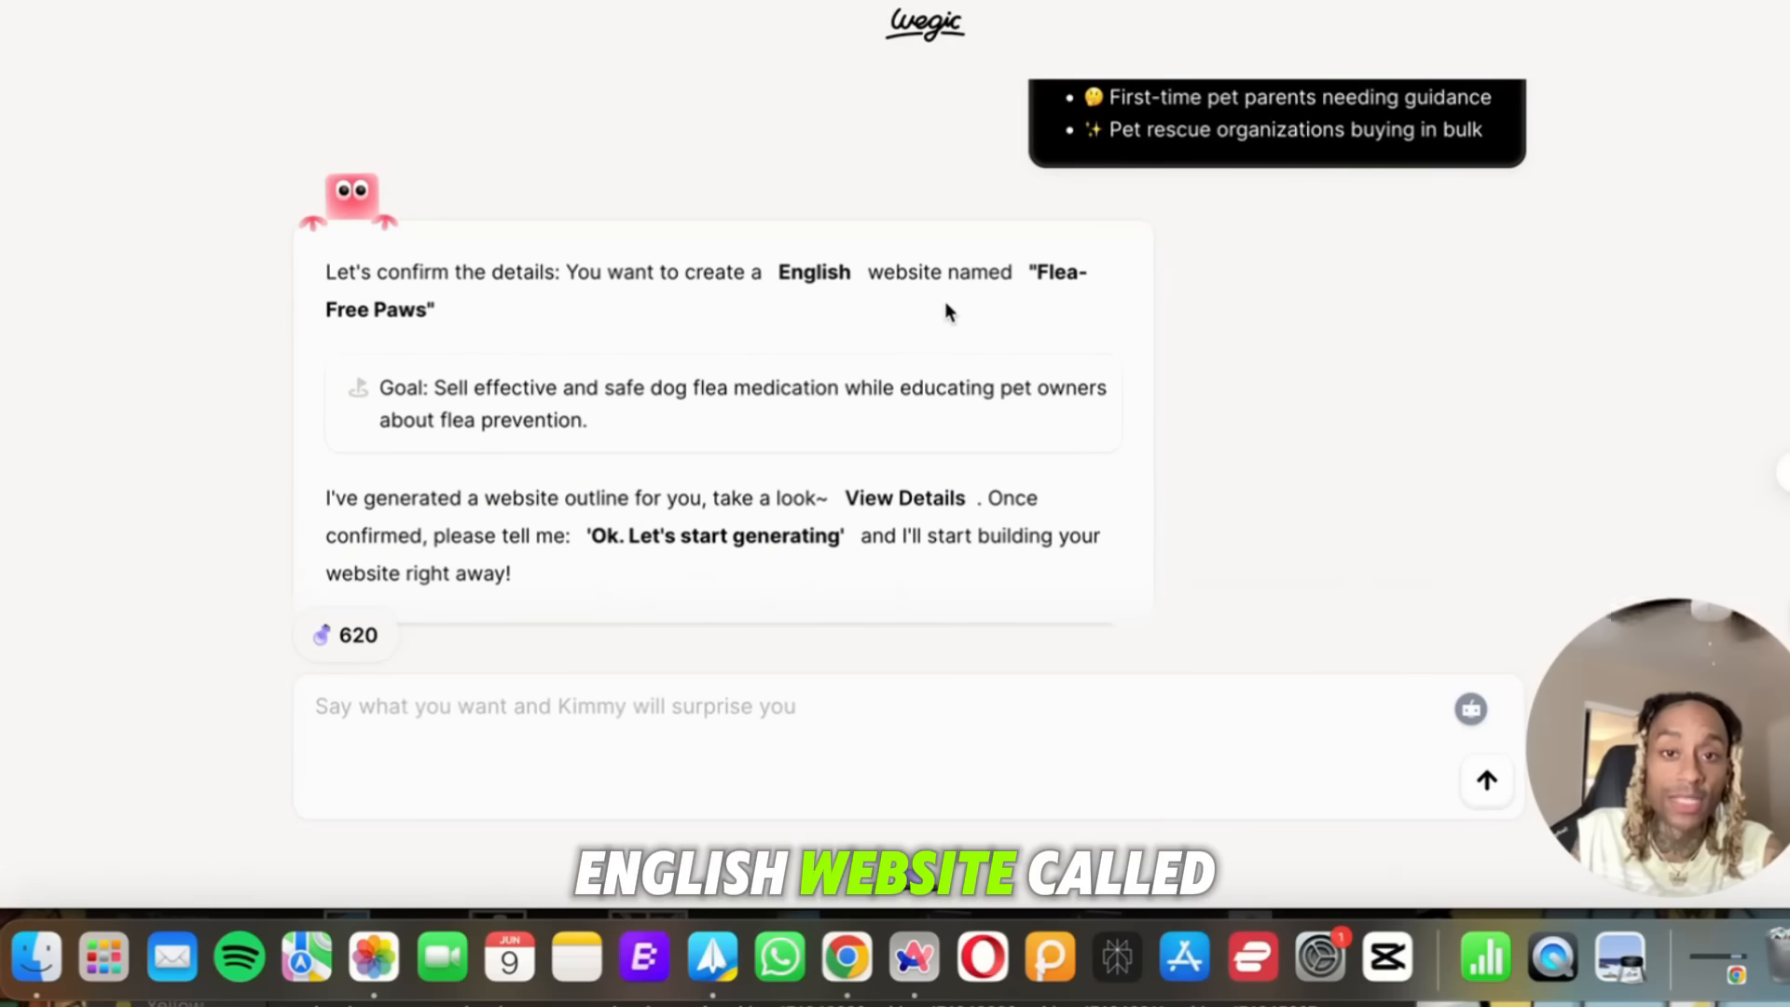
pyautogui.moveTo(921, 330)
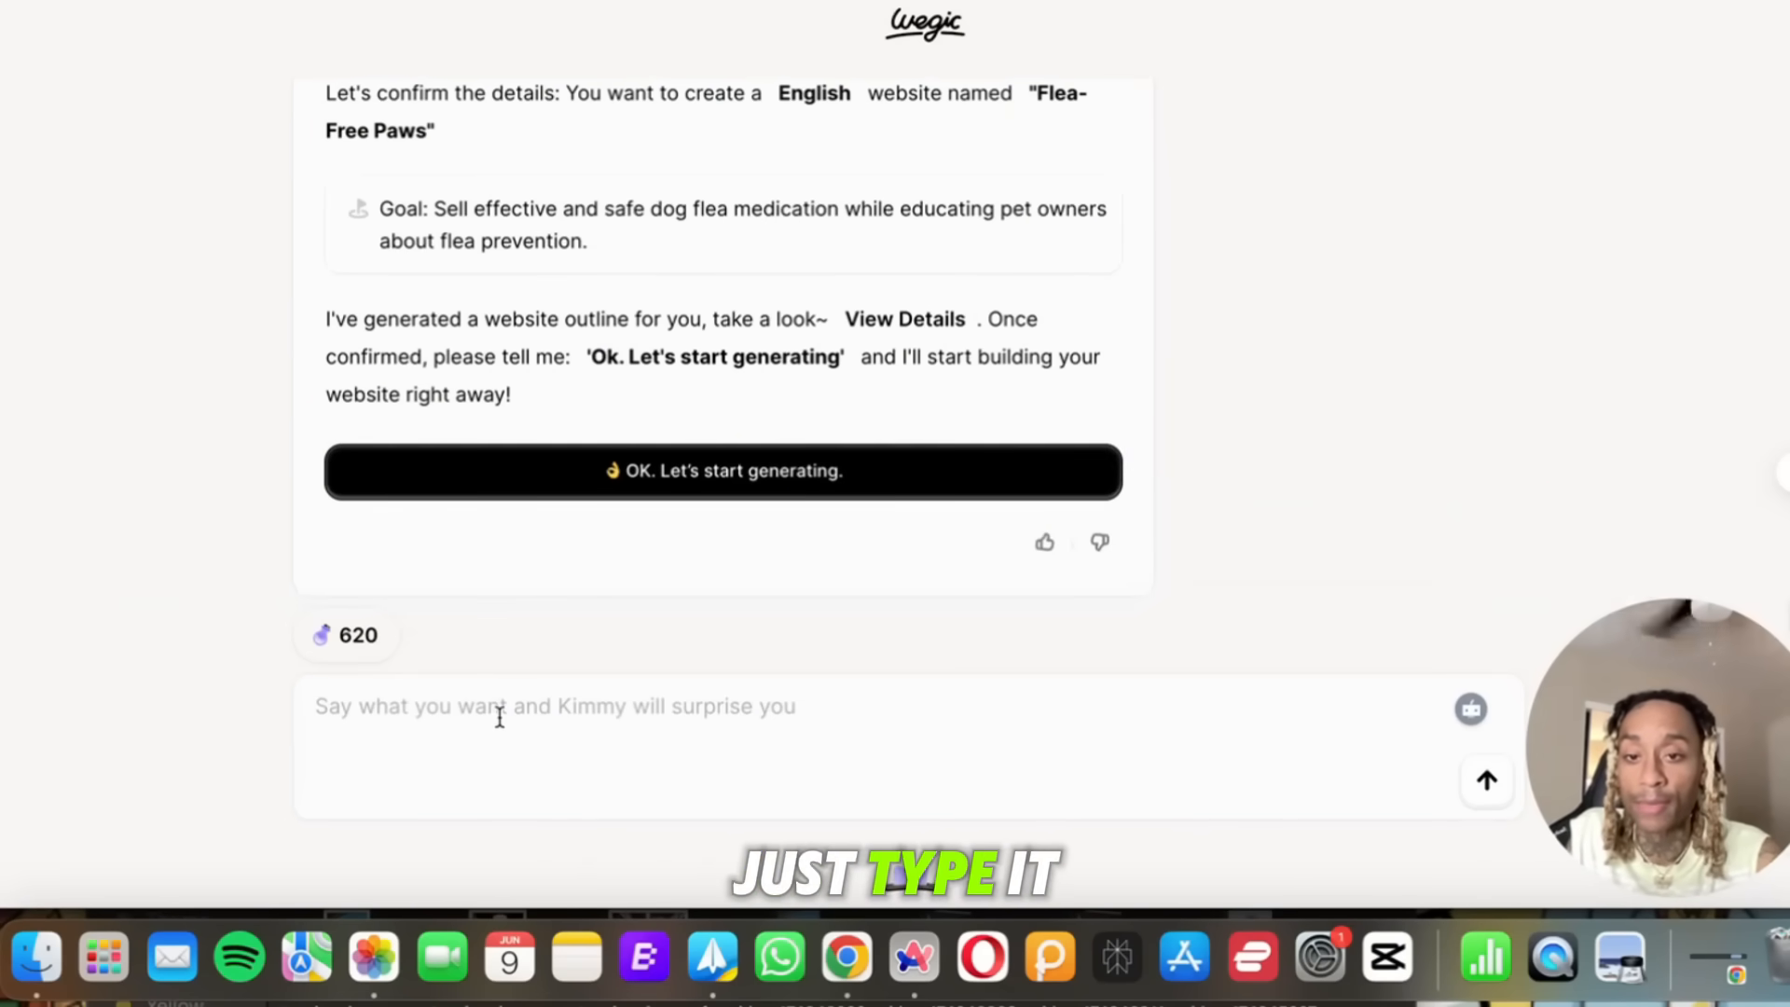
# Approve the Flea-Free Paws outline to start generating the site.
pyautogui.click(721, 469)
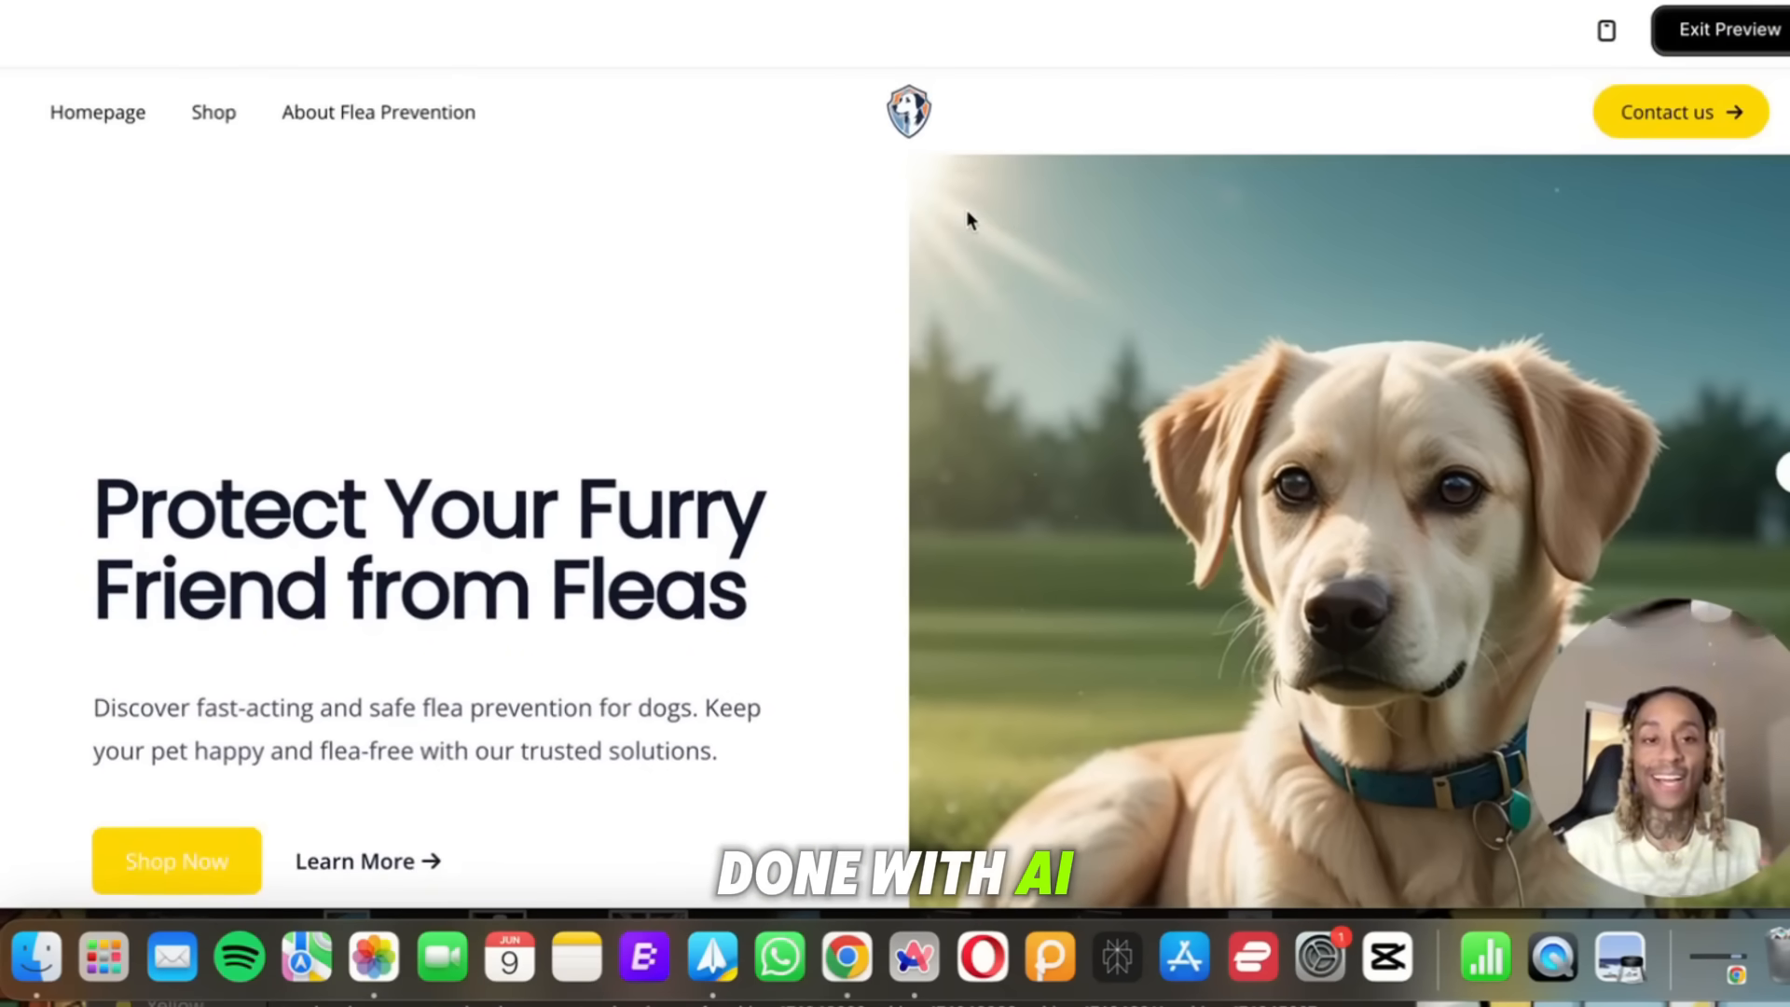
pyautogui.scroll(-3)
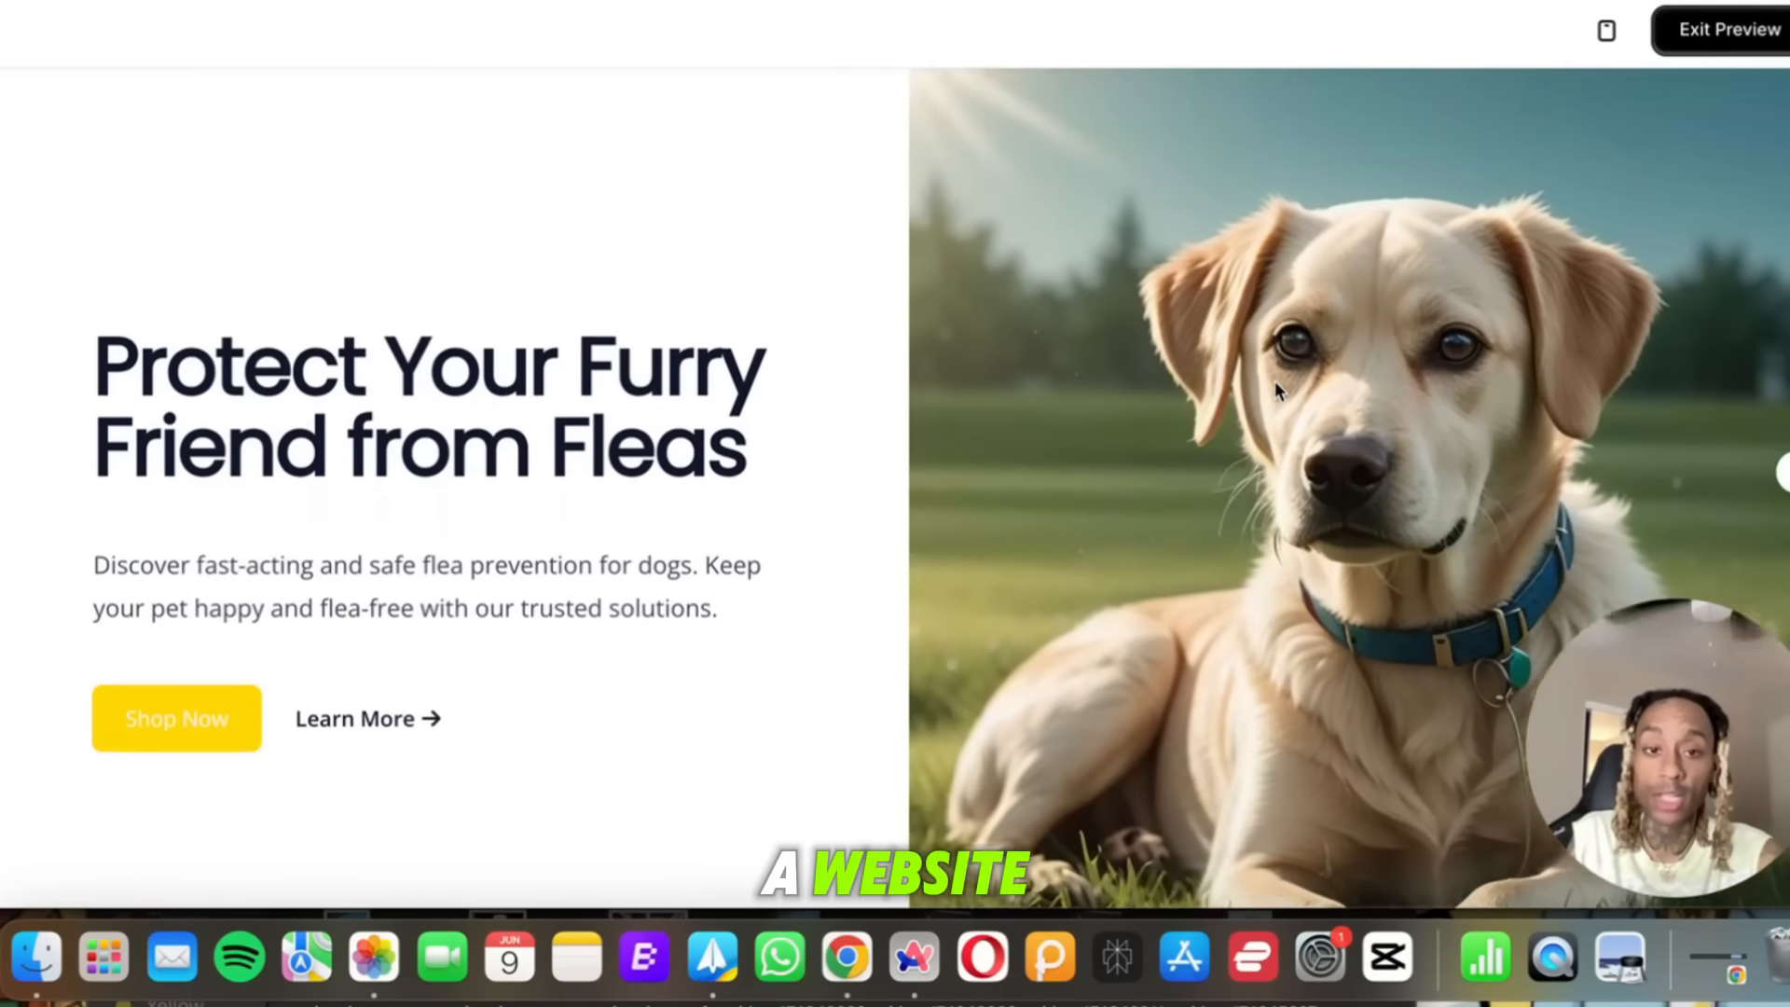
pyautogui.scroll(-3)
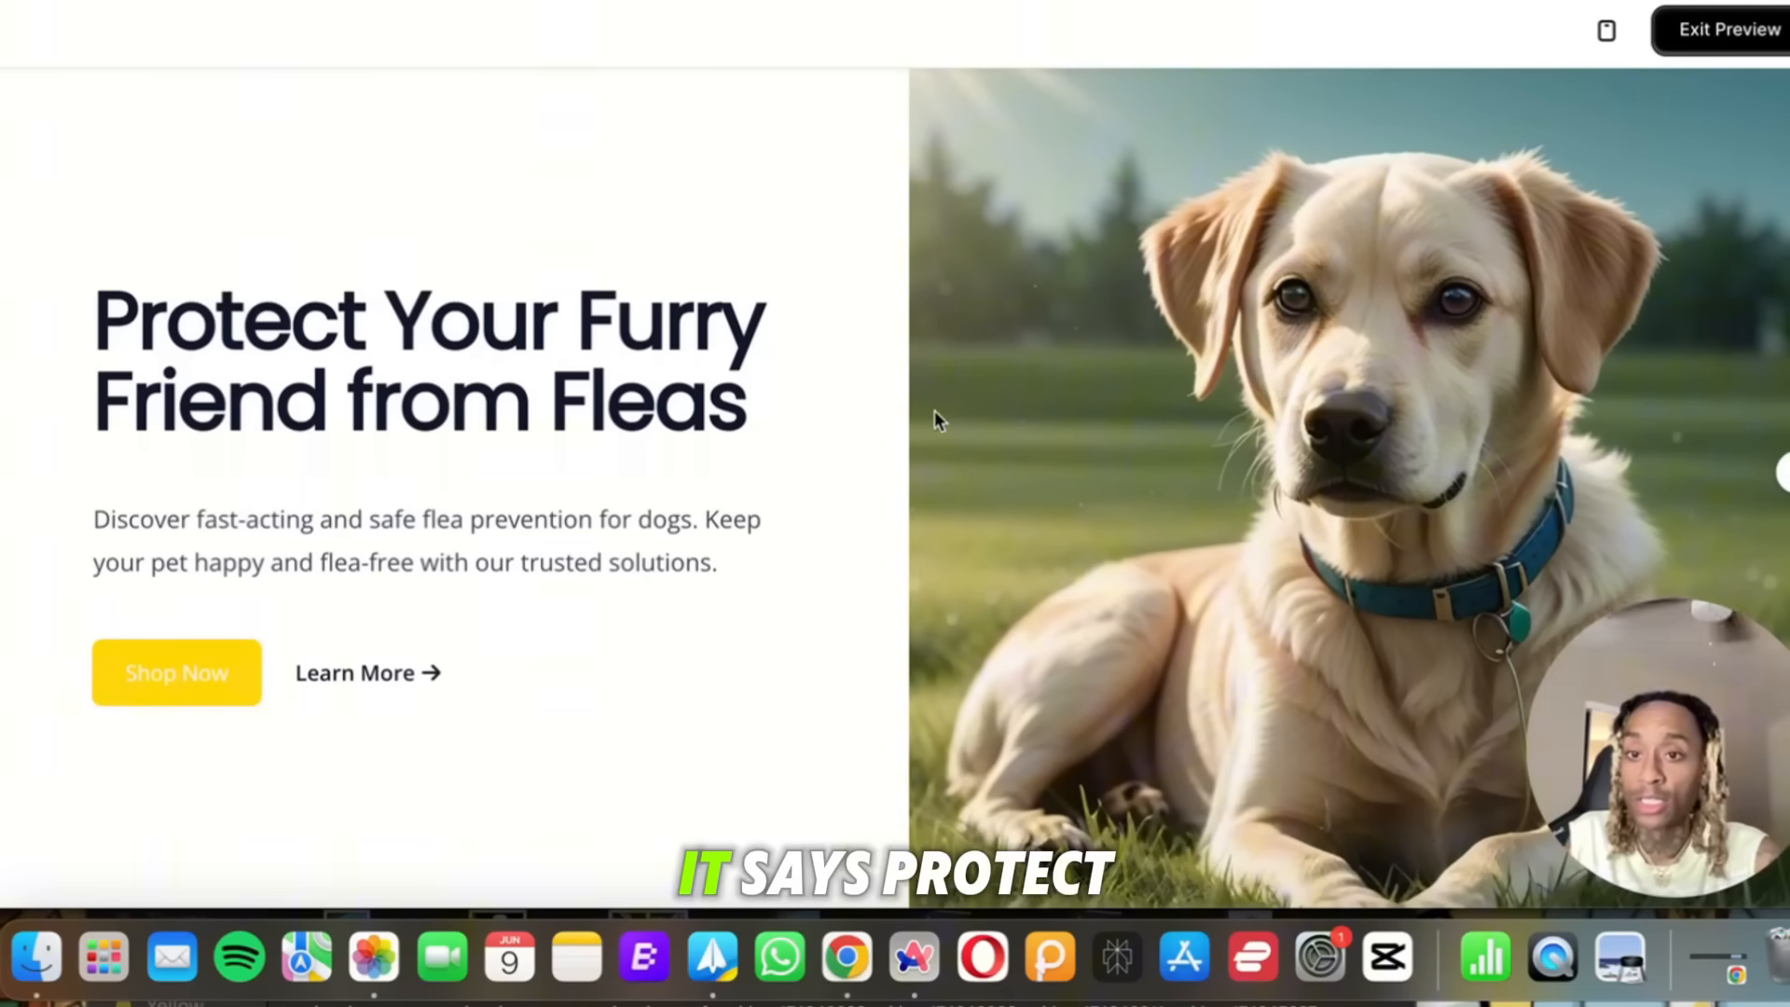
pyautogui.moveTo(1082, 446)
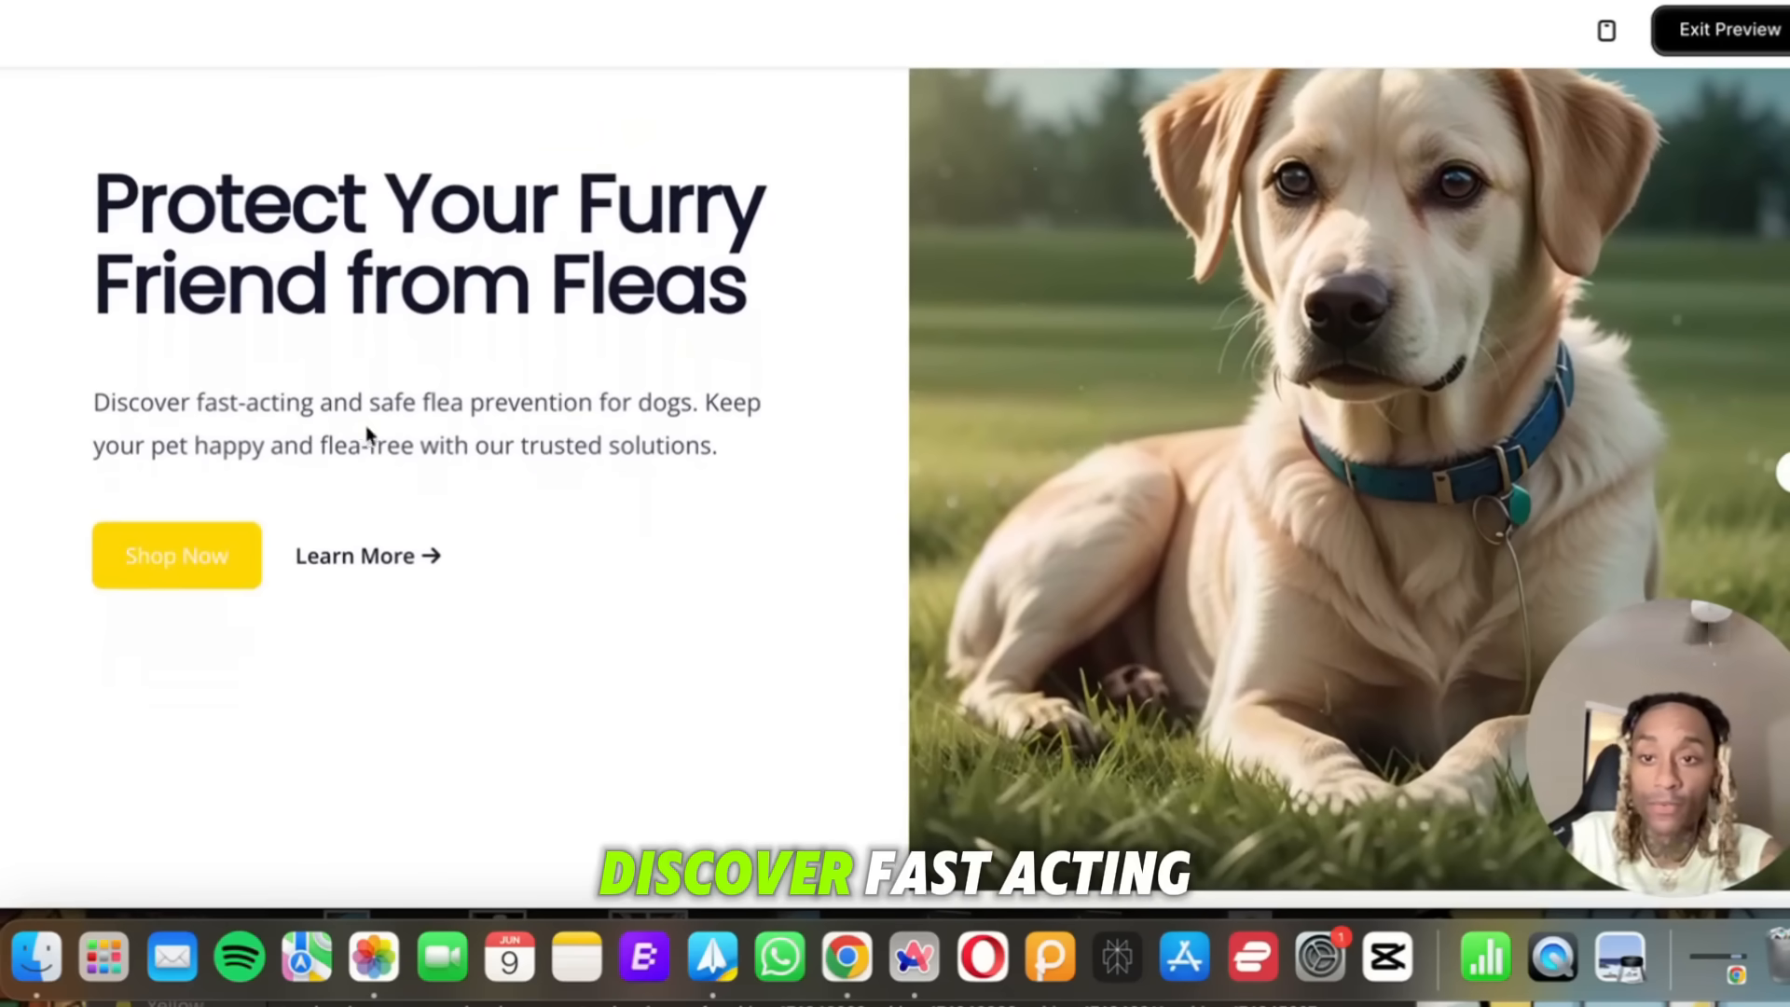
pyautogui.moveTo(475, 479)
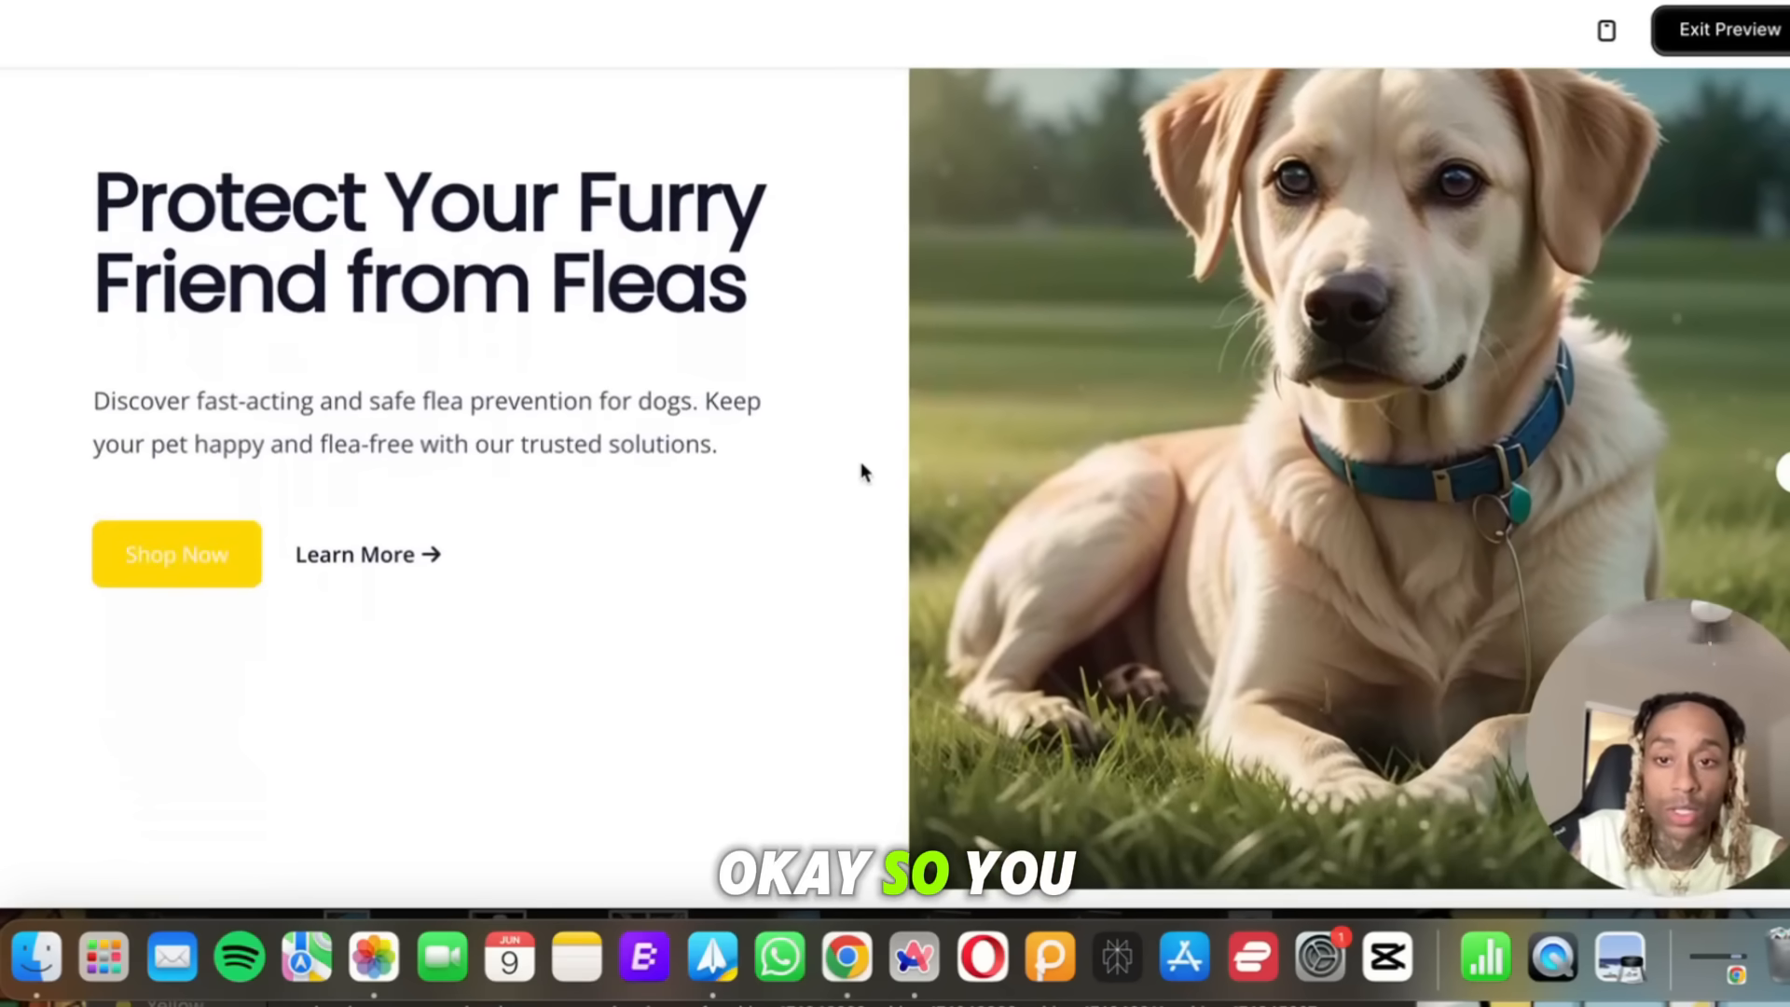
pyautogui.scroll(-3)
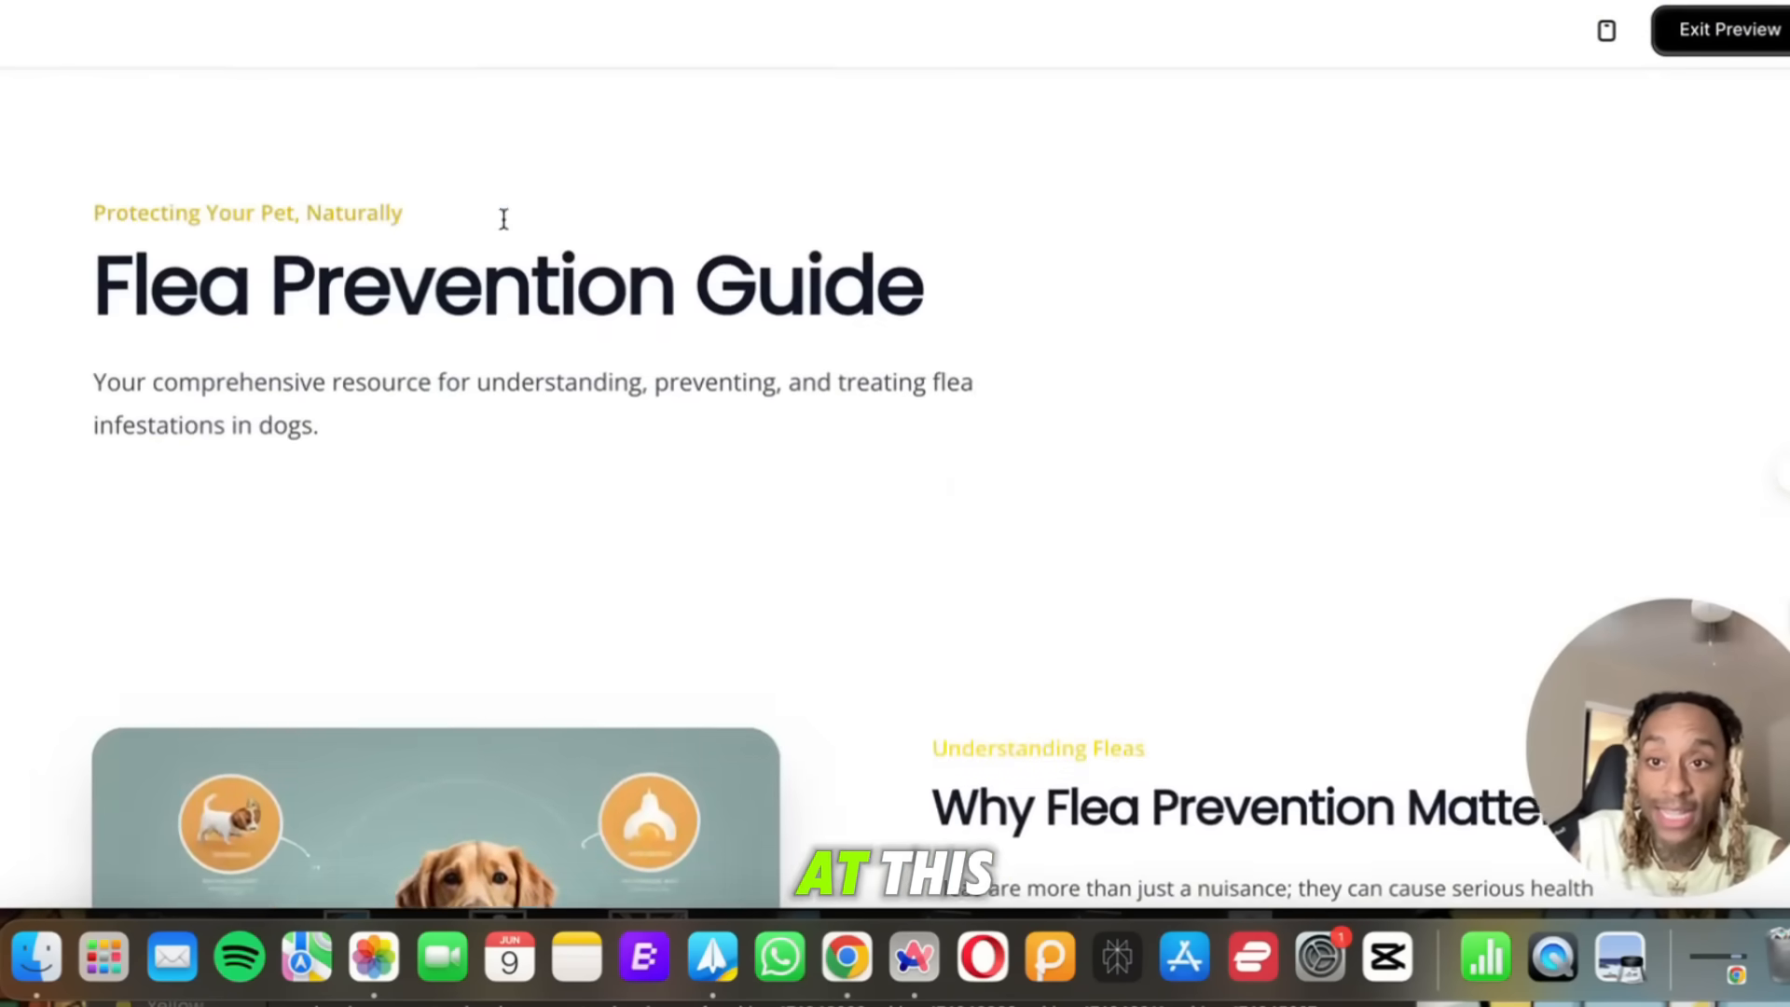
# Scroll the Flea Prevention Guide through its stats, four prevention steps and FAQs.
pyautogui.scroll(-3)
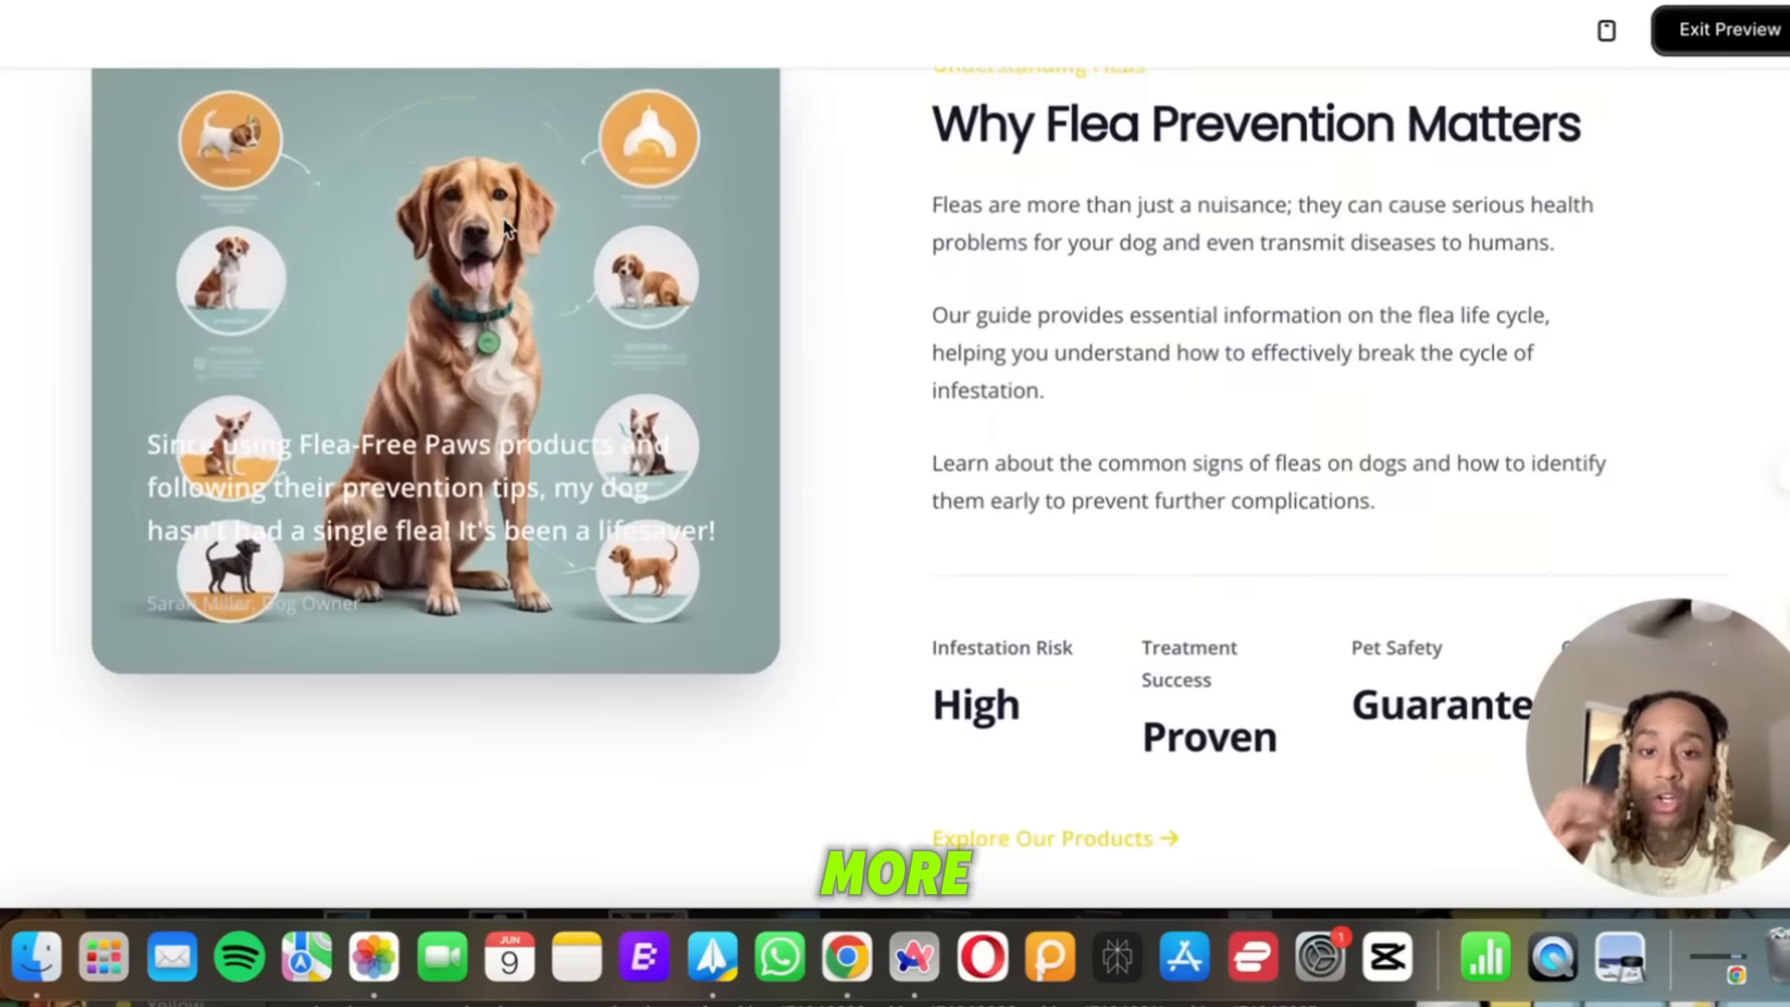
pyautogui.scroll(-3)
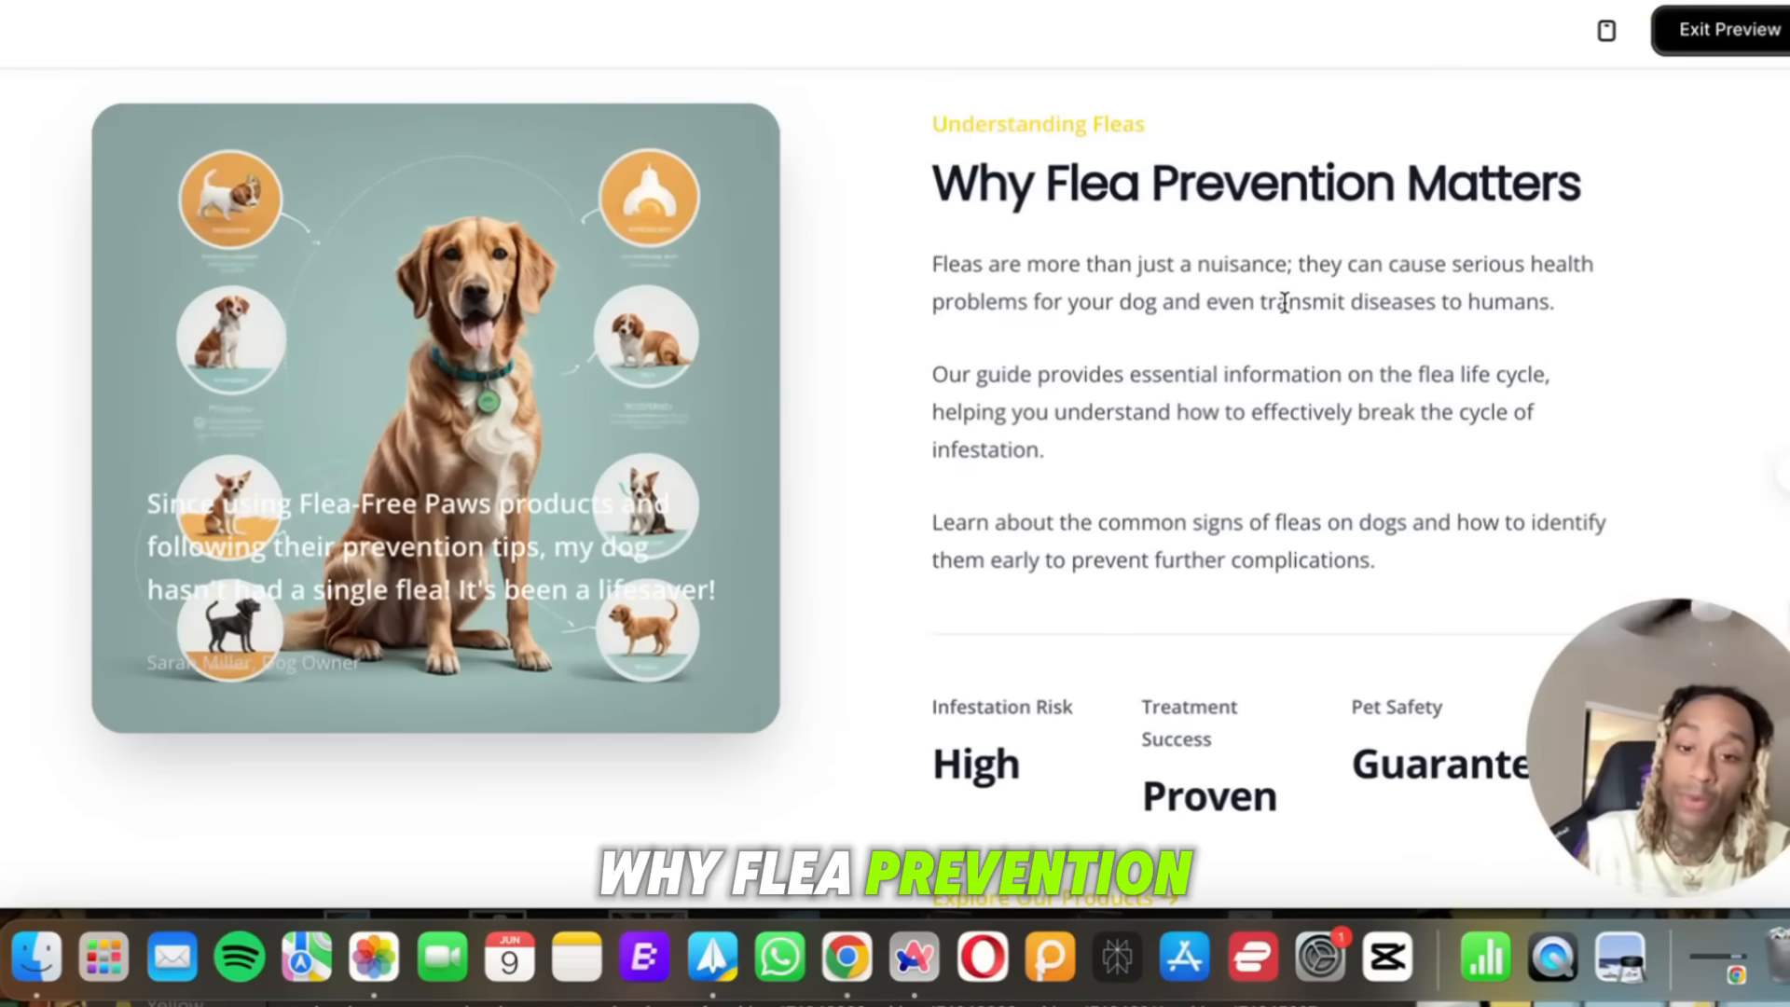
pyautogui.scroll(-3)
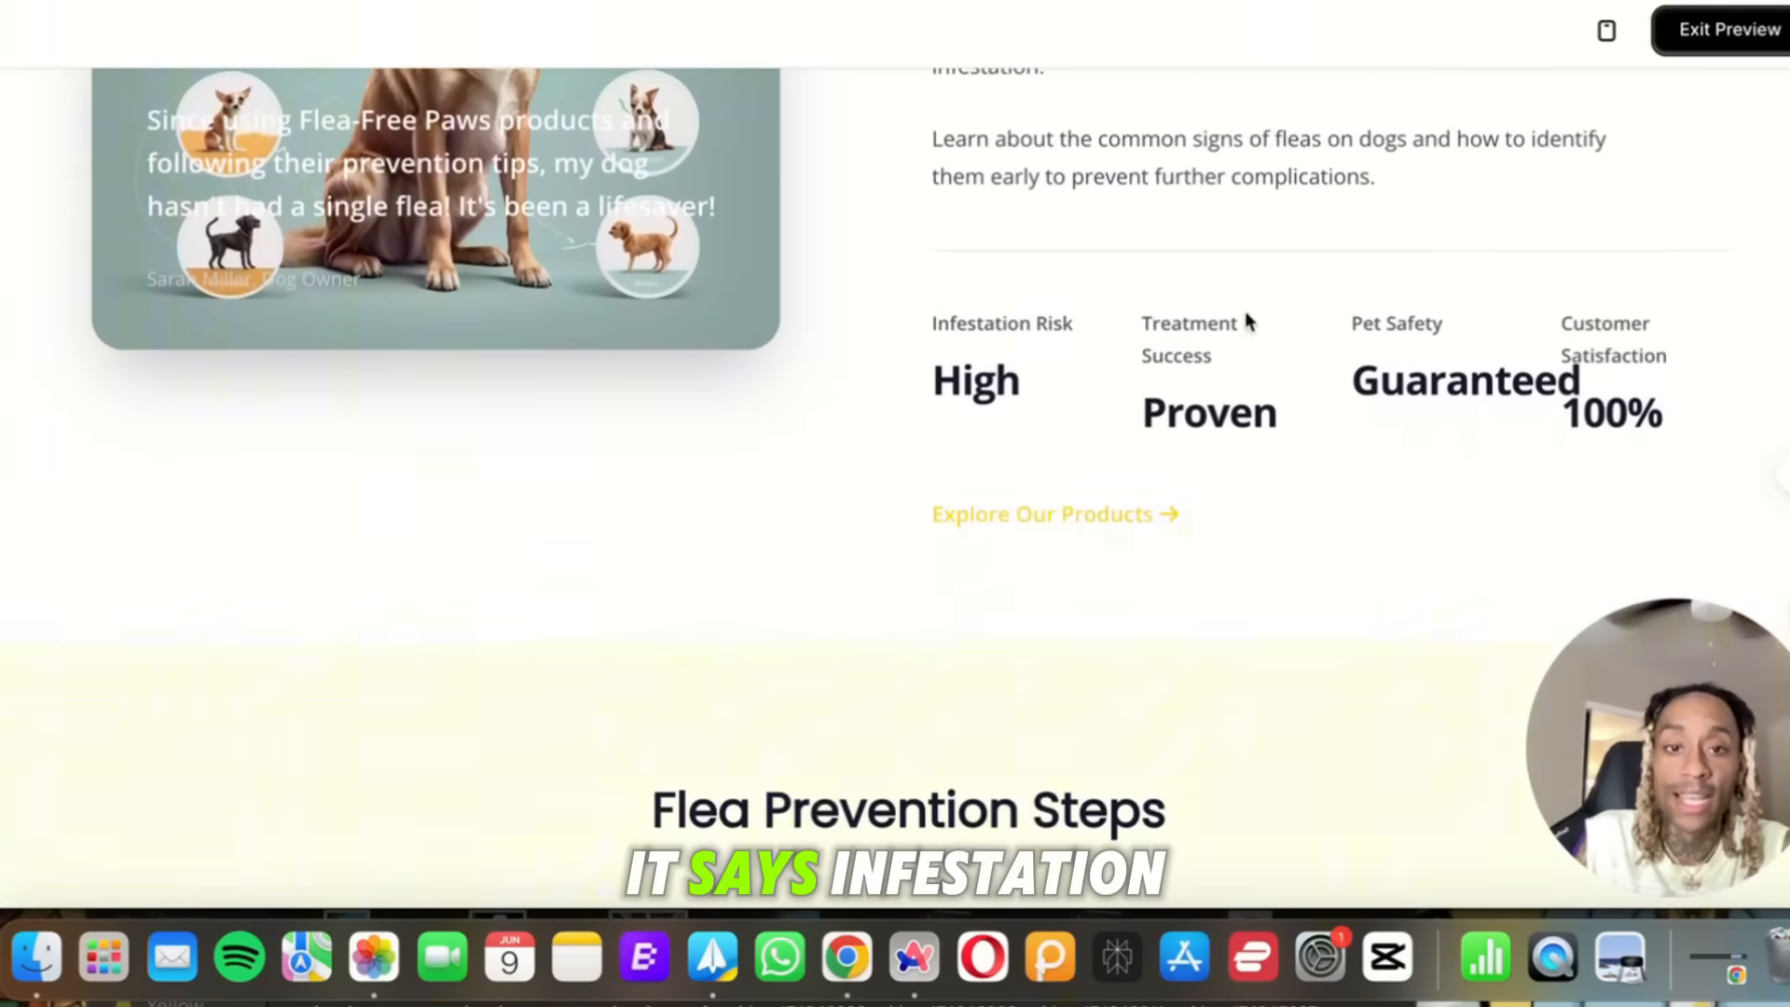
pyautogui.scroll(-3)
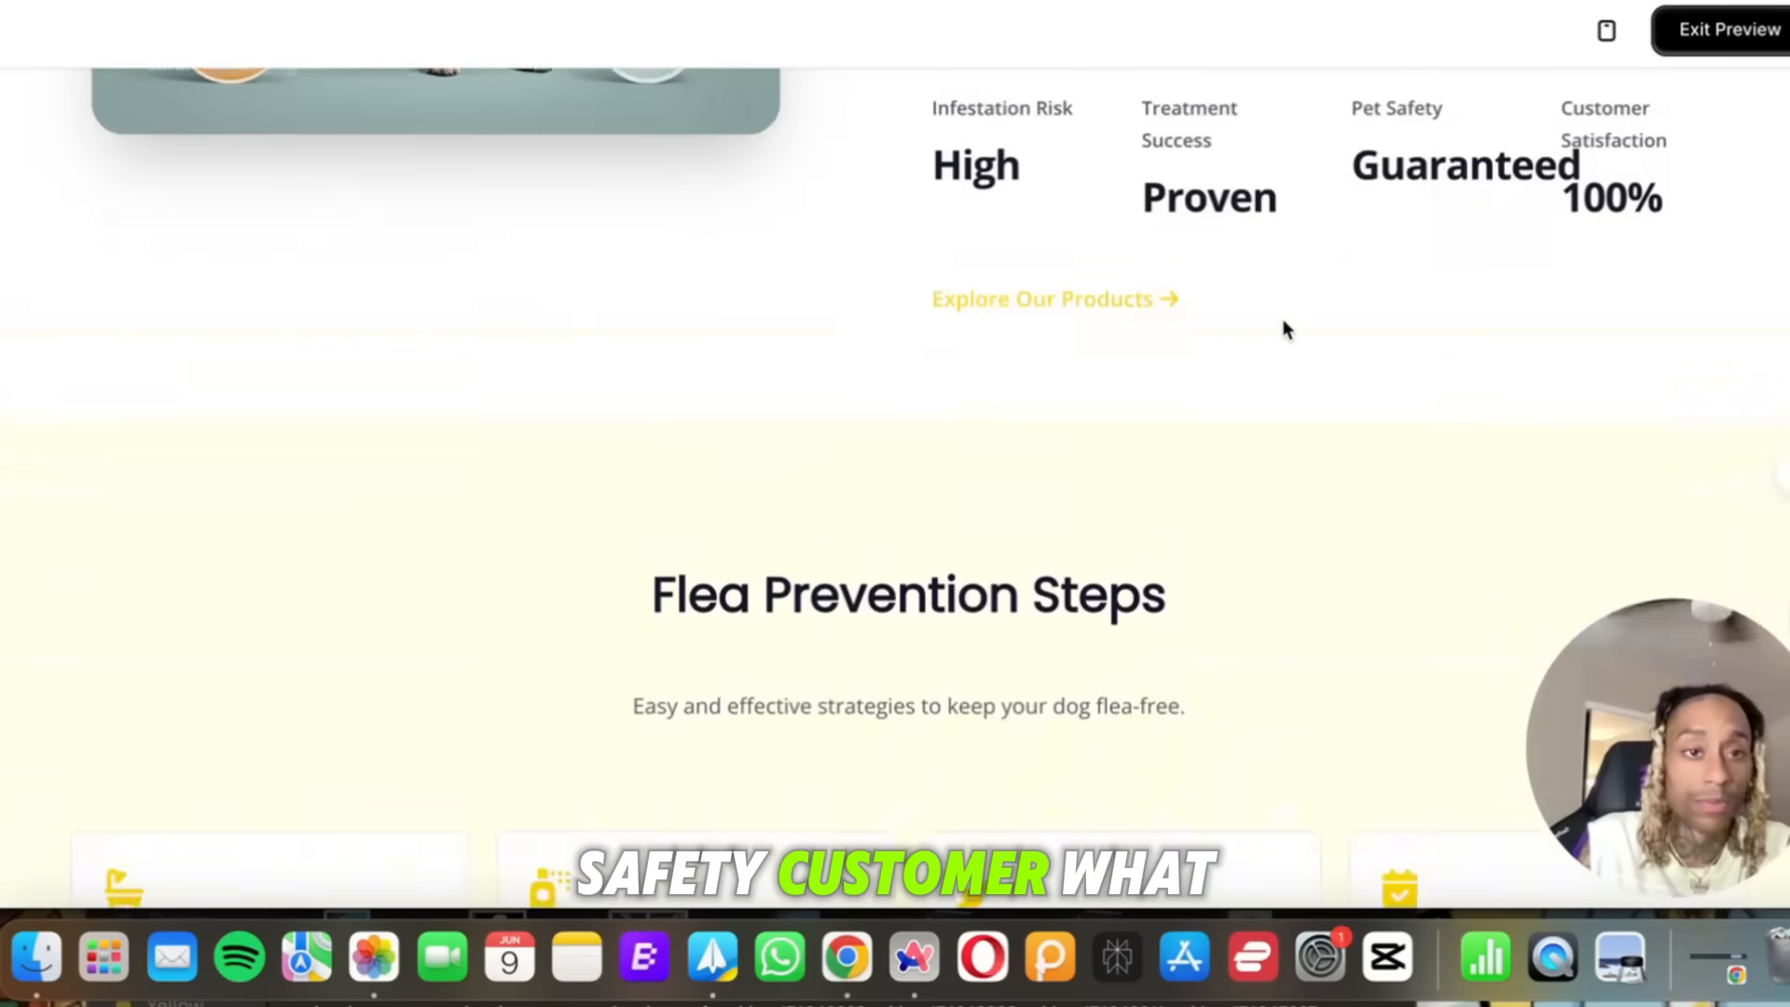
pyautogui.scroll(-3)
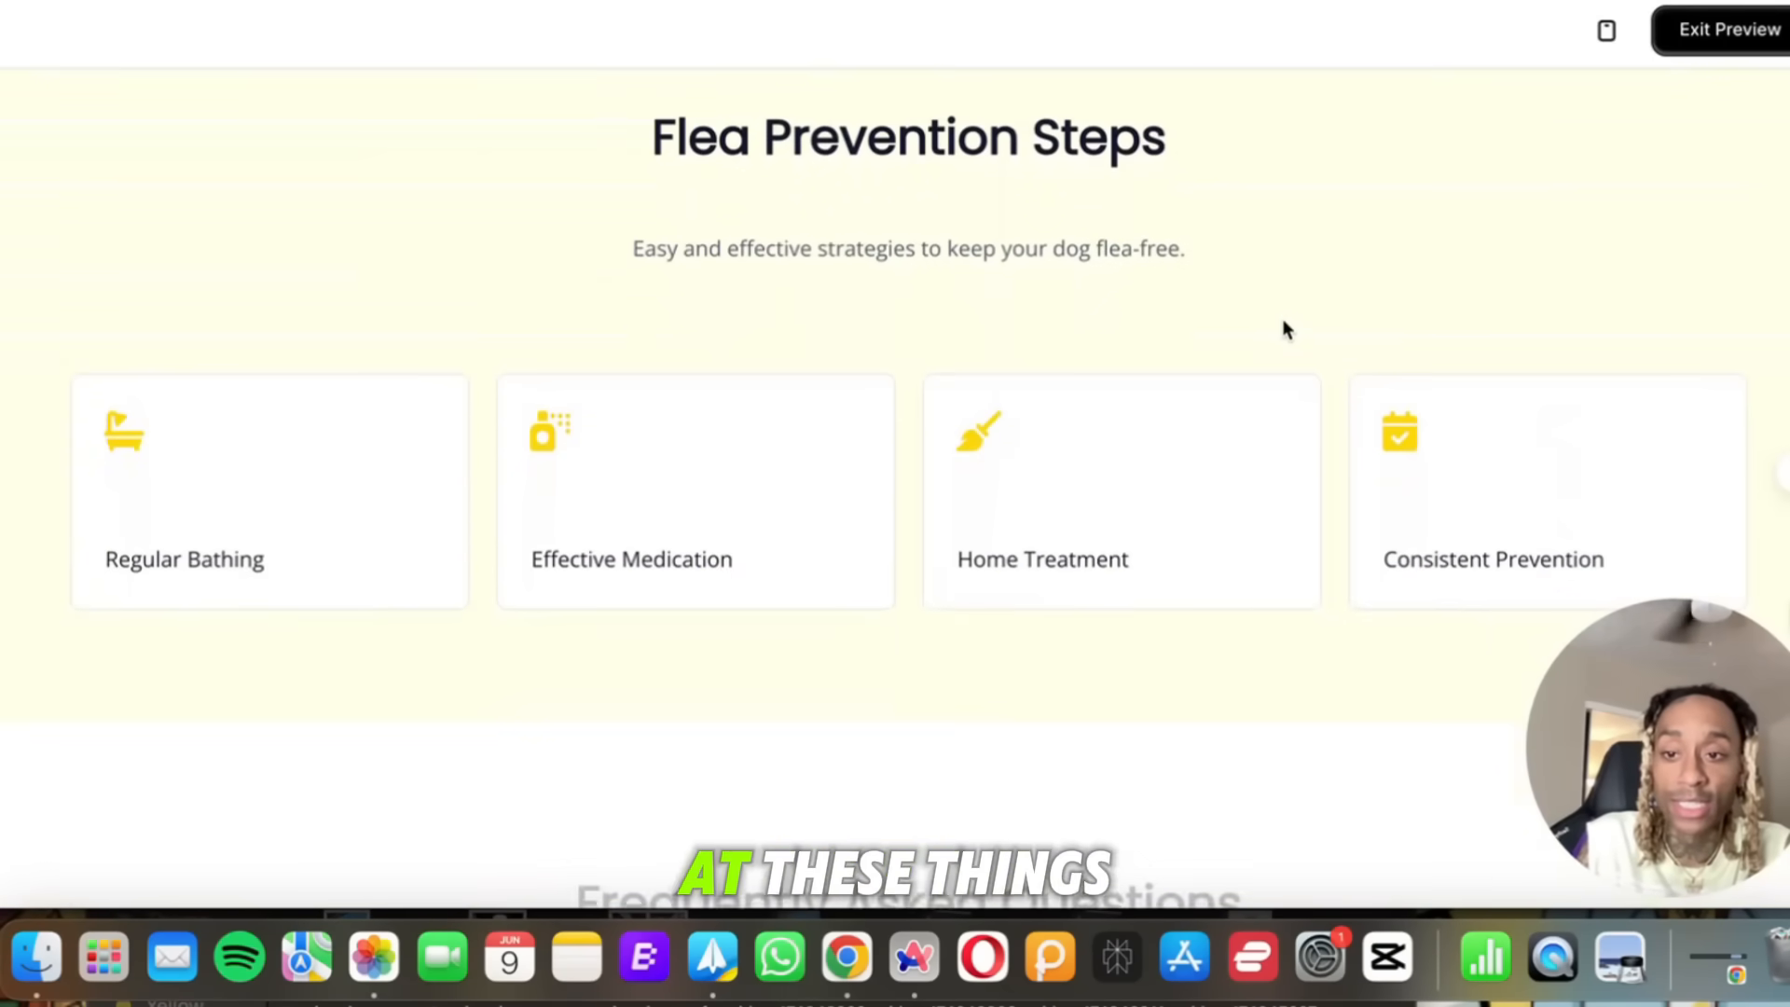
pyautogui.scroll(-3)
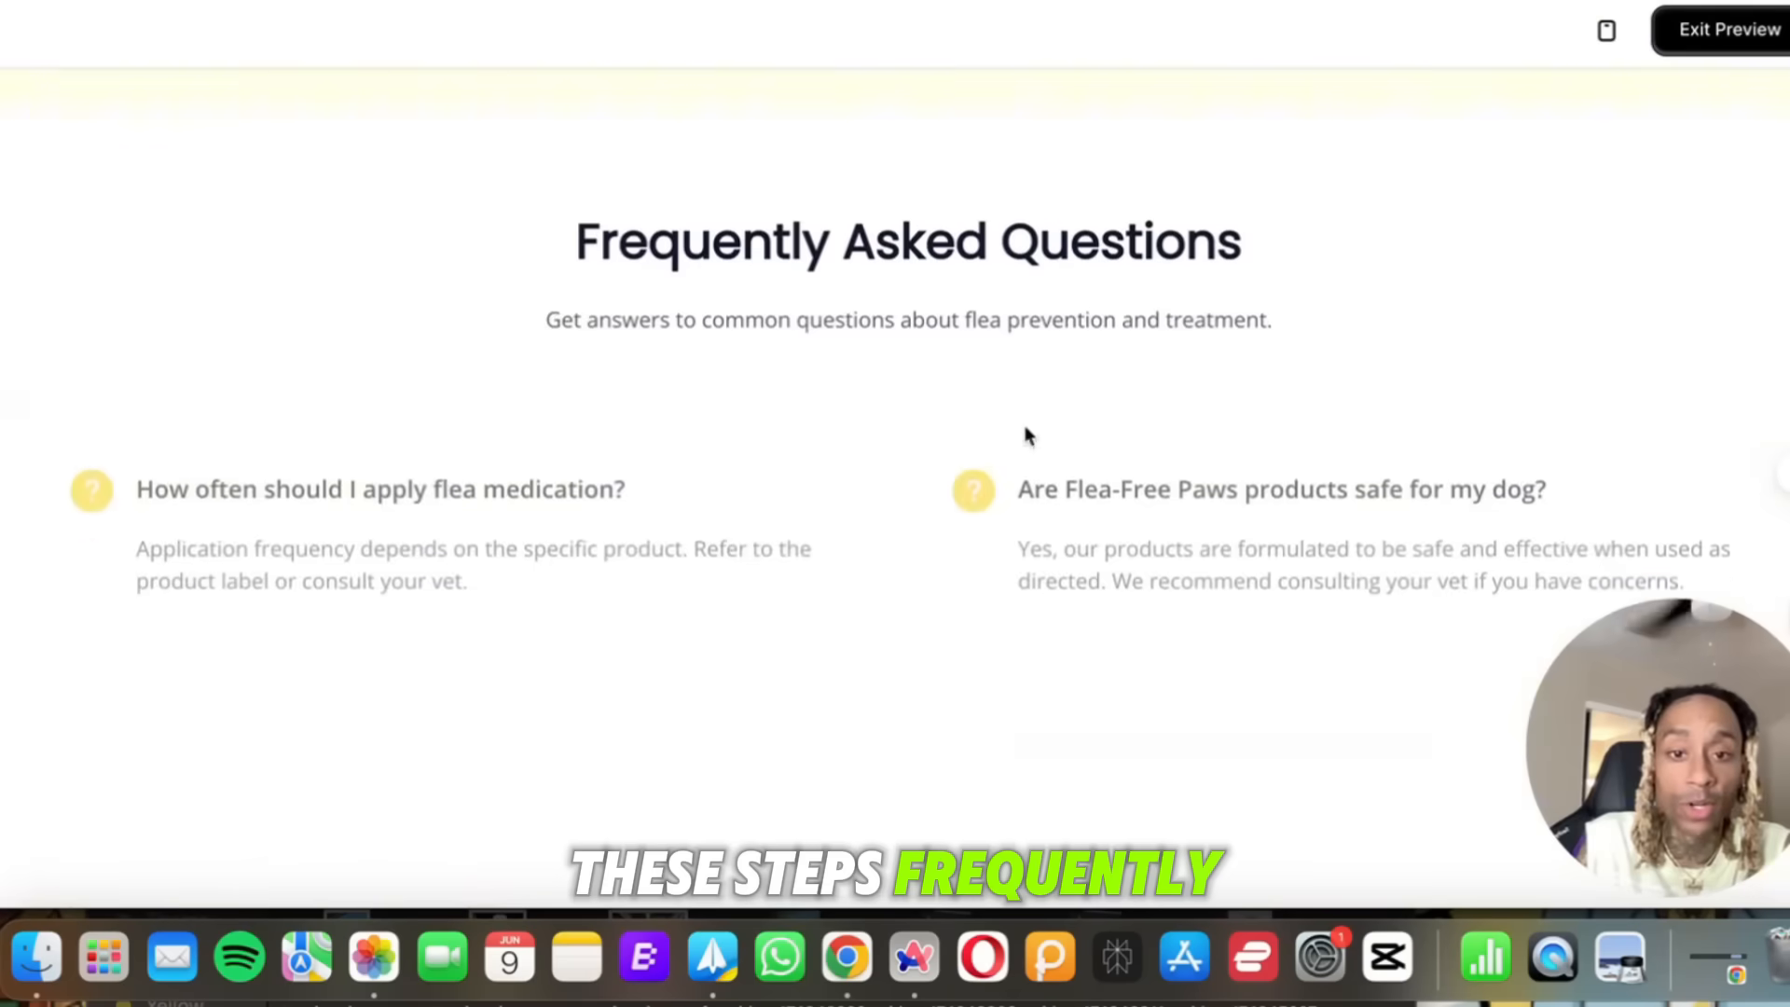
pyautogui.scroll(-3)
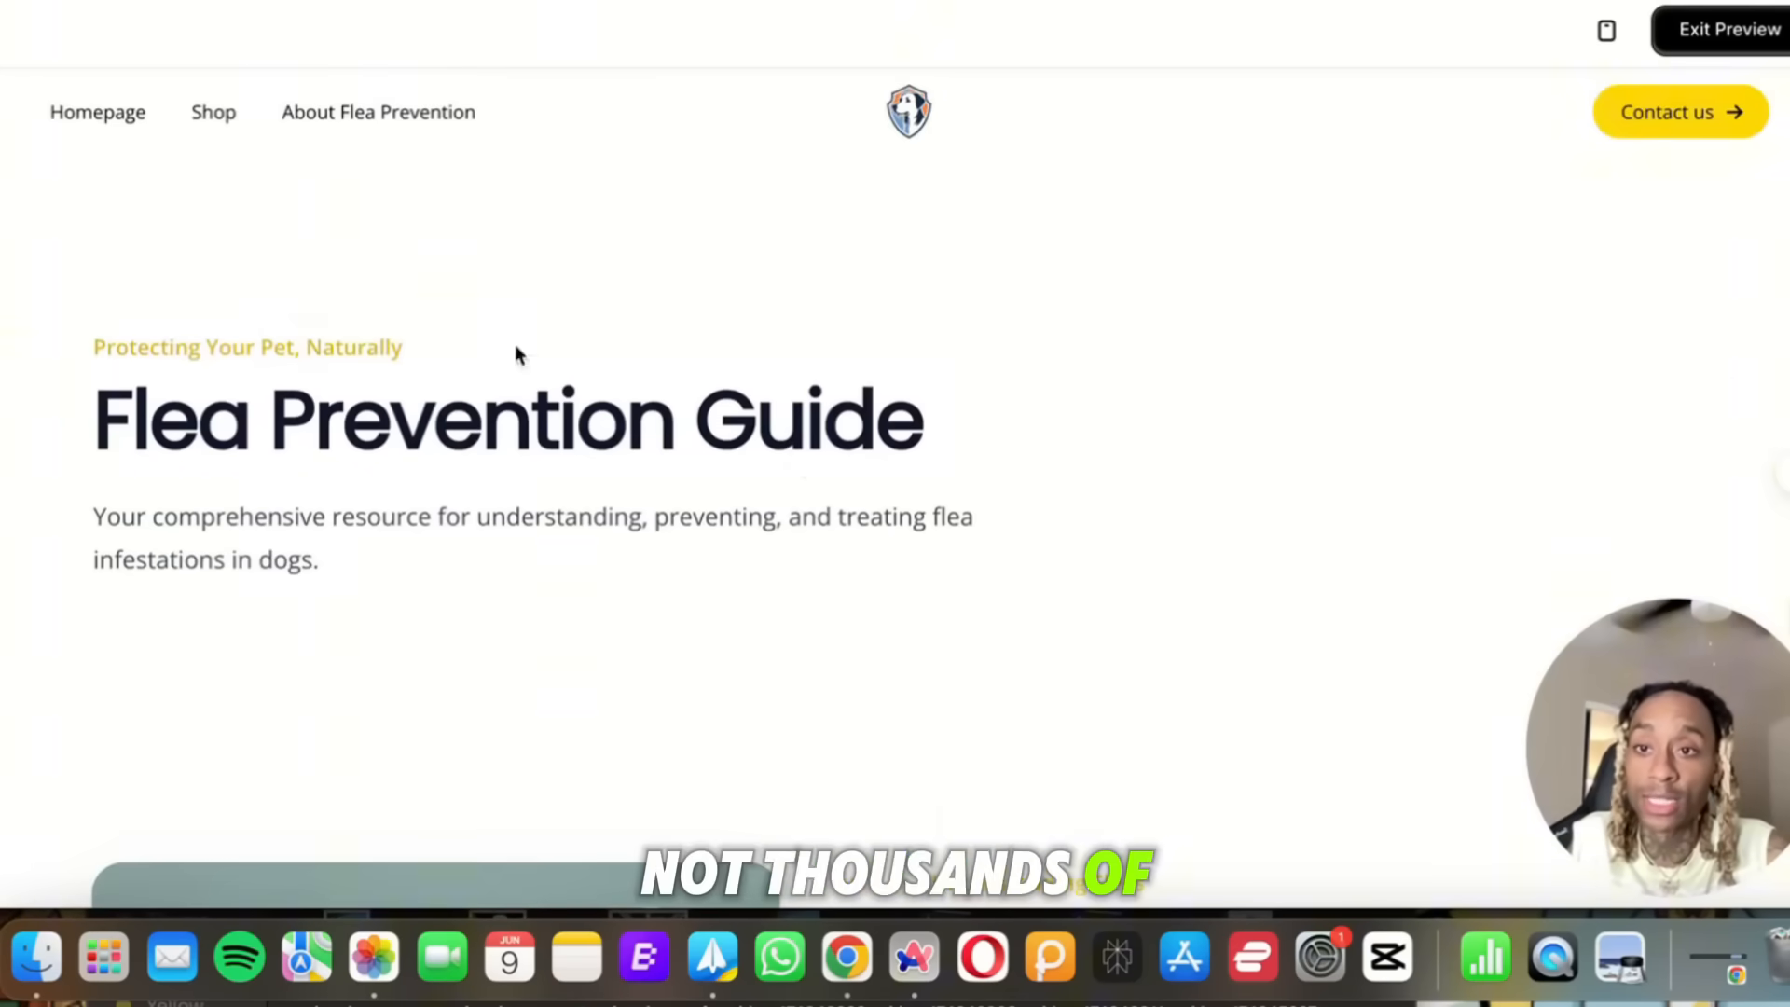
# Scroll the homepage through testimonials, FAQs, bundle offers and the footer.
pyautogui.scroll(-3)
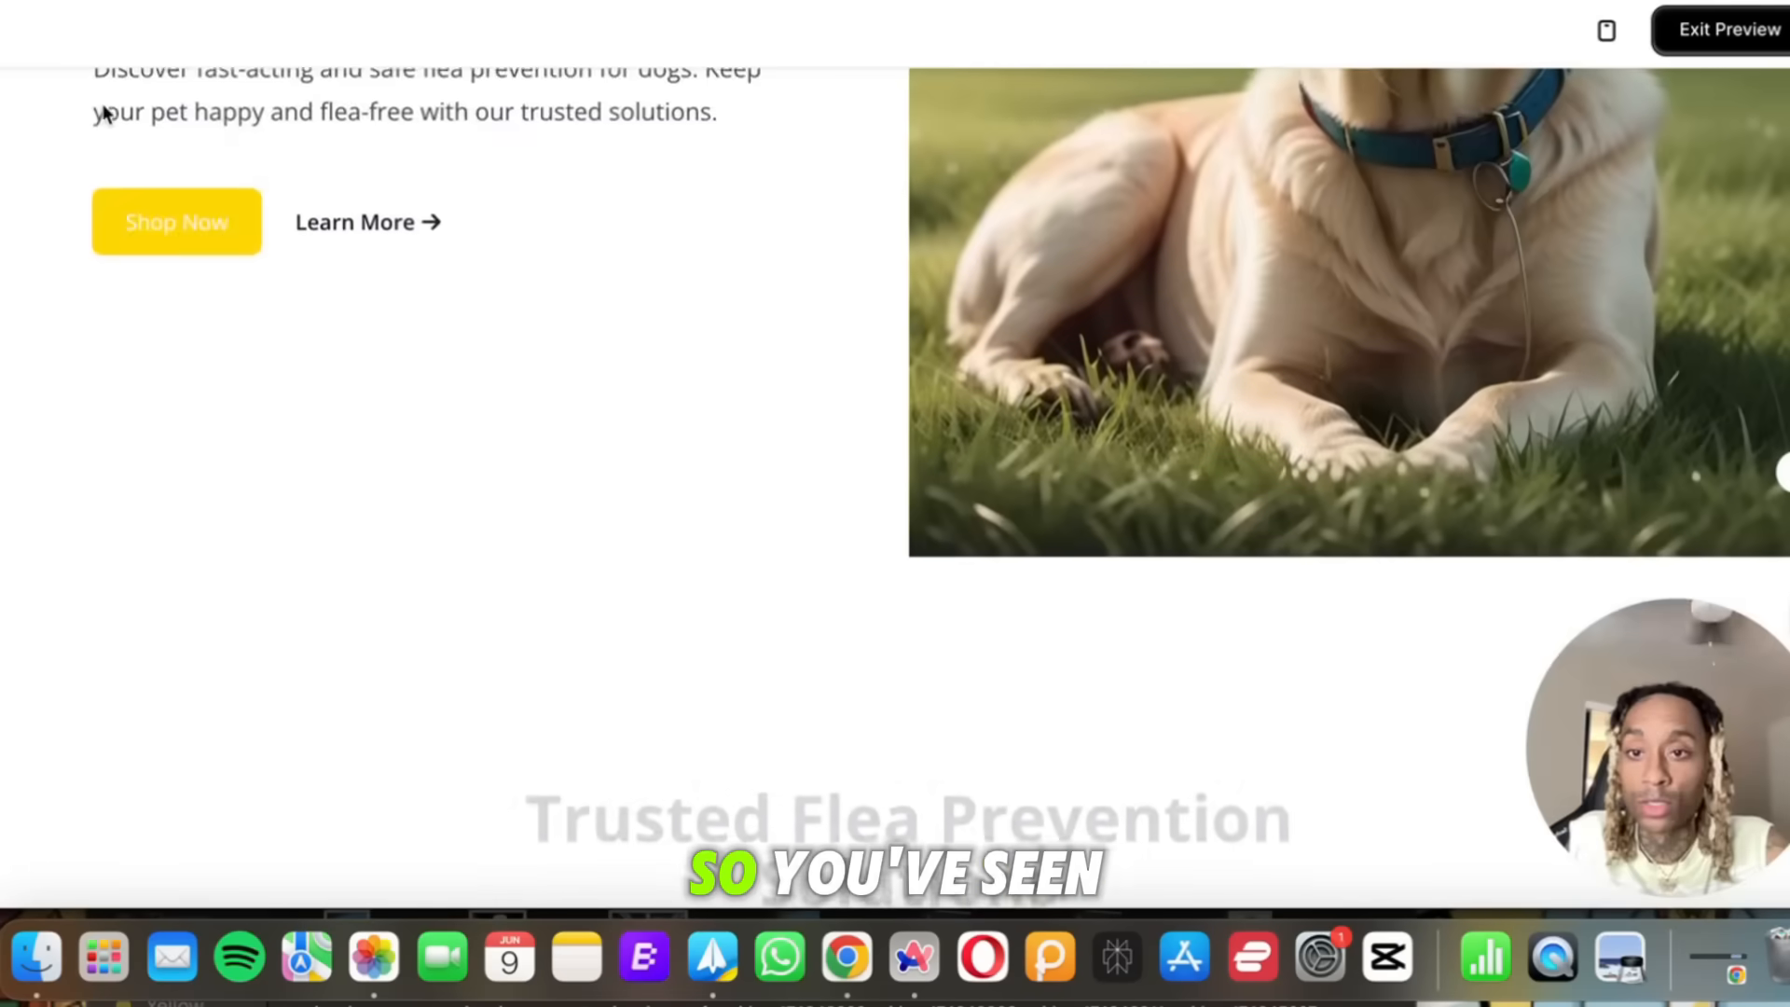
pyautogui.scroll(-3)
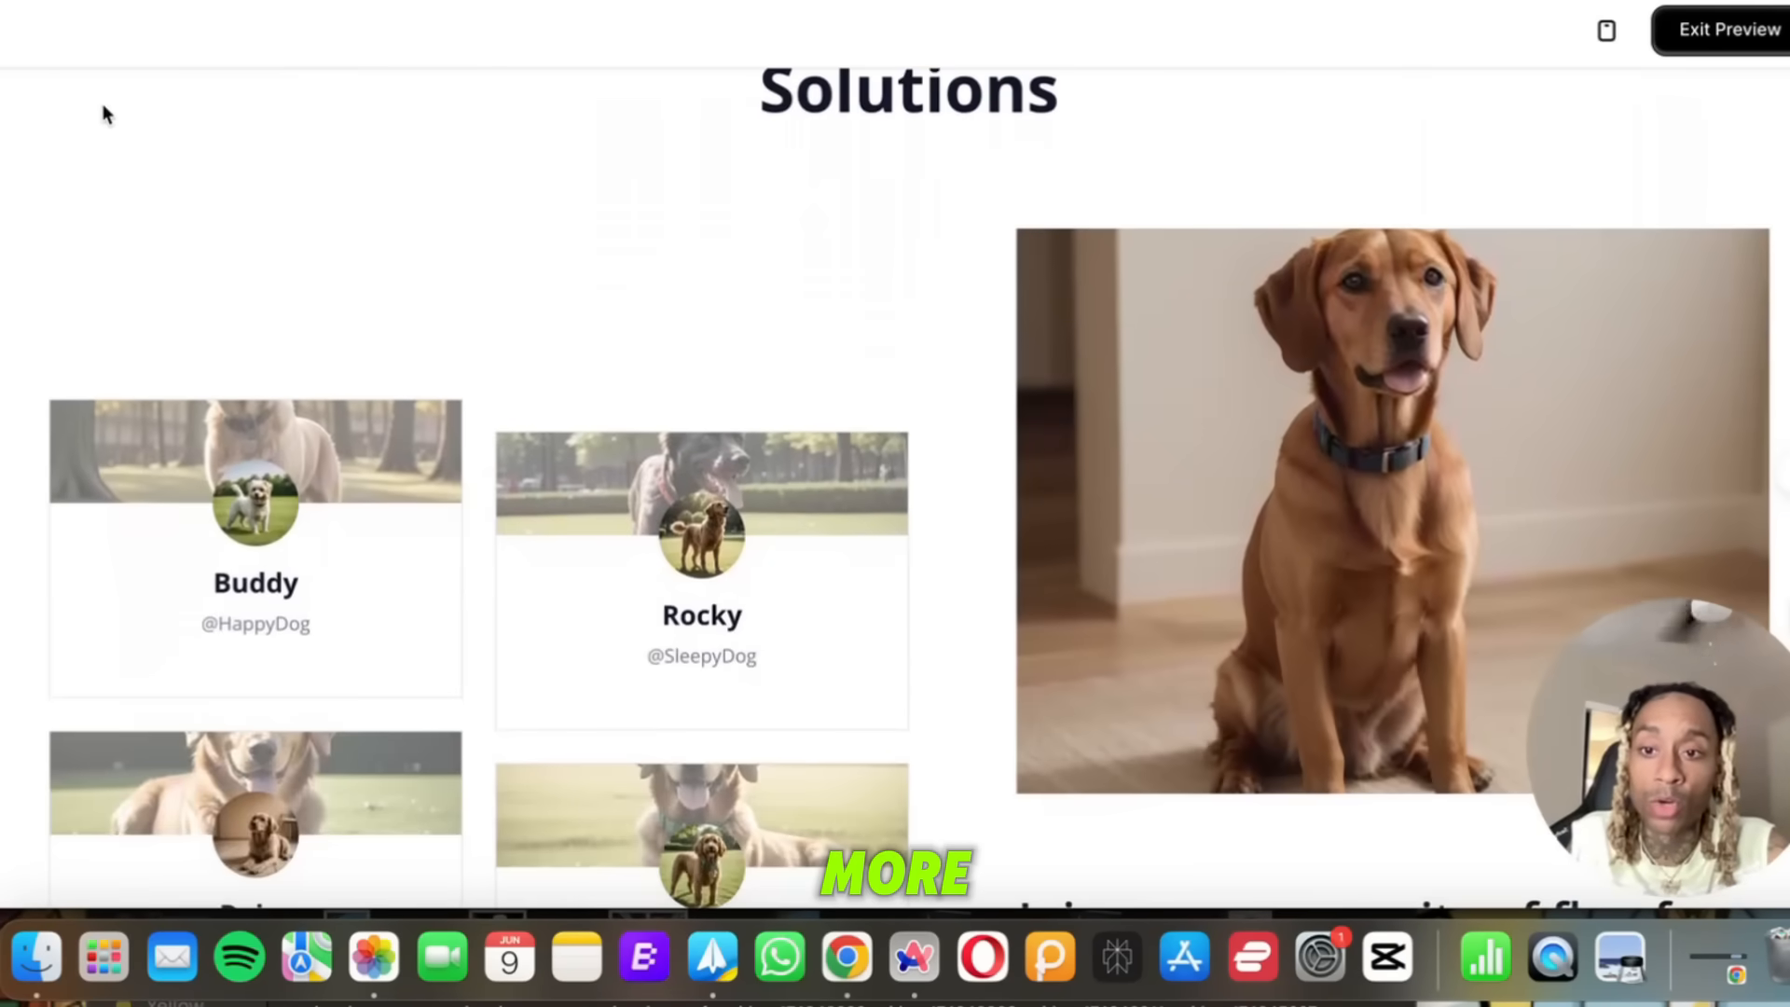
pyautogui.scroll(-3)
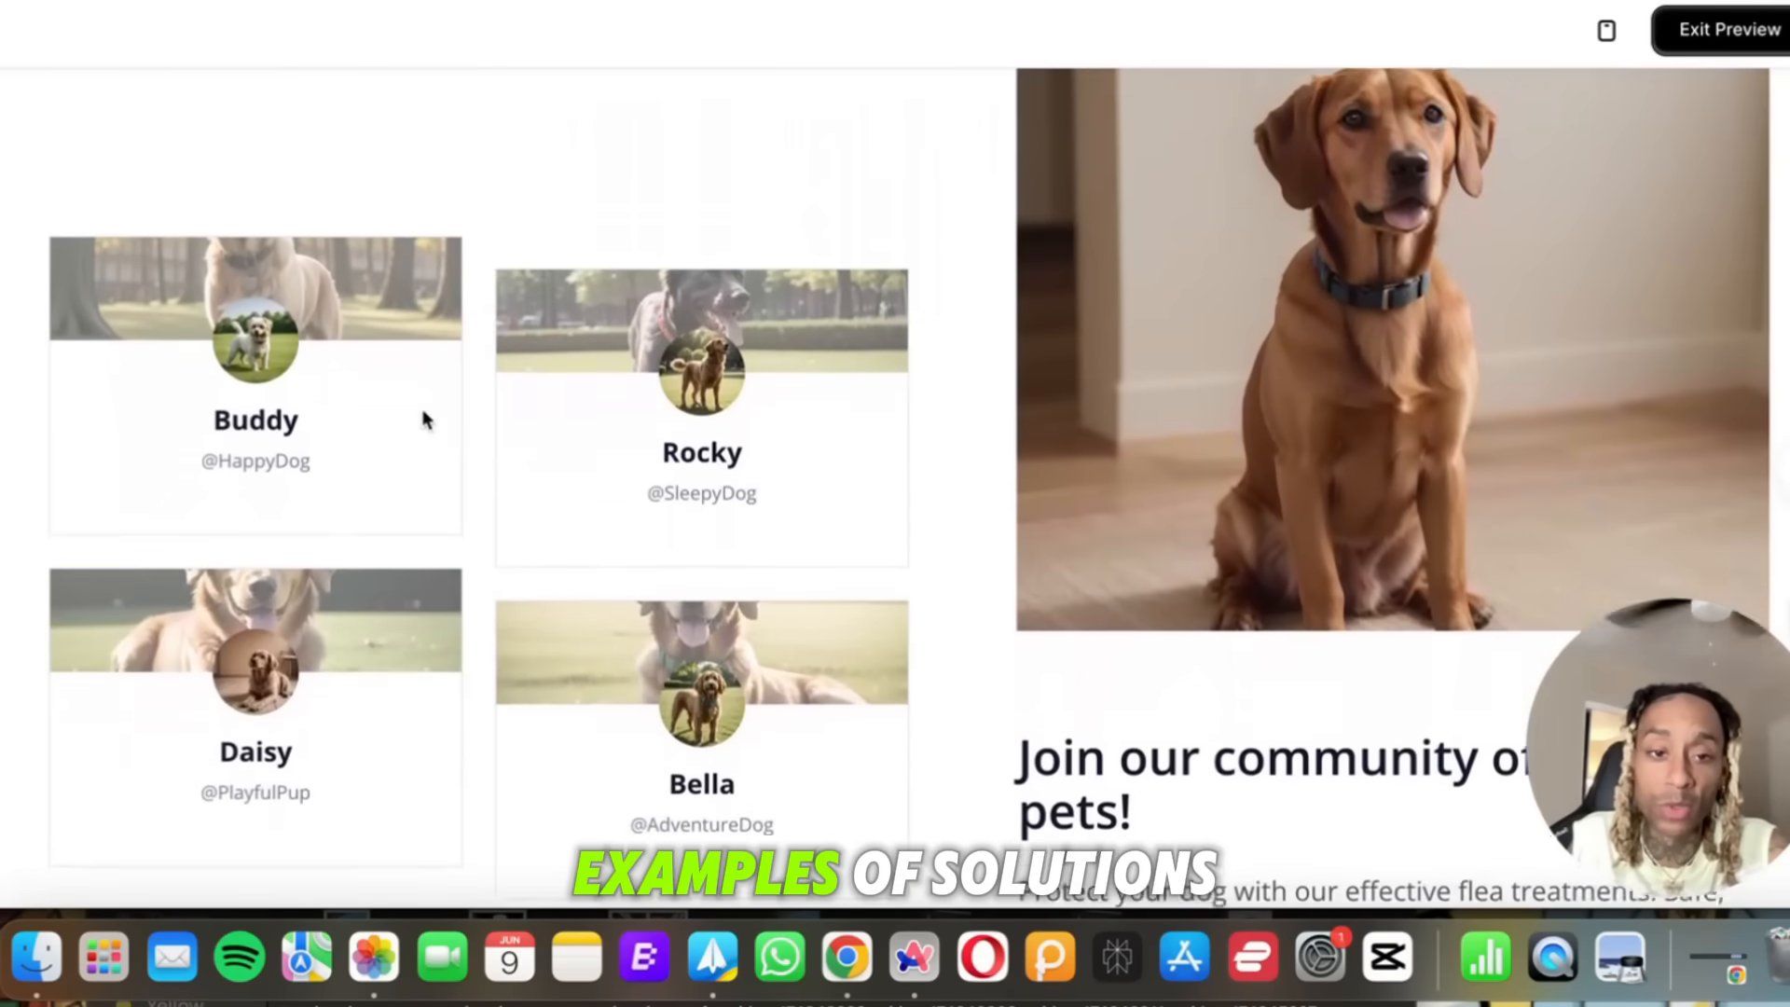
pyautogui.scroll(-3)
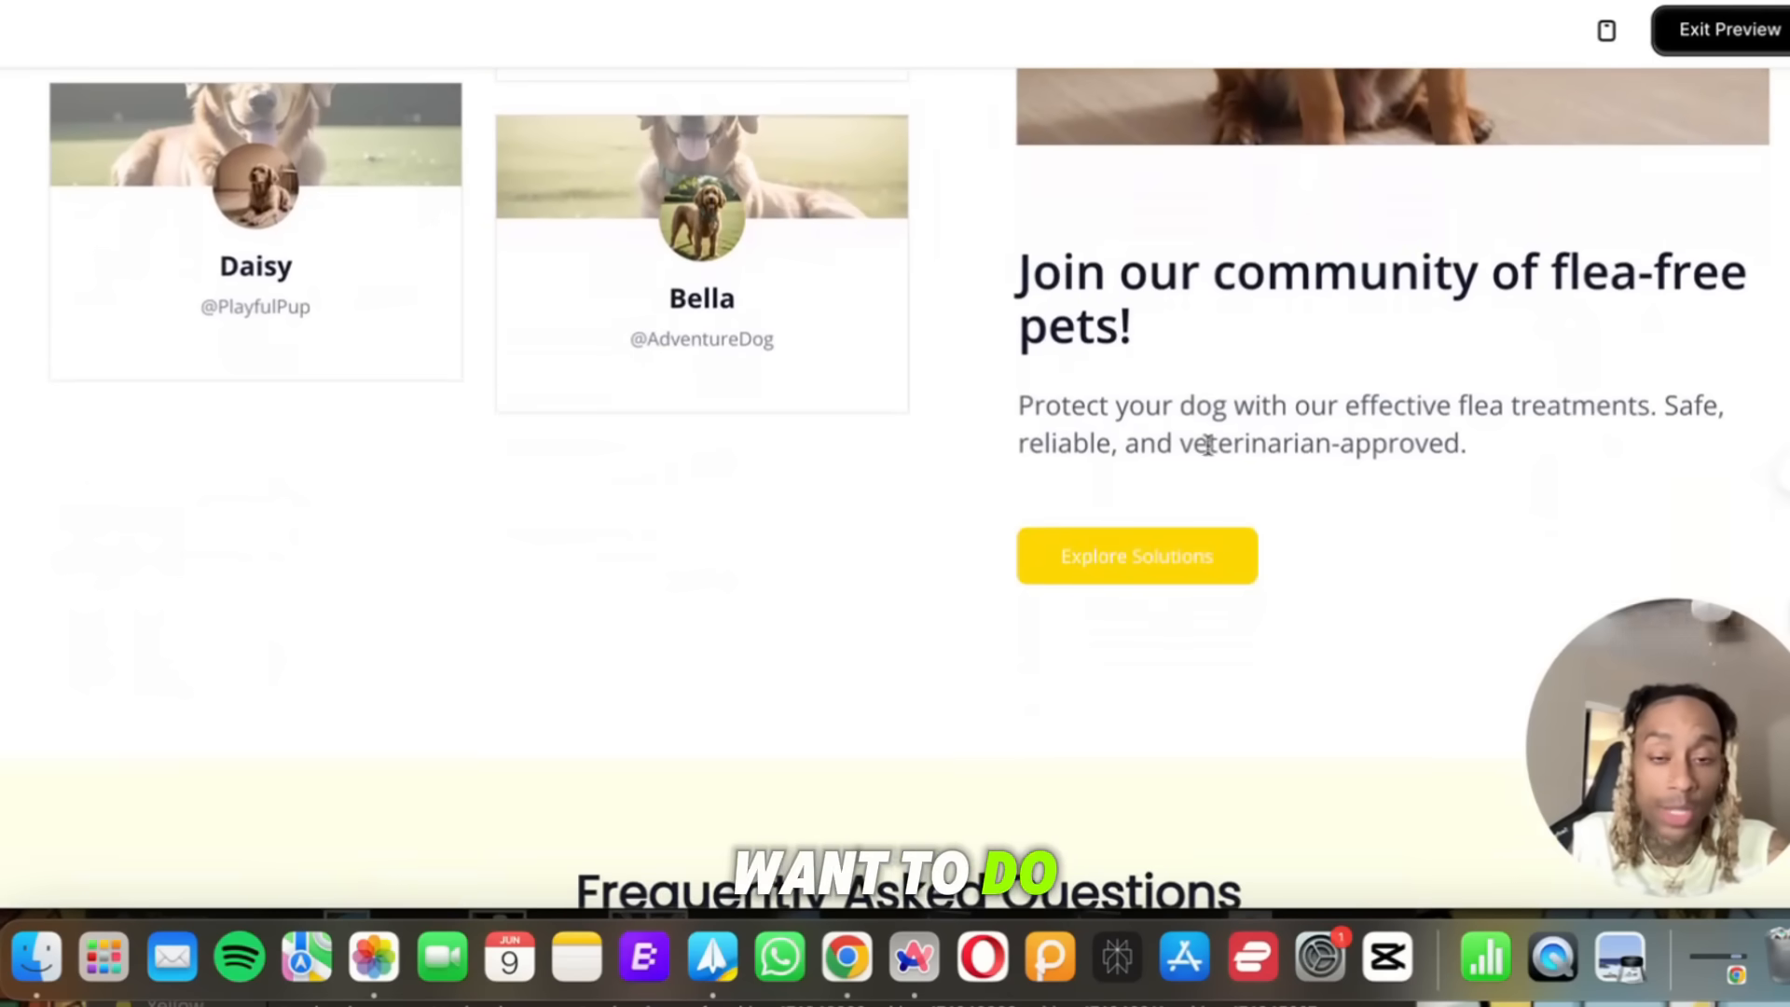
pyautogui.scroll(-3)
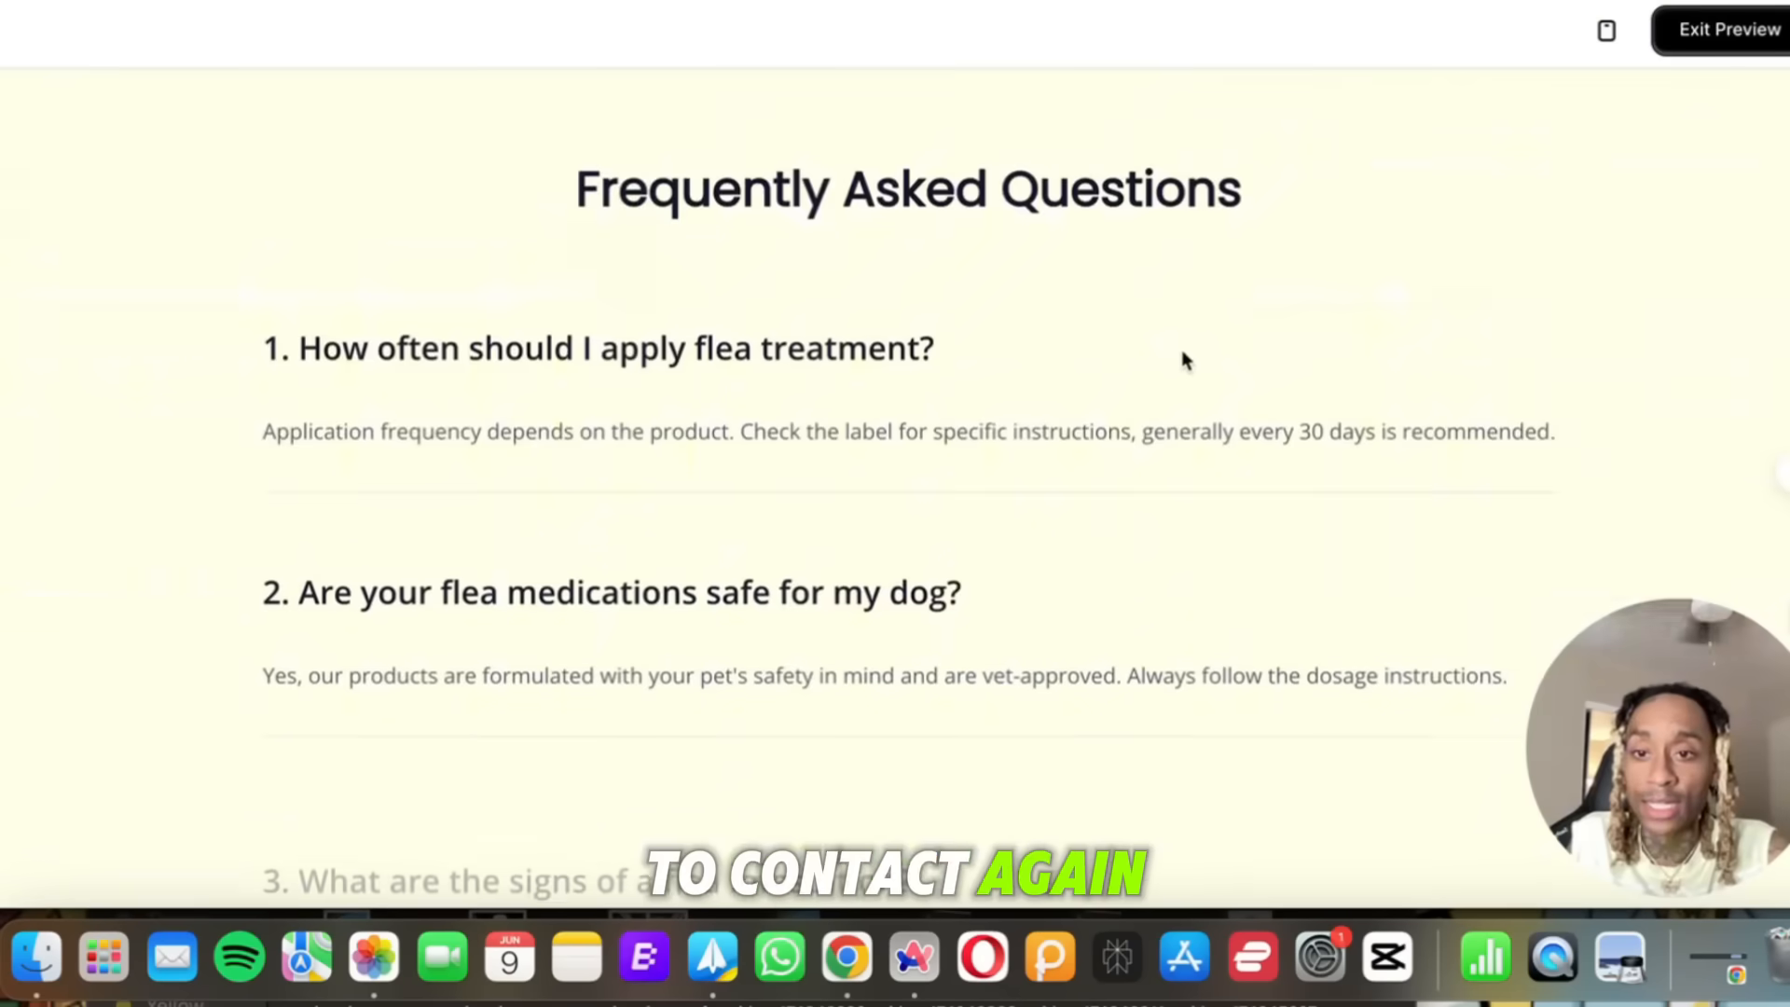
pyautogui.scroll(-3)
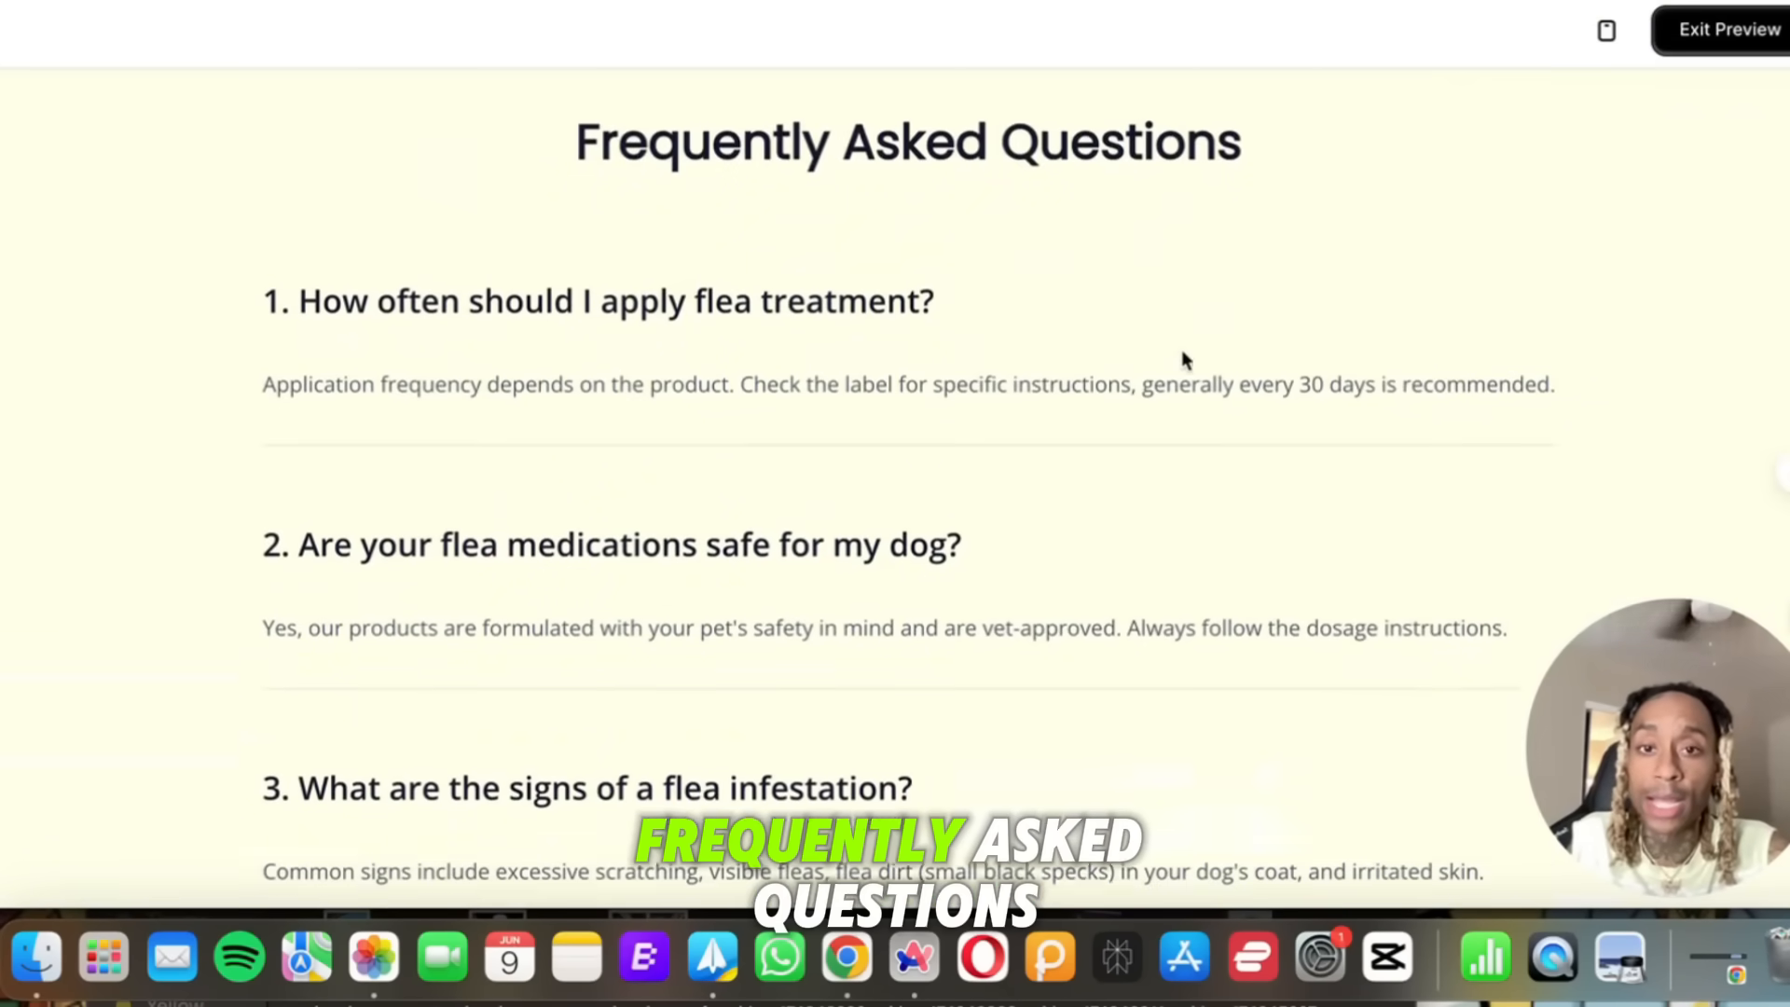
pyautogui.scroll(-3)
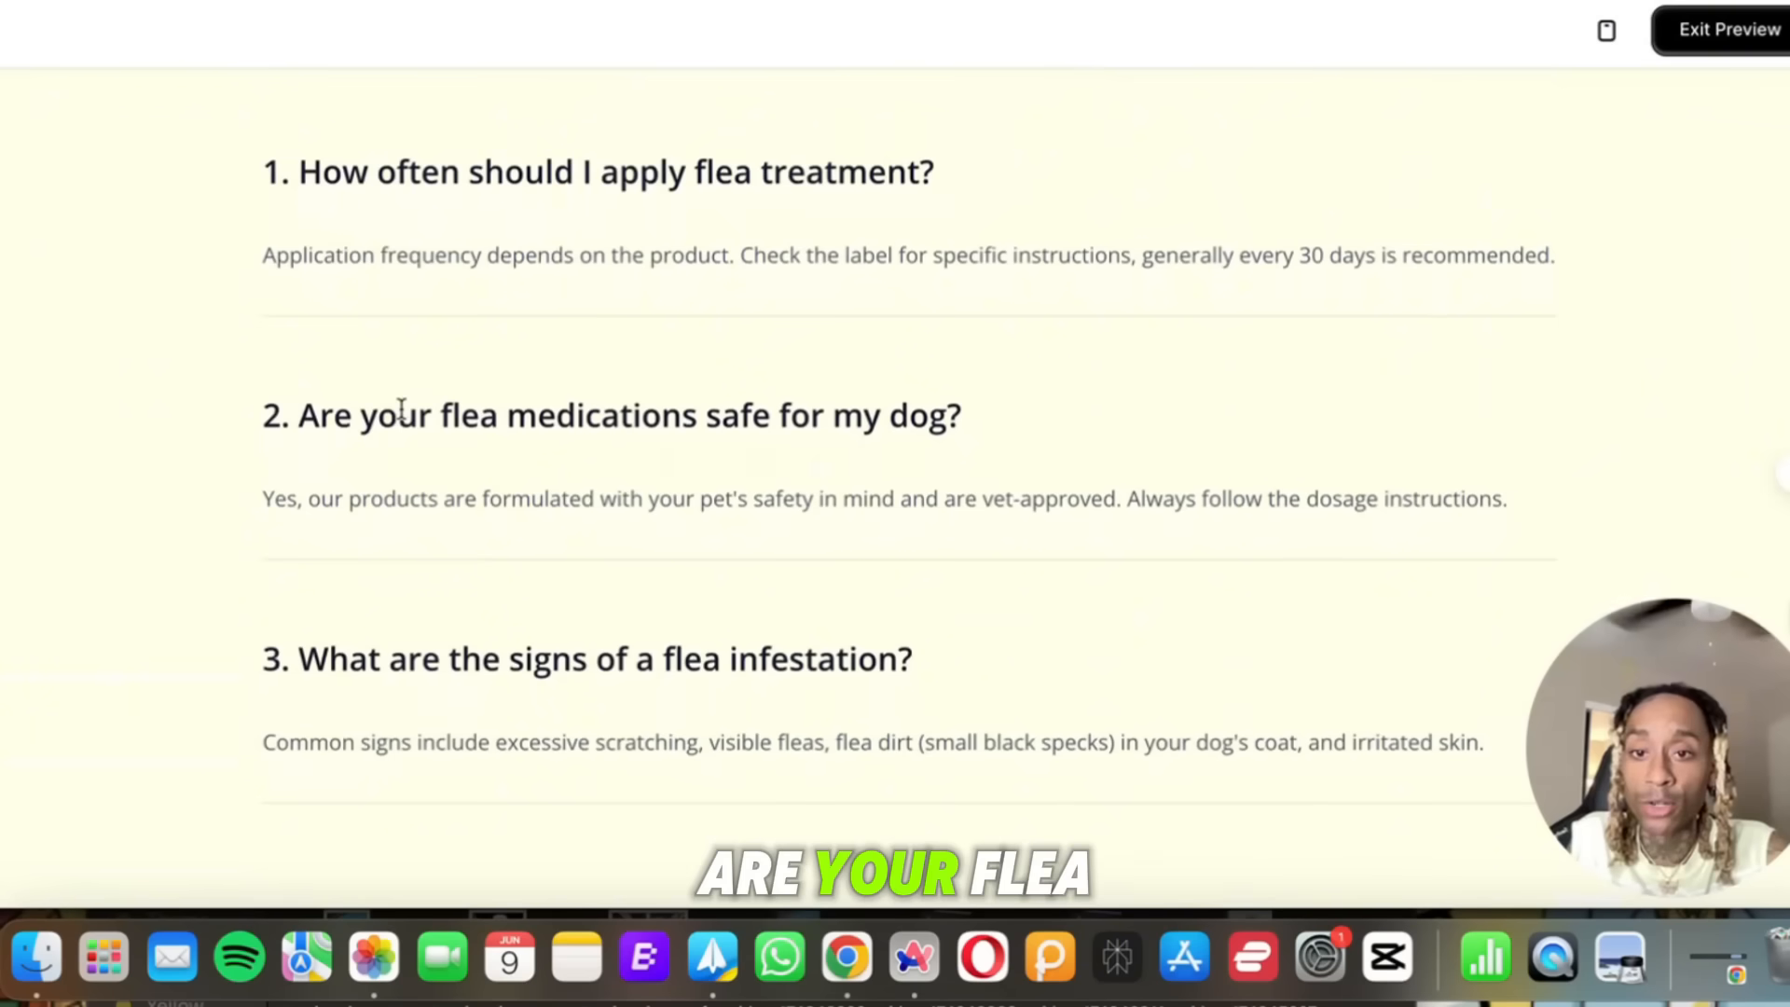
pyautogui.scroll(-3)
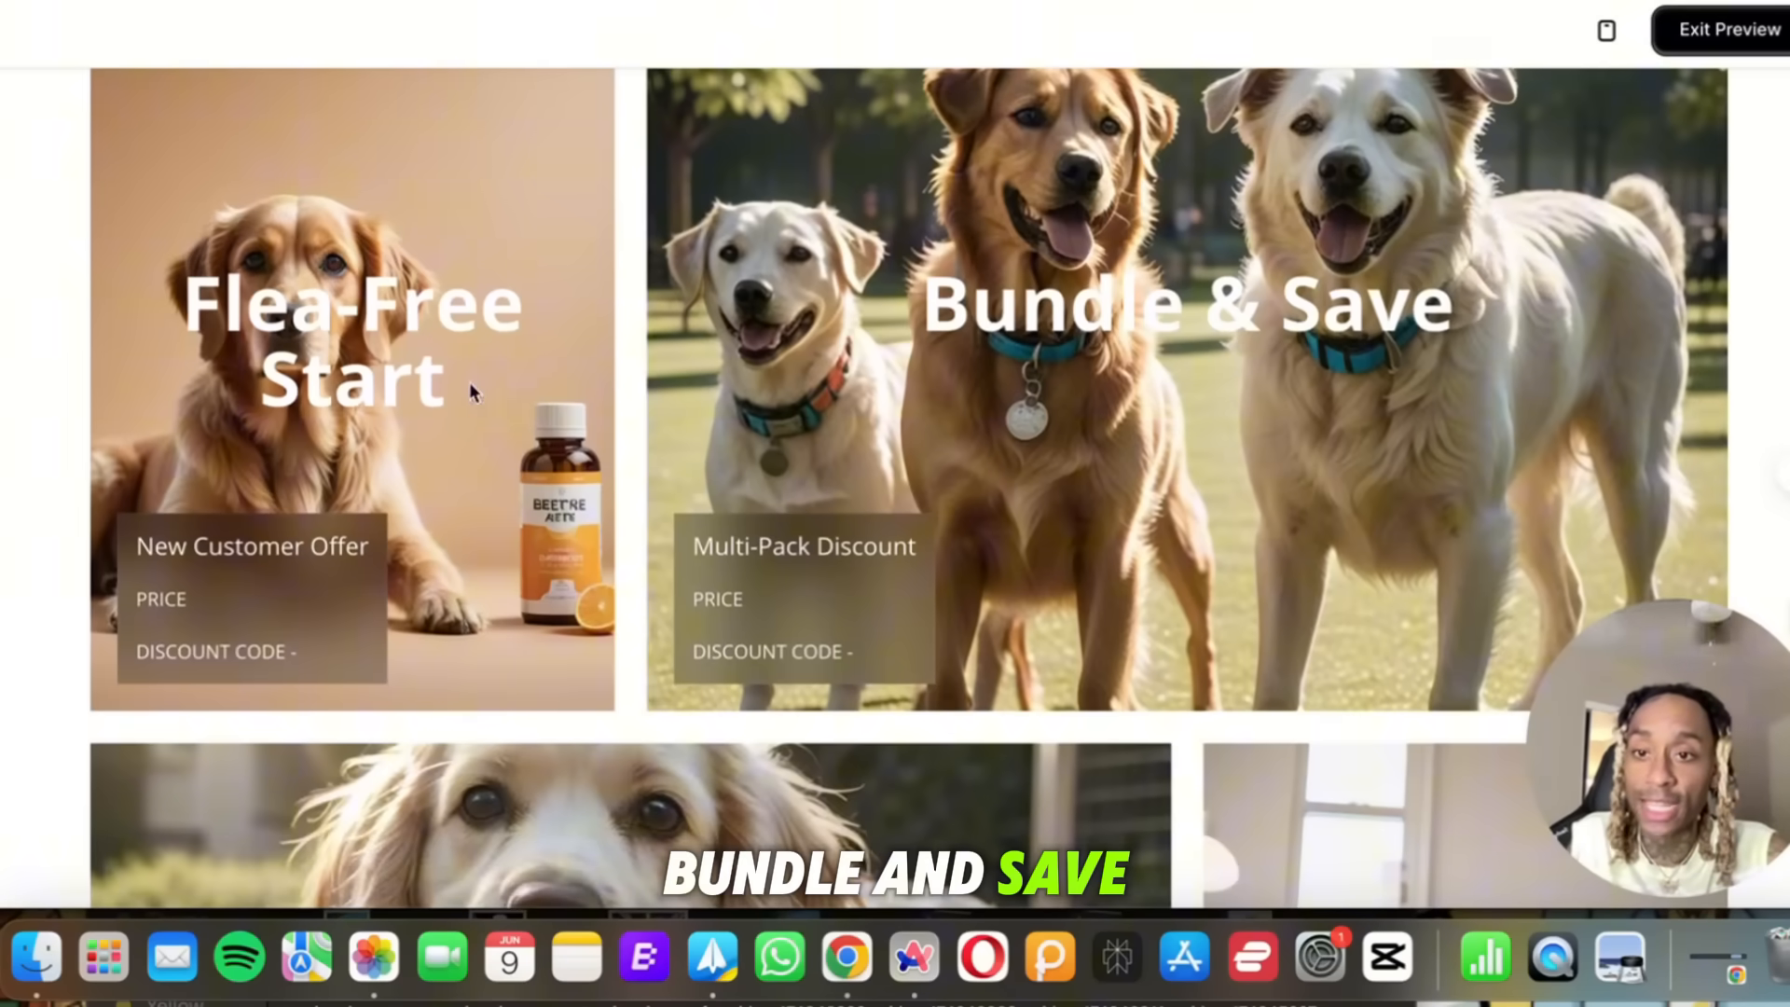
pyautogui.scroll(-3)
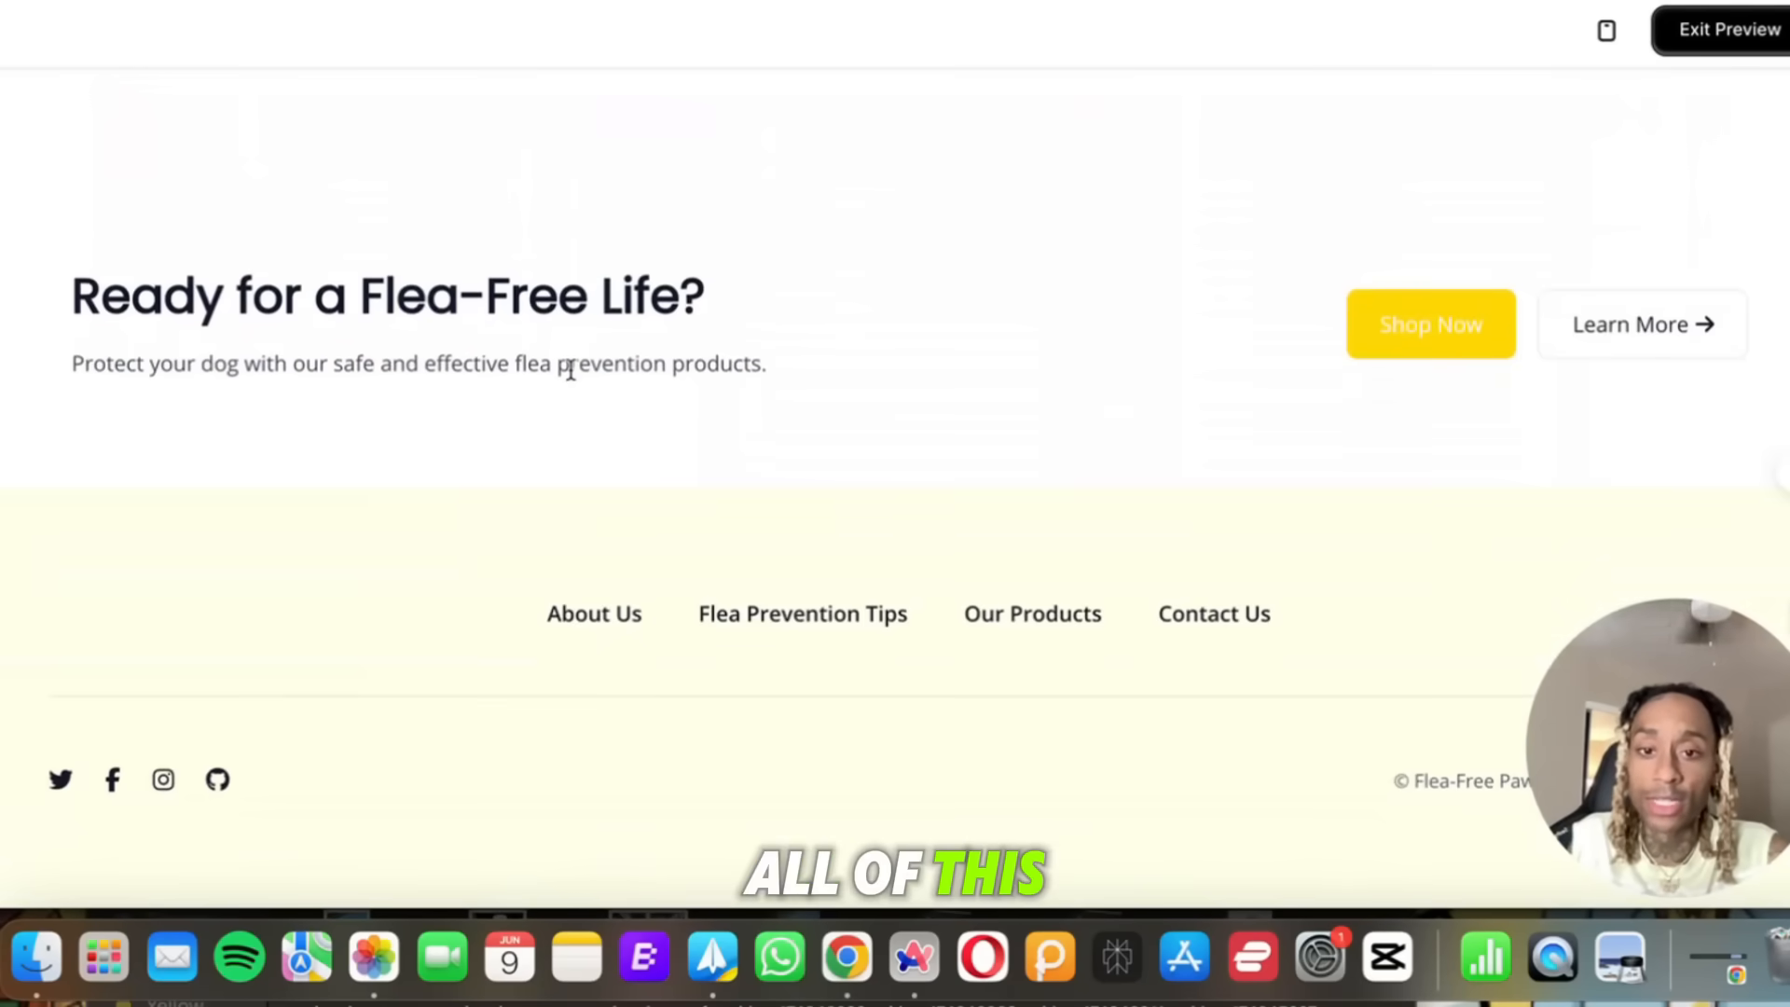
pyautogui.moveTo(796, 625)
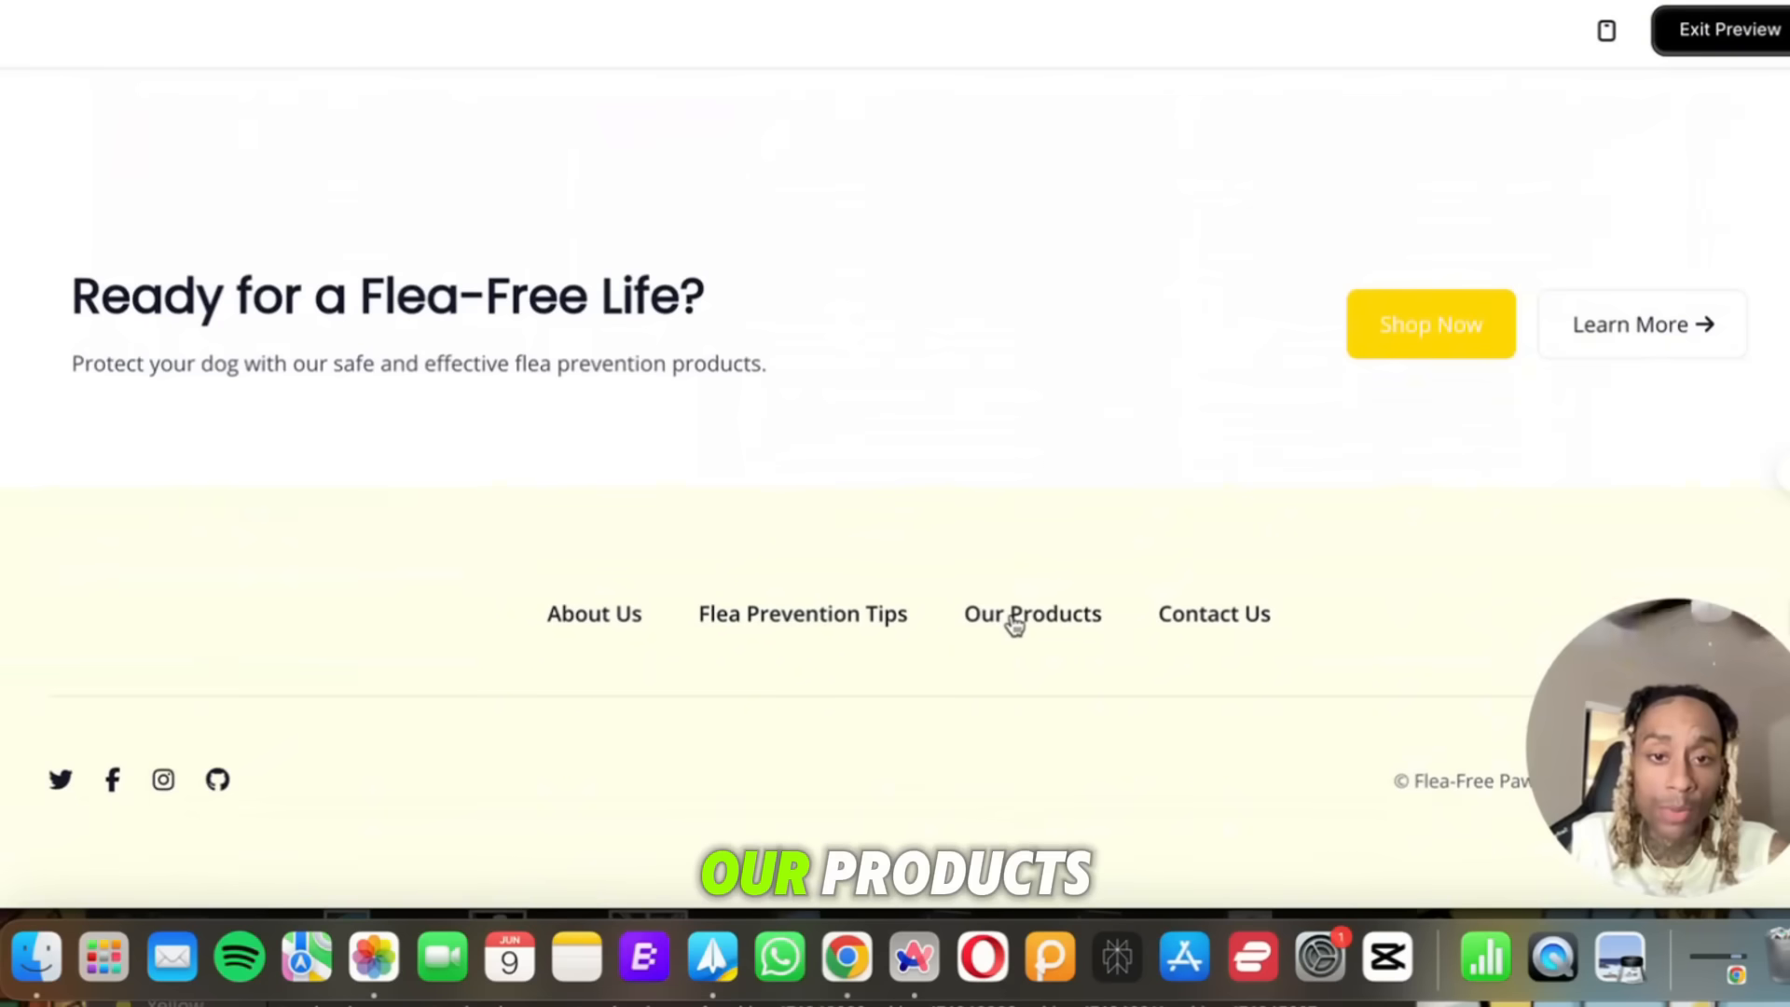
pyautogui.moveTo(1130, 707)
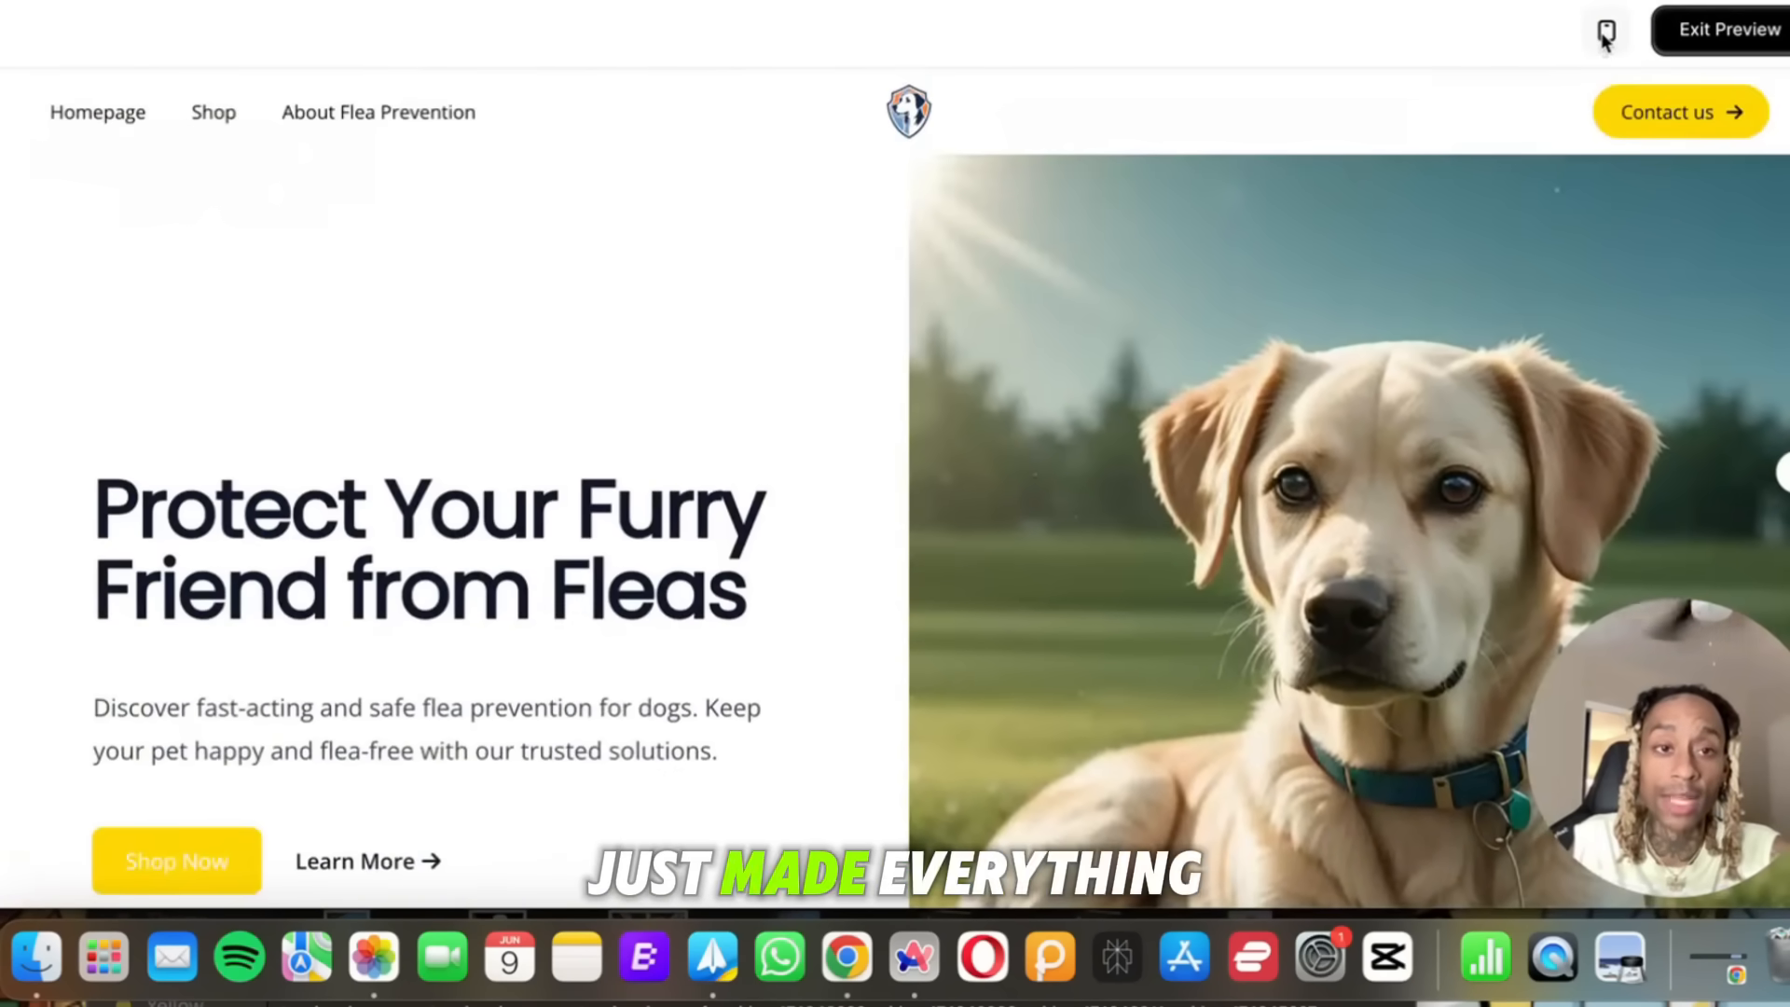
# Switch the preview to mobile layout and scroll the homepage.
pyautogui.click(1605, 29)
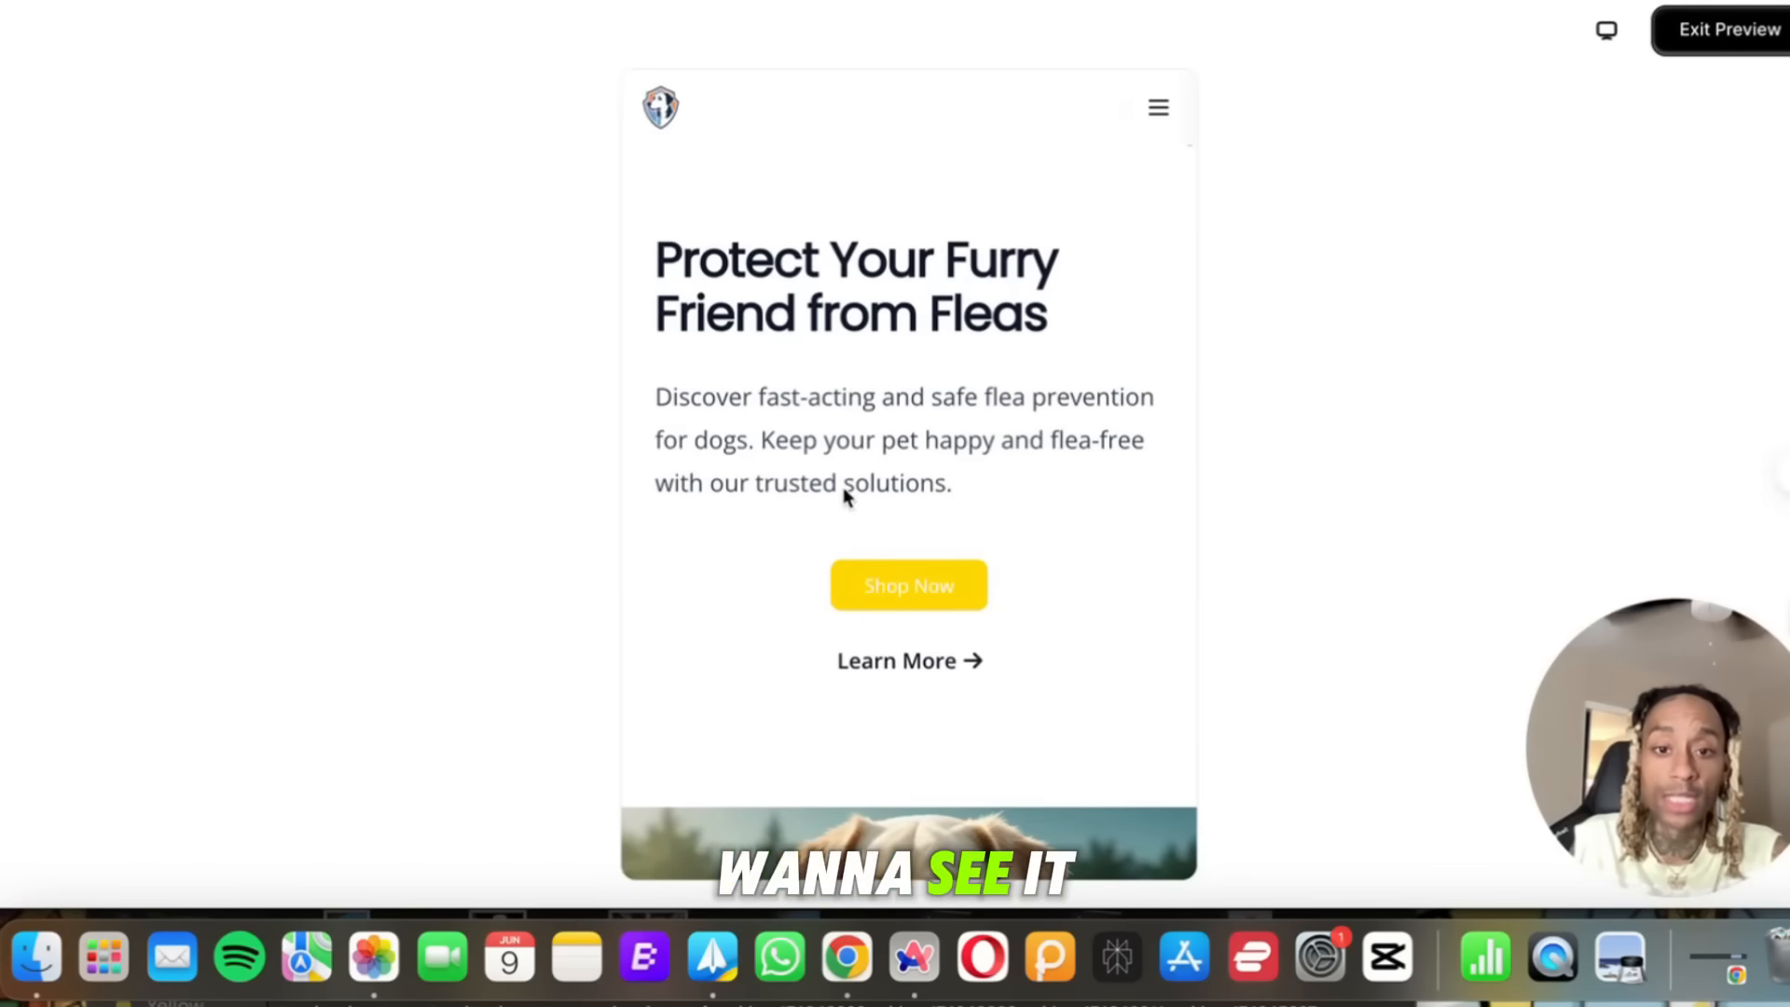
pyautogui.scroll(-3)
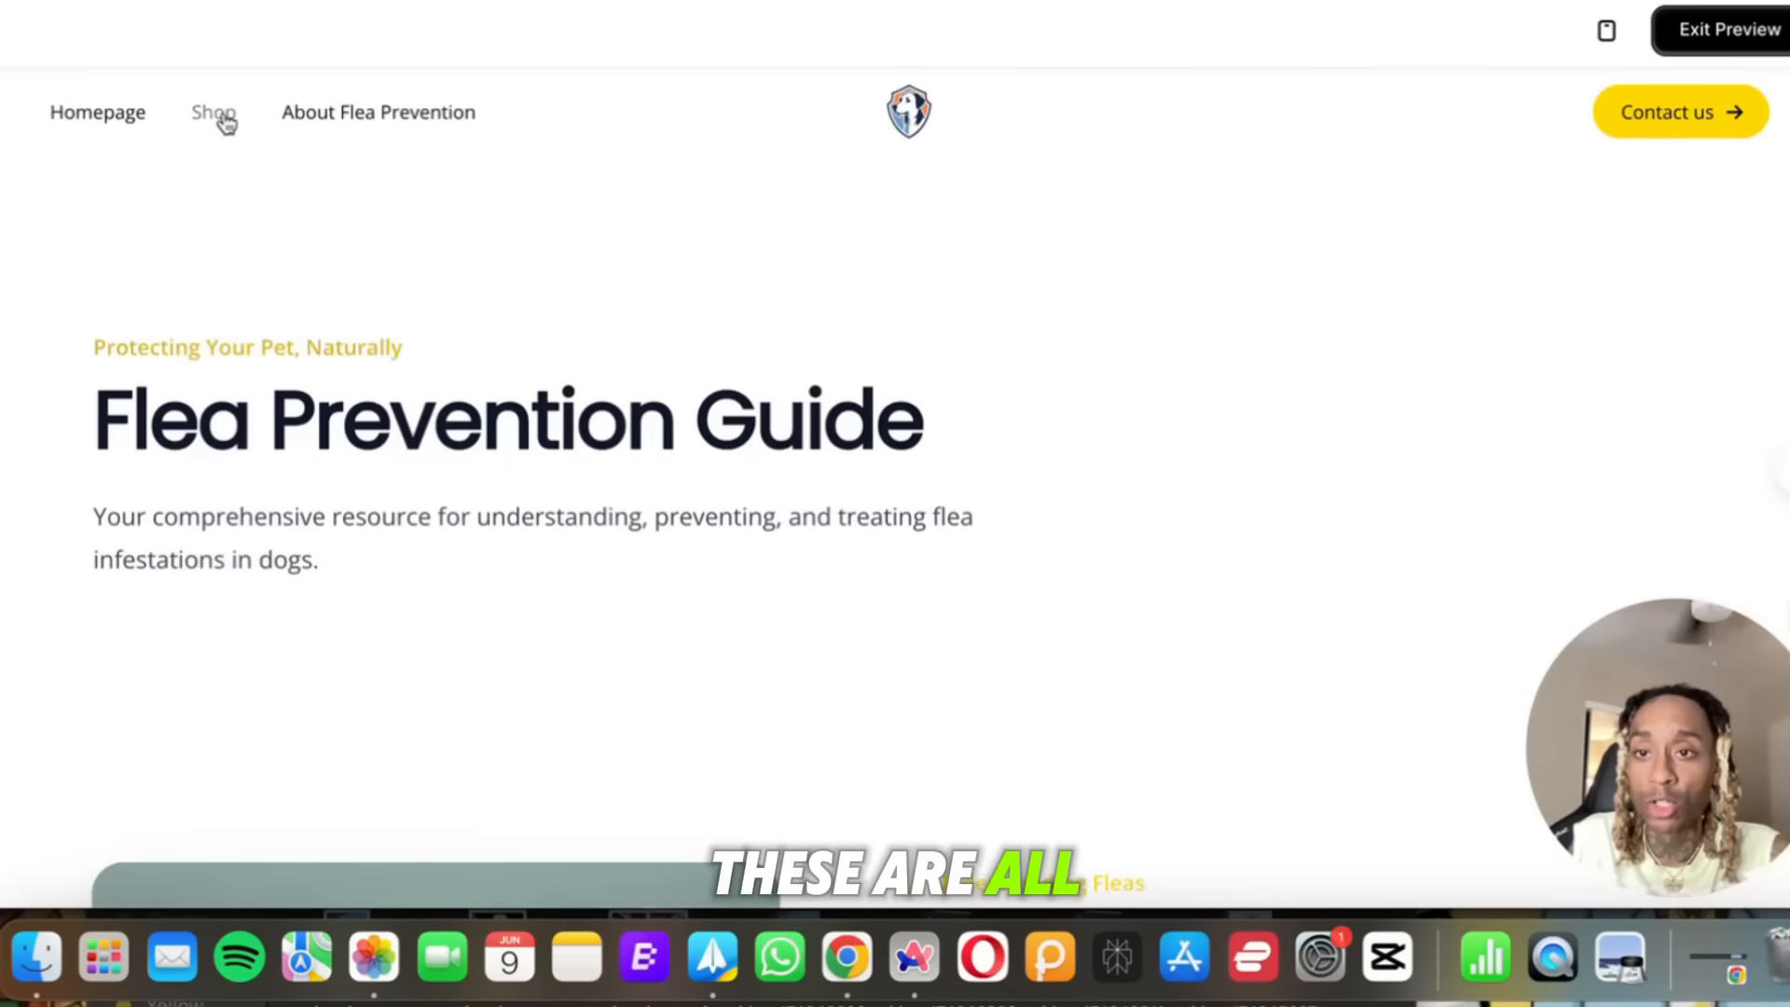
pyautogui.click(213, 112)
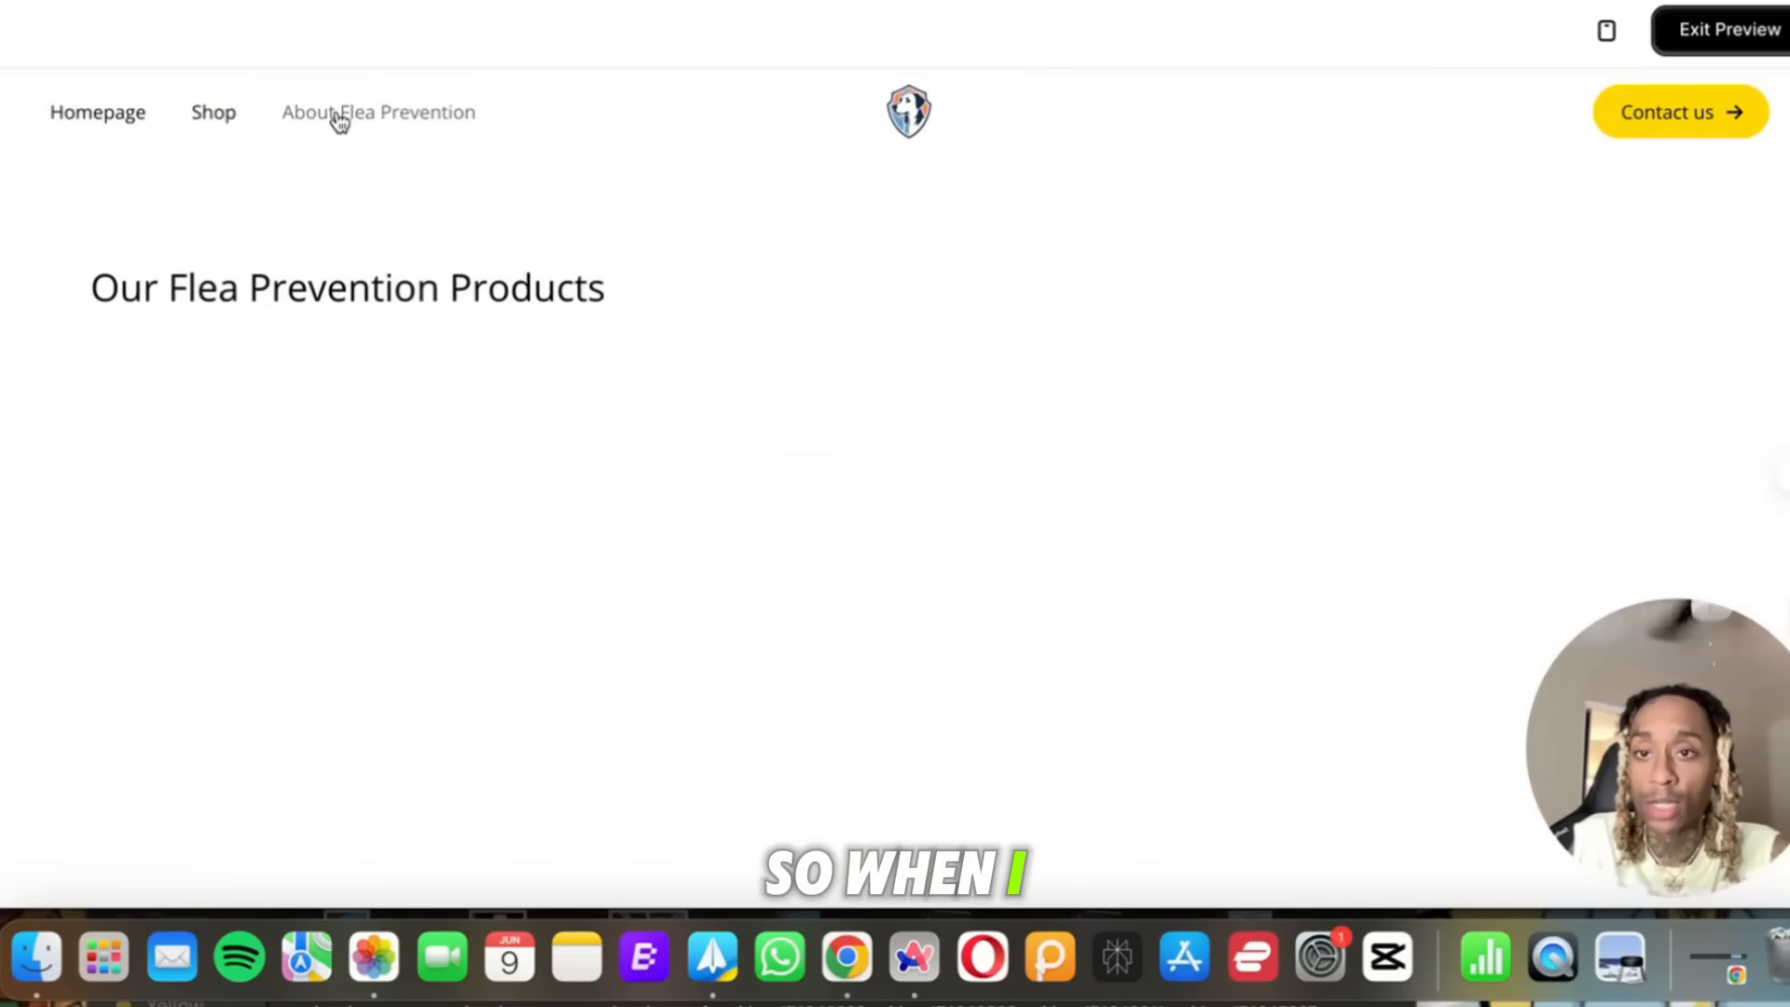
pyautogui.click(378, 112)
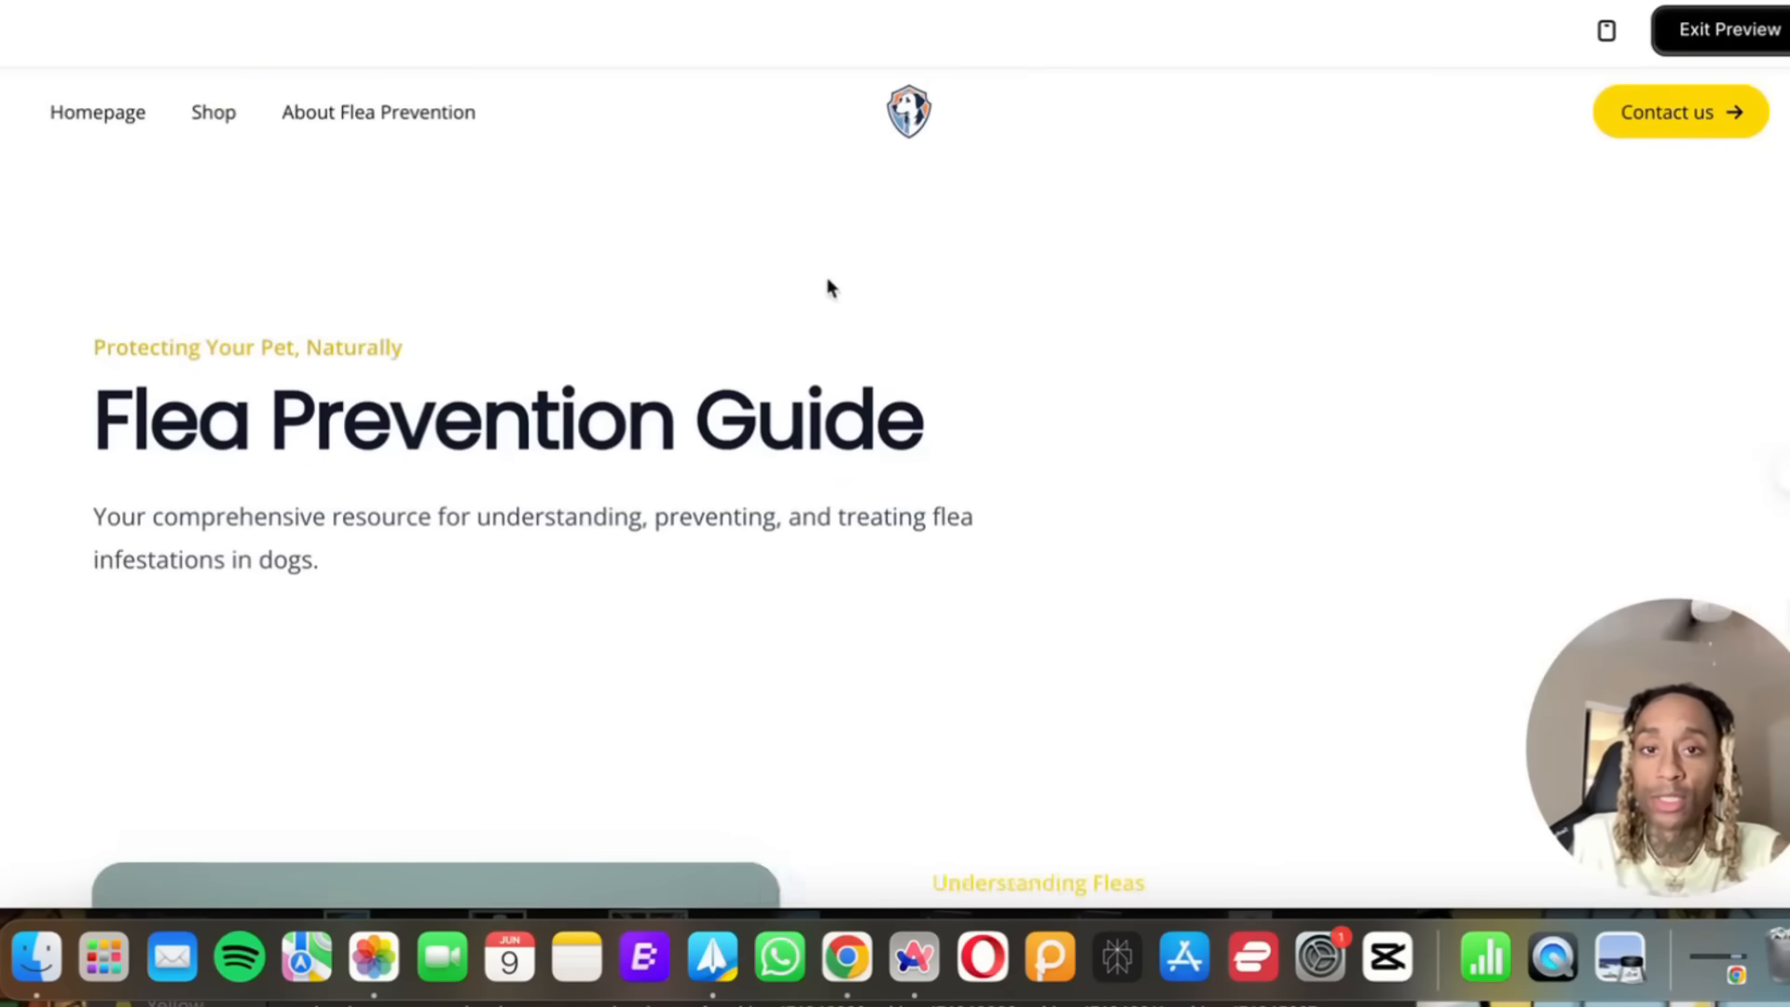
pyautogui.scroll(-3)
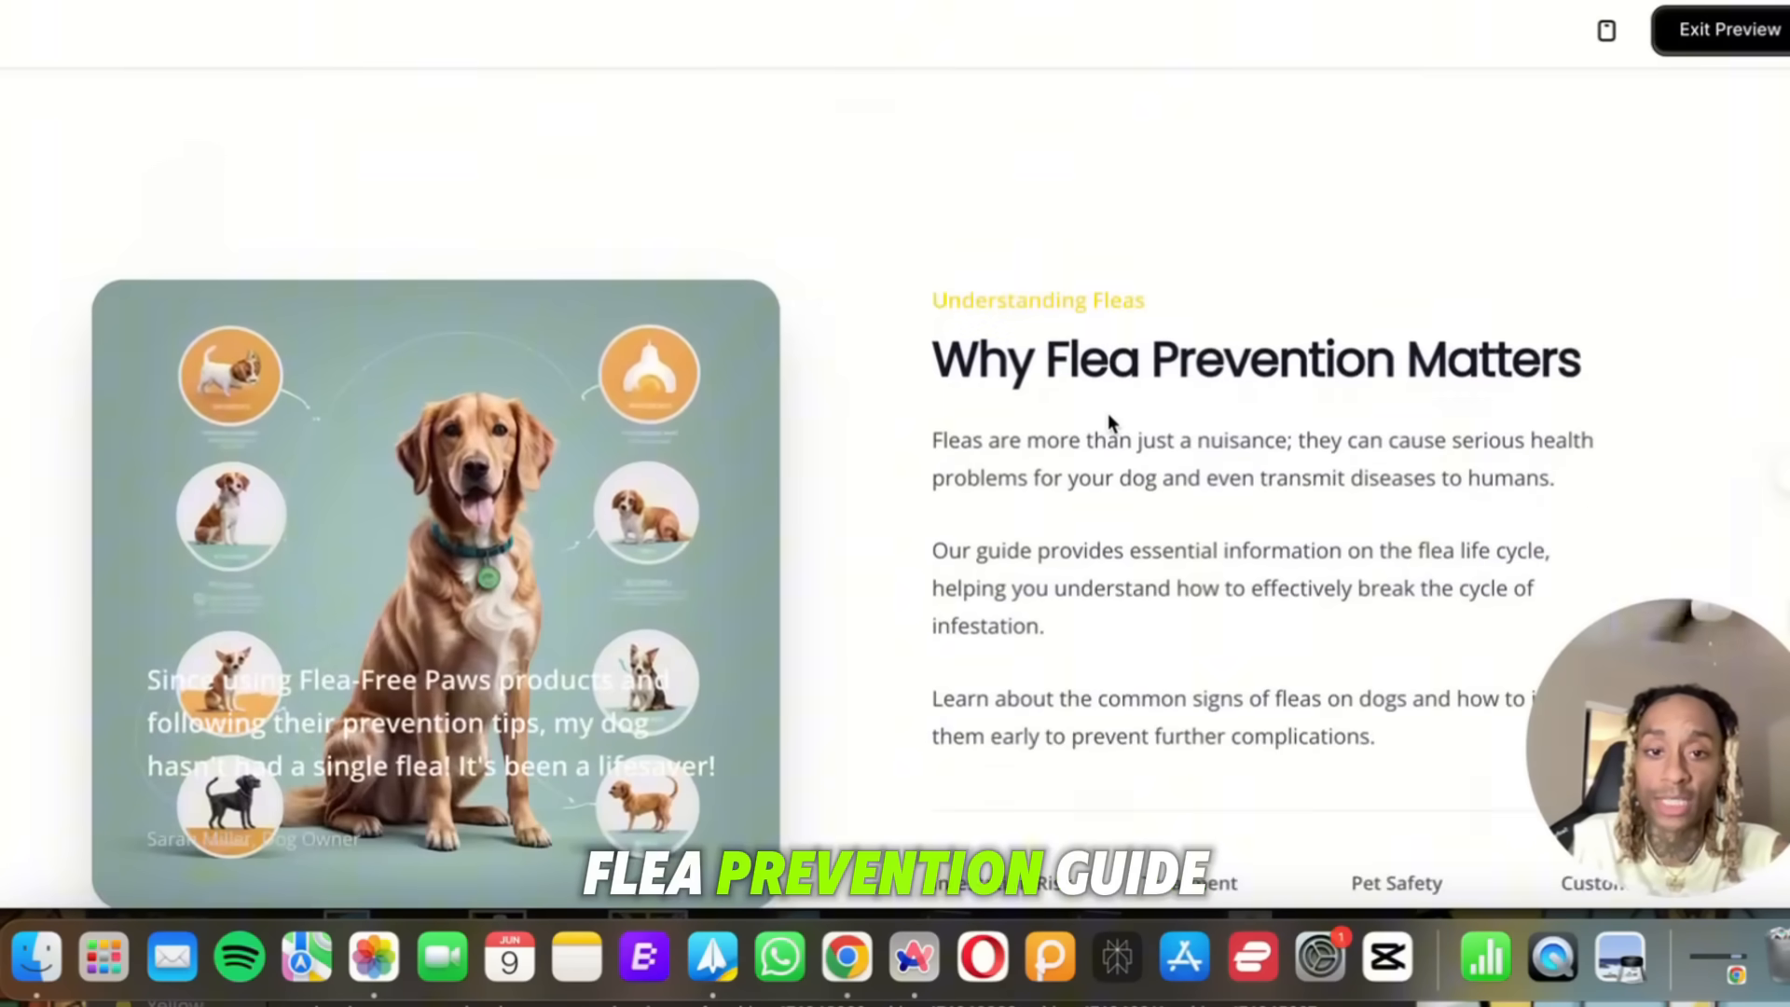
pyautogui.scroll(-3)
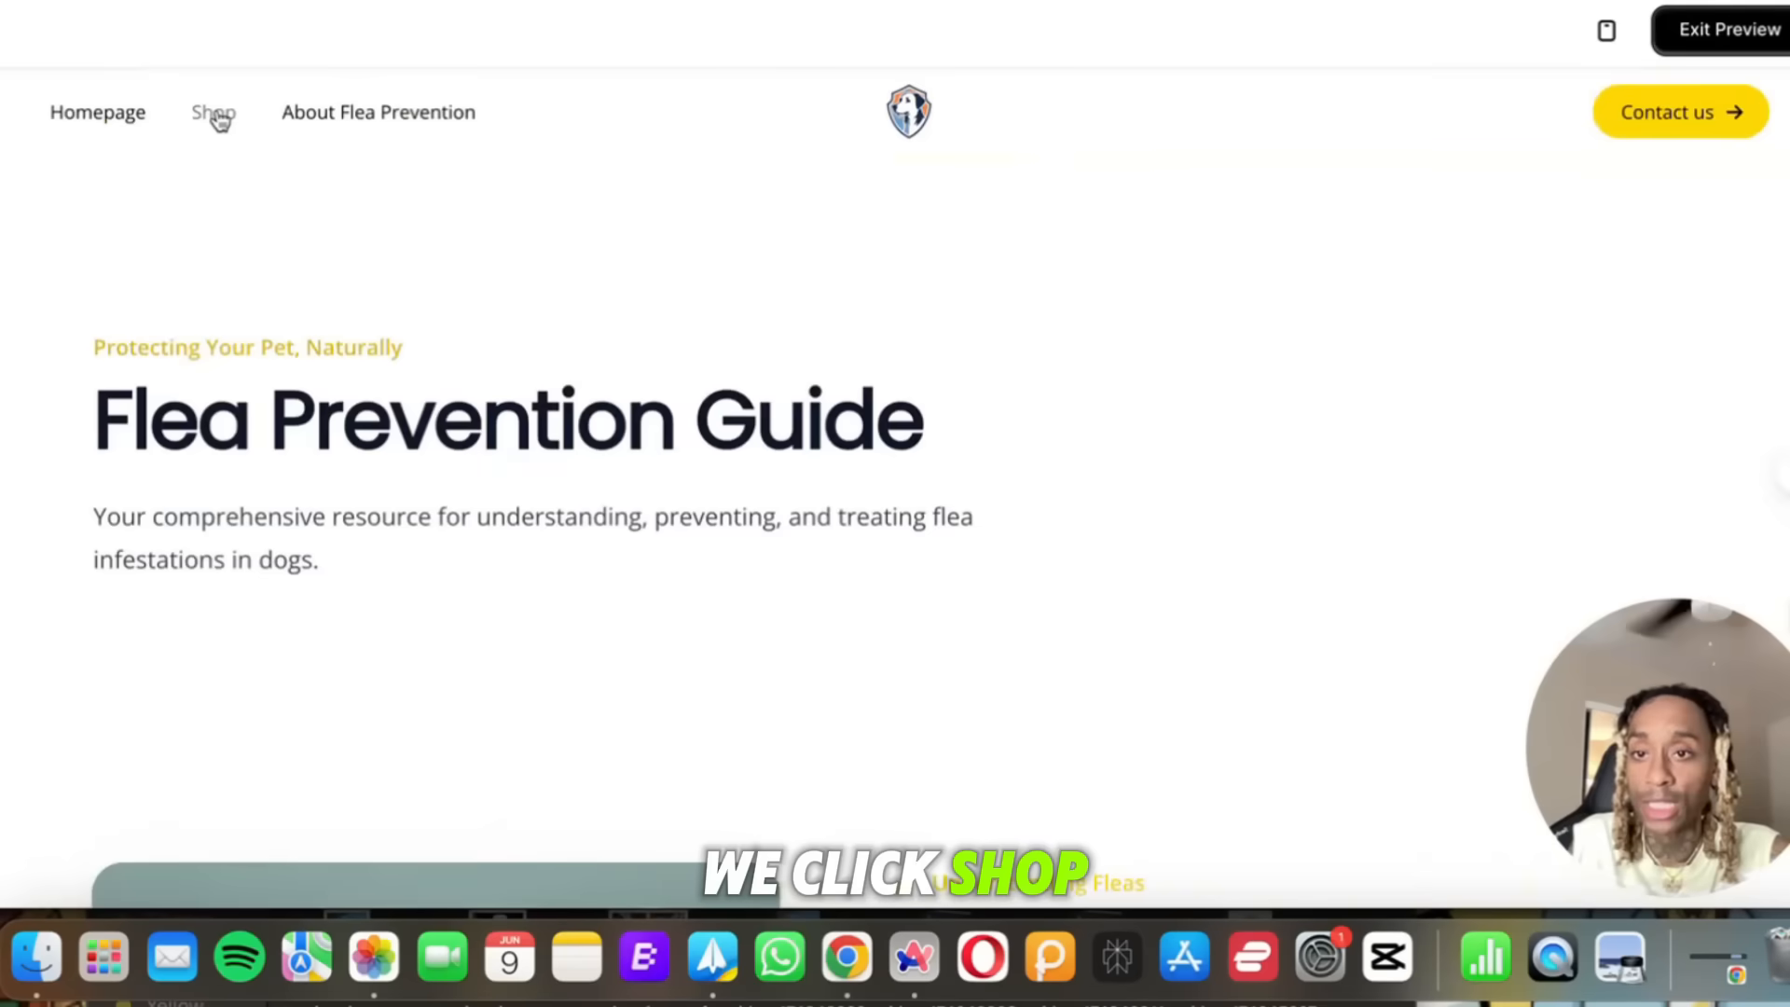
pyautogui.click(213, 112)
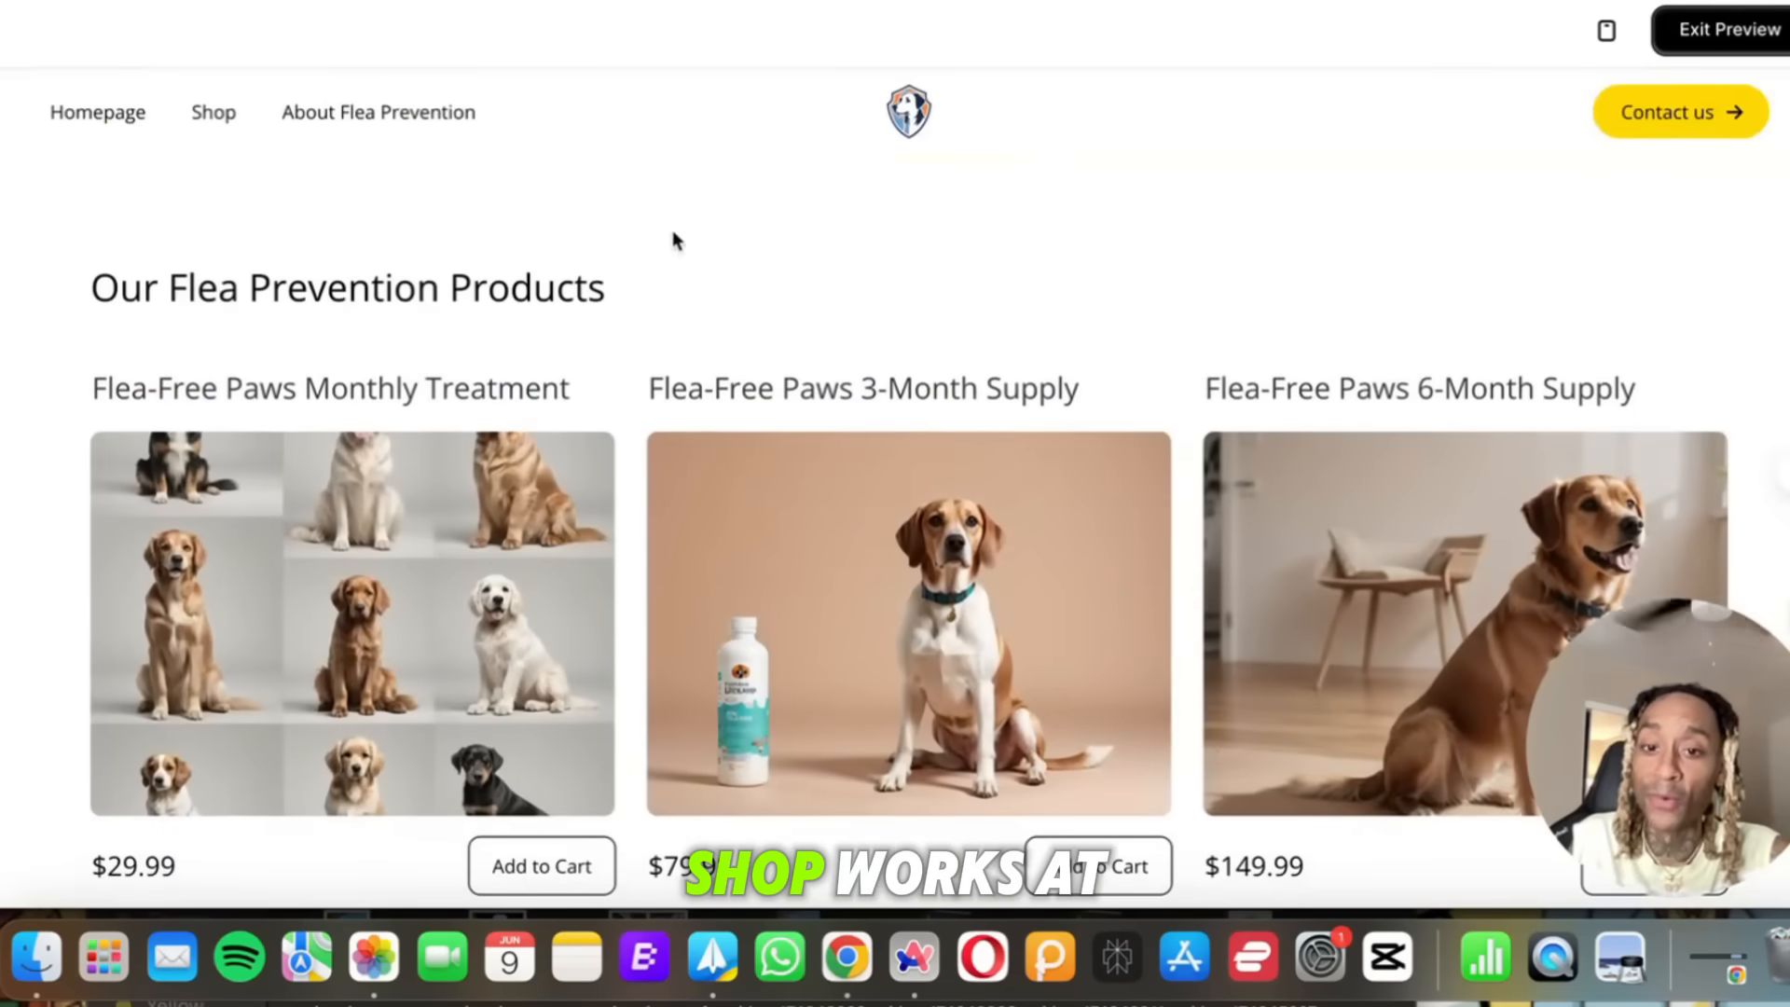
pyautogui.scroll(-3)
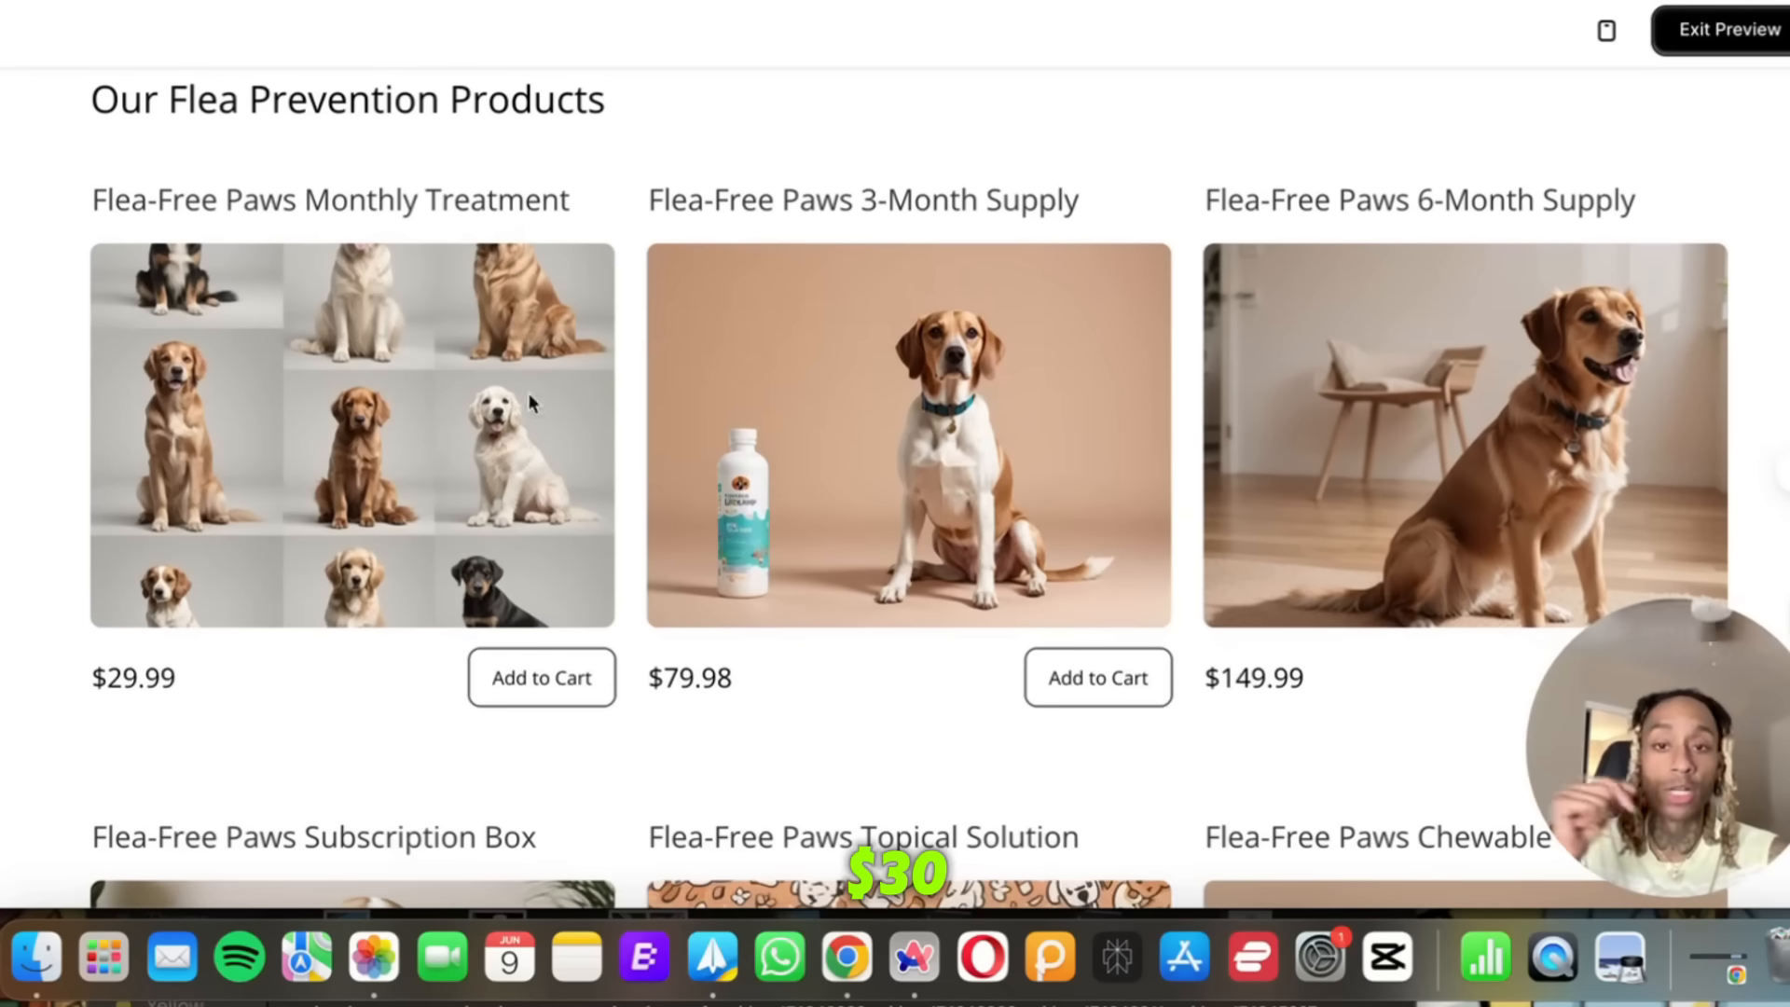
pyautogui.moveTo(825, 258)
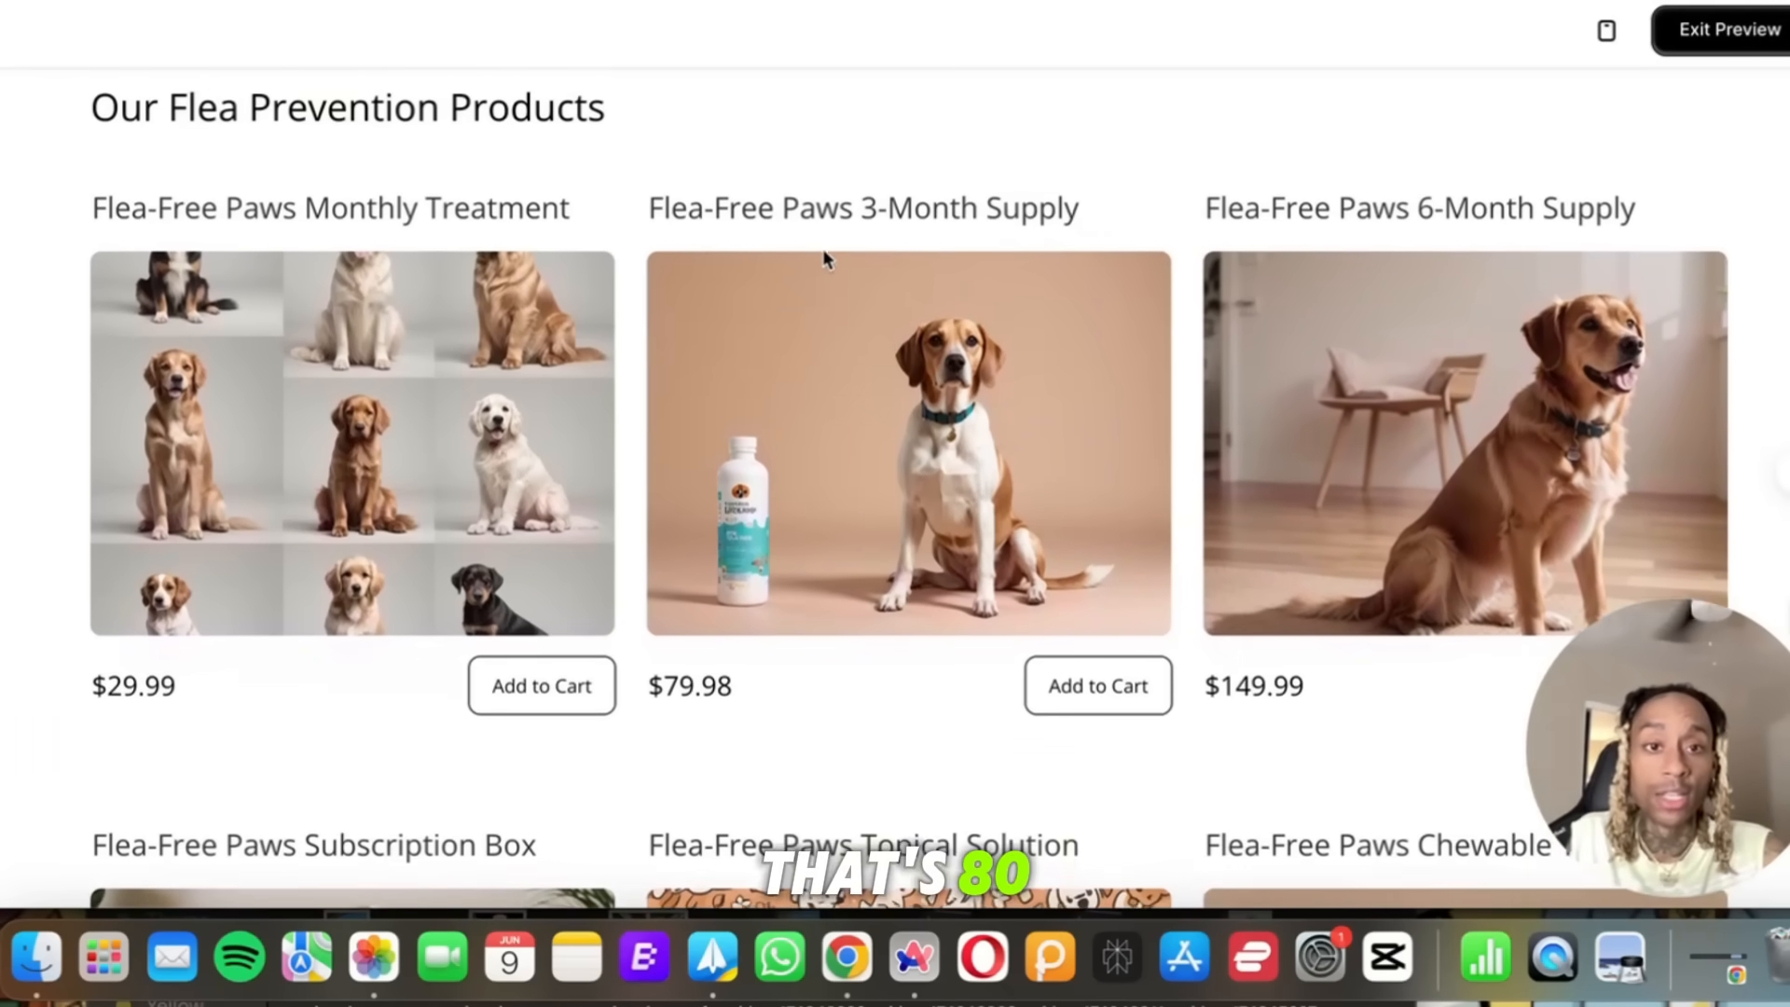
pyautogui.scroll(-3)
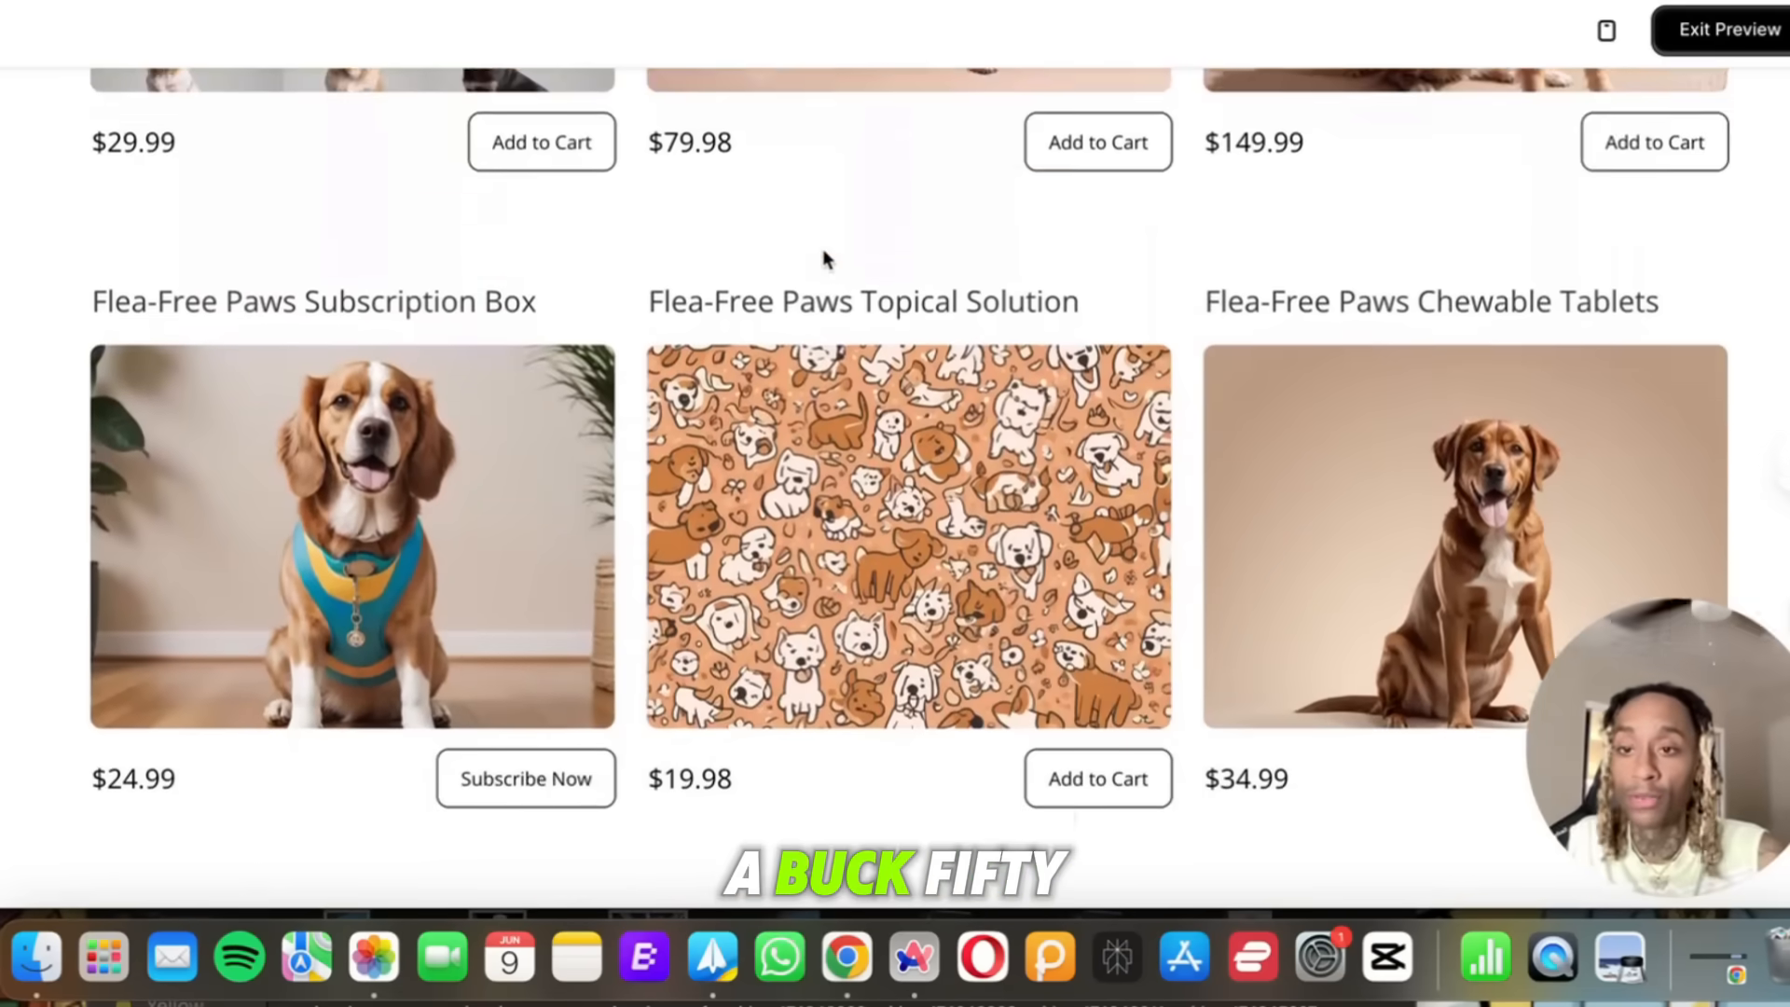
pyautogui.scroll(-3)
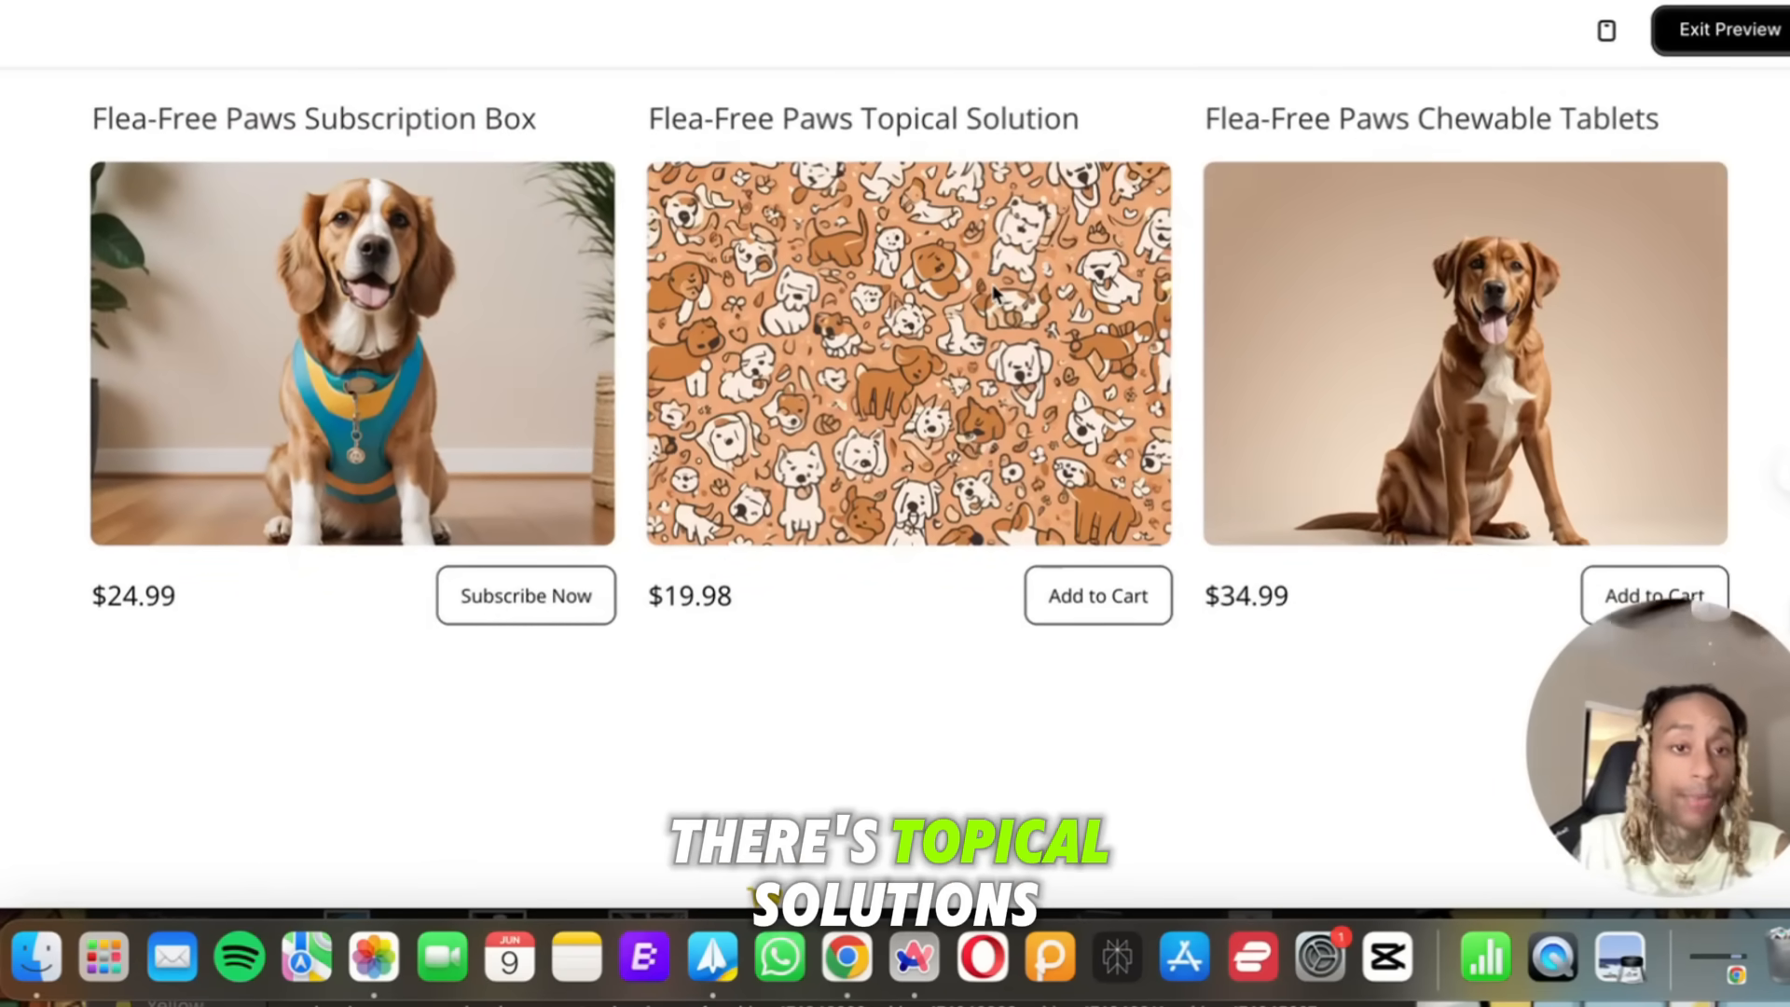
pyautogui.scroll(-3)
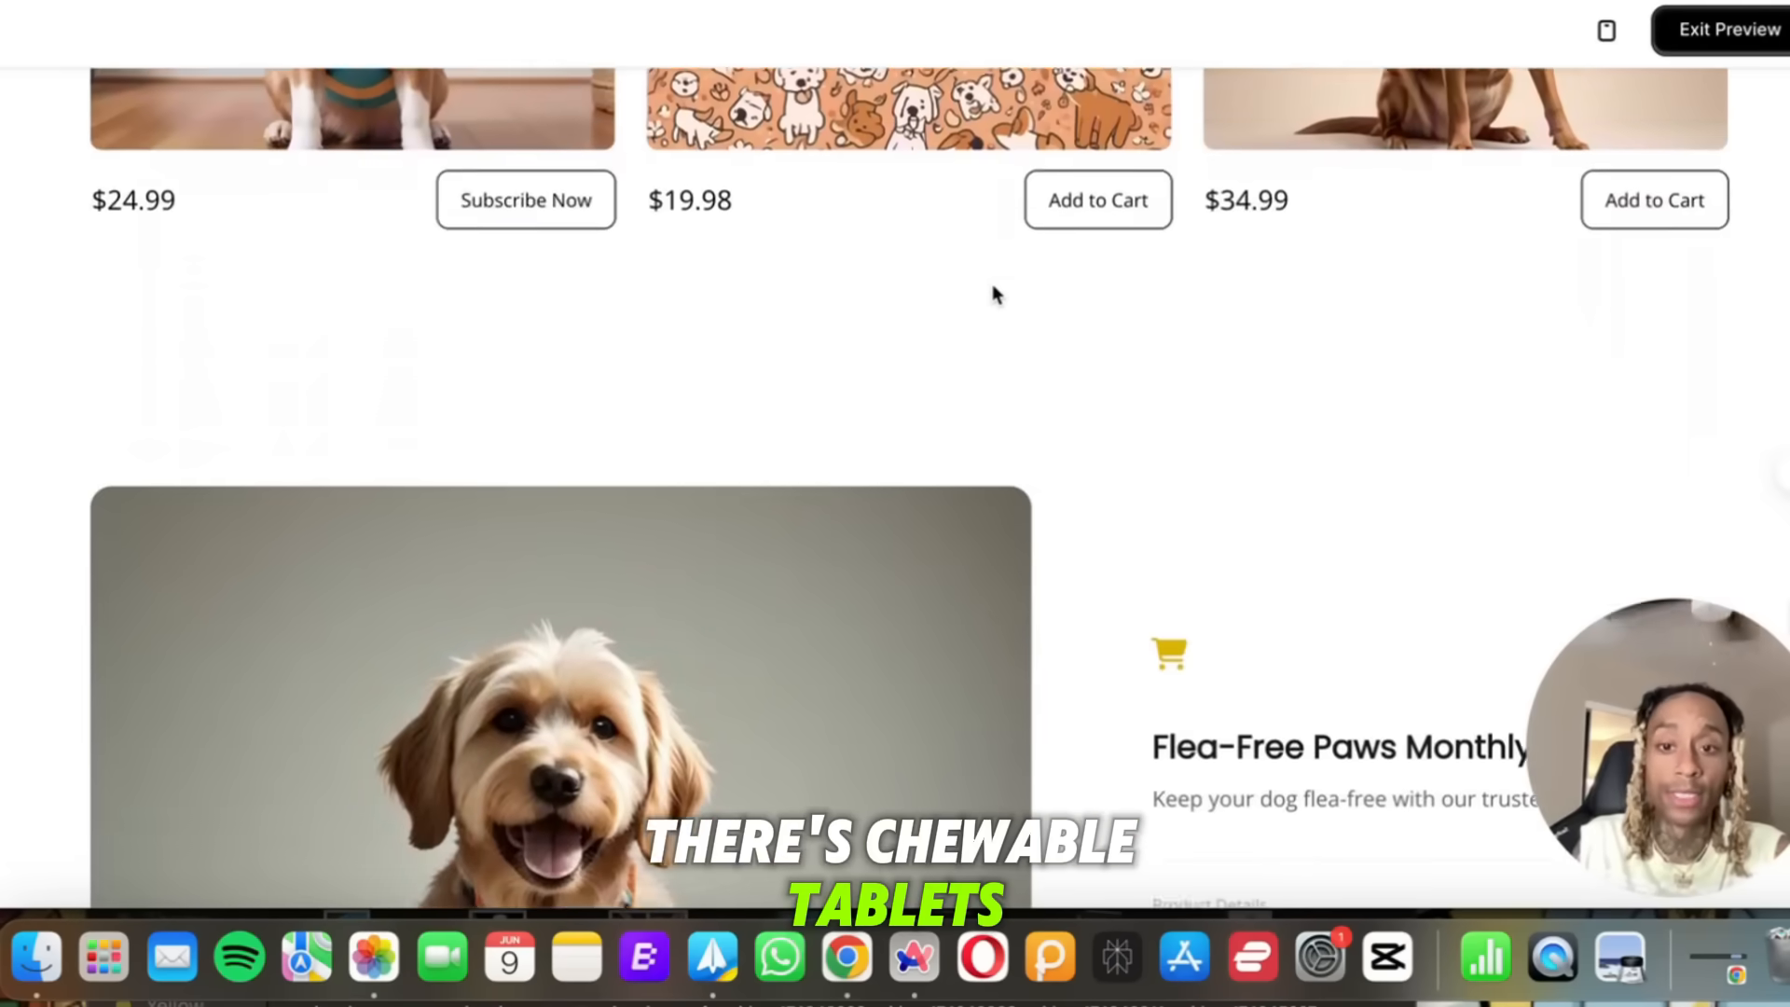
pyautogui.scroll(-3)
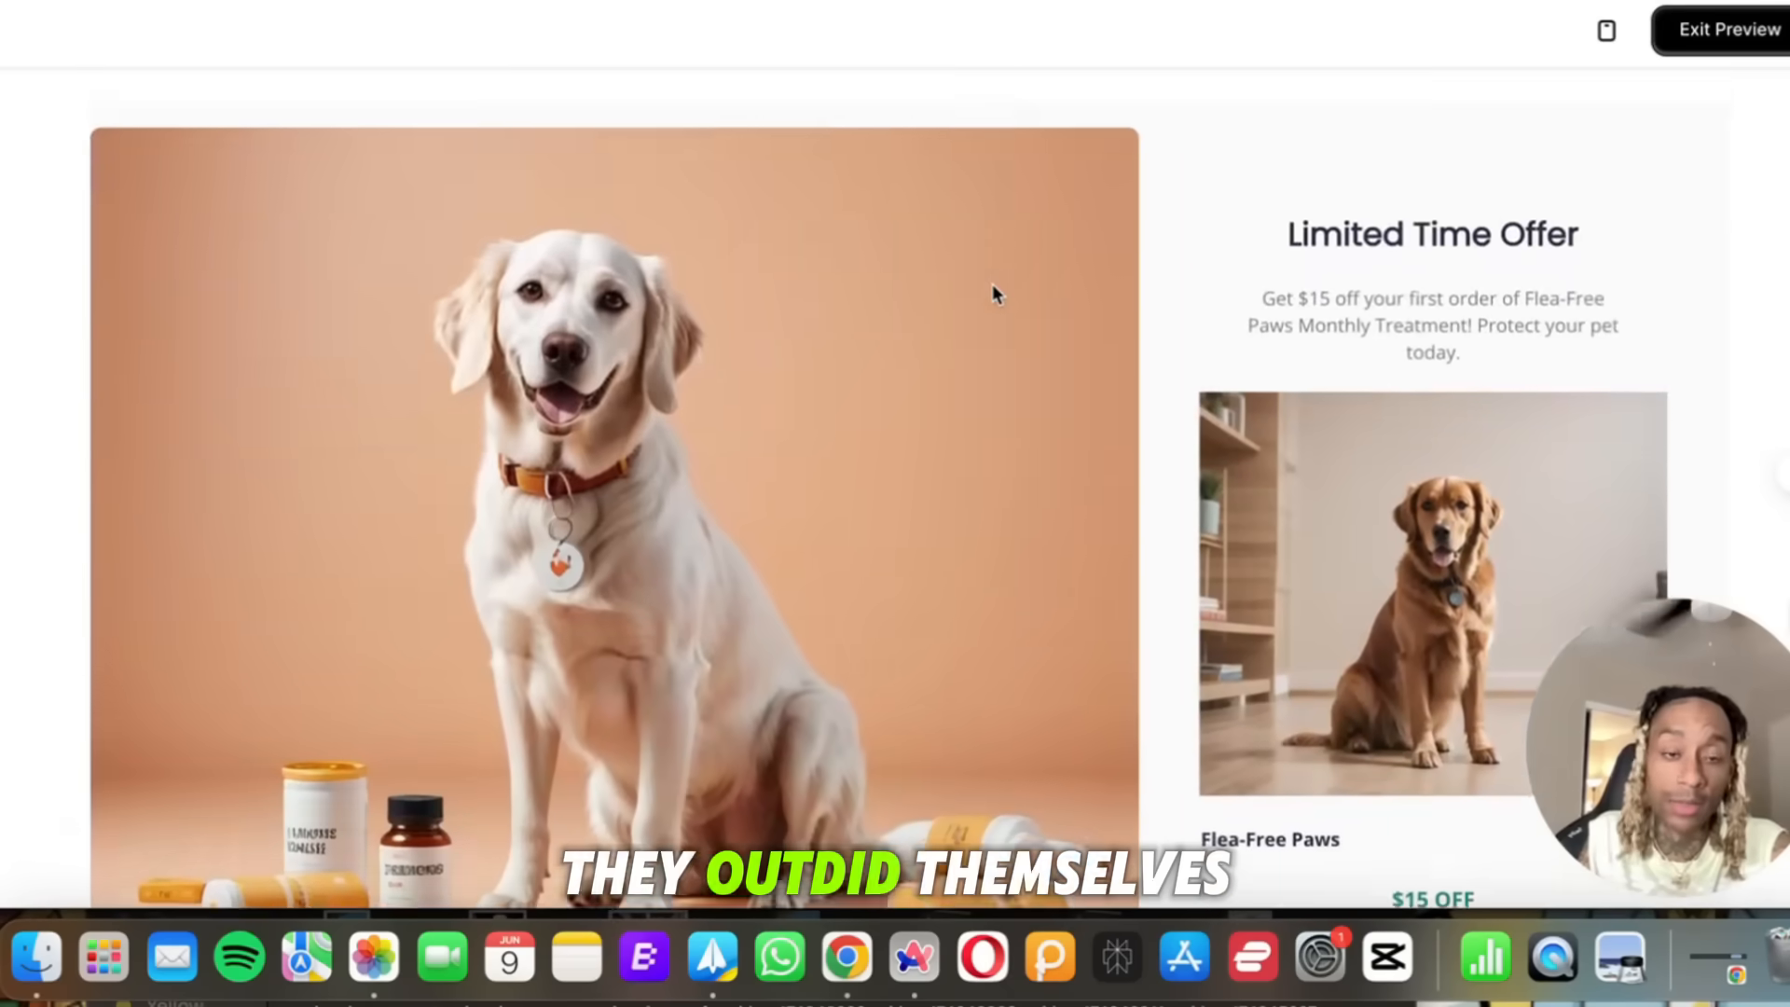
pyautogui.scroll(-3)
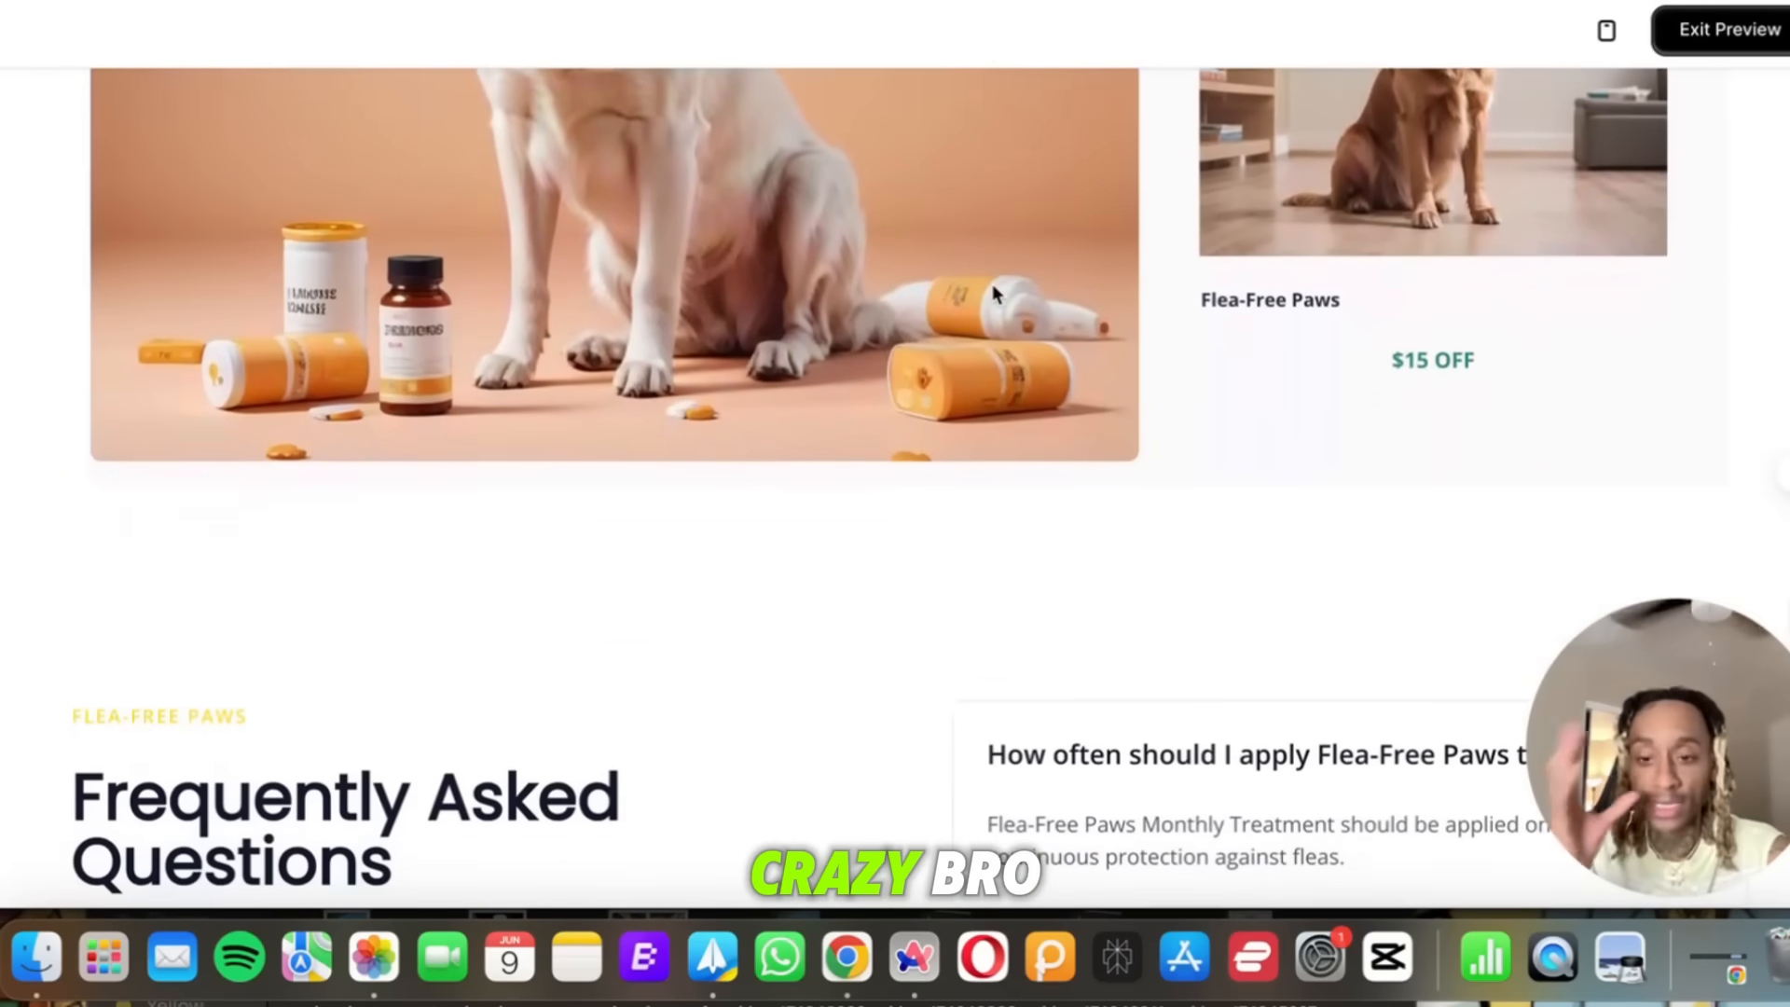
pyautogui.scroll(-3)
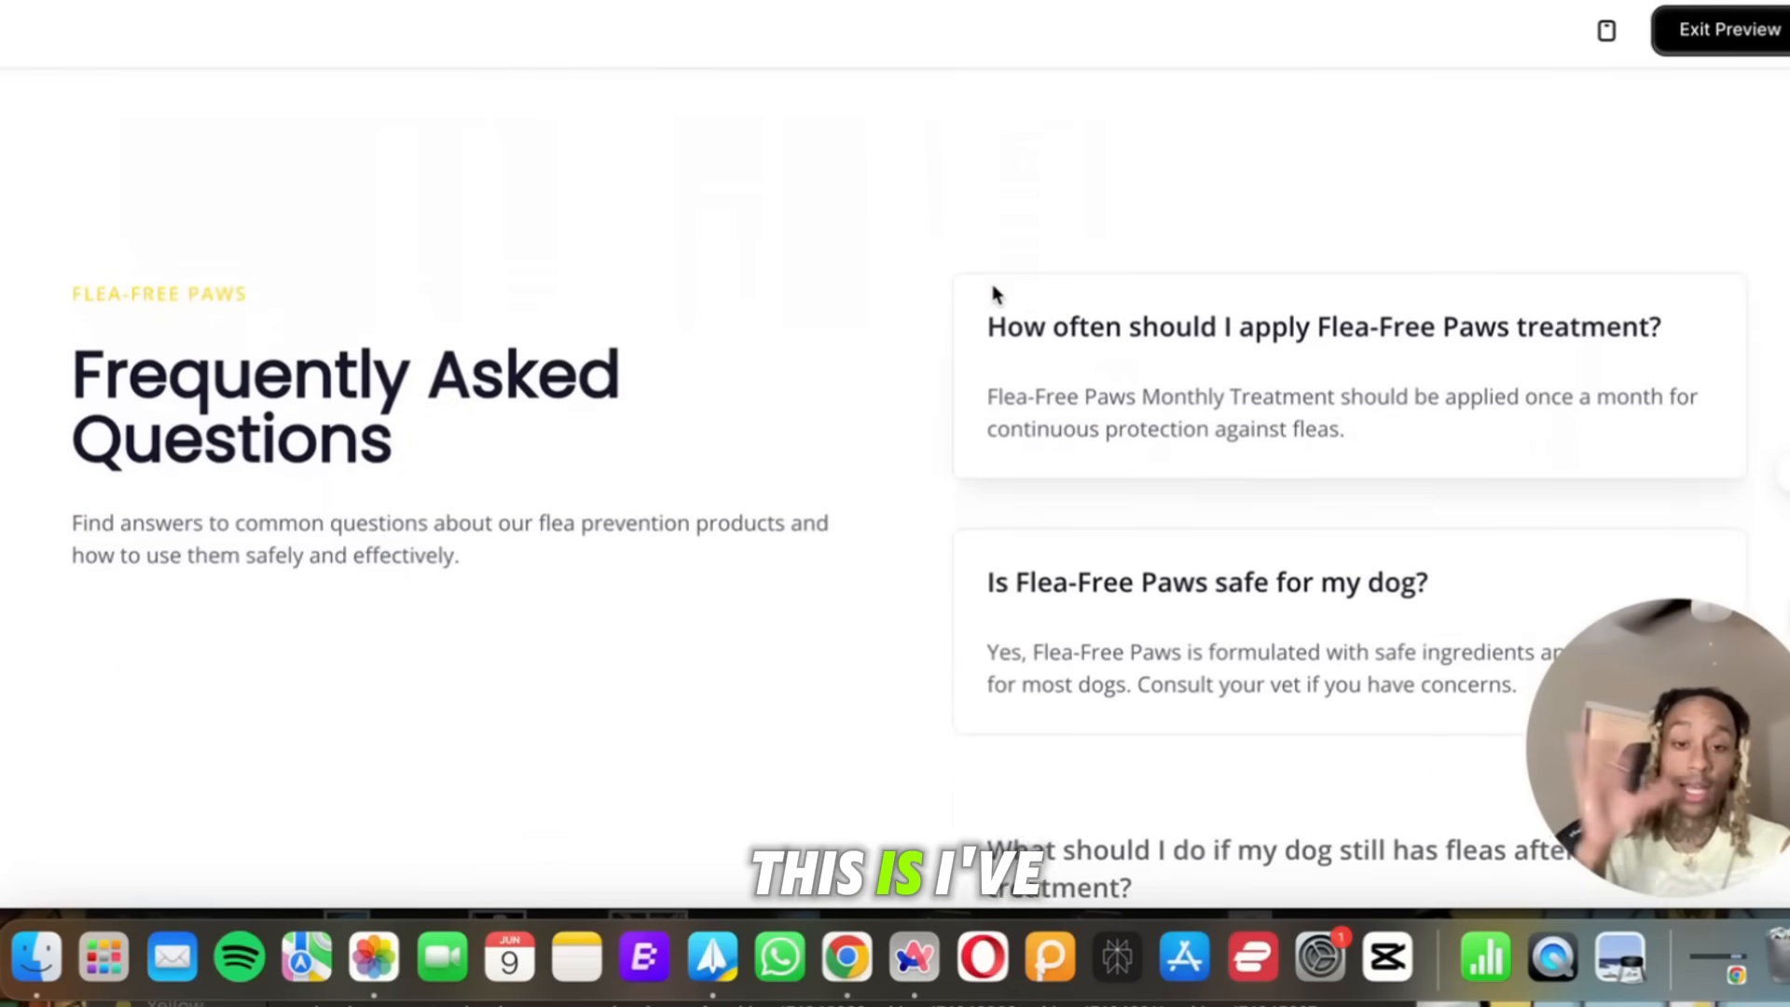
pyautogui.scroll(-3)
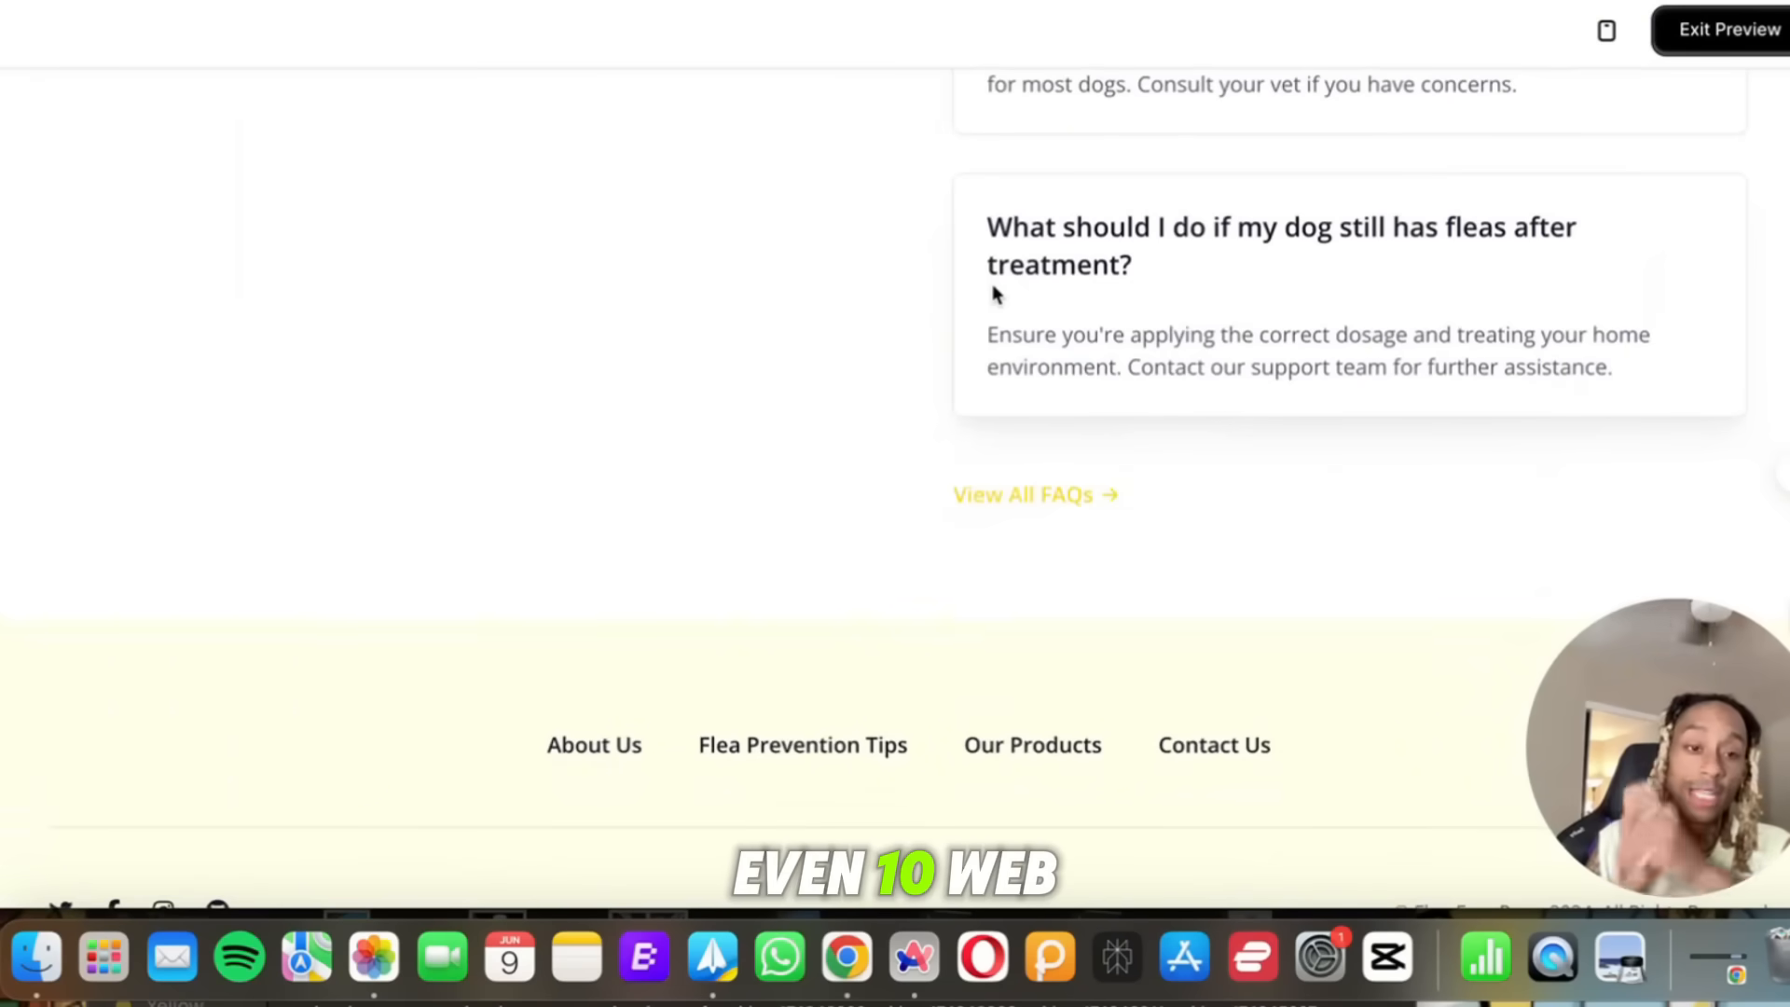
pyautogui.scroll(-3)
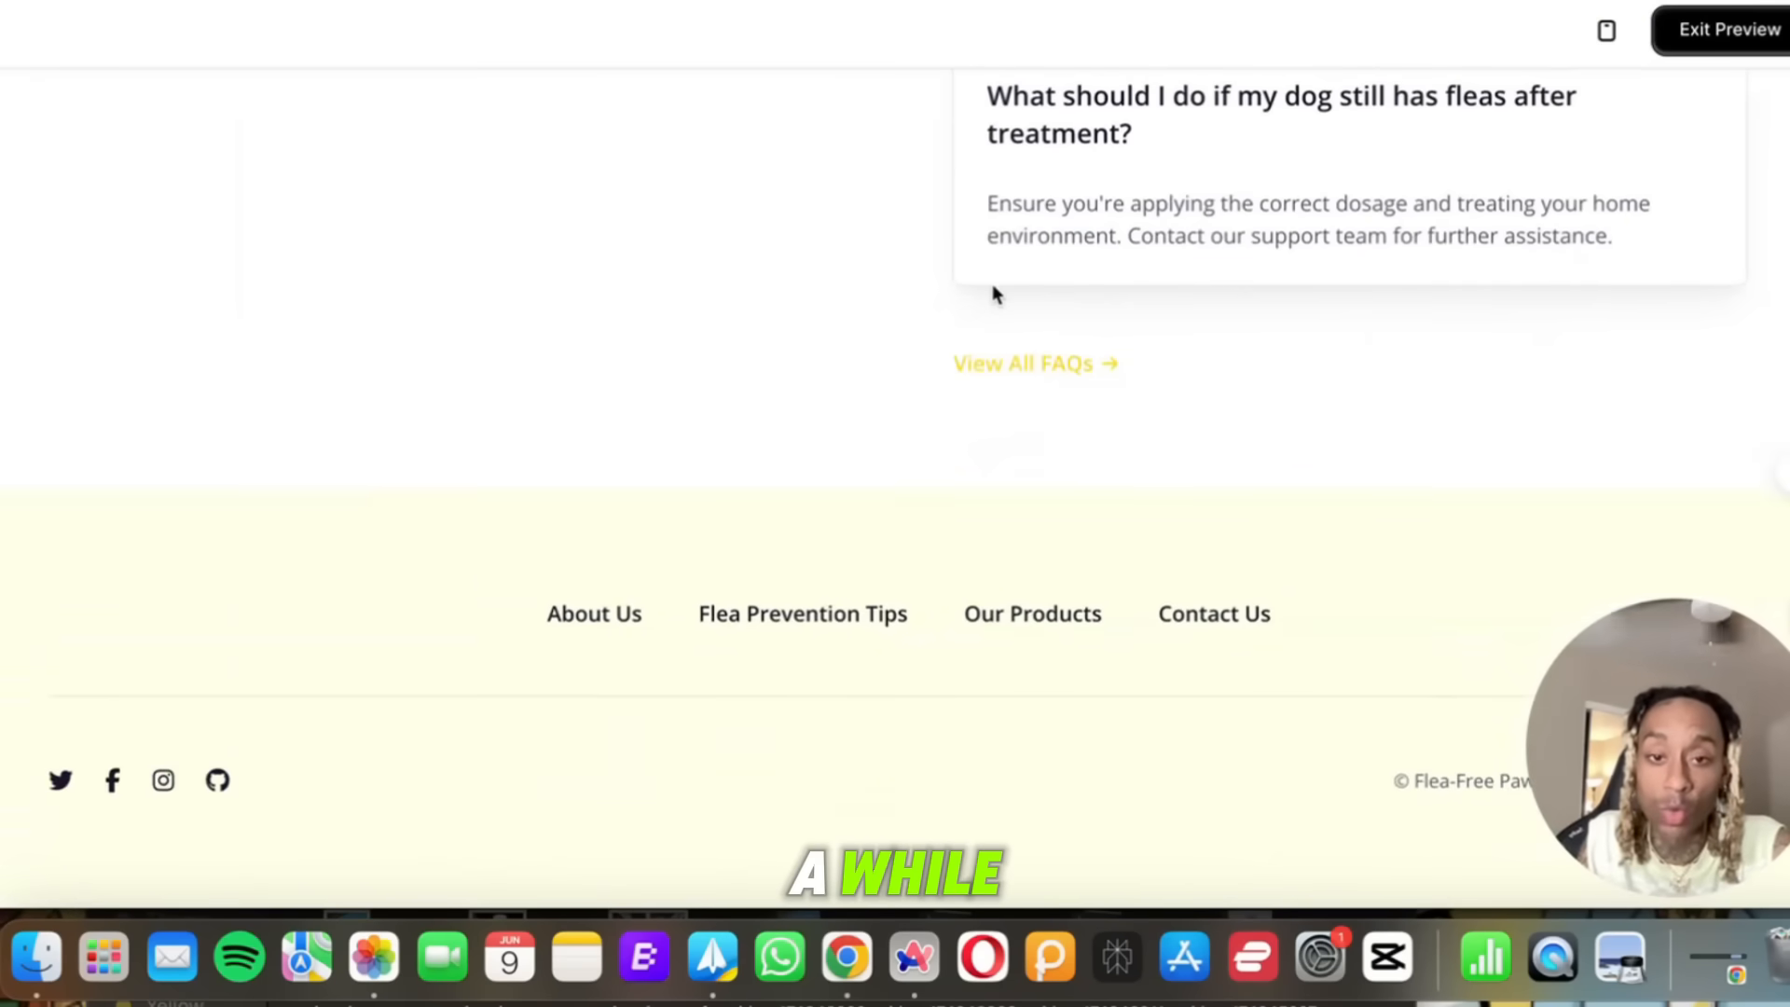
pyautogui.scroll(3)
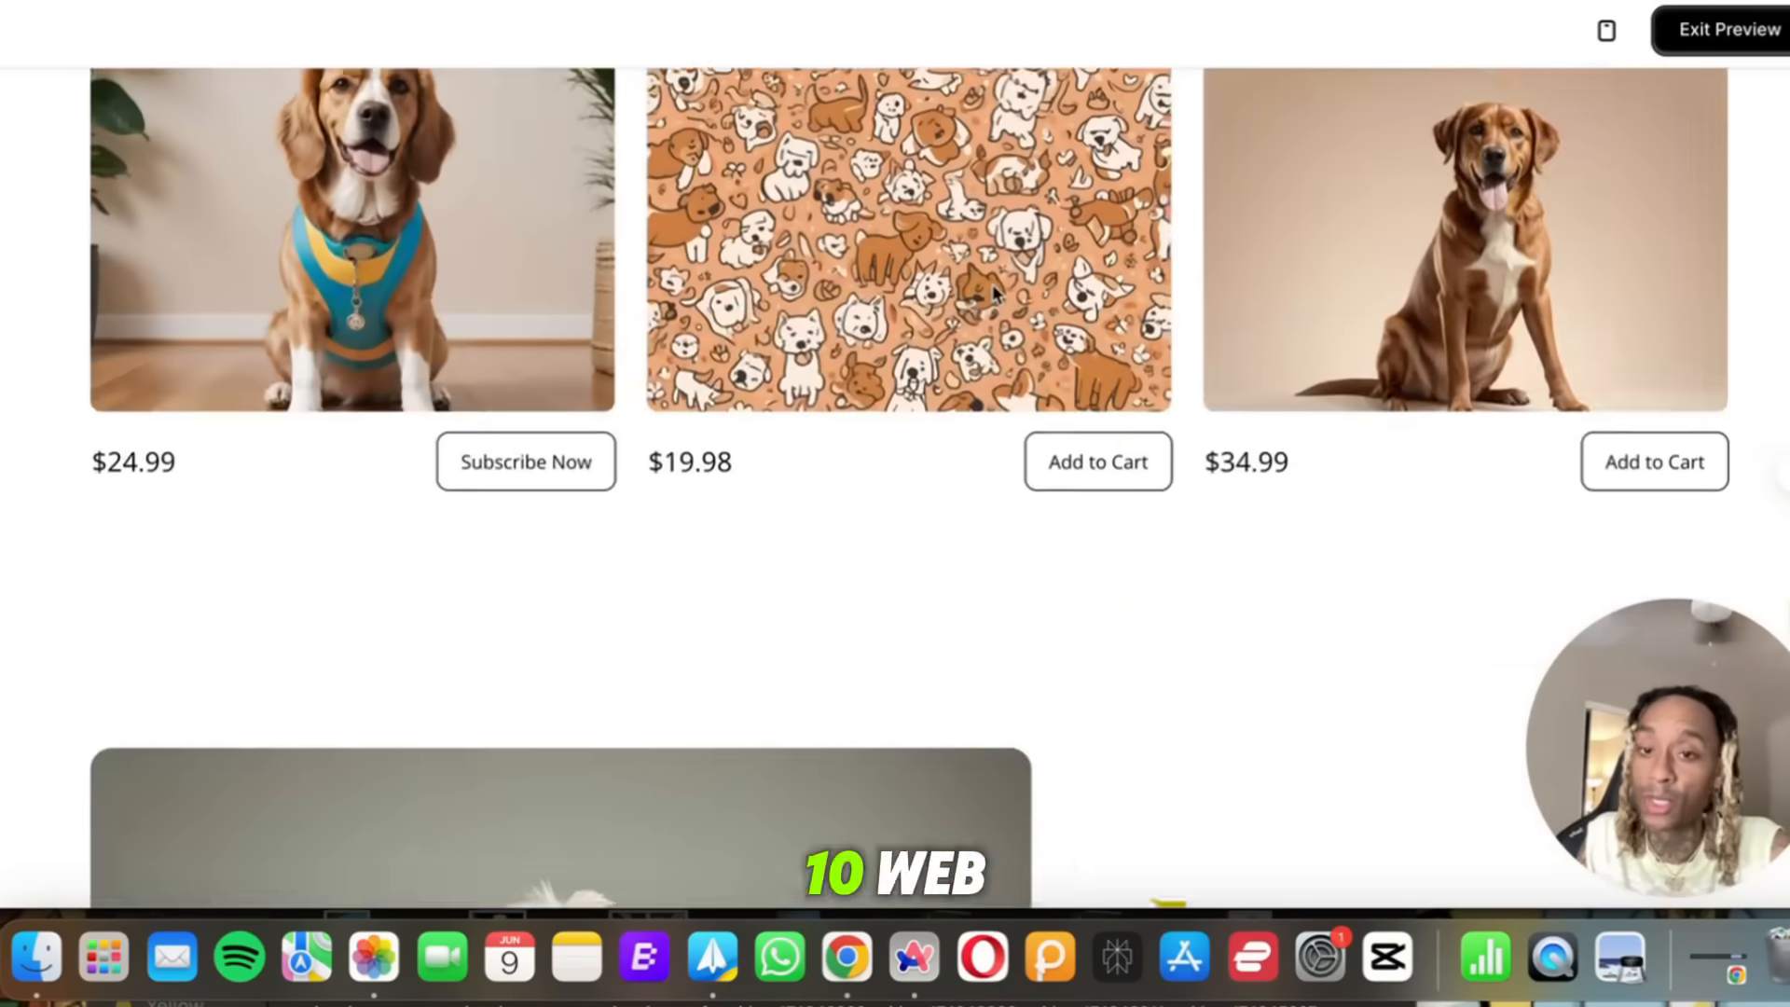
pyautogui.scroll(3)
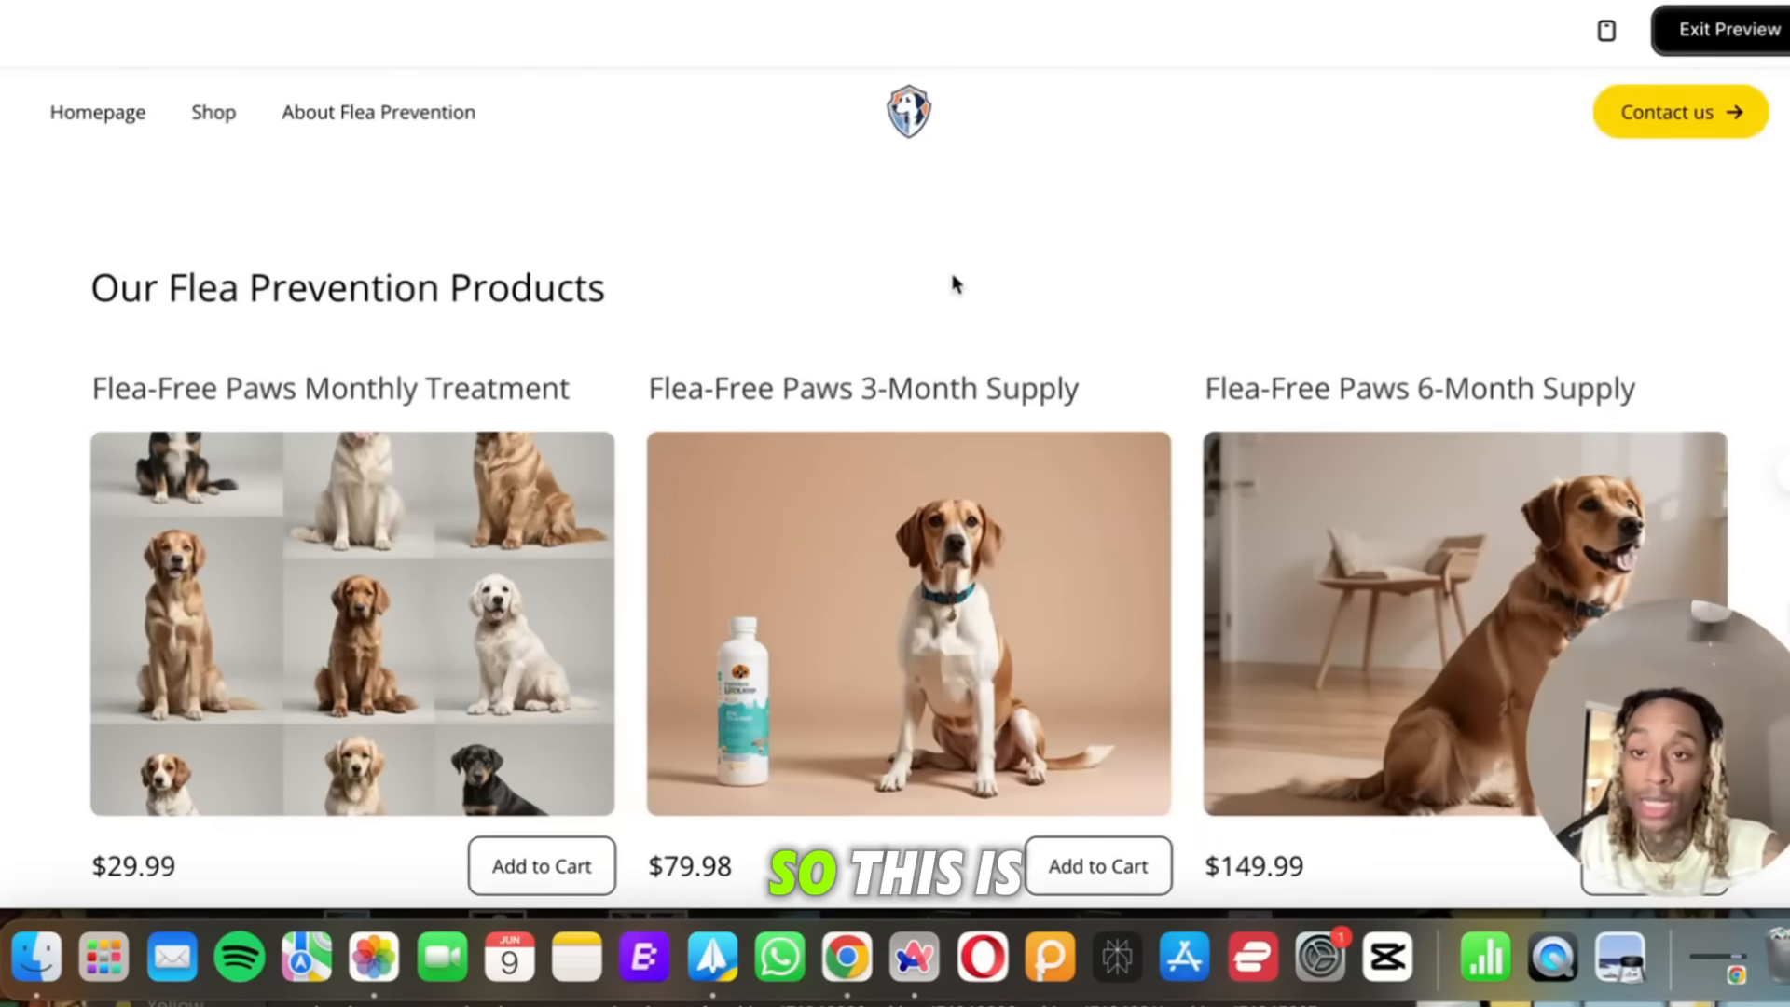
pyautogui.scroll(-3)
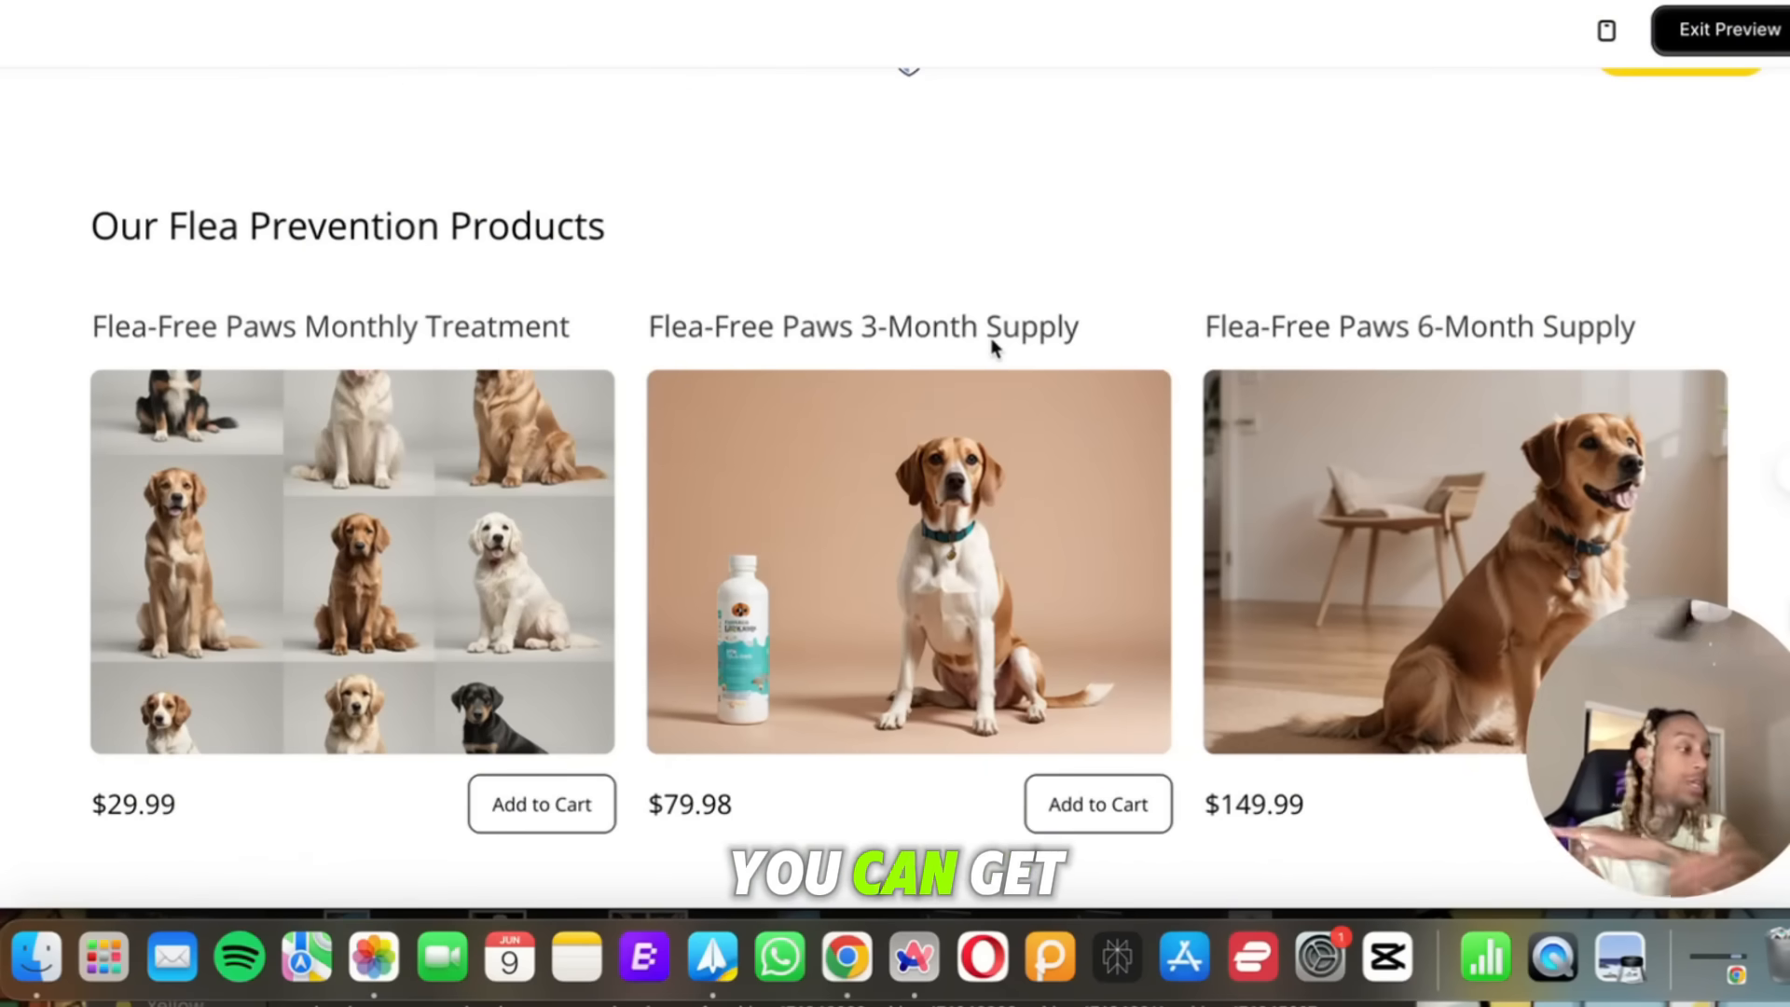
pyautogui.scroll(-3)
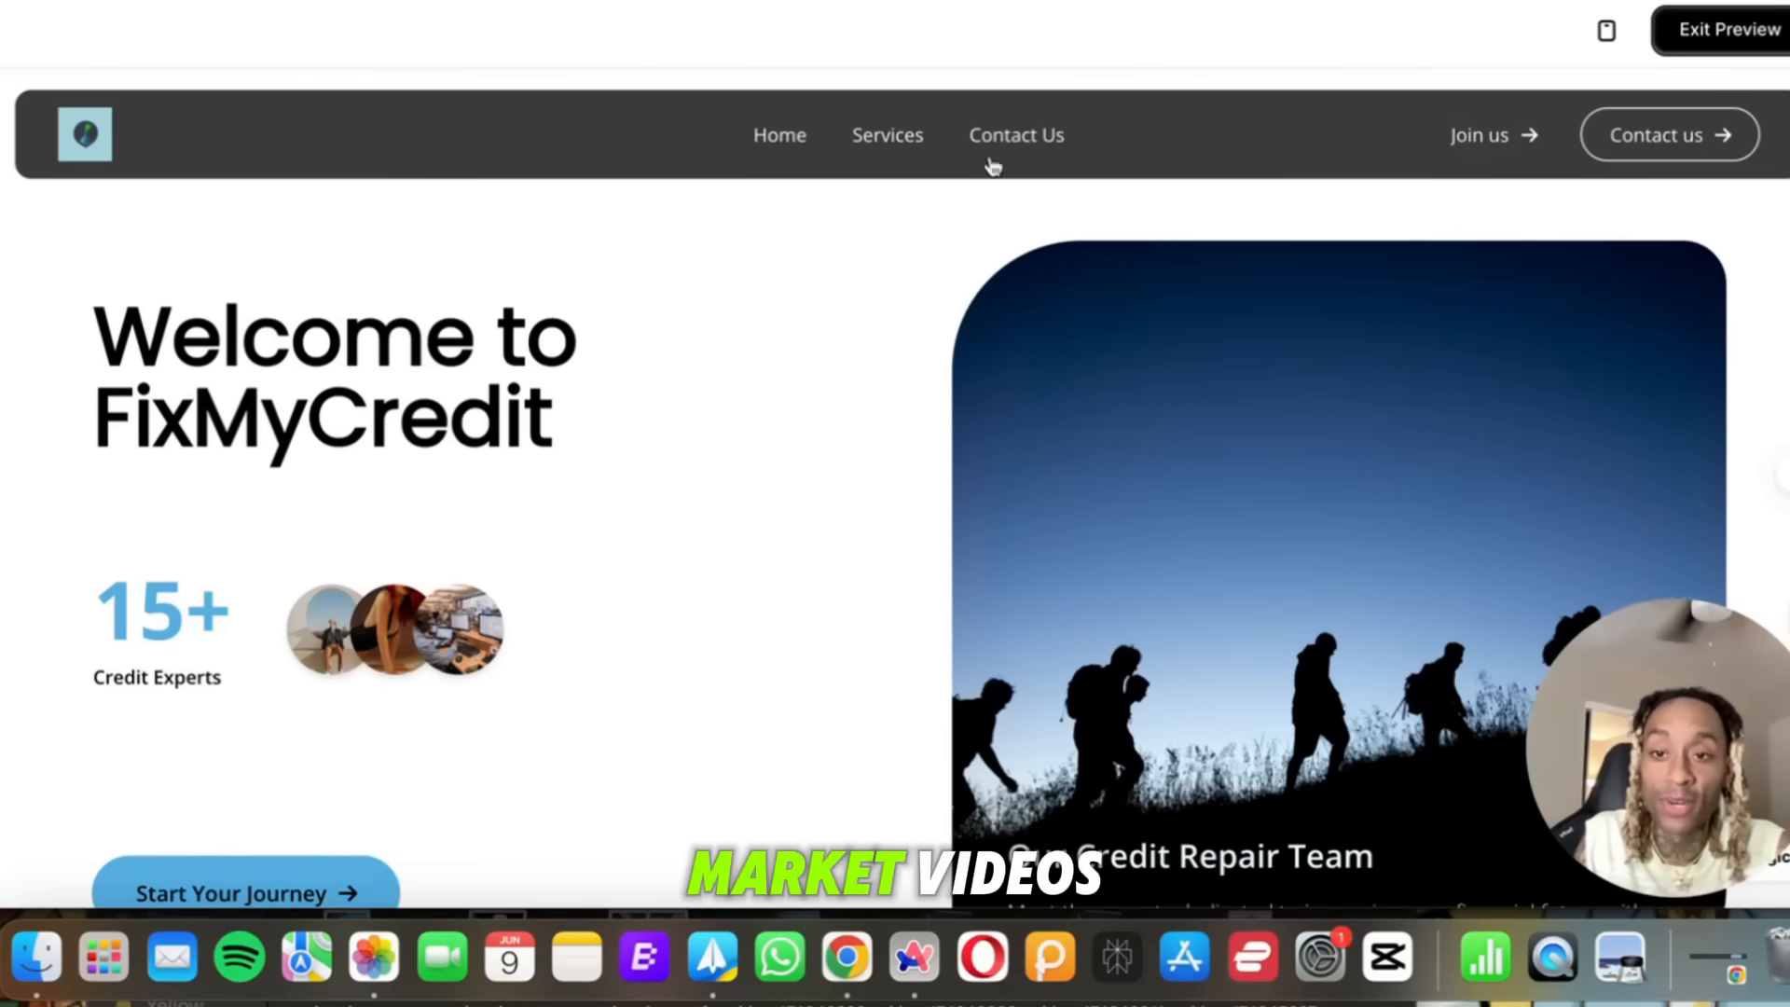
pyautogui.scroll(-3)
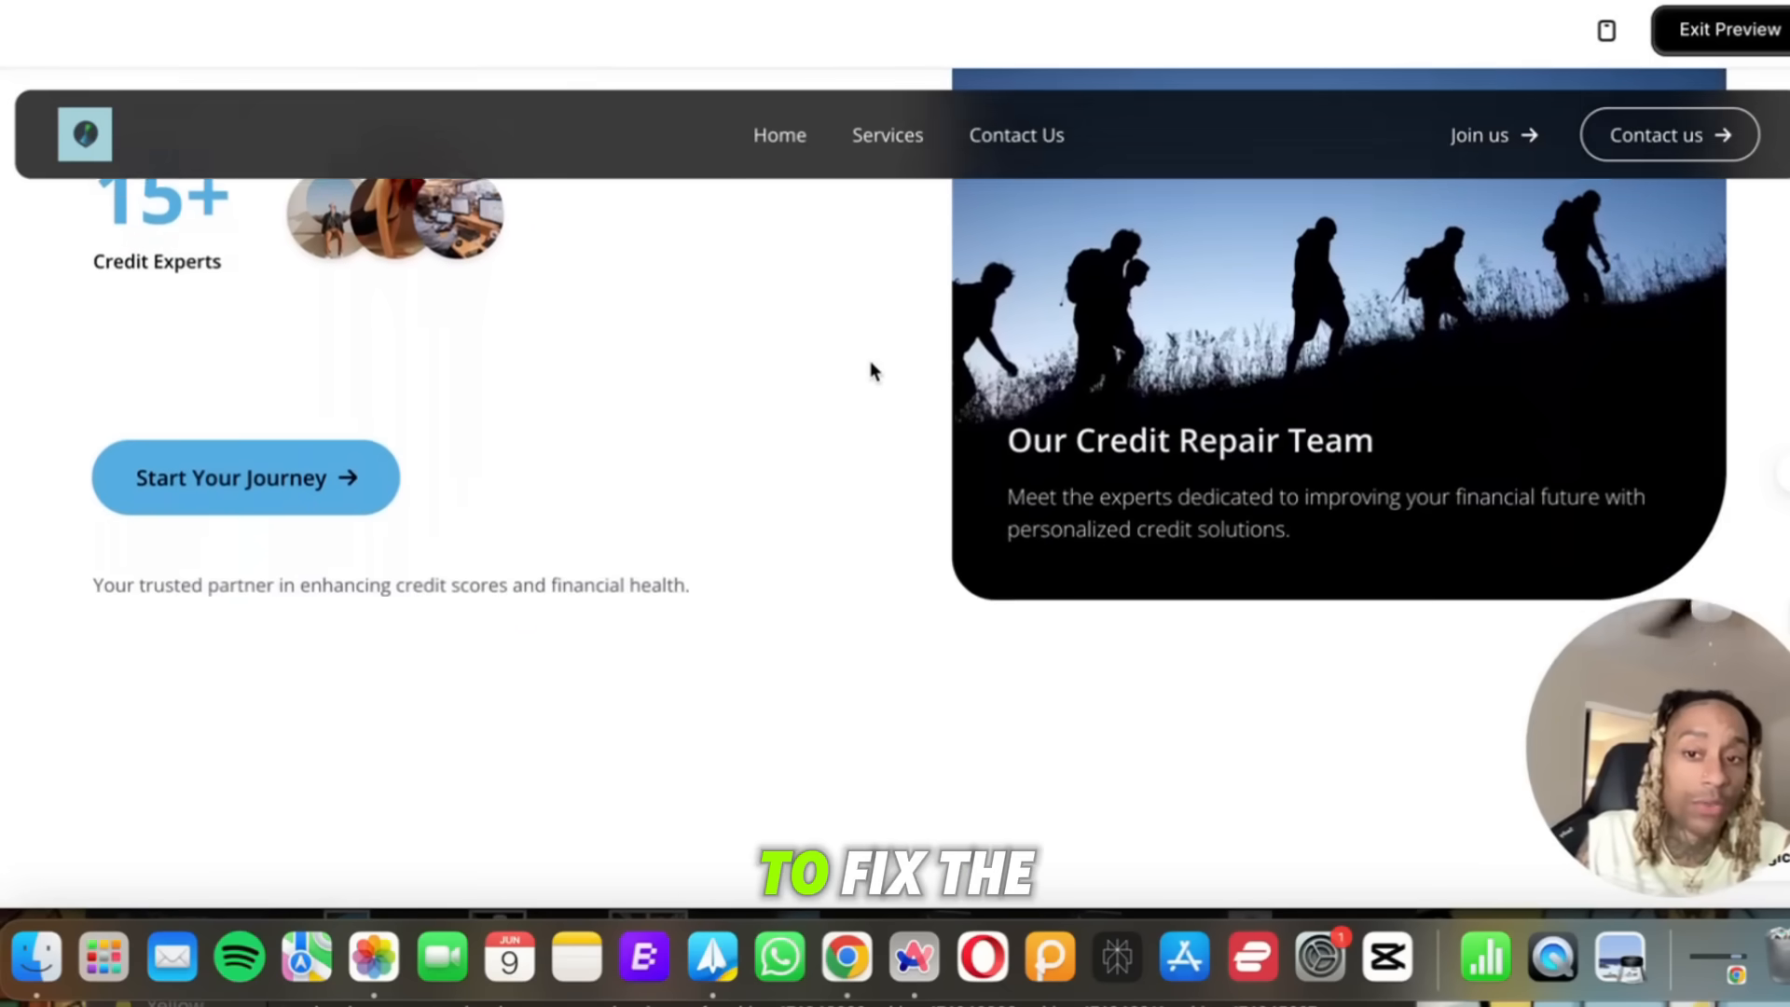
pyautogui.scroll(-3)
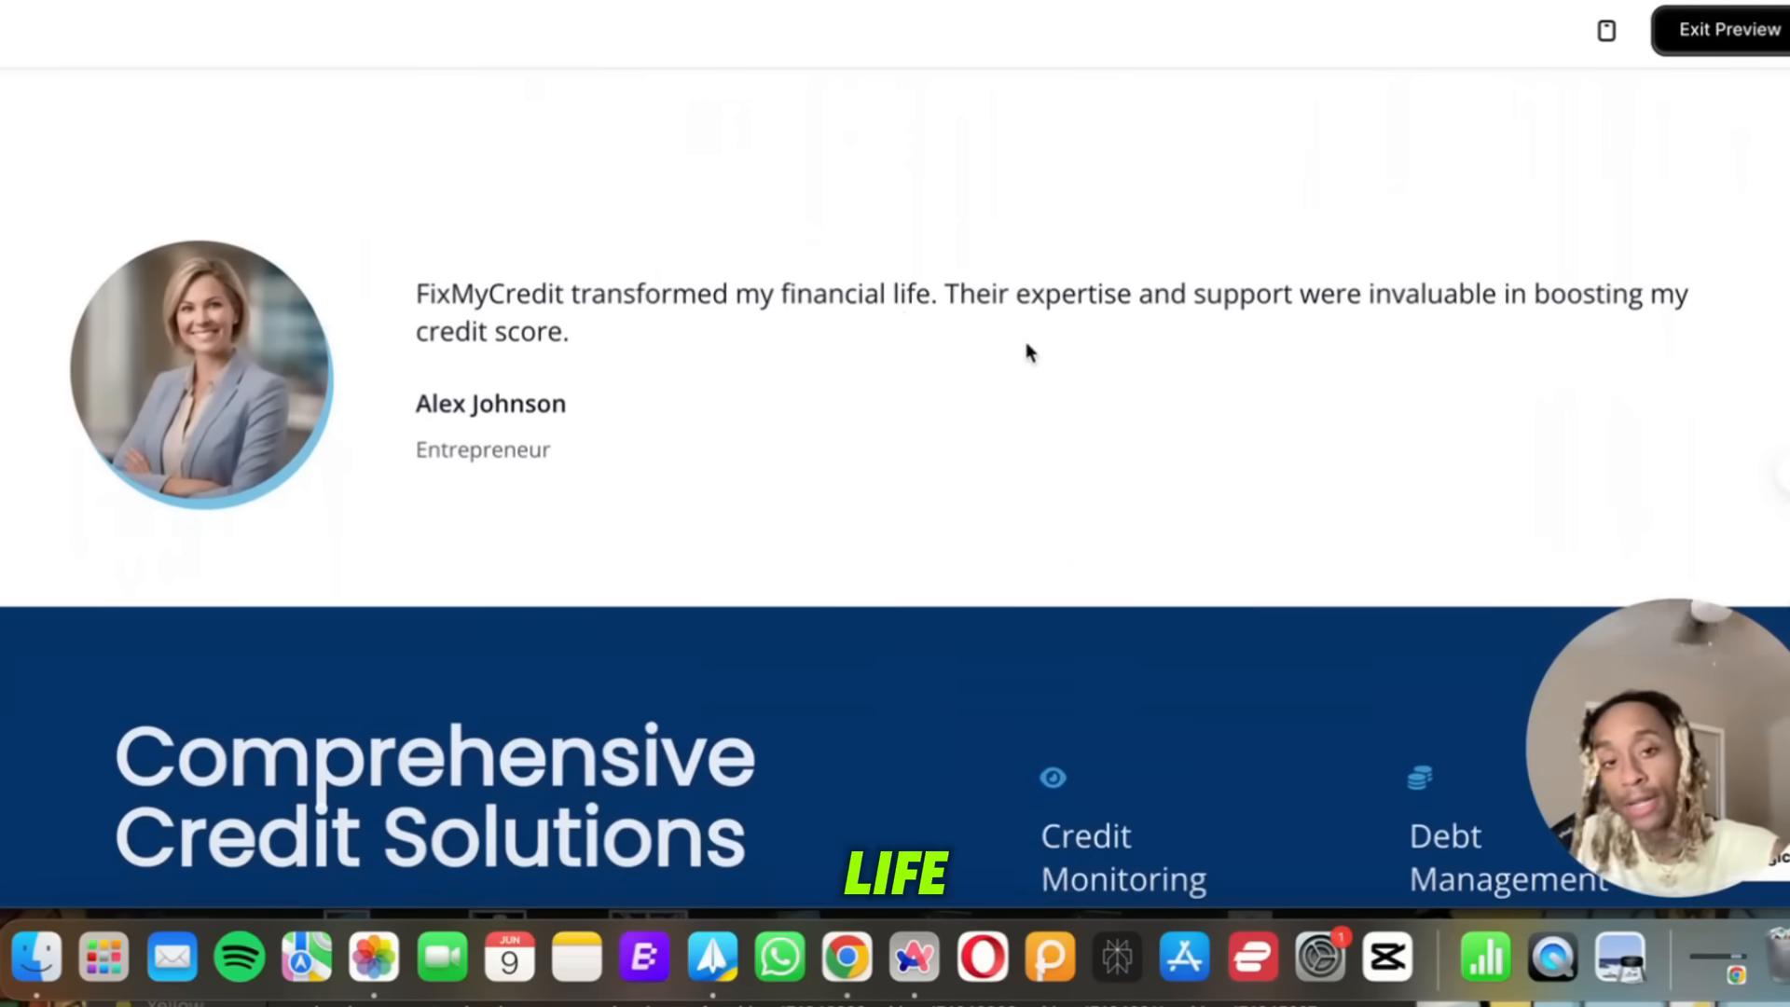
pyautogui.scroll(-3)
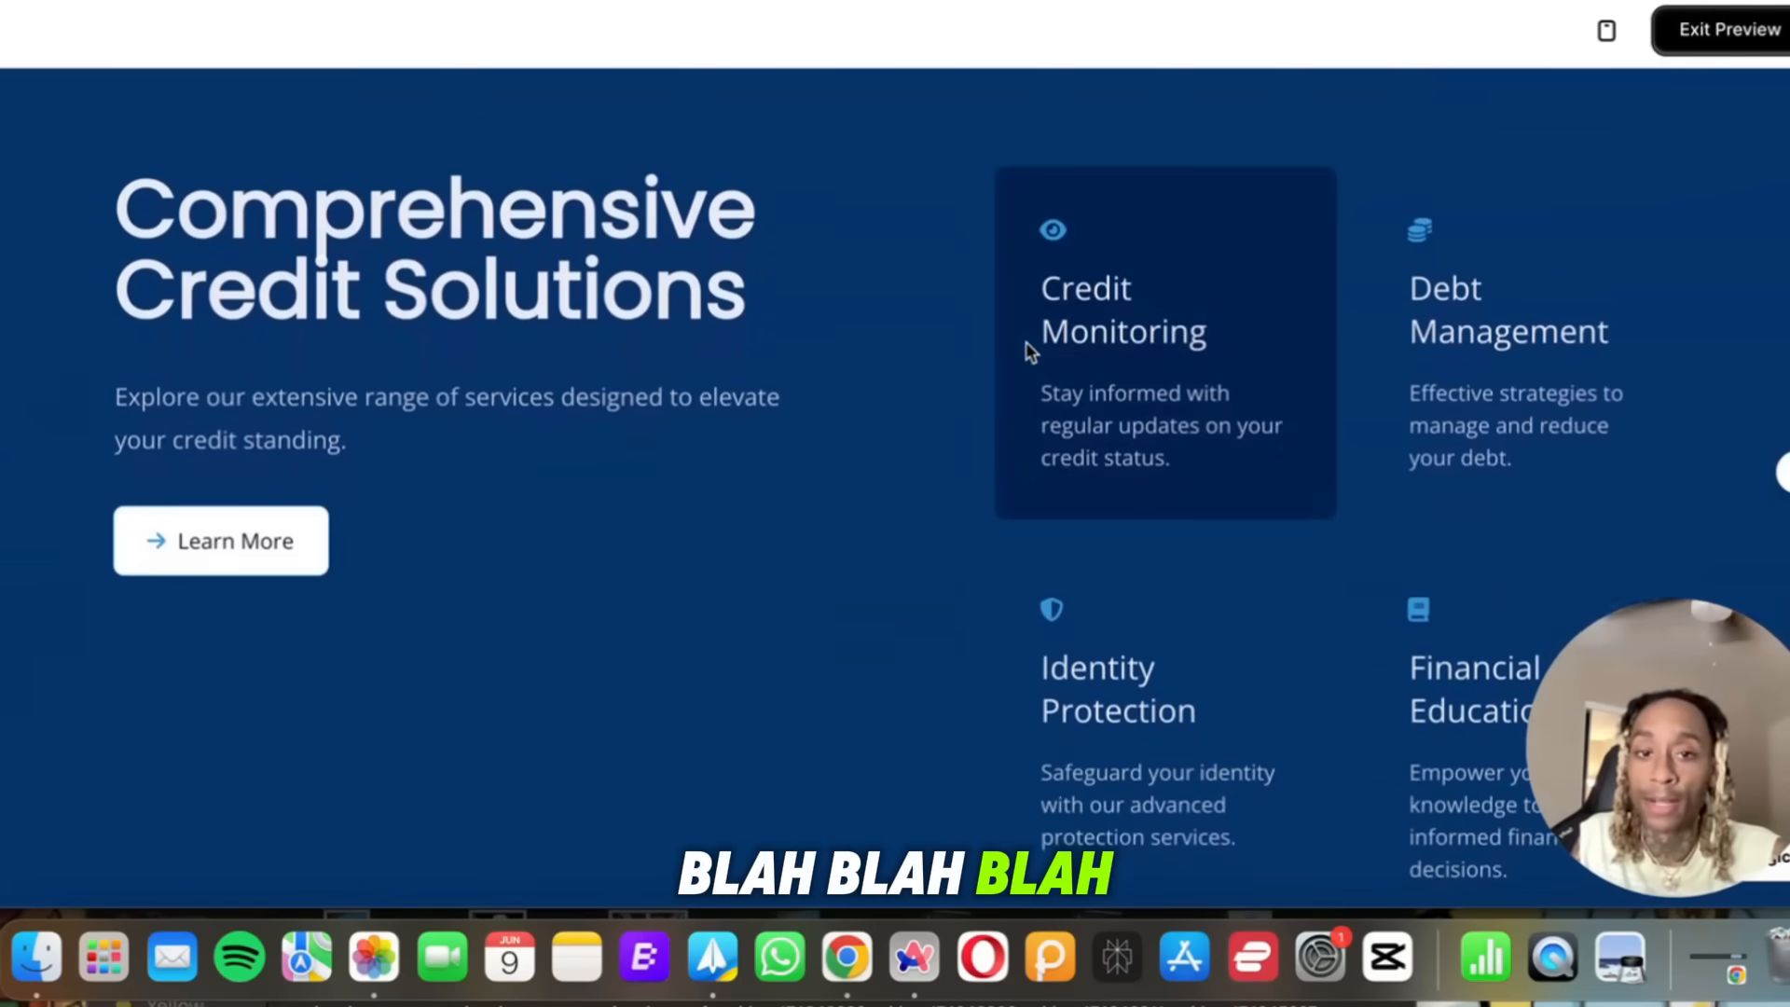
pyautogui.scroll(-3)
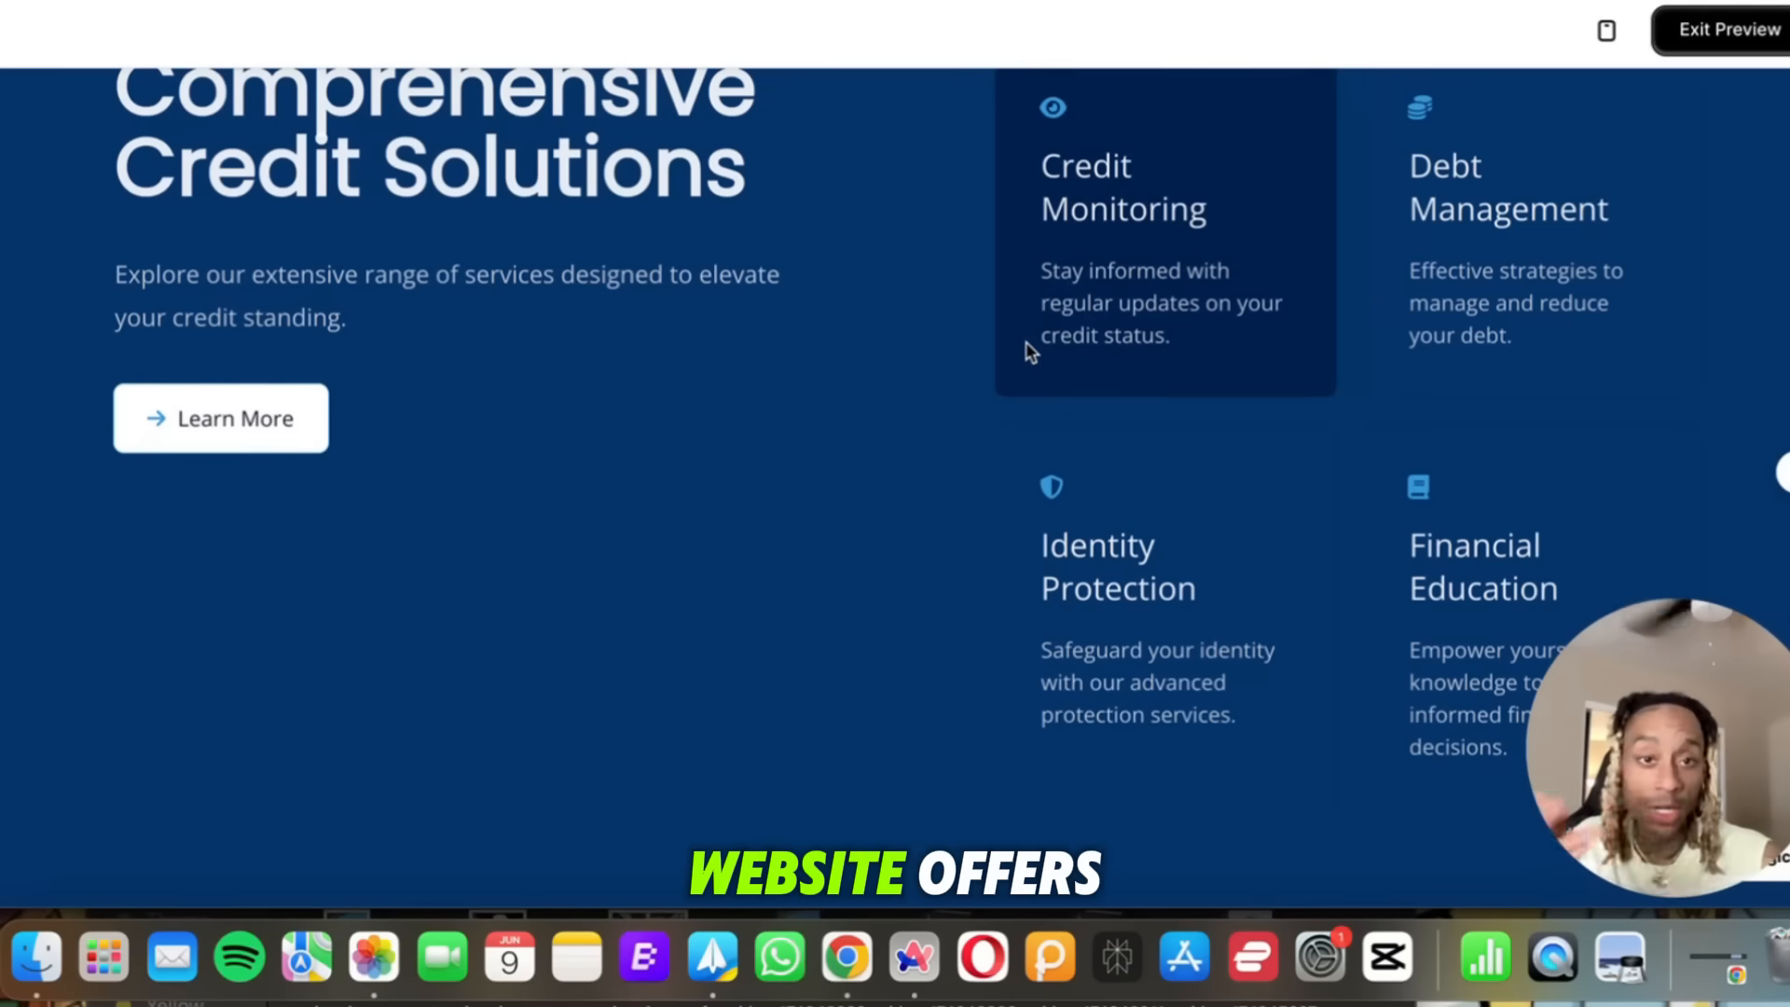
pyautogui.scroll(-3)
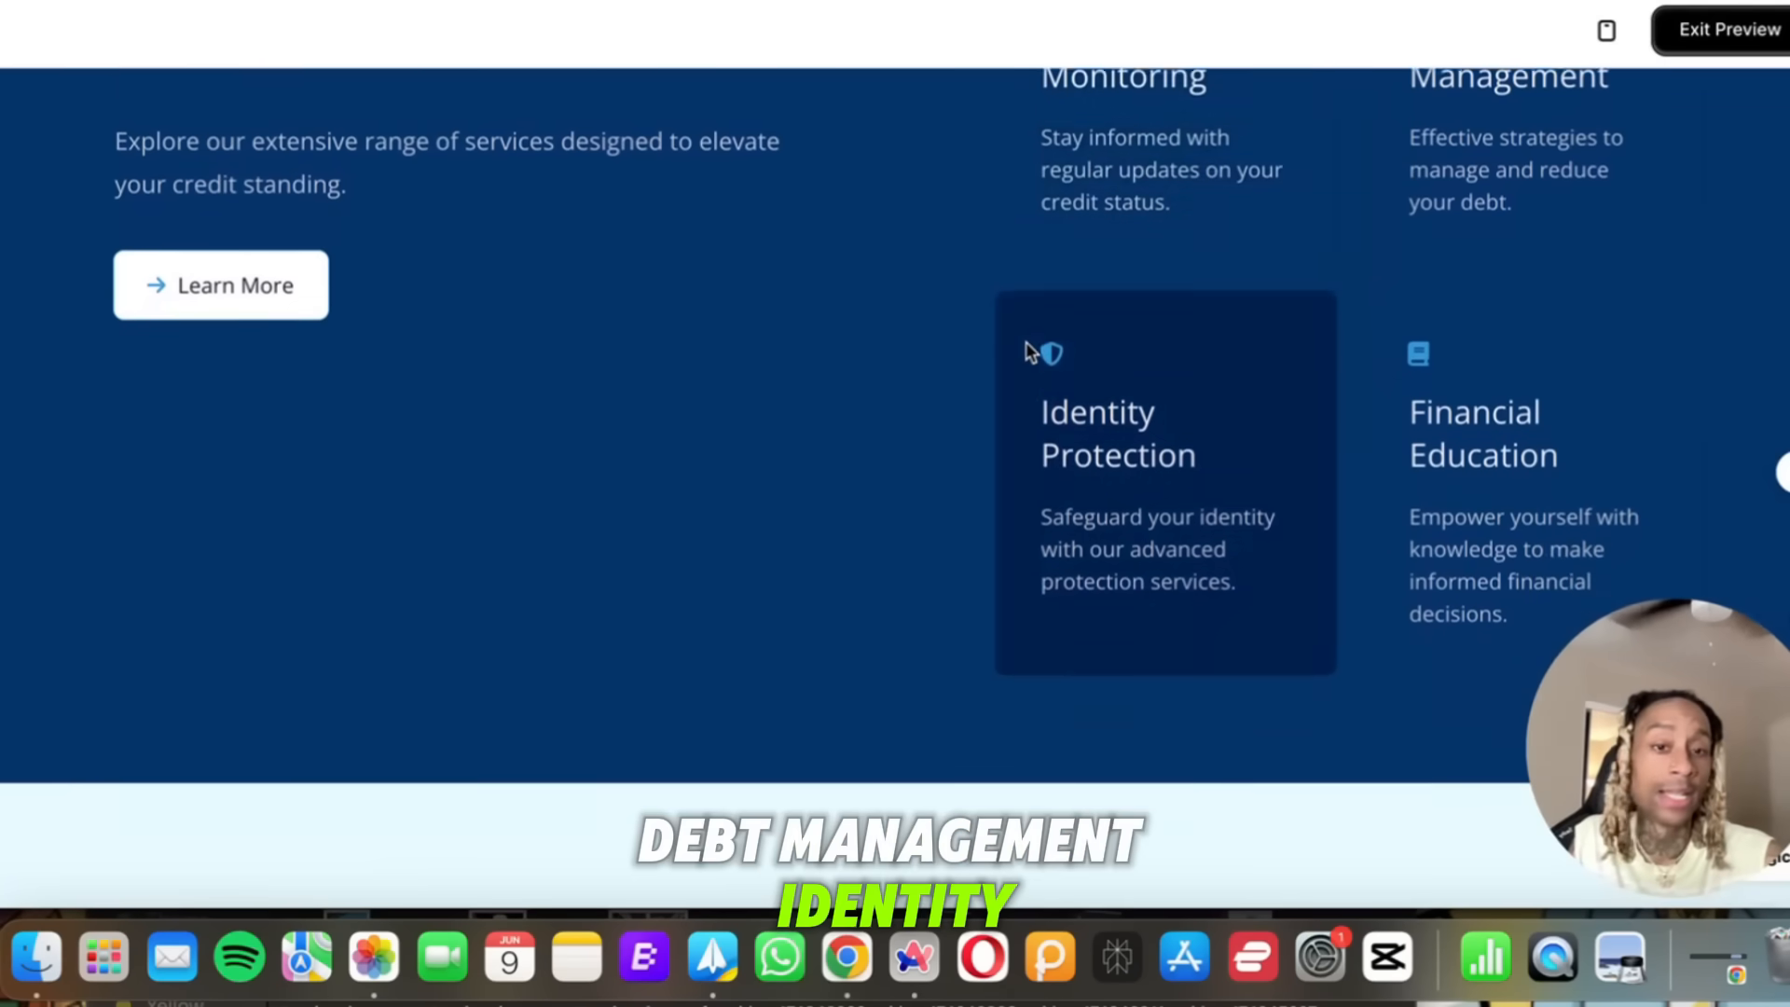
pyautogui.scroll(-3)
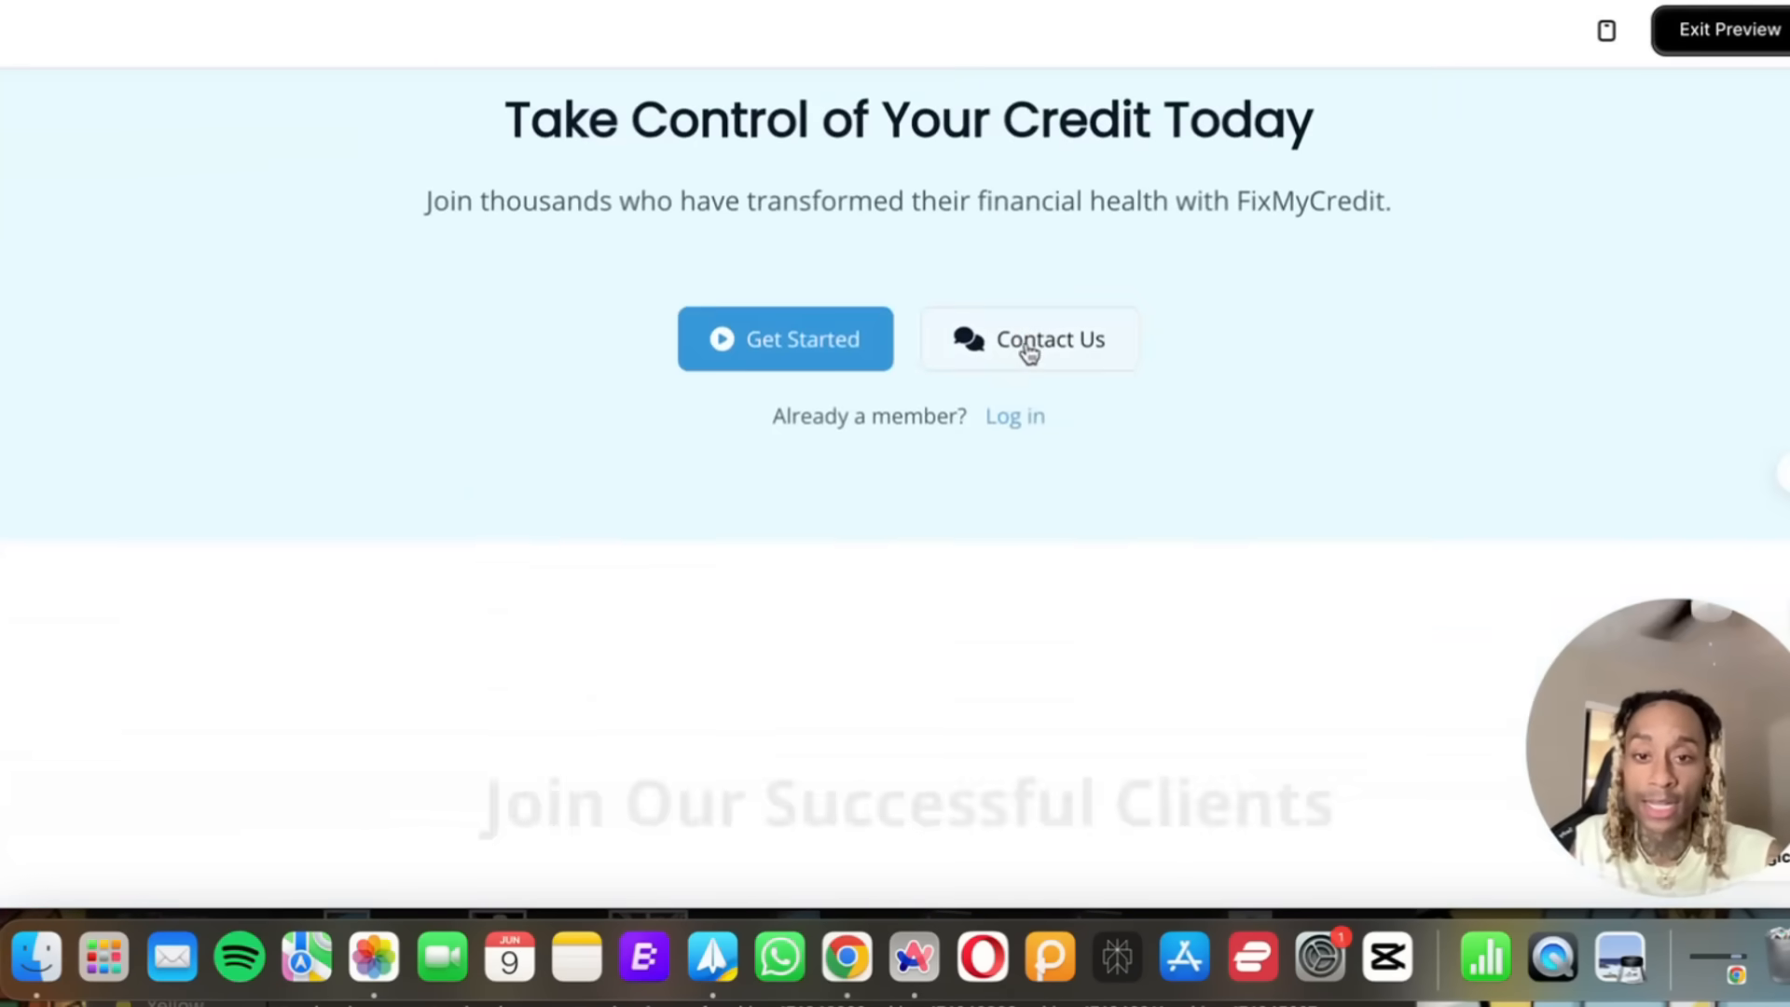
pyautogui.scroll(-3)
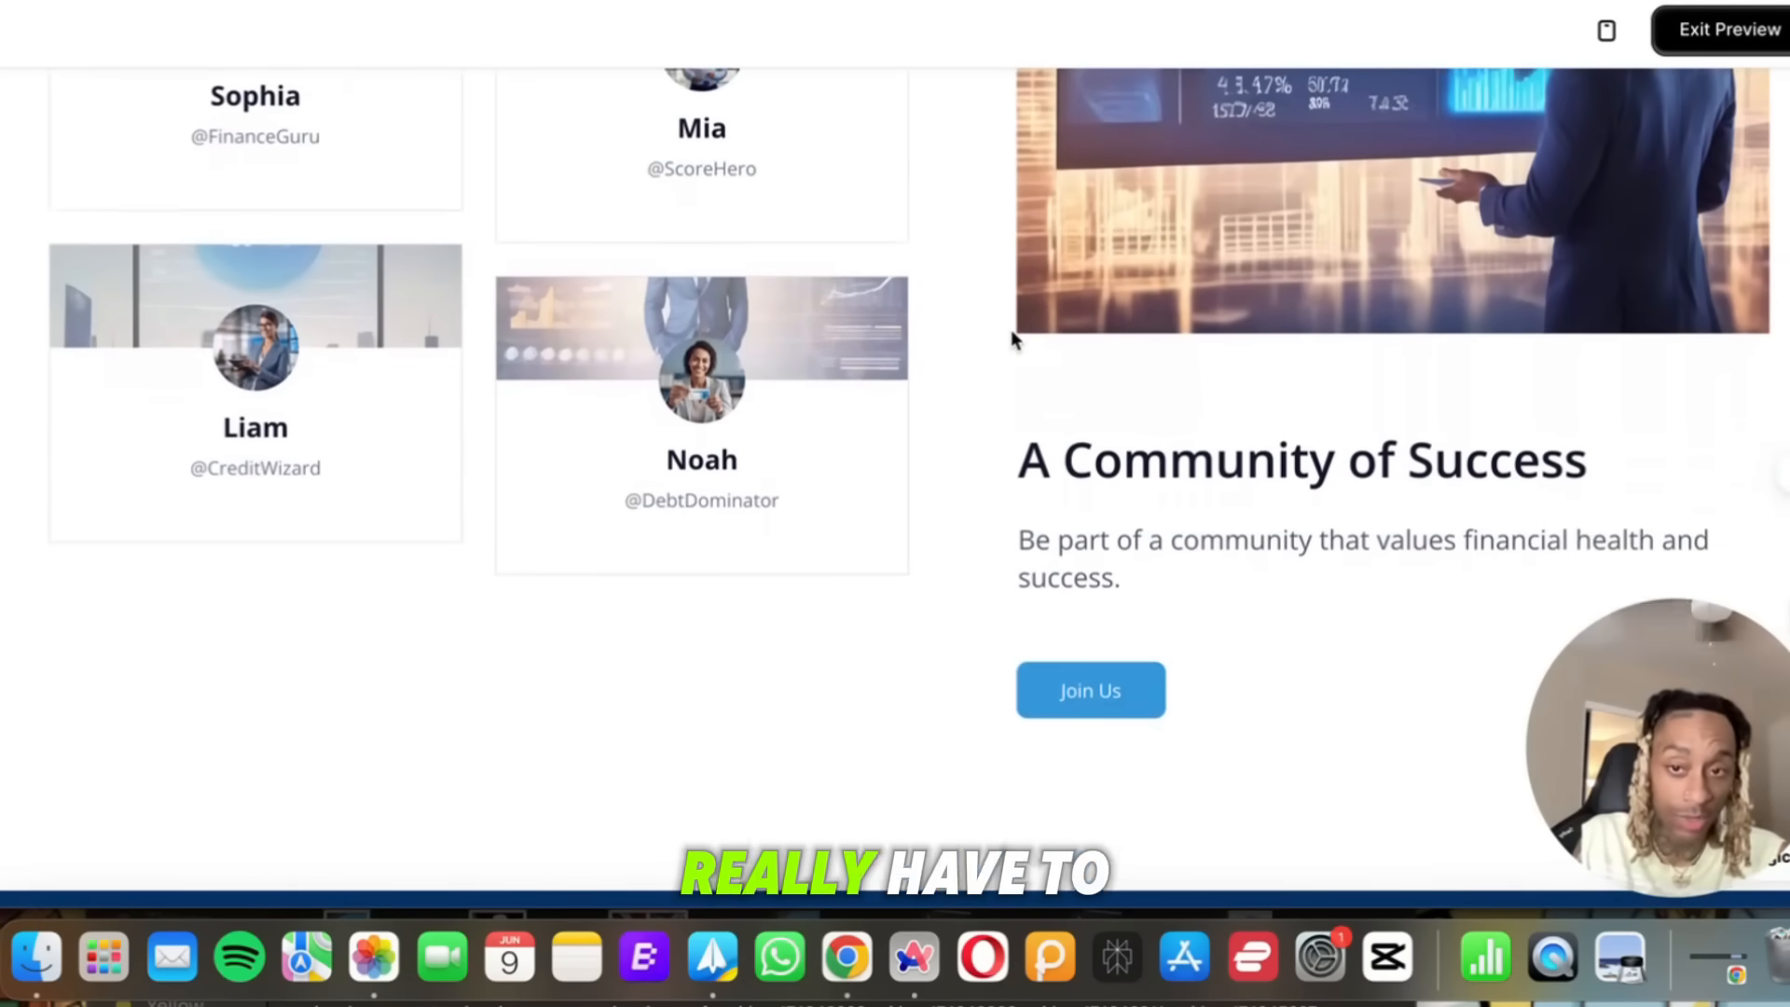
pyautogui.scroll(-3)
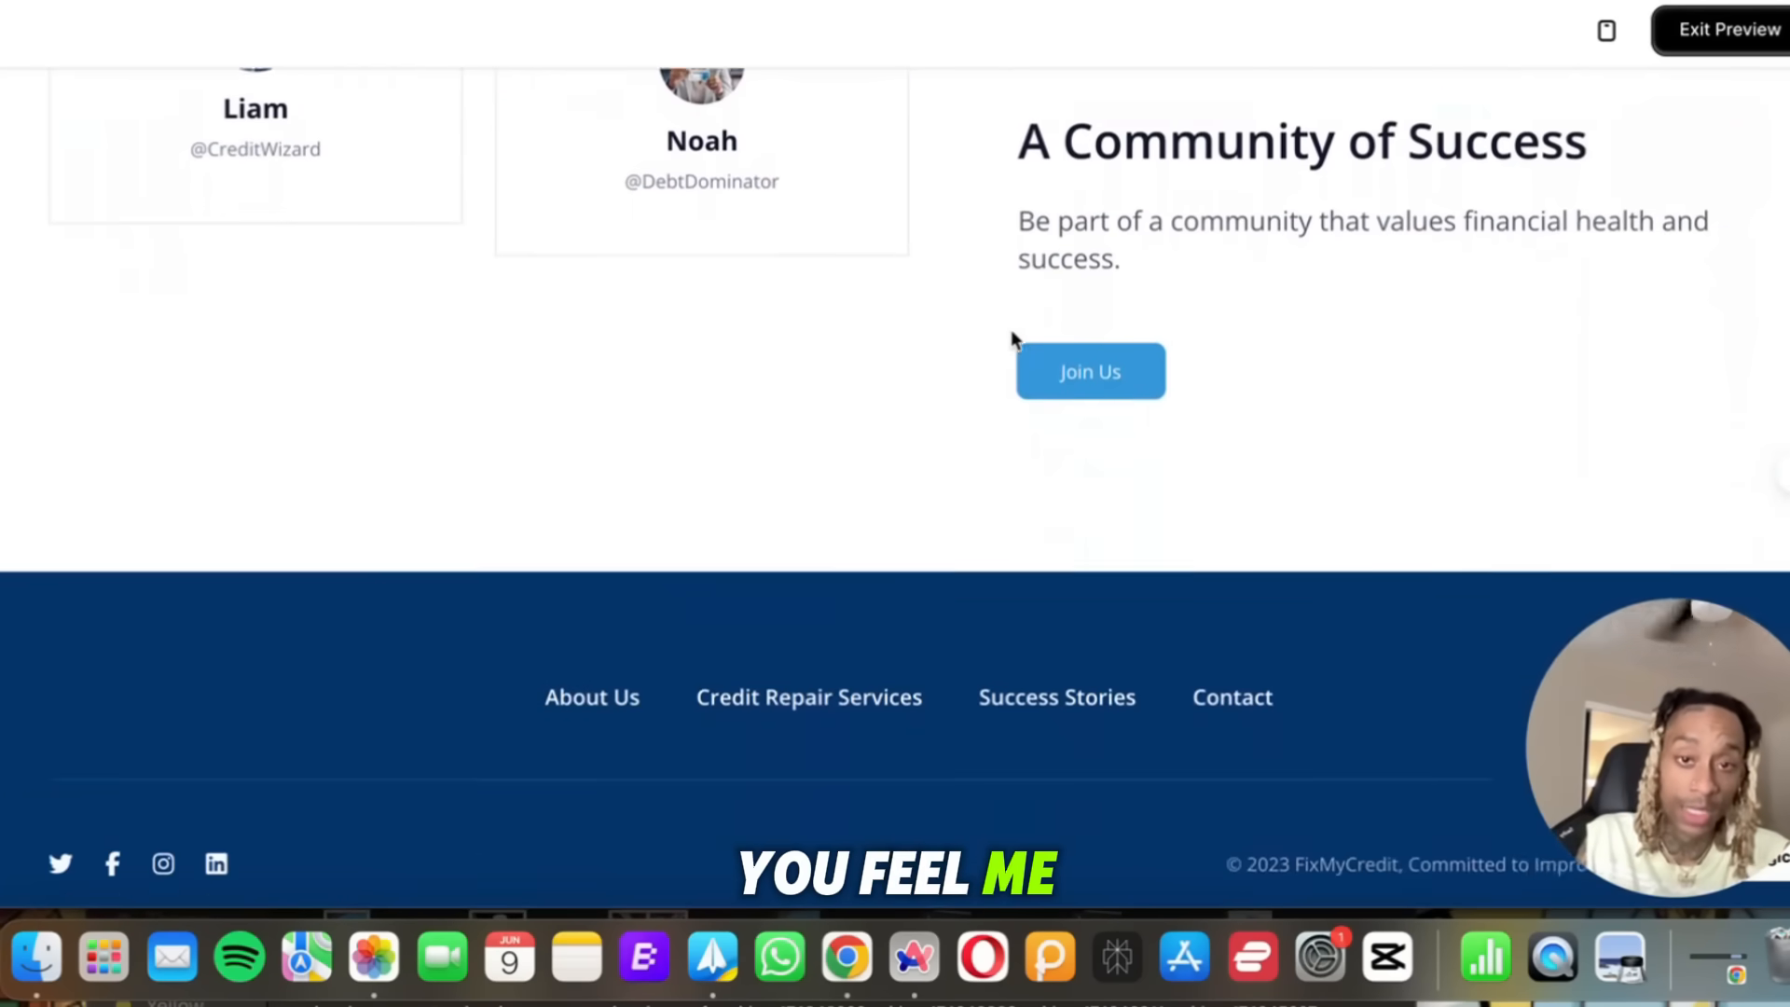
pyautogui.scroll(-3)
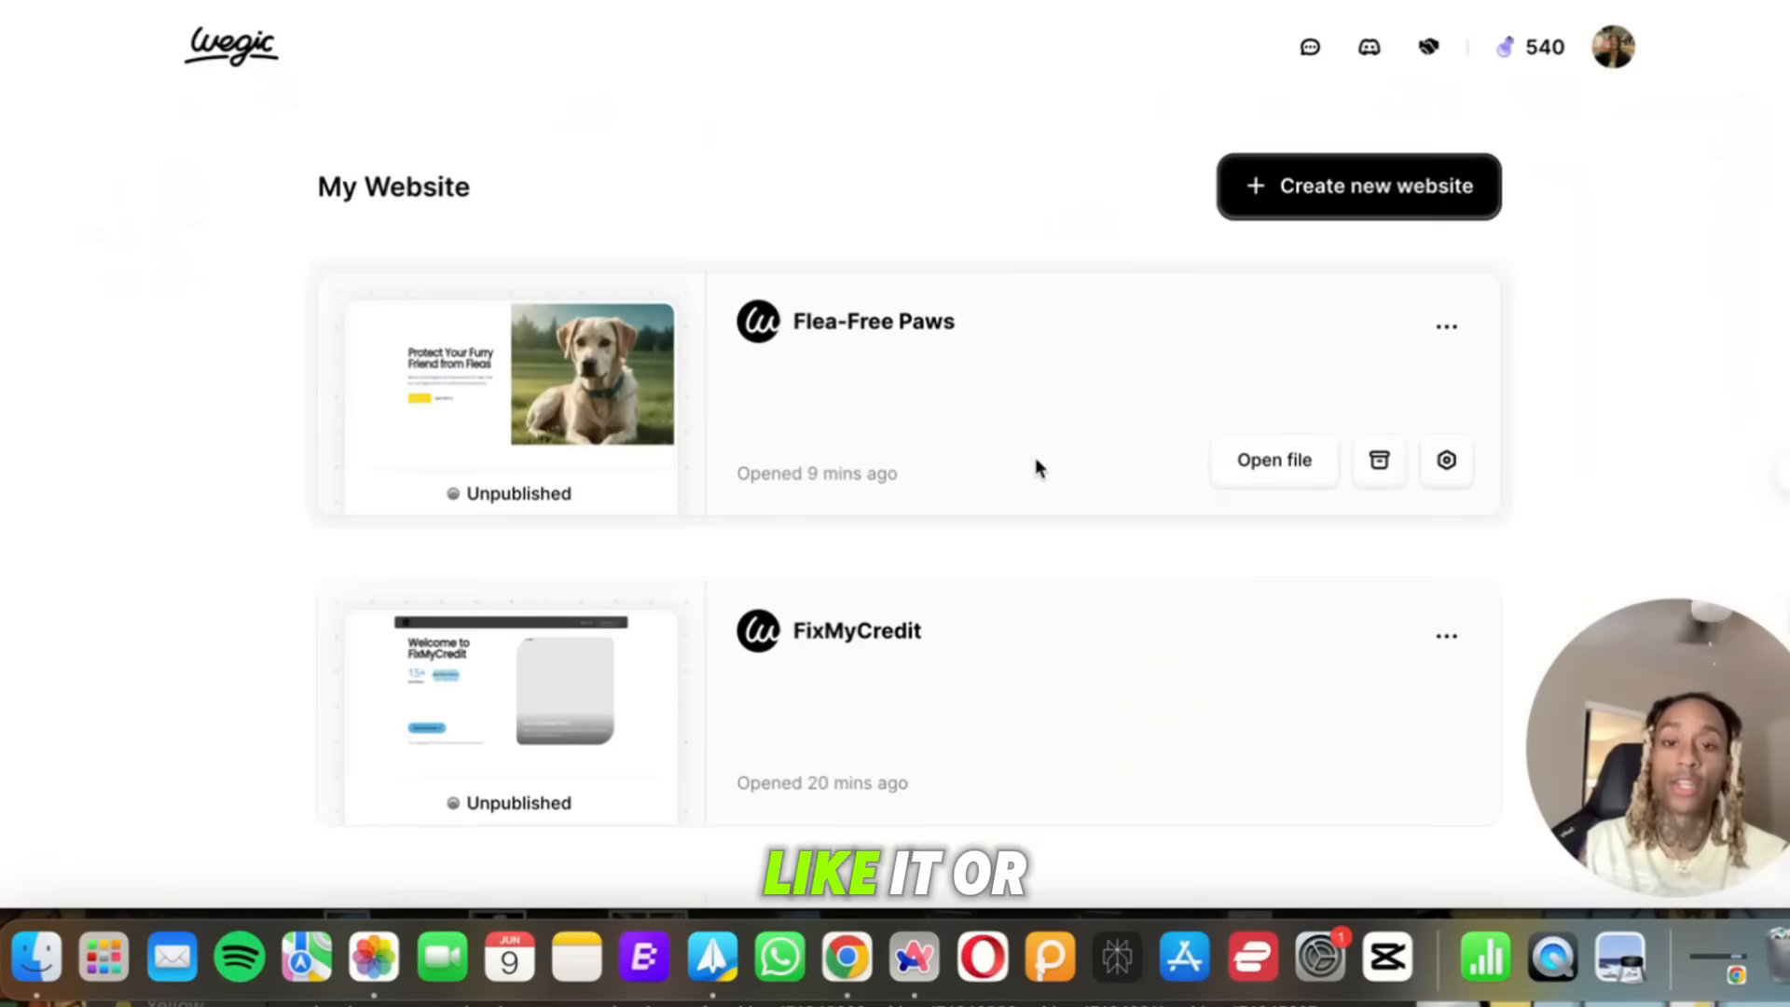
pyautogui.moveTo(1096, 243)
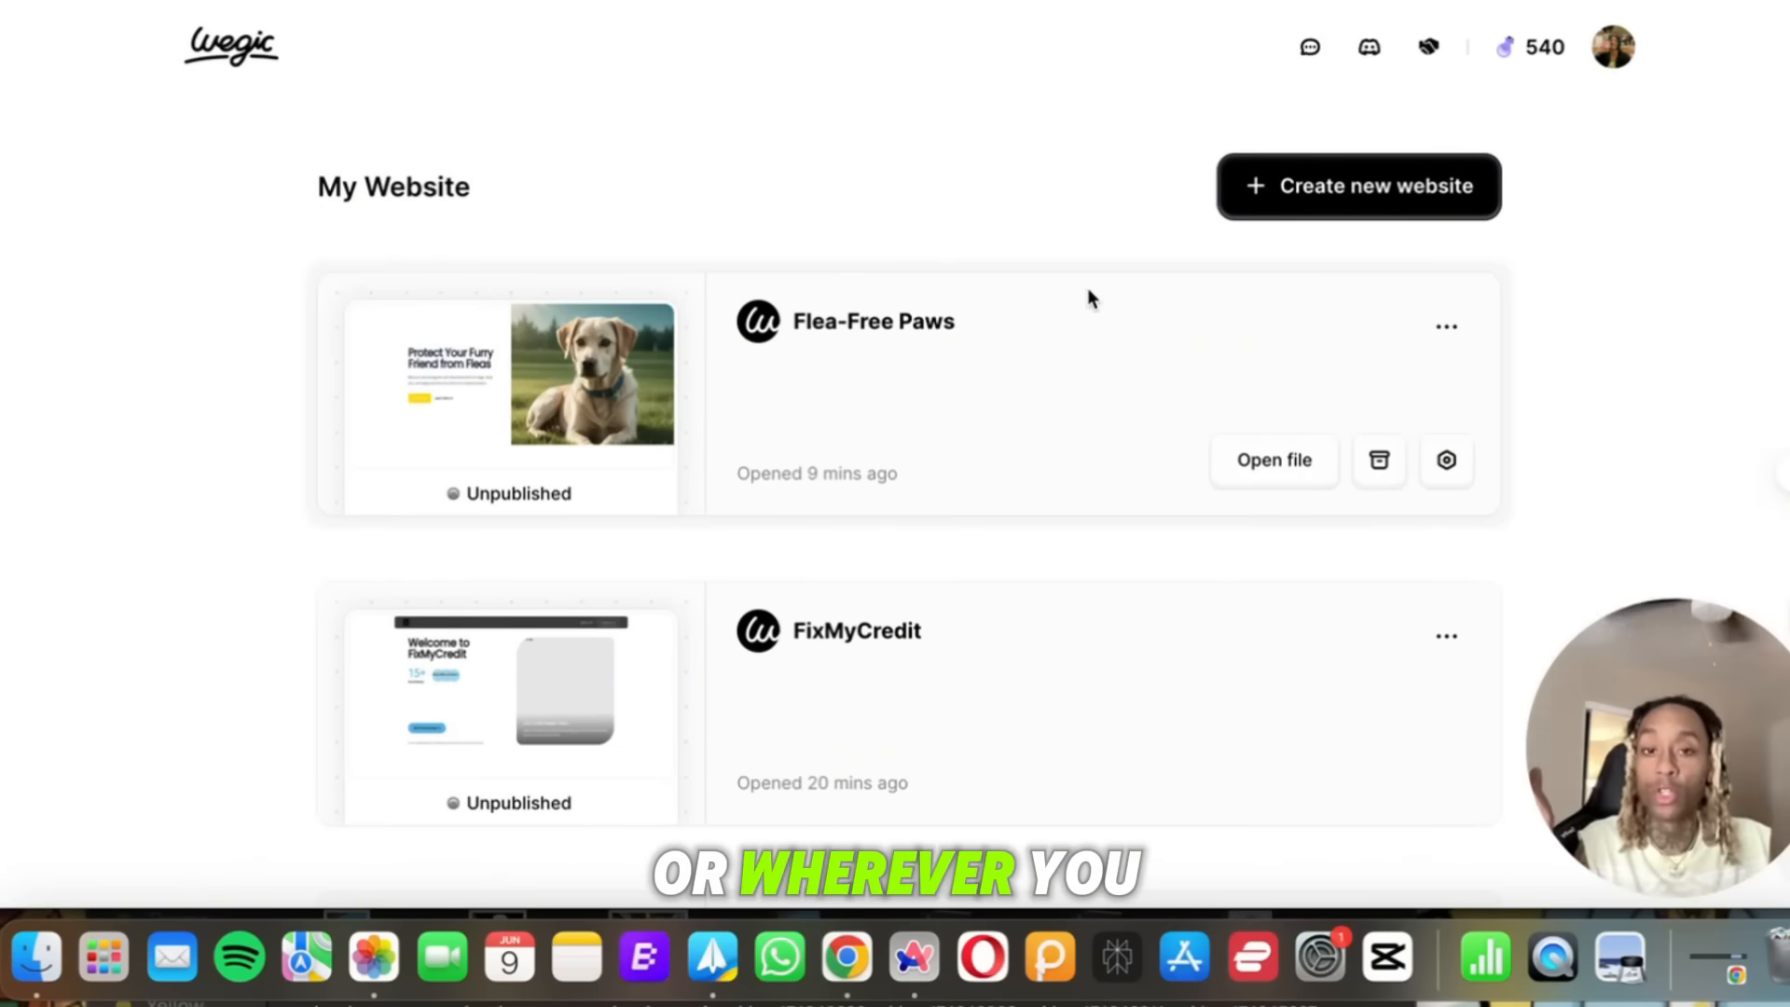
# Reopen the Flea-Free Paws project from the dashboard into preview.
pyautogui.click(1271, 459)
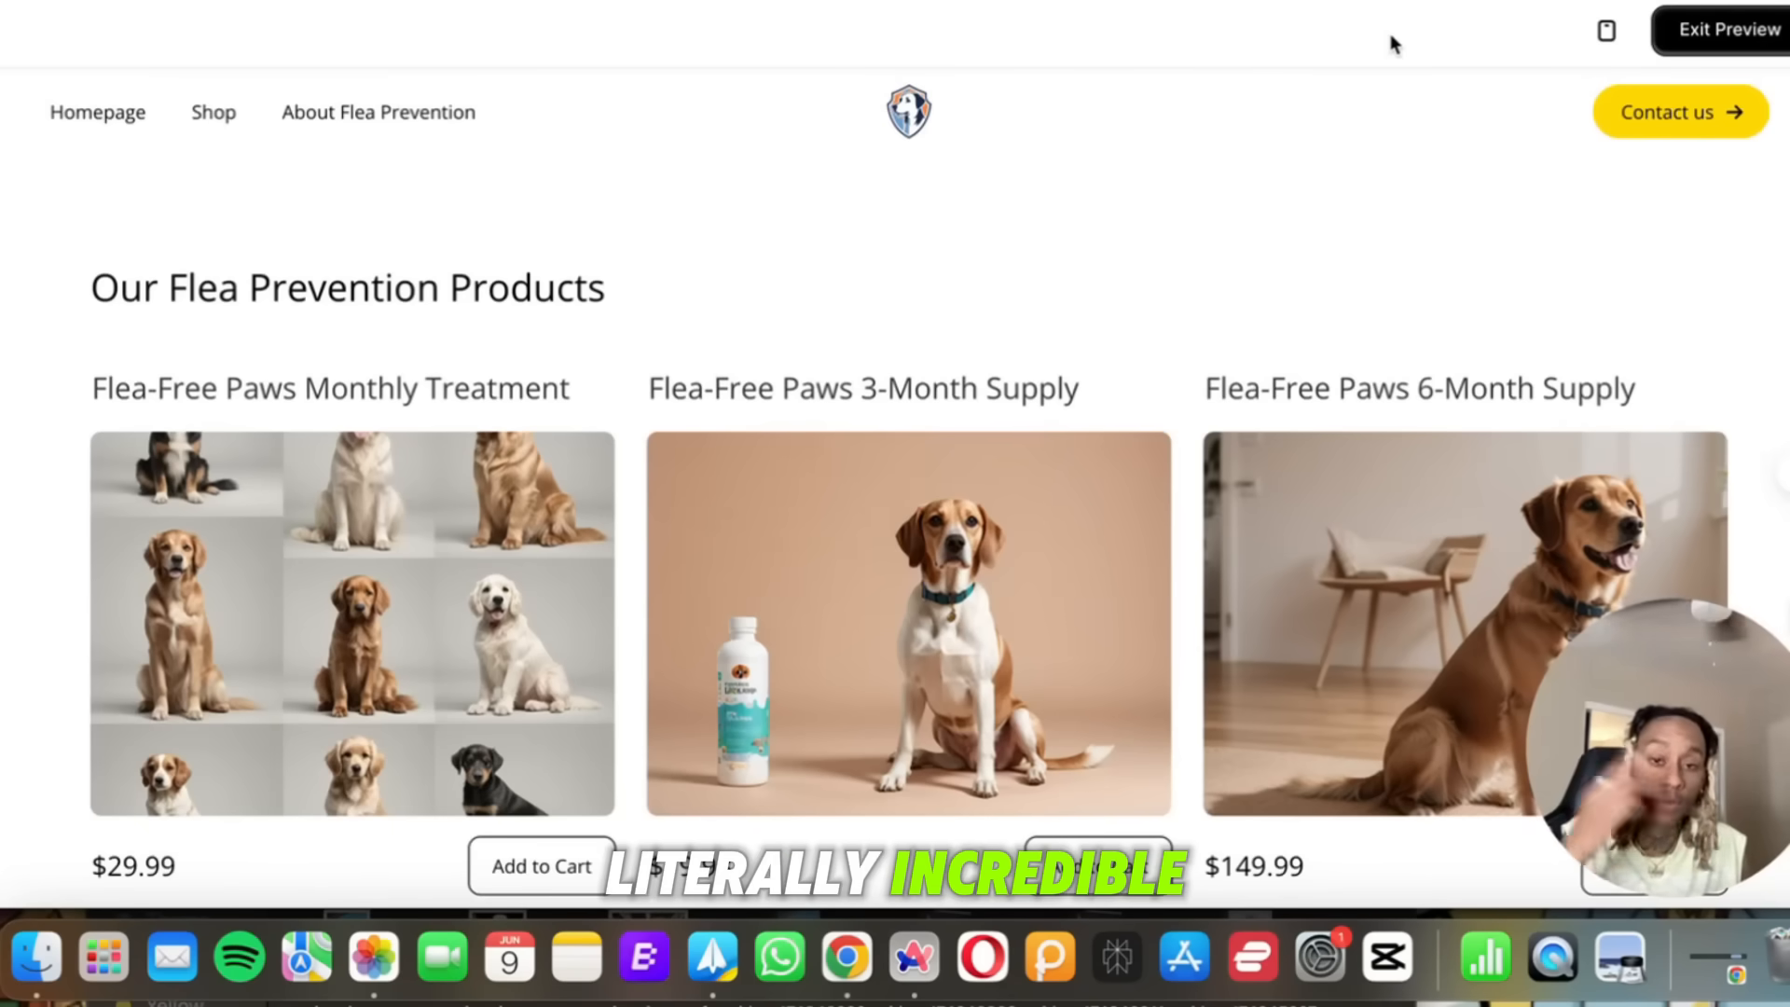